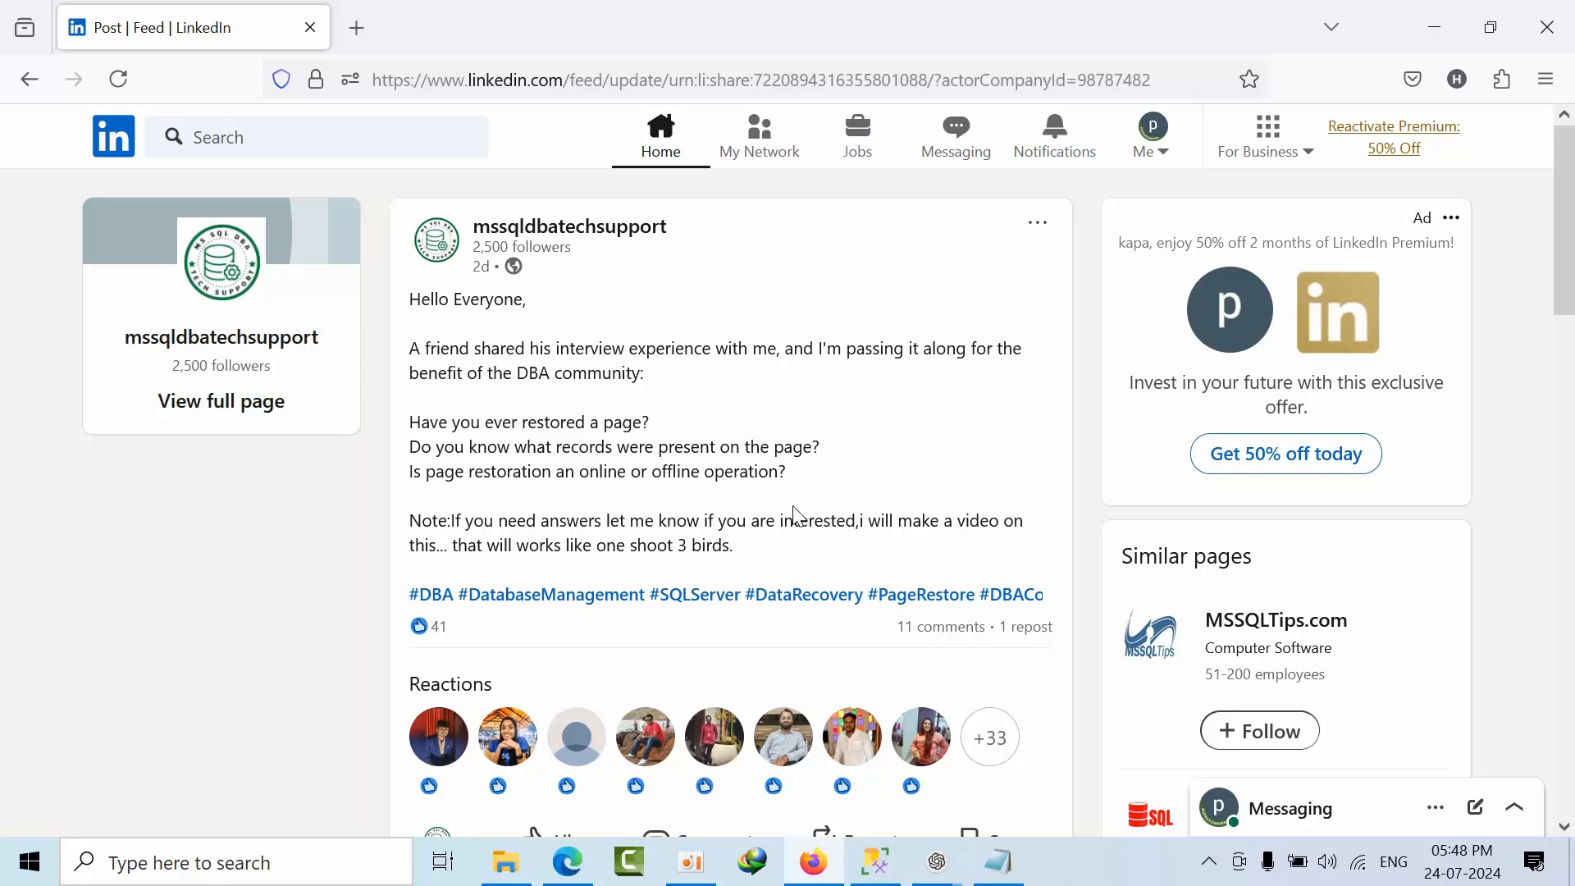
Step: Highlight the post's question 'Do you know what records were present on the page?'
left_click_drag(408, 421, 658, 446)
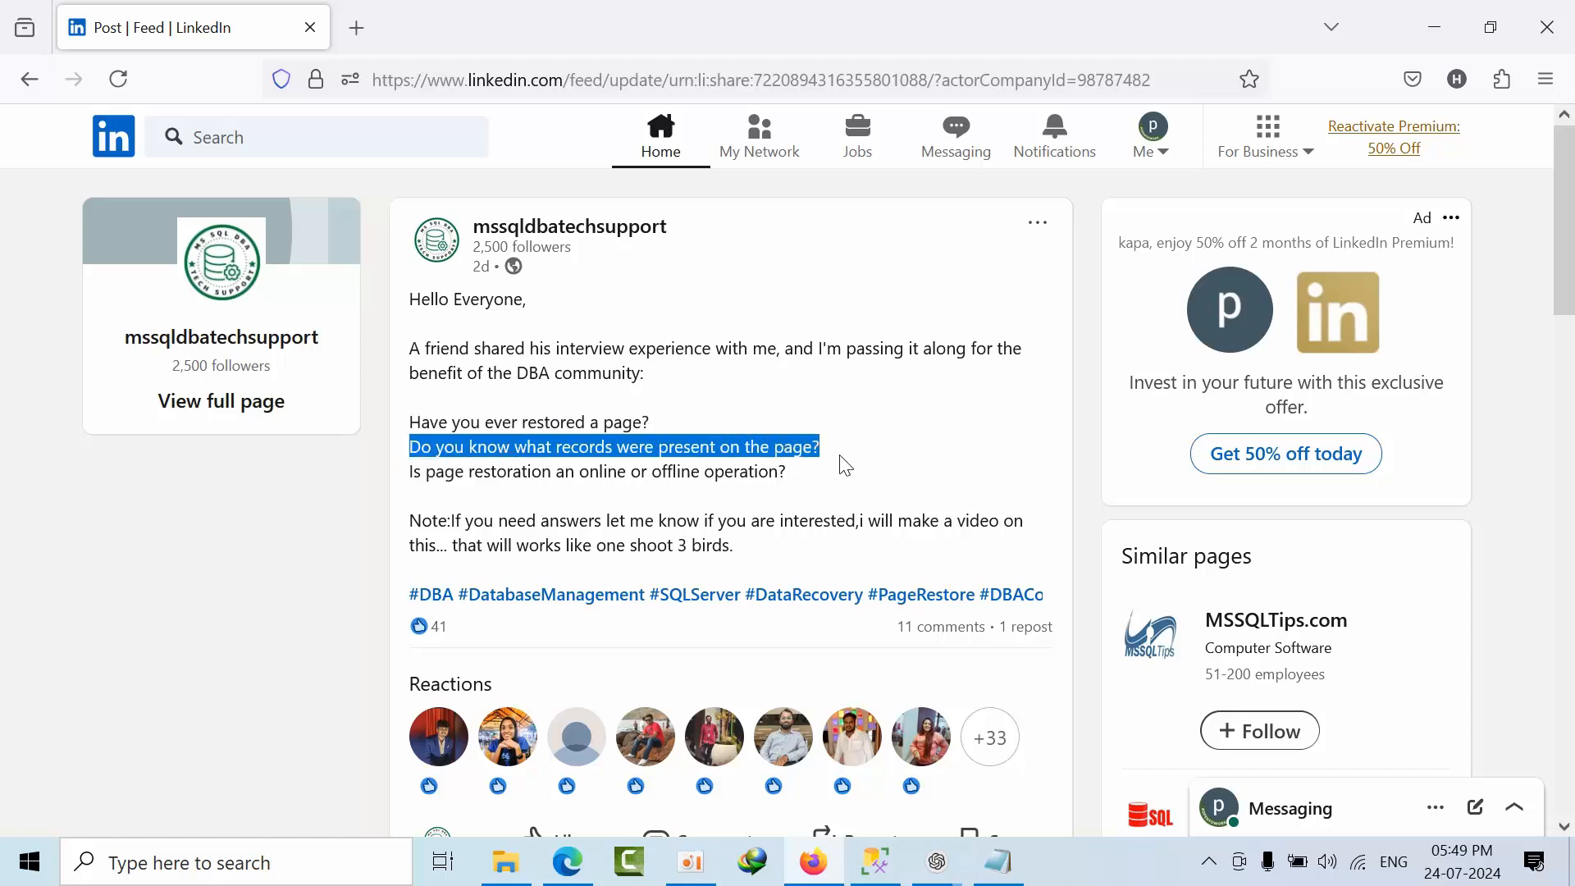
mouse_move(866, 463)
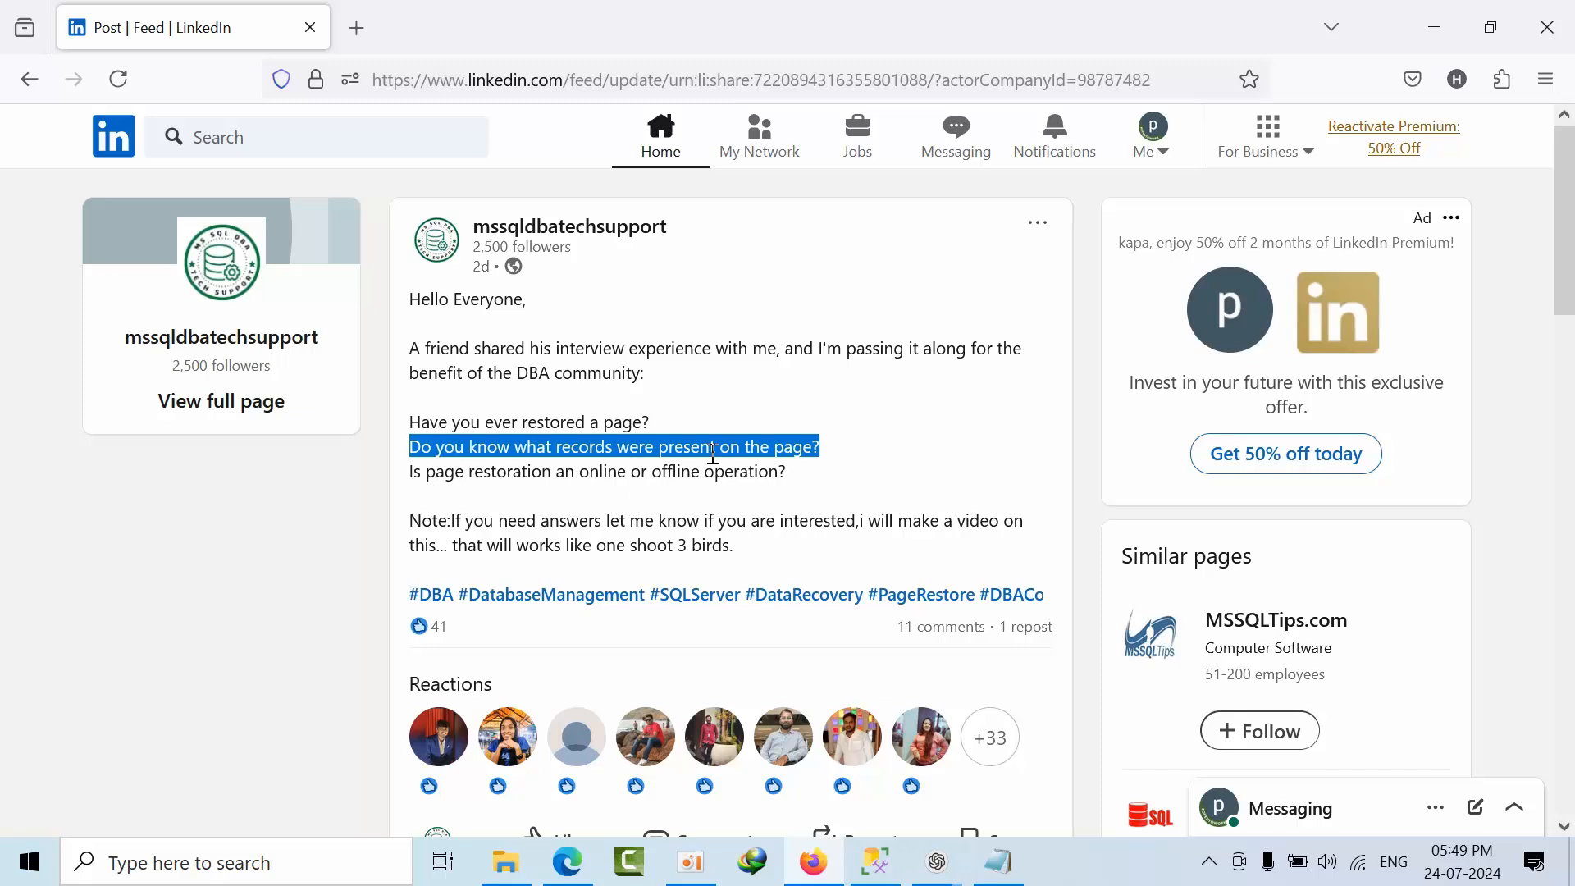
mouse_move(804, 481)
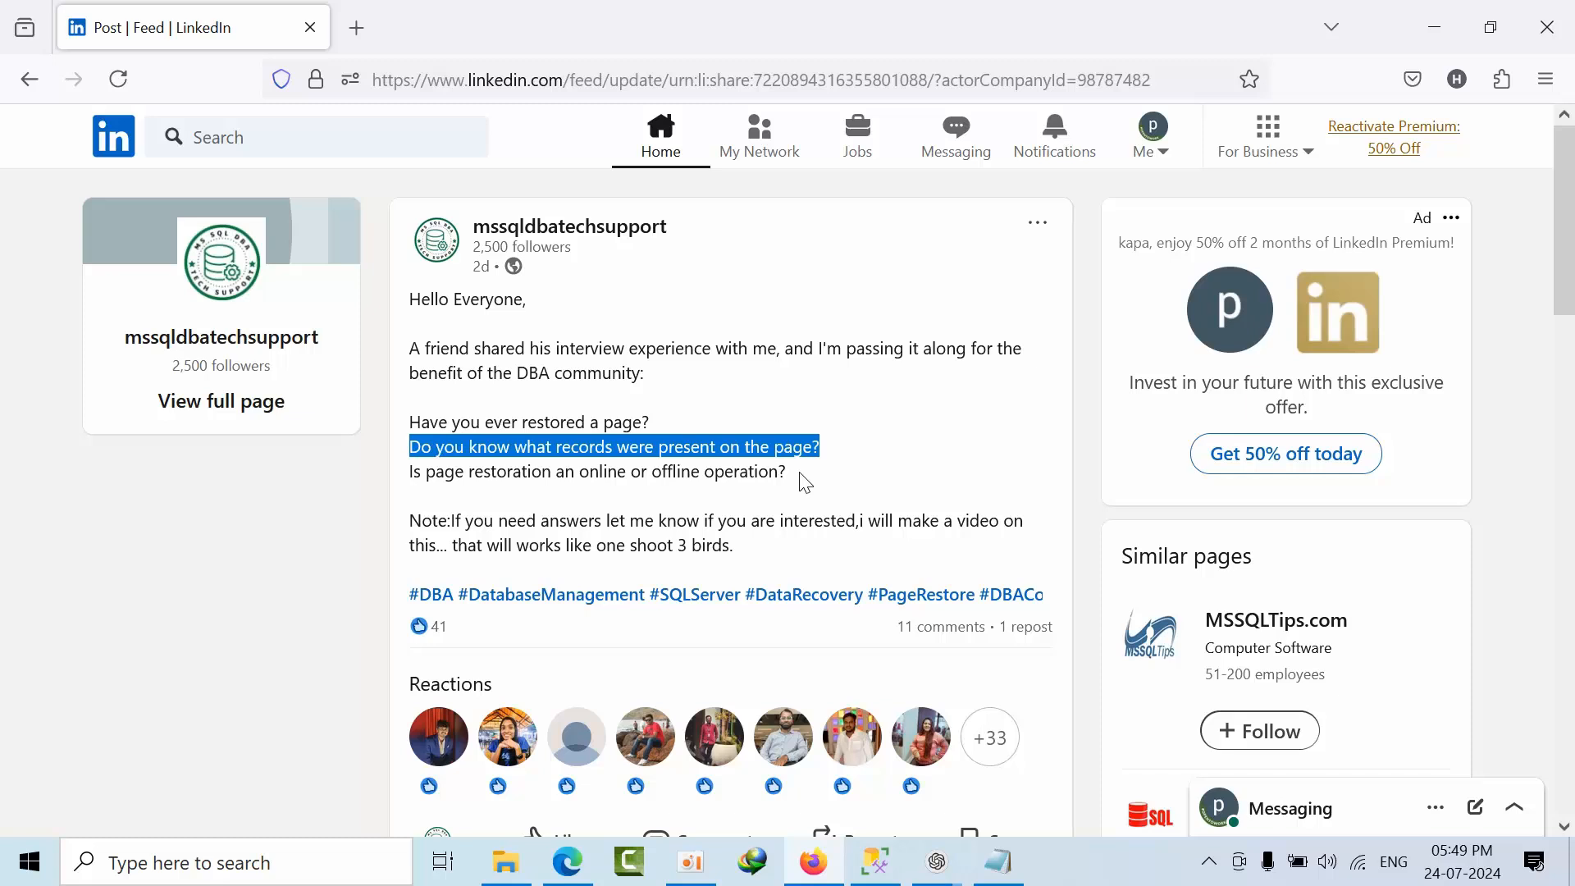
mouse_move(846, 464)
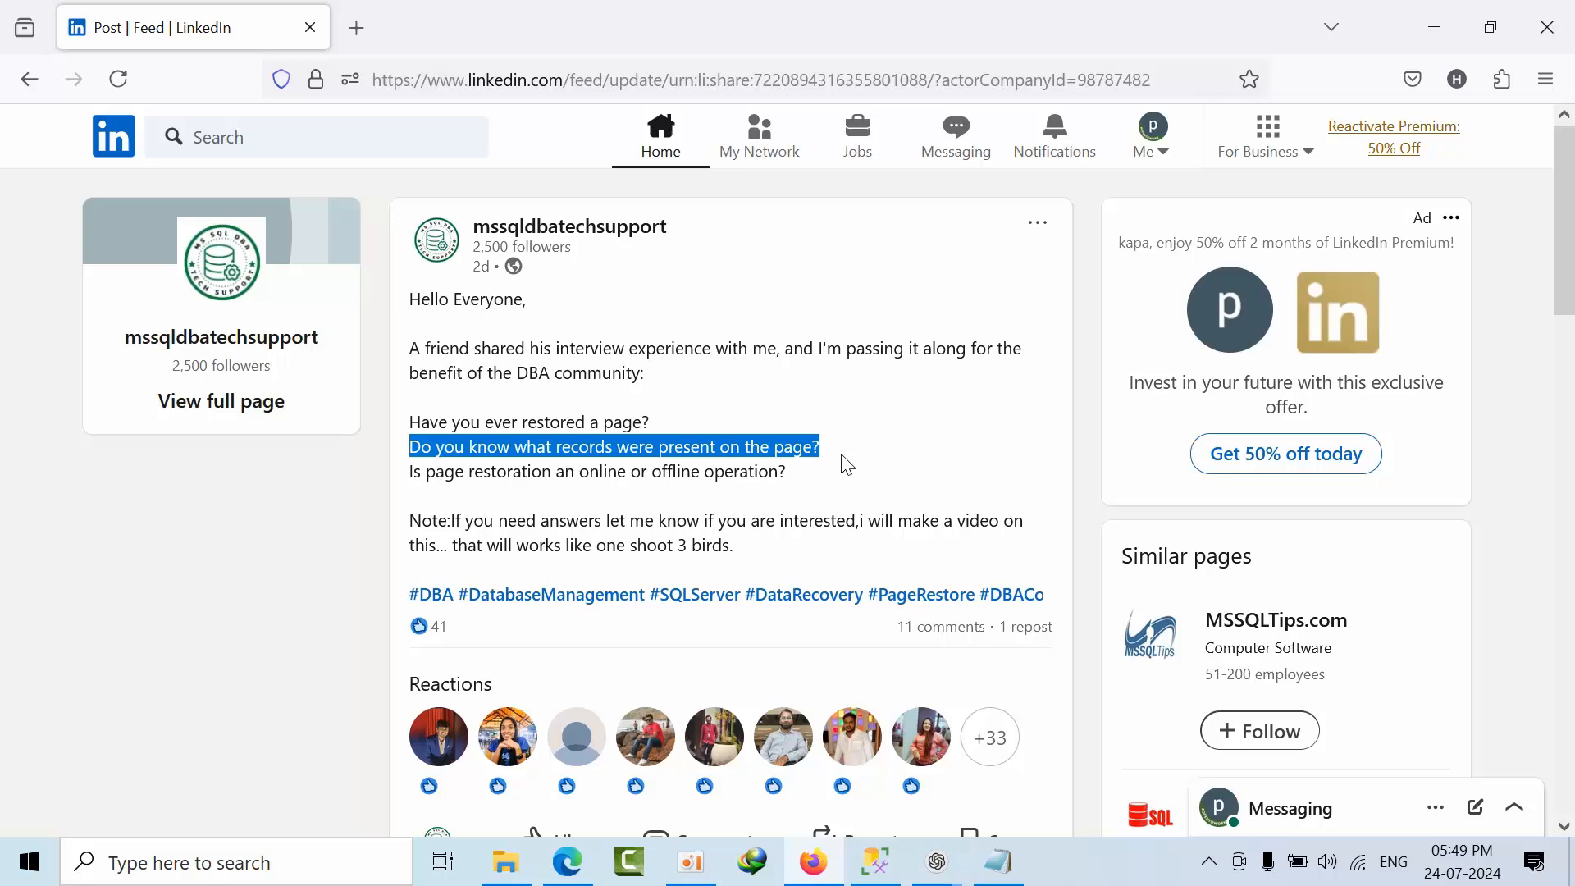
Step: Delete the test database from Object Explorer, closing its existing connections
left_click(872, 861)
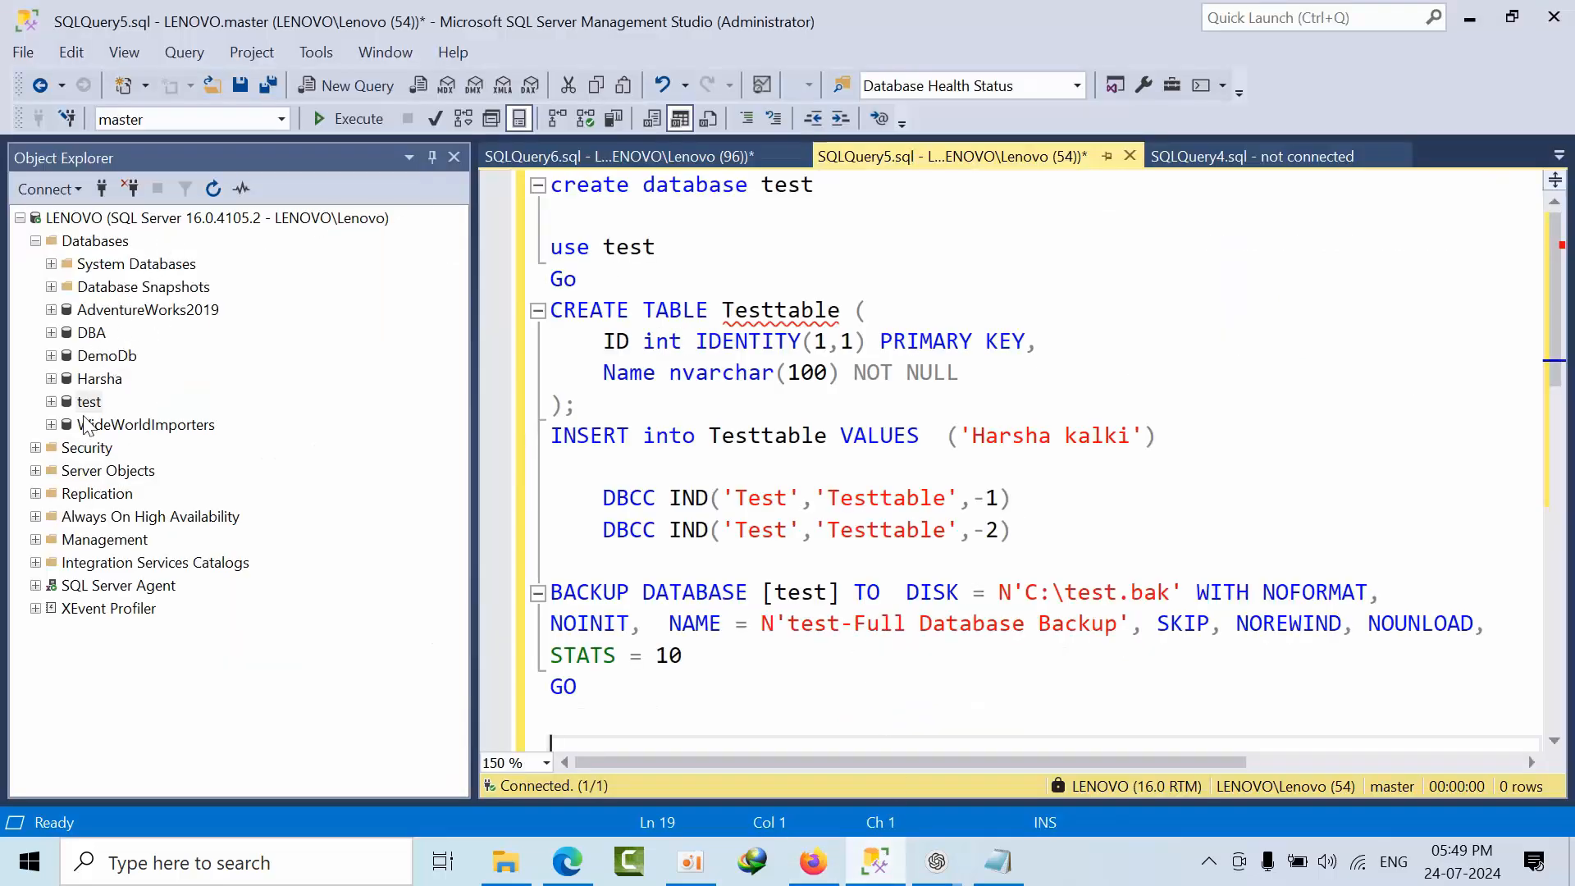
right_click(89, 400)
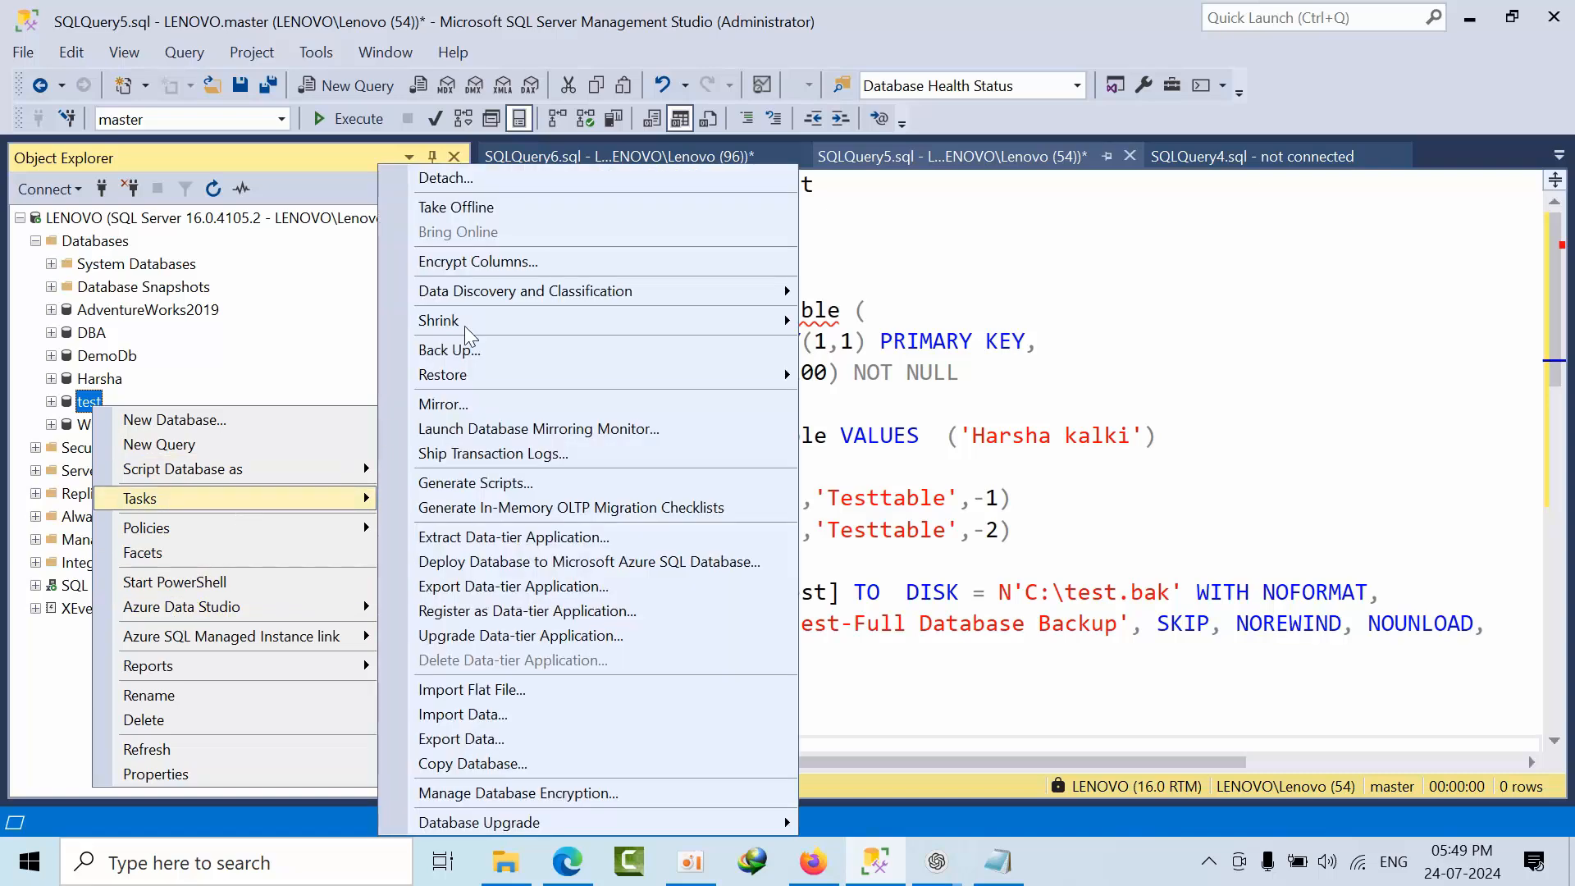
left_click(456, 206)
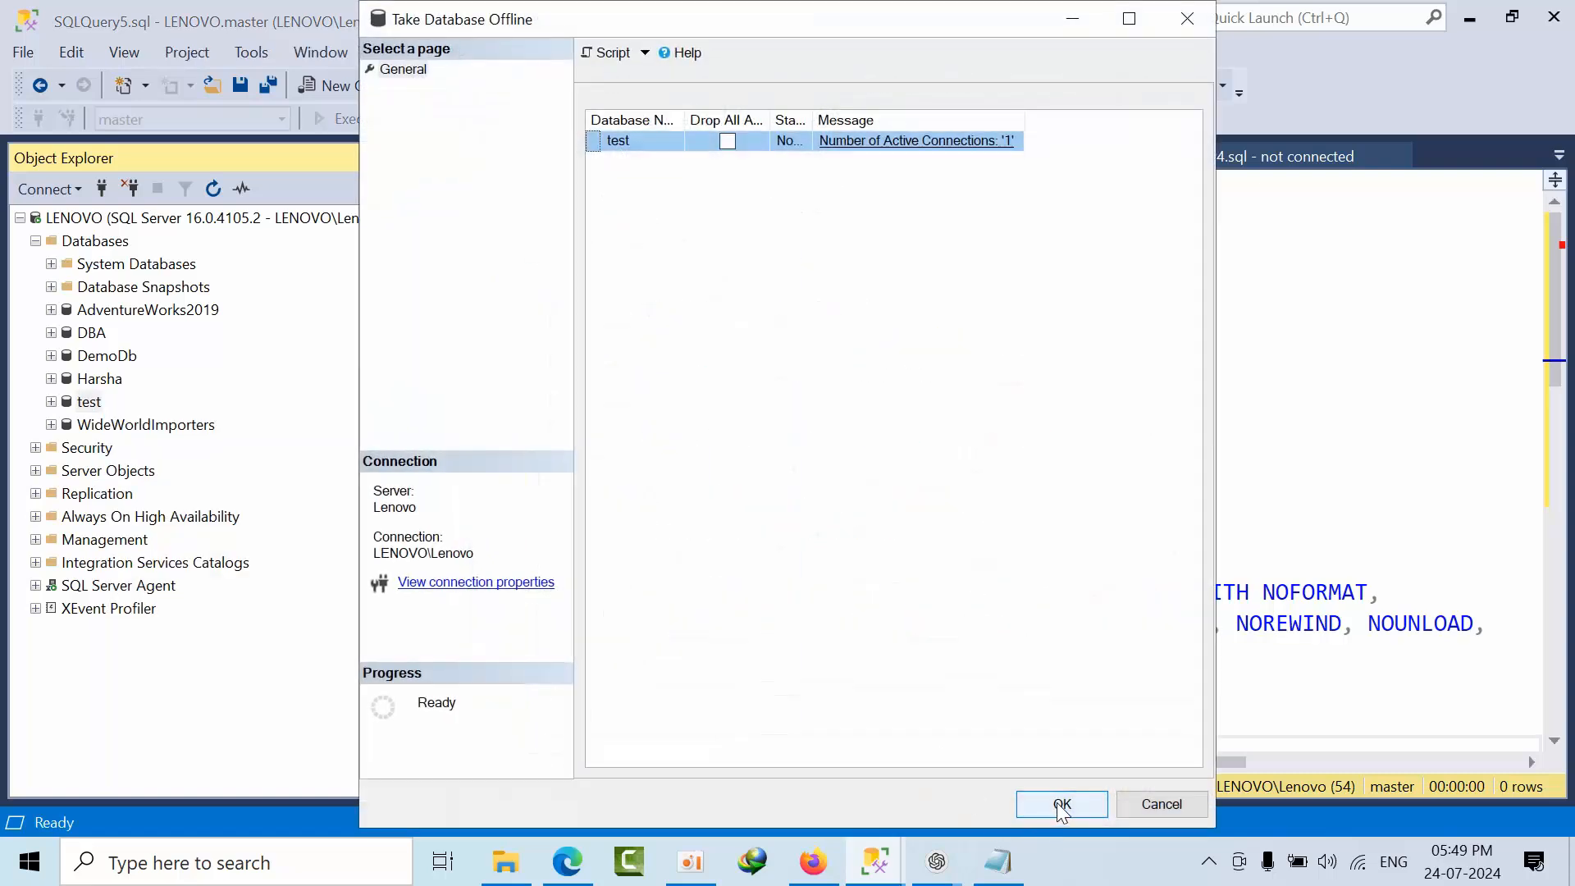
left_click(1061, 804)
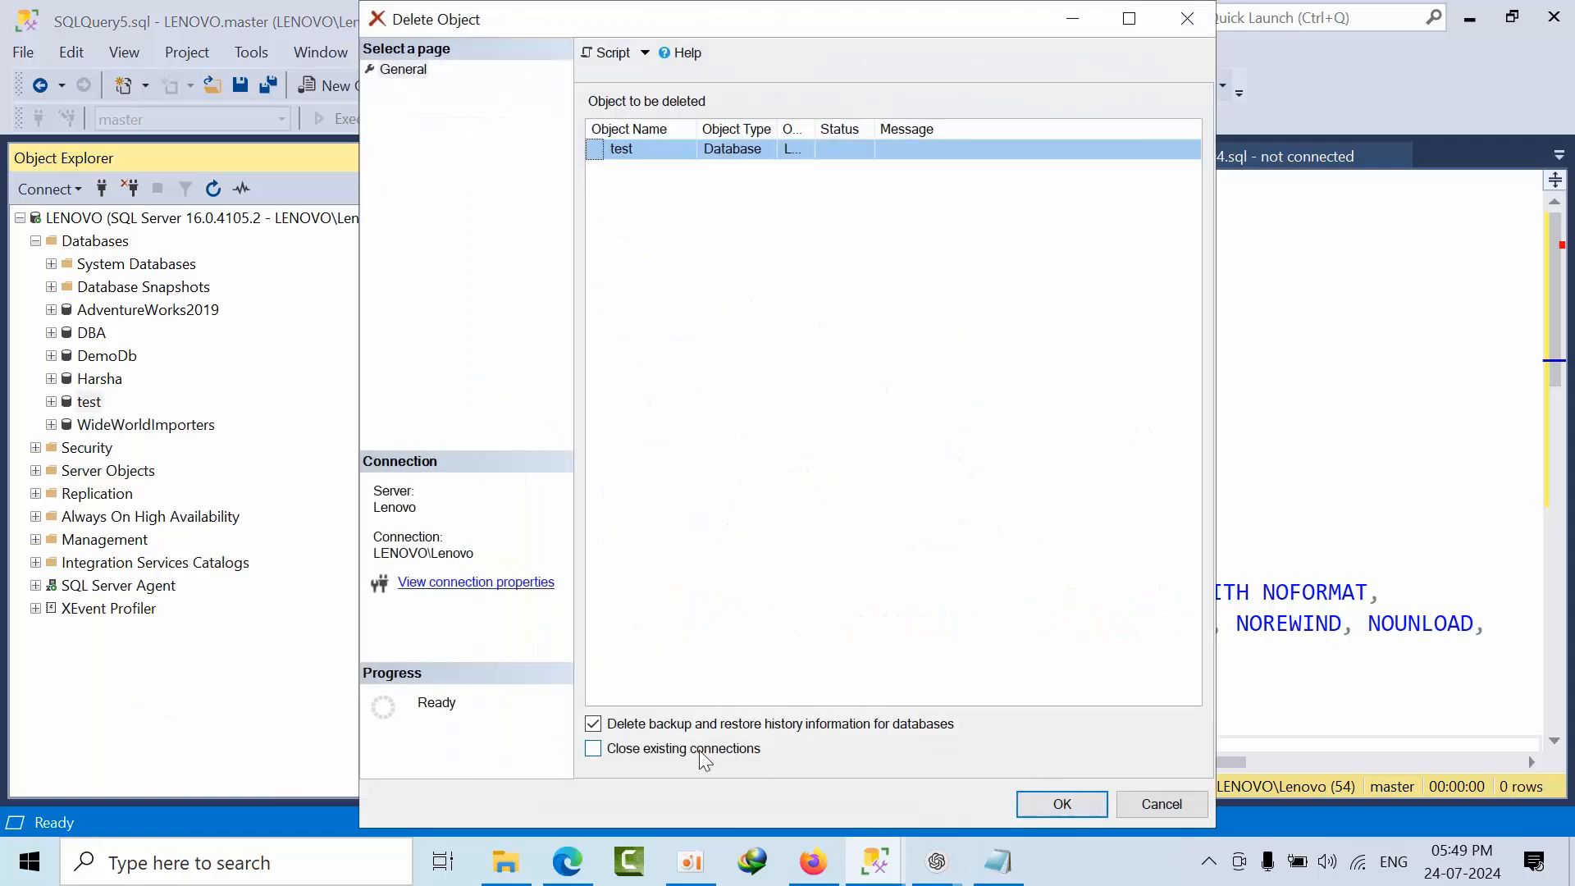
left_click(1061, 804)
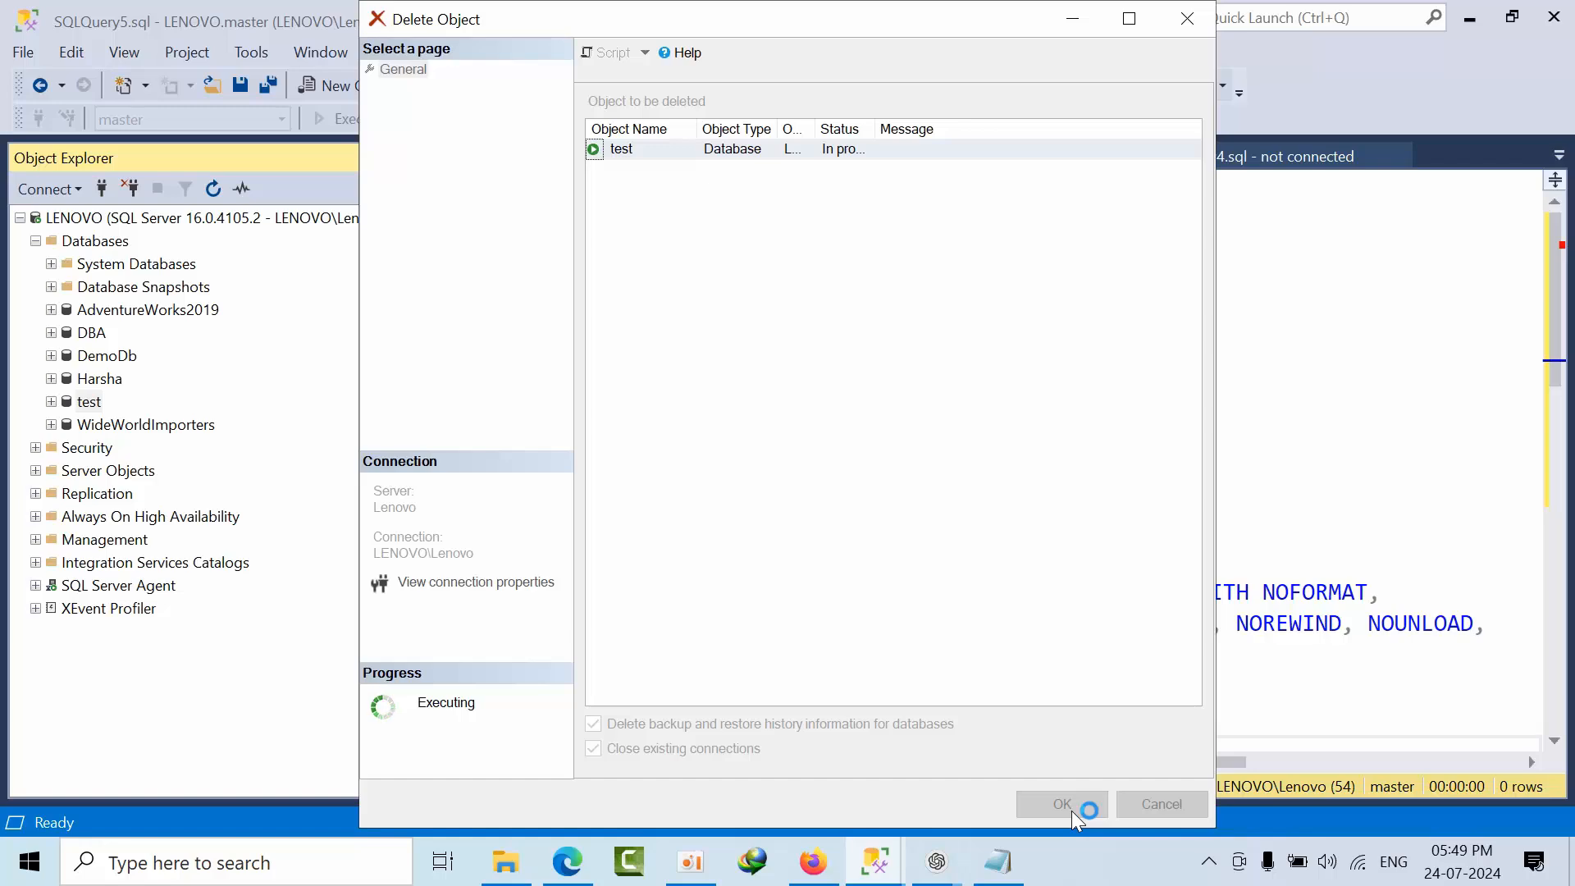
left_click(1061, 804)
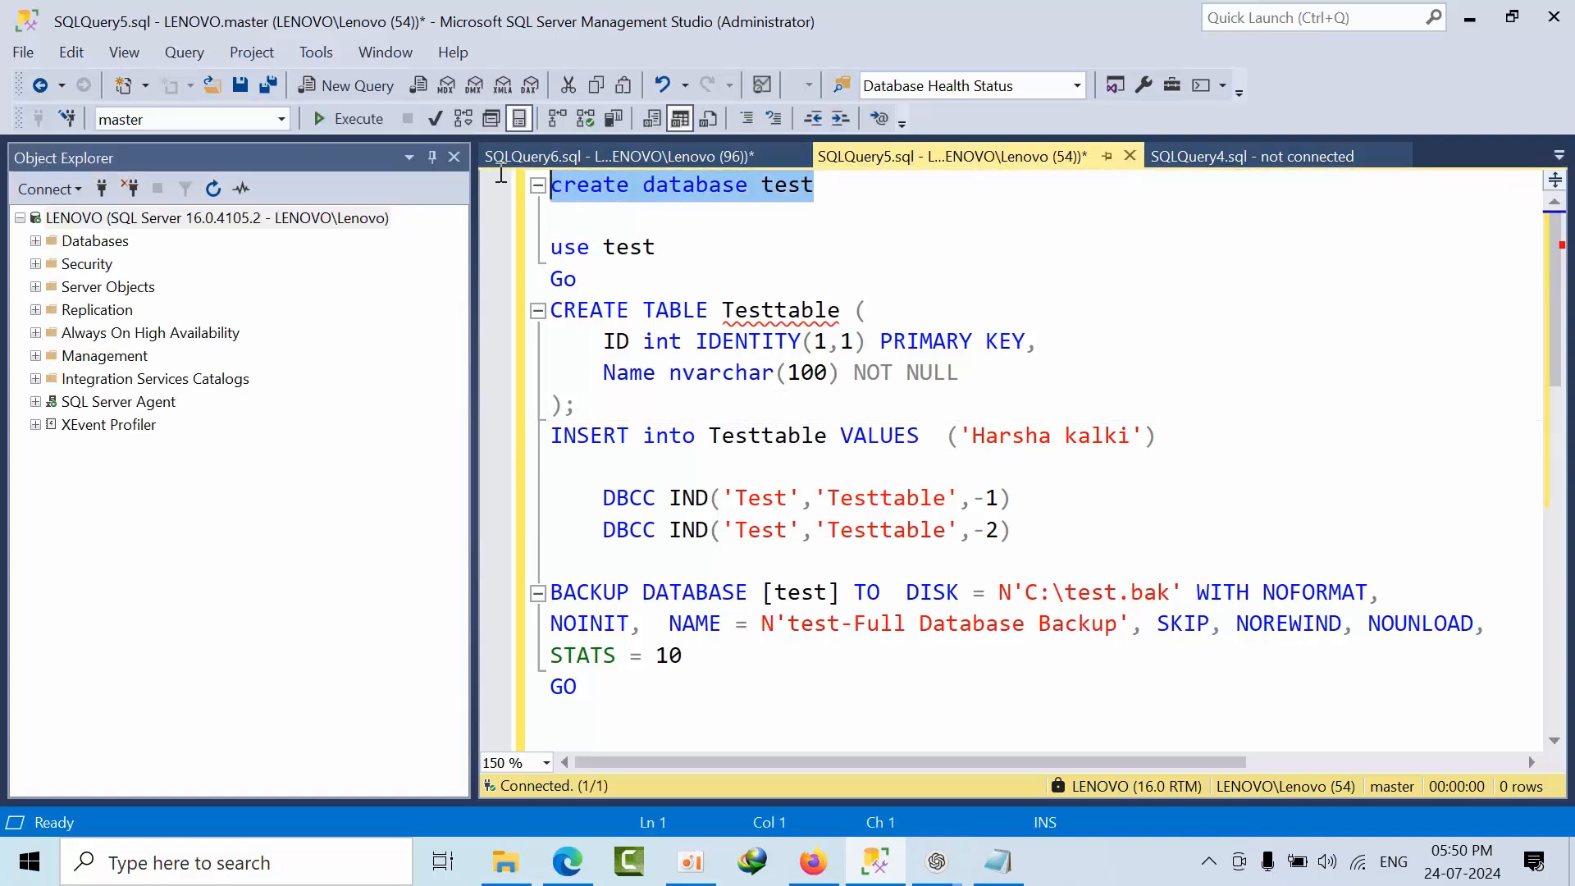
mouse_move(365, 149)
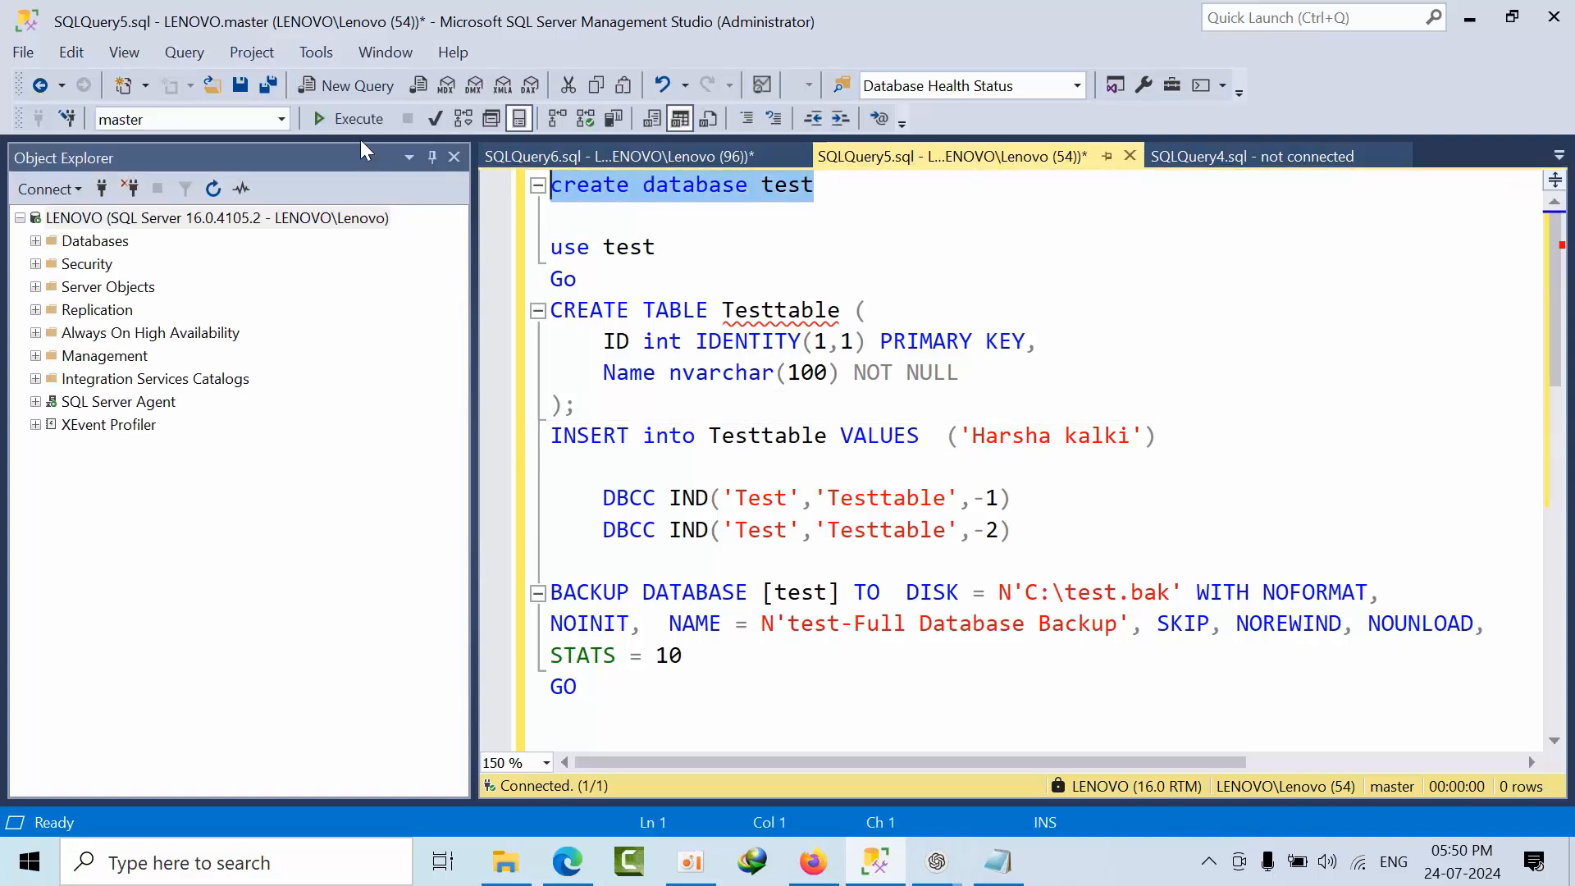
Step: Execute CREATE DATABASE test, USE test, and CREATE TABLE Testtable with ID and Name columns
left_click(359, 118)
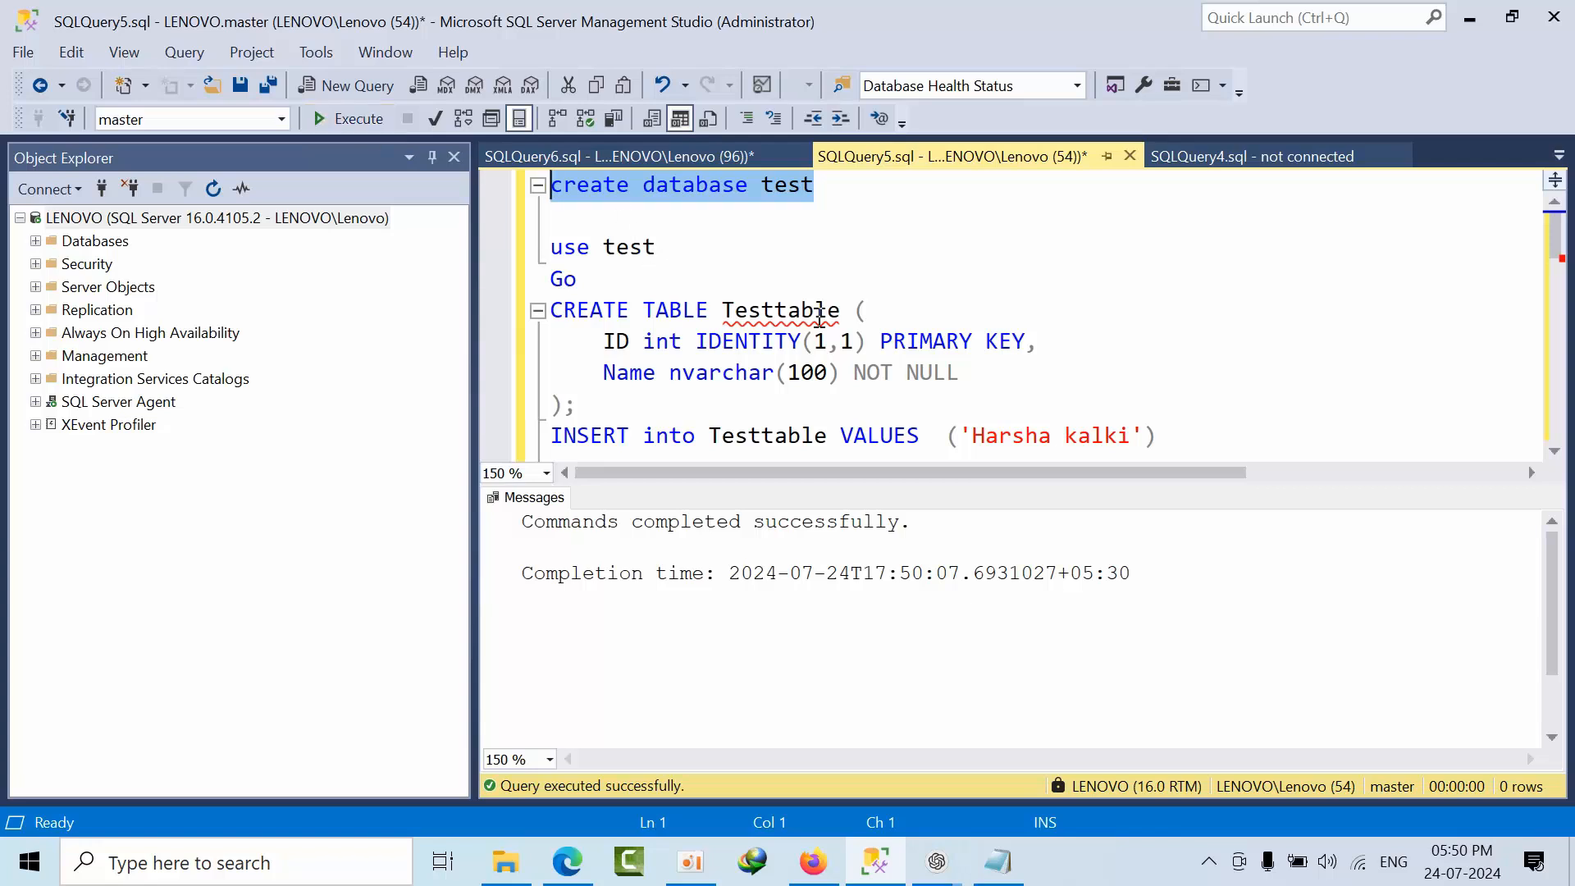
left_click(359, 118)
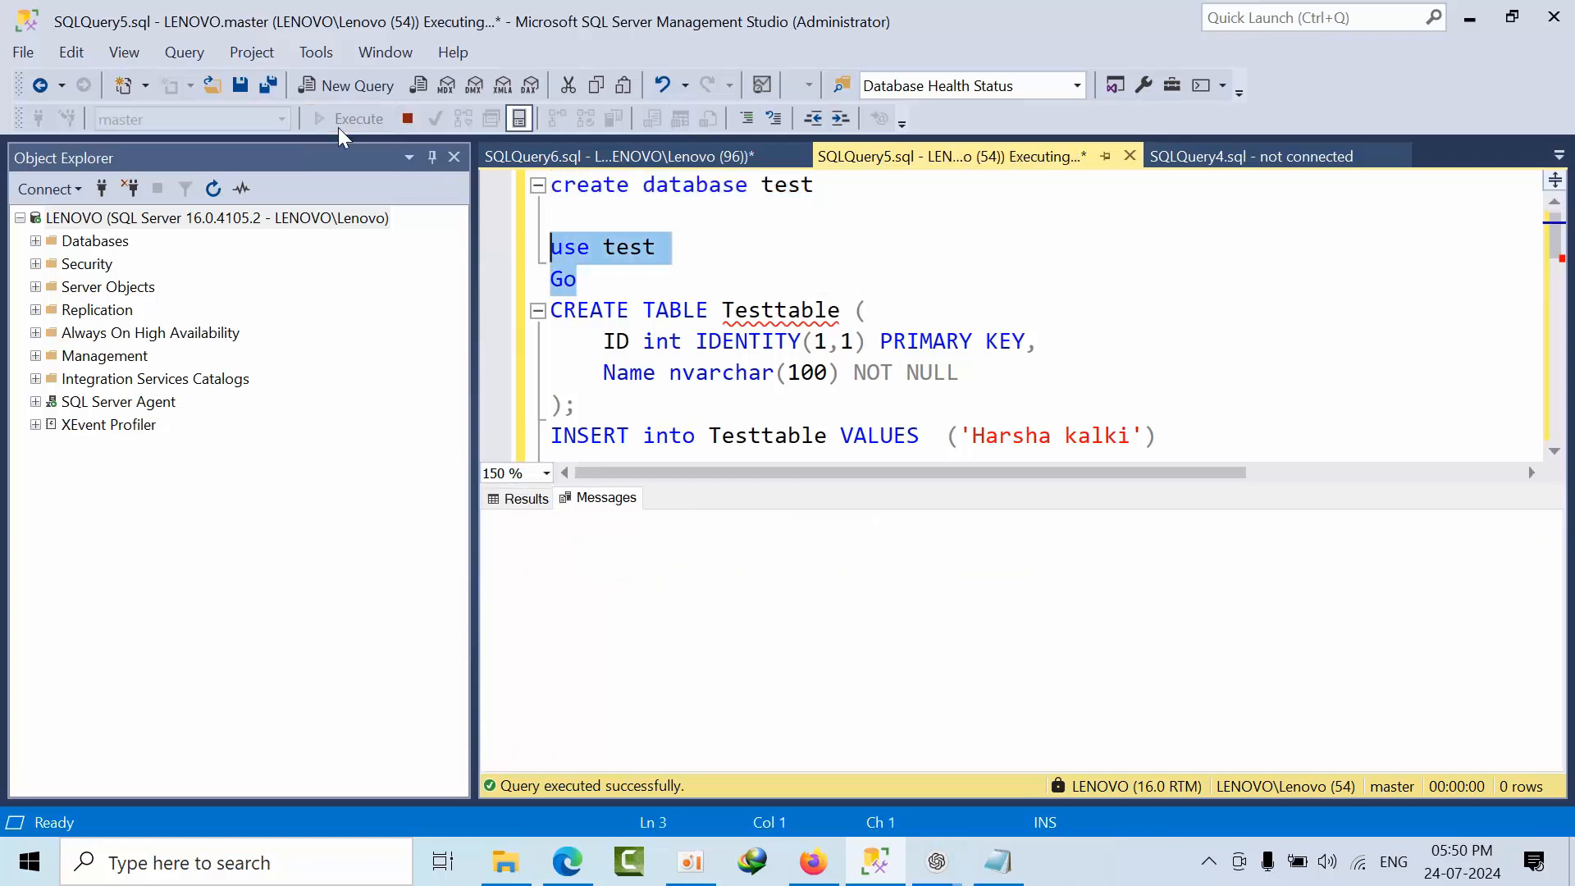
left_click(356, 118)
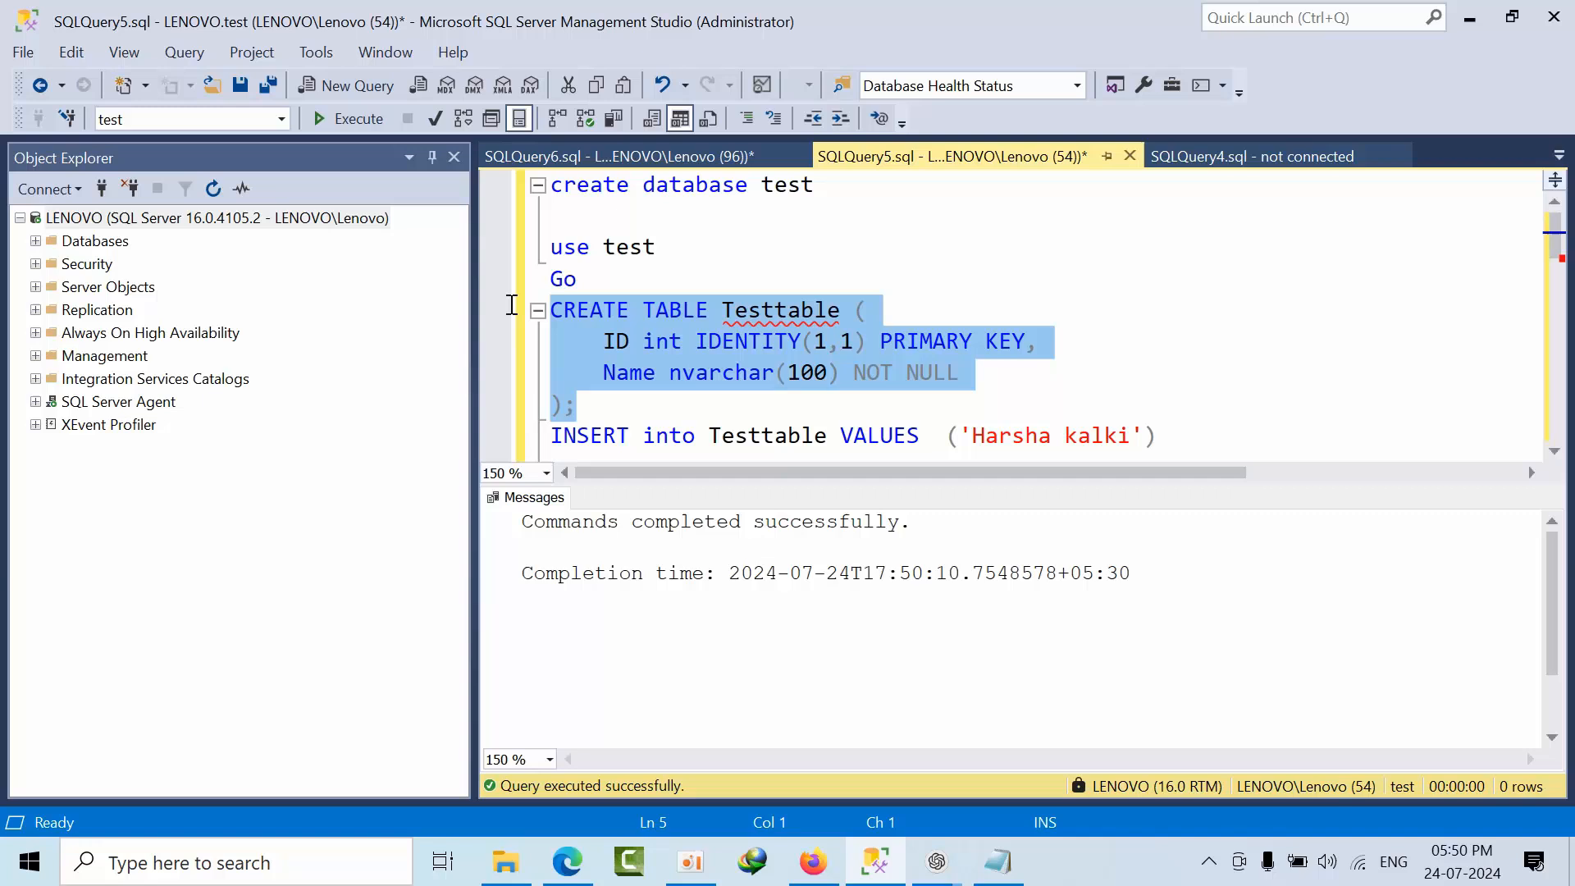
mouse_move(356, 118)
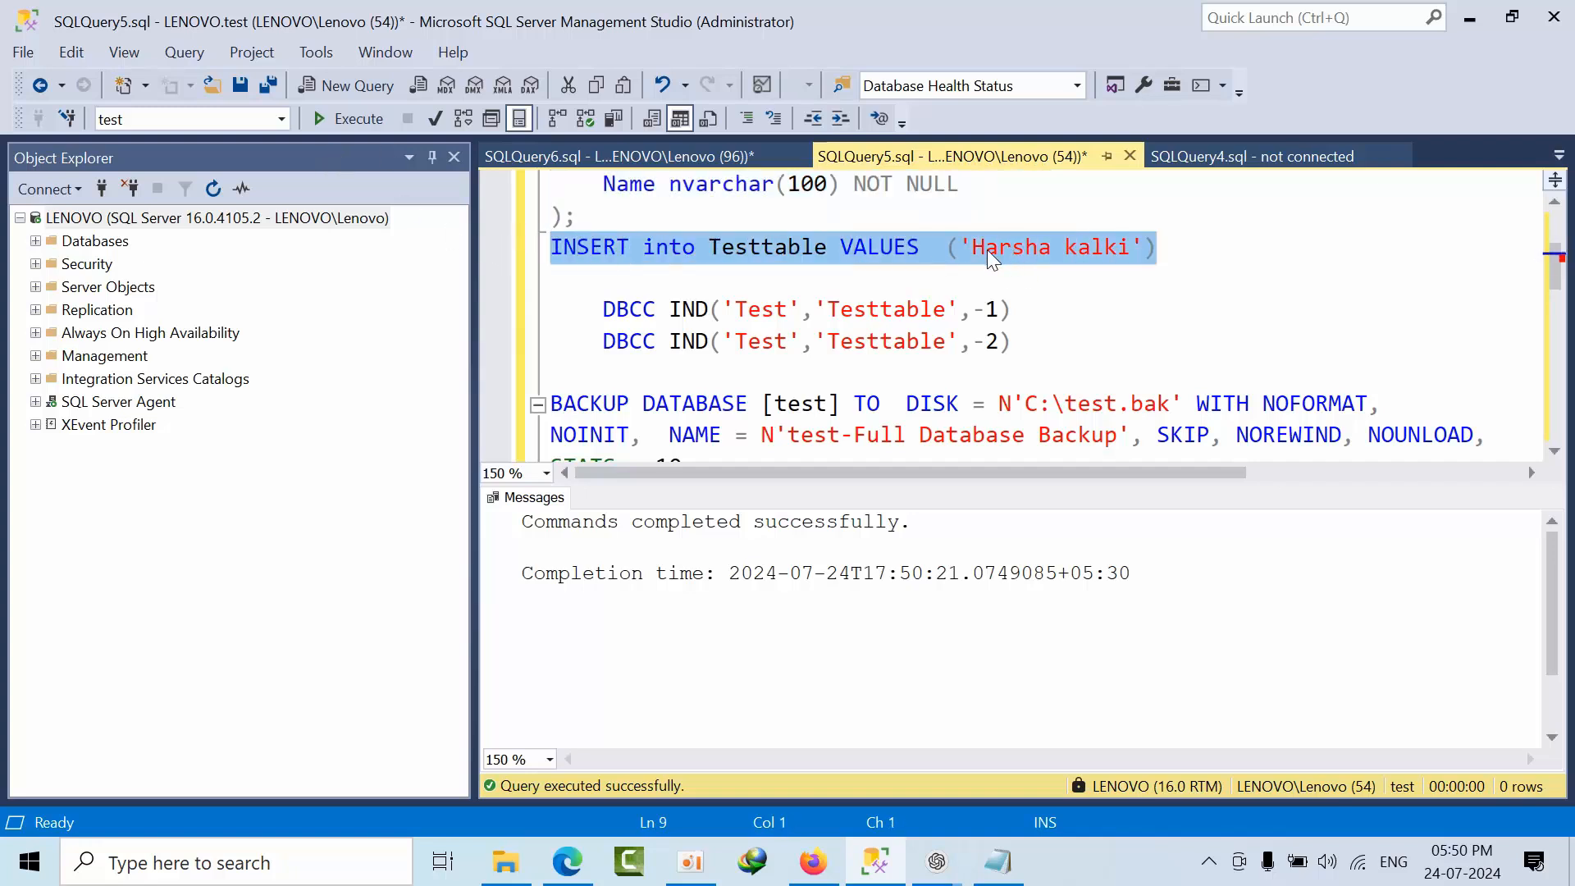
mouse_move(975, 269)
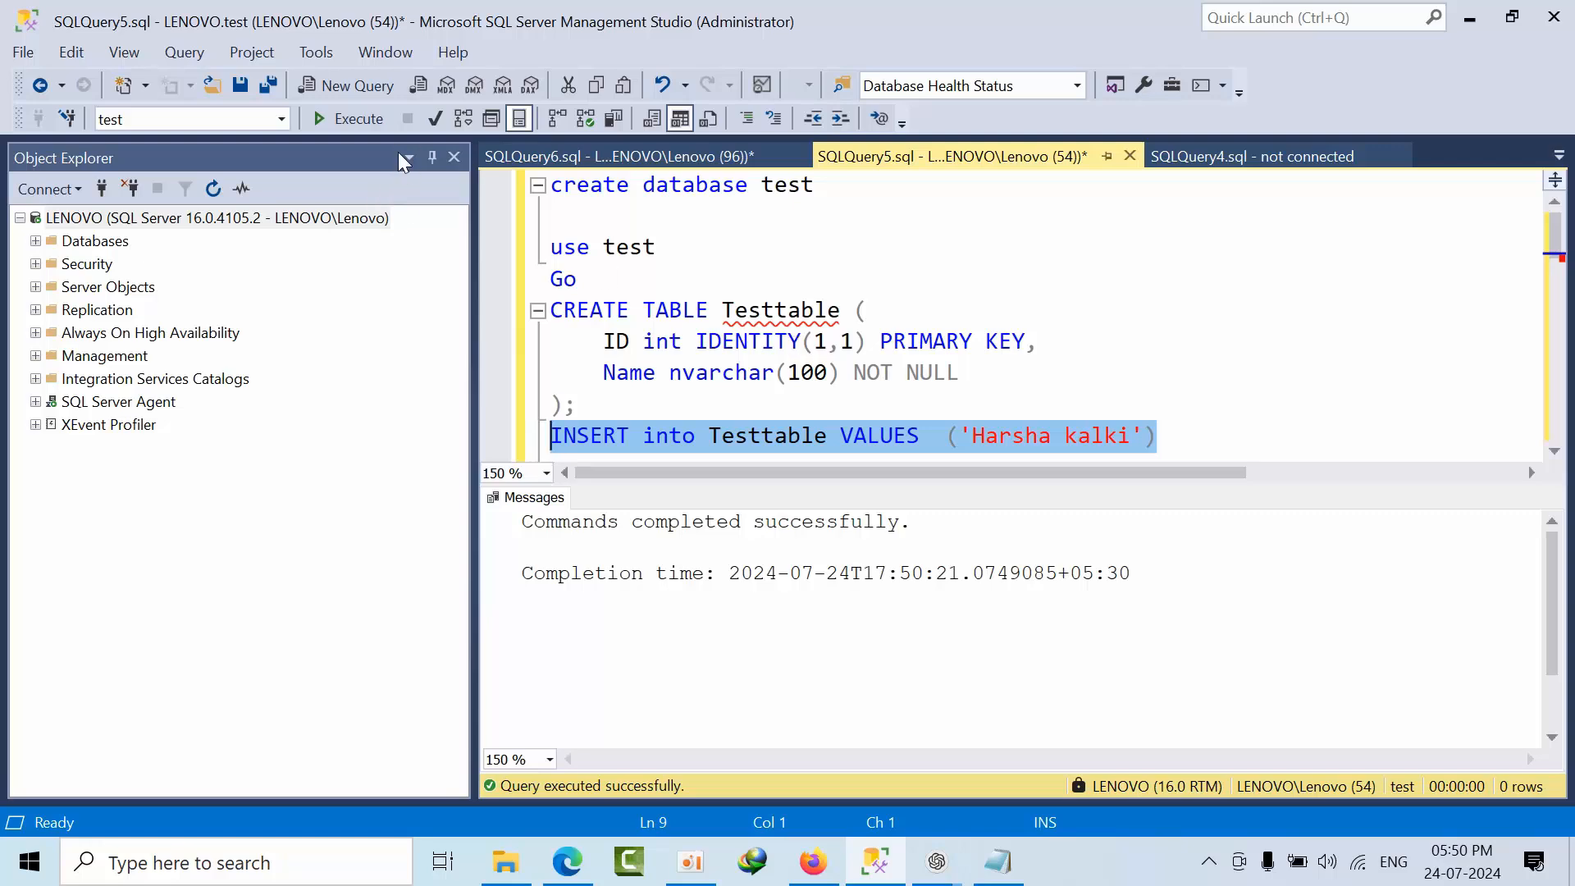
Step: Insert the sample row into Testtable and list its pages with DBCC IND, showing pages 335 and 352
left_click(358, 118)
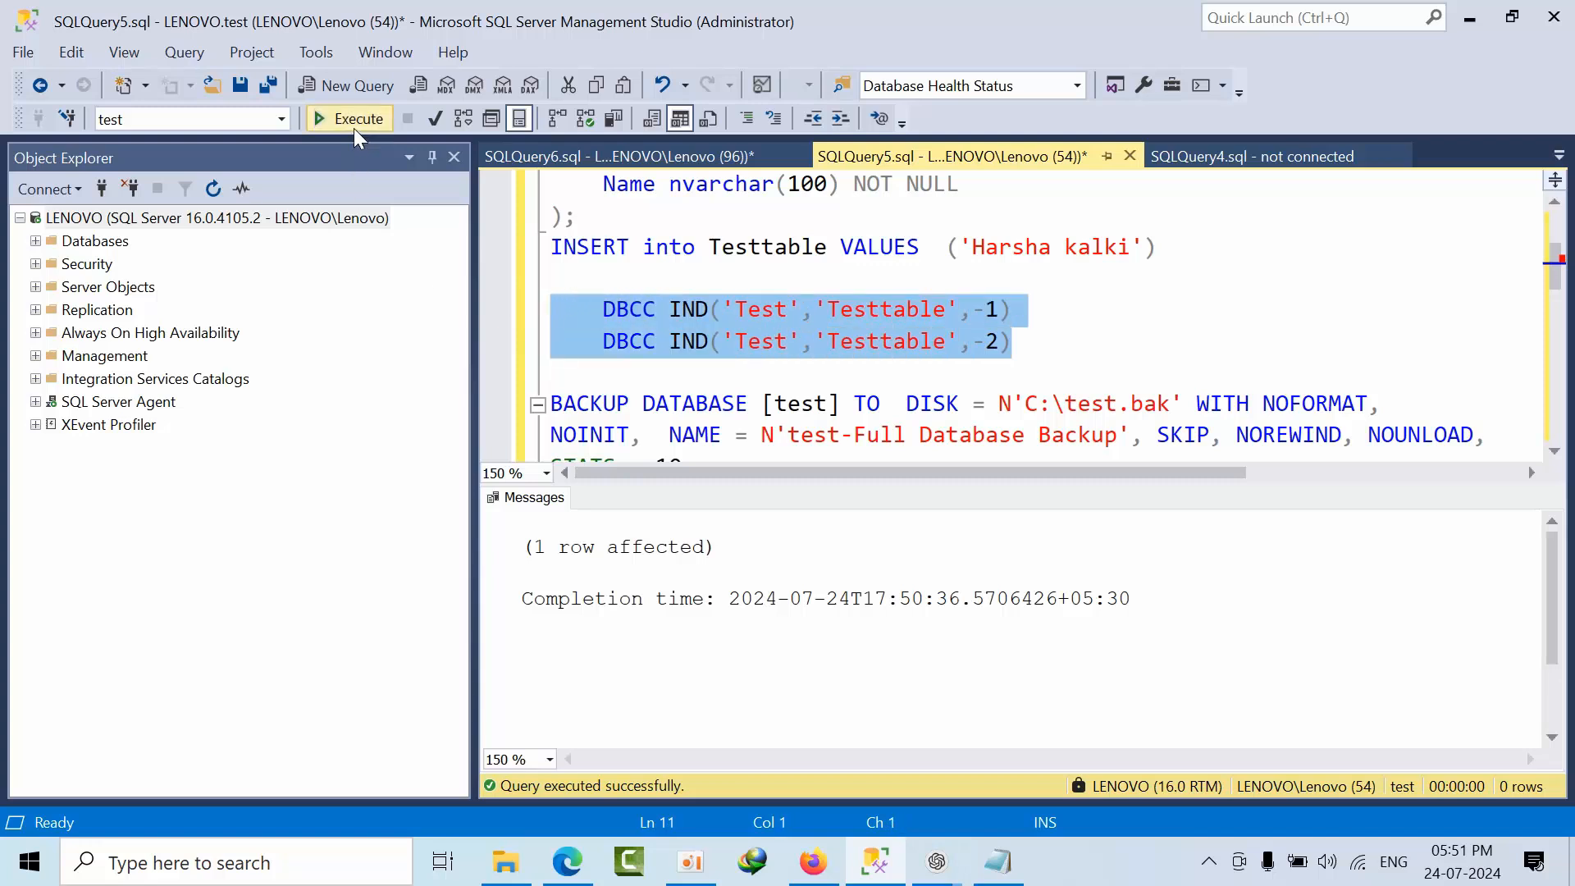
left_click(348, 118)
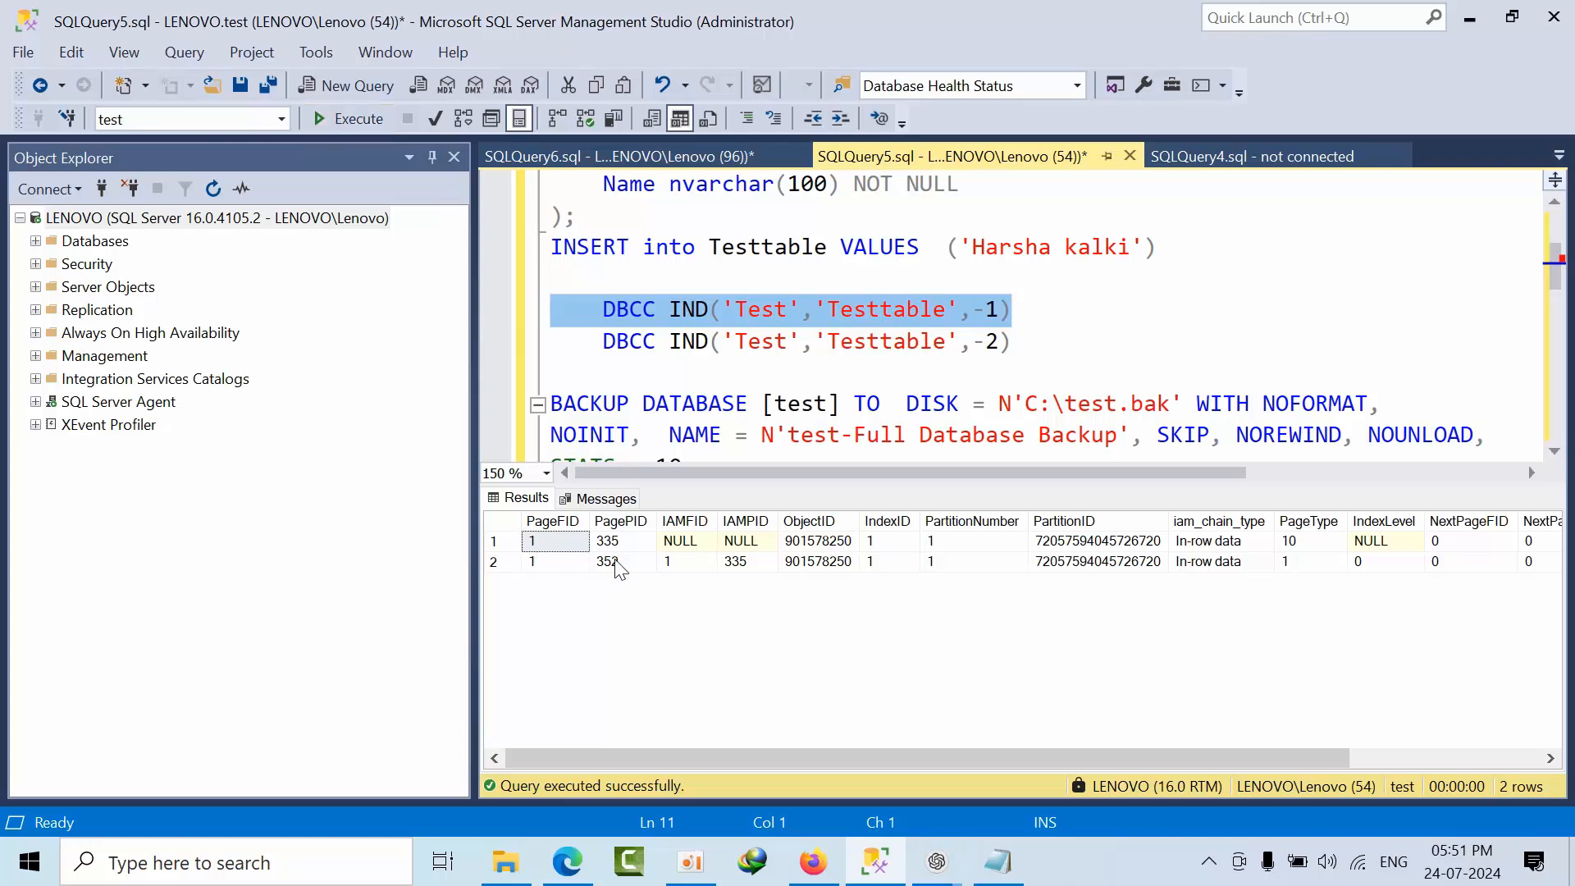
scroll("down", 3)
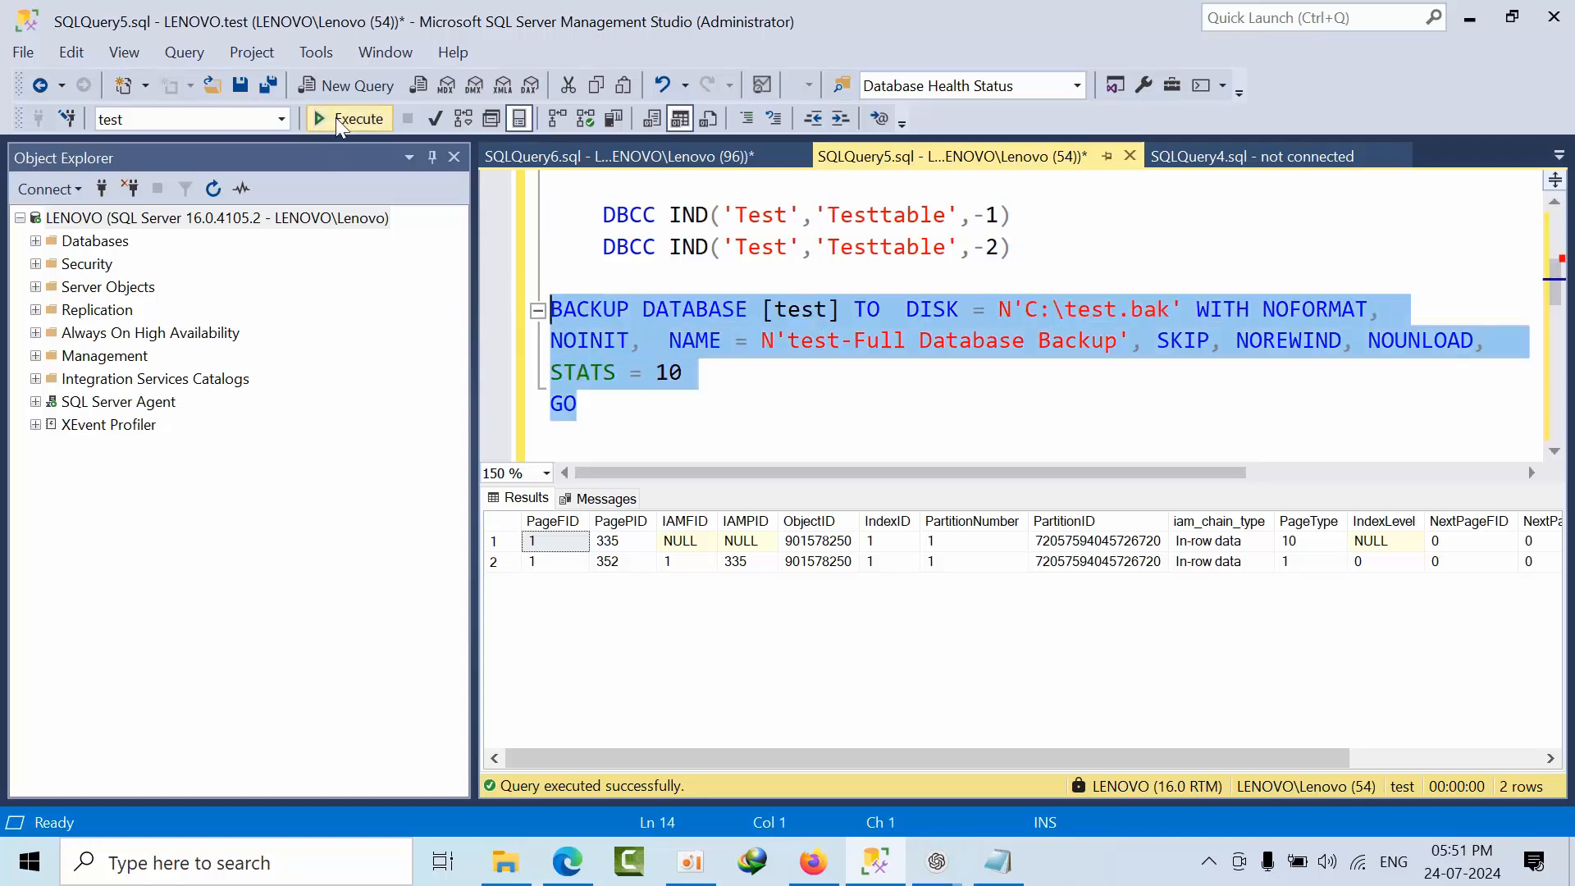
Step: Back up the test database and note page 352 as a '--' comment beneath the DBCC PAGE statement
left_click(358, 118)
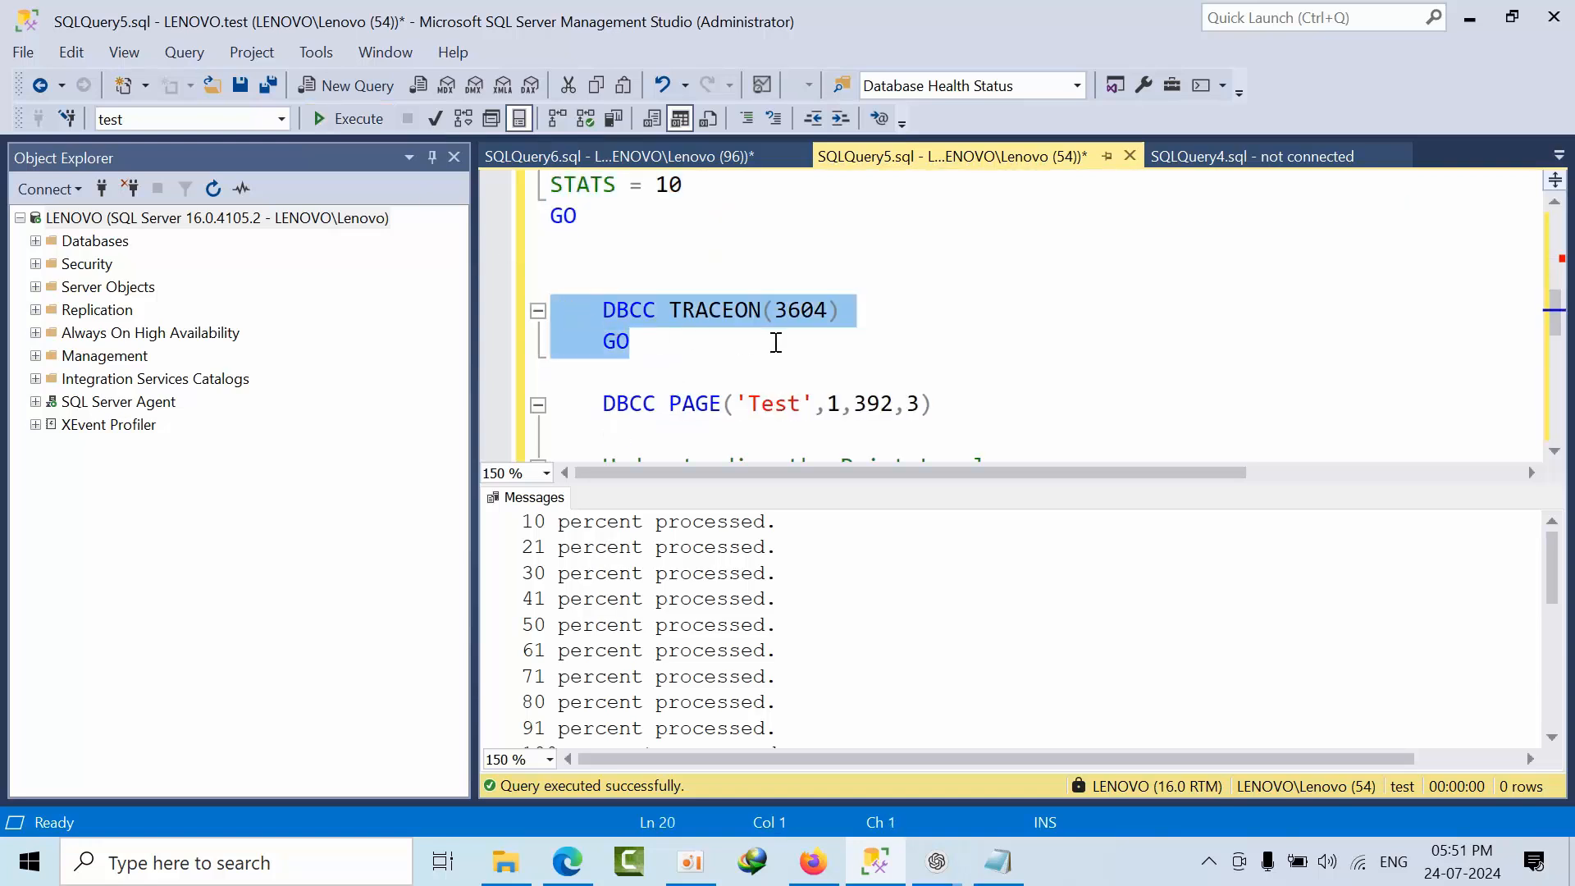
left_click(775, 310)
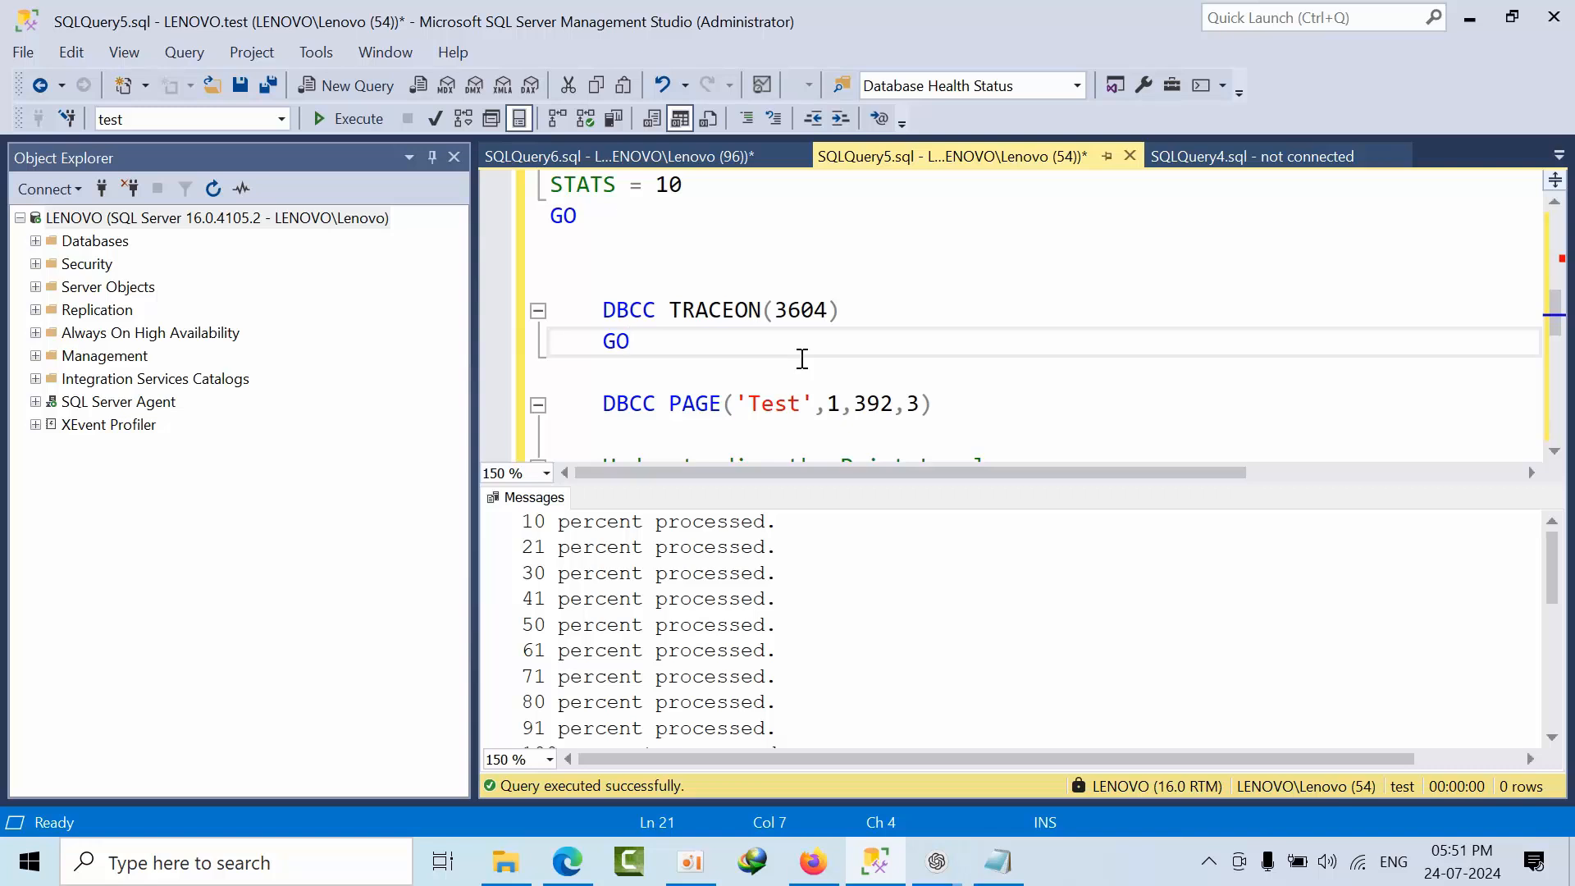
double_click(800, 310)
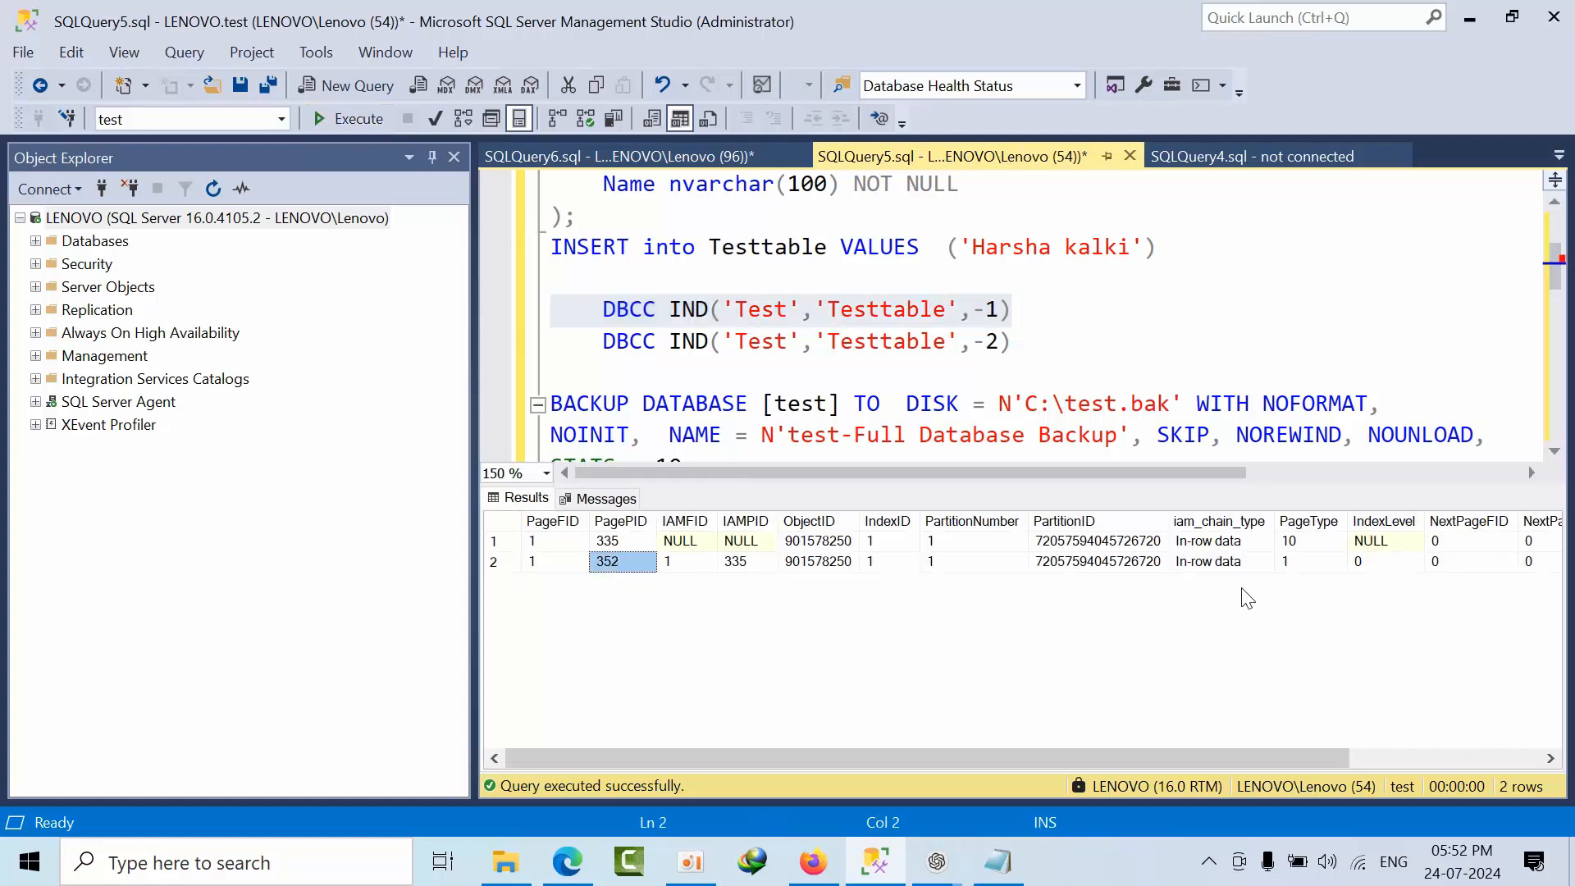
mouse_move(624, 572)
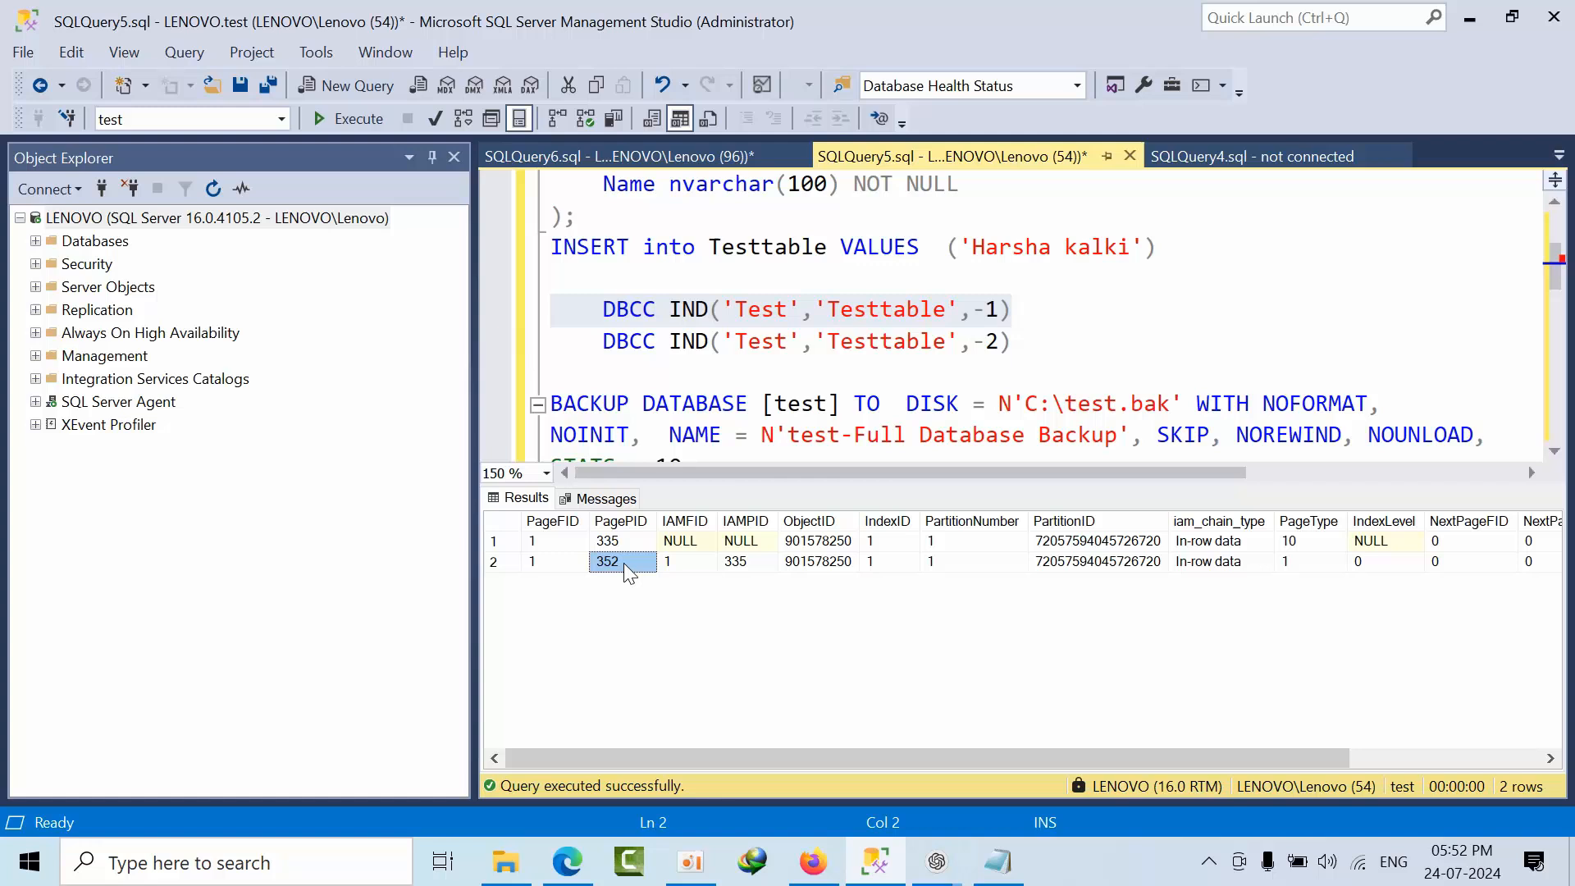
left_click(553, 561)
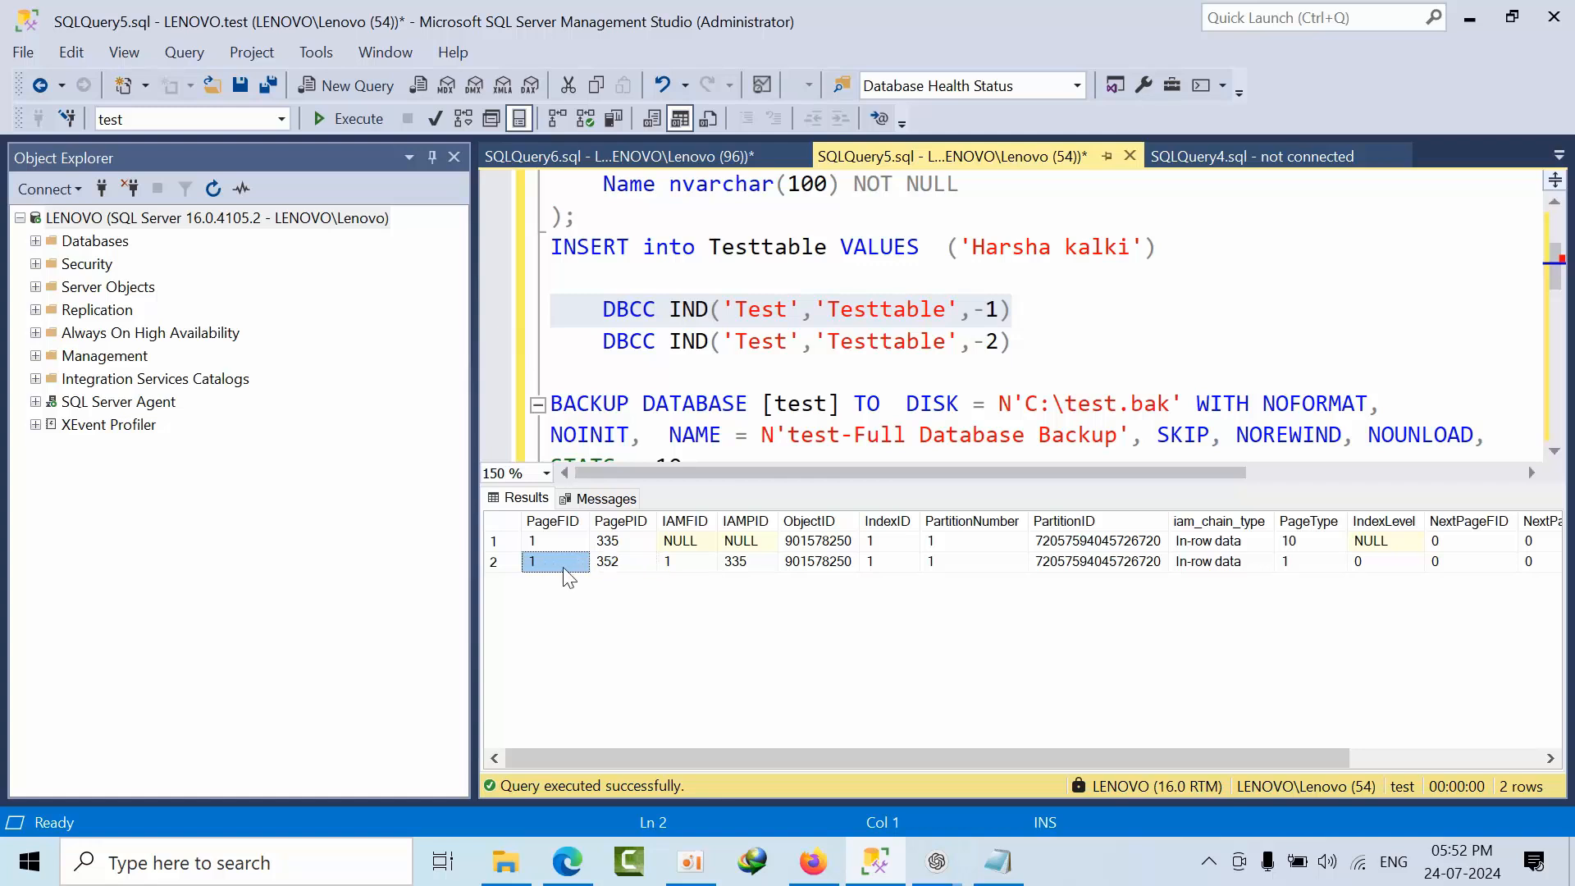
right_click(607, 561)
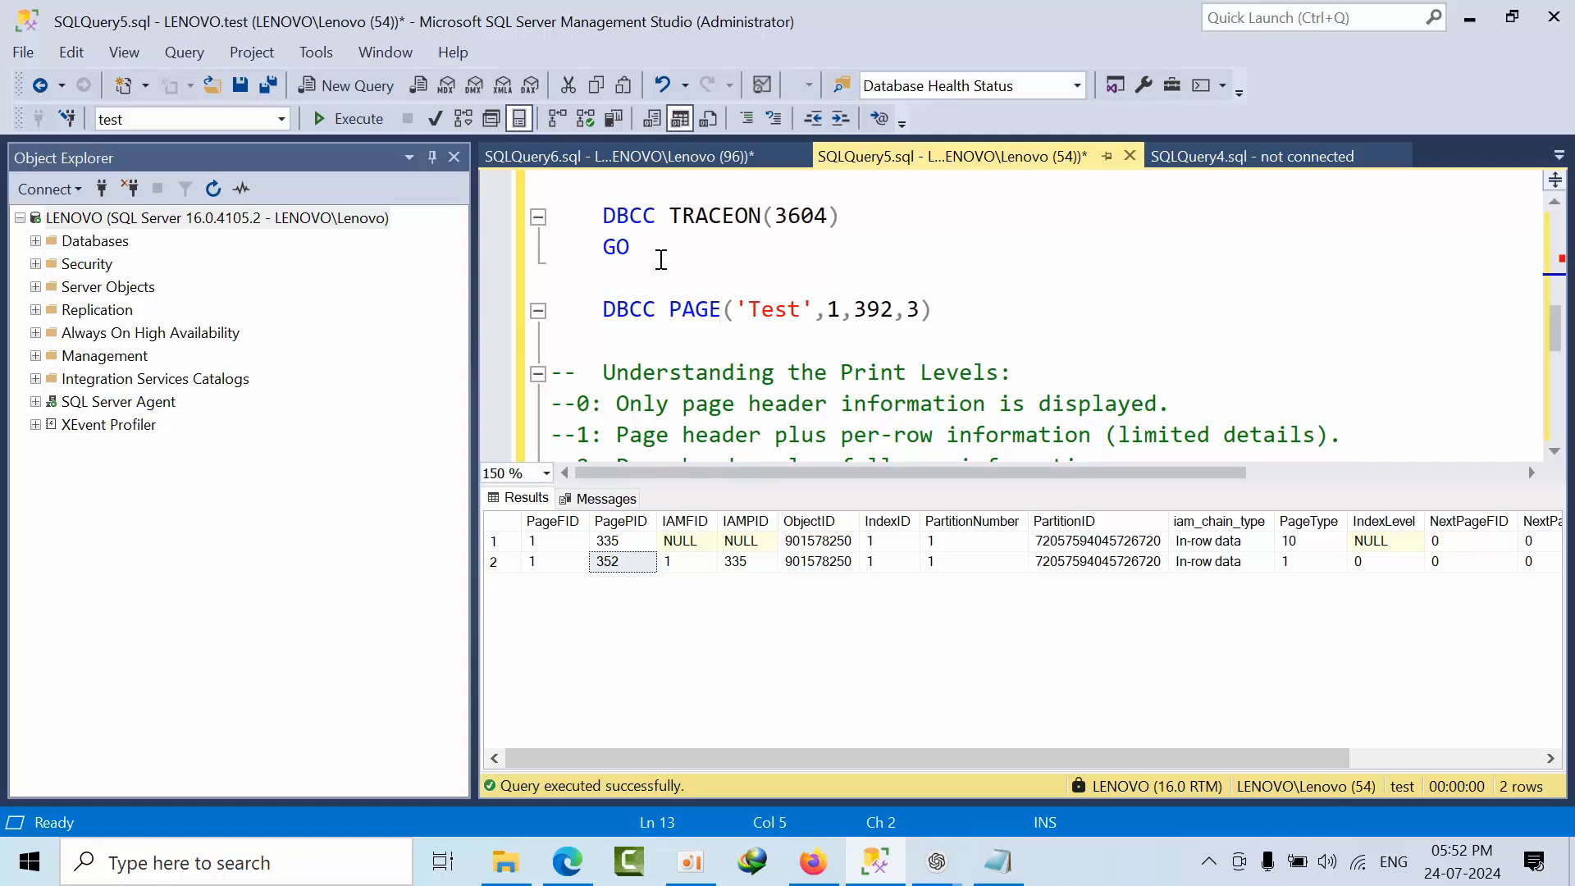
left_click(622, 561)
type("352")
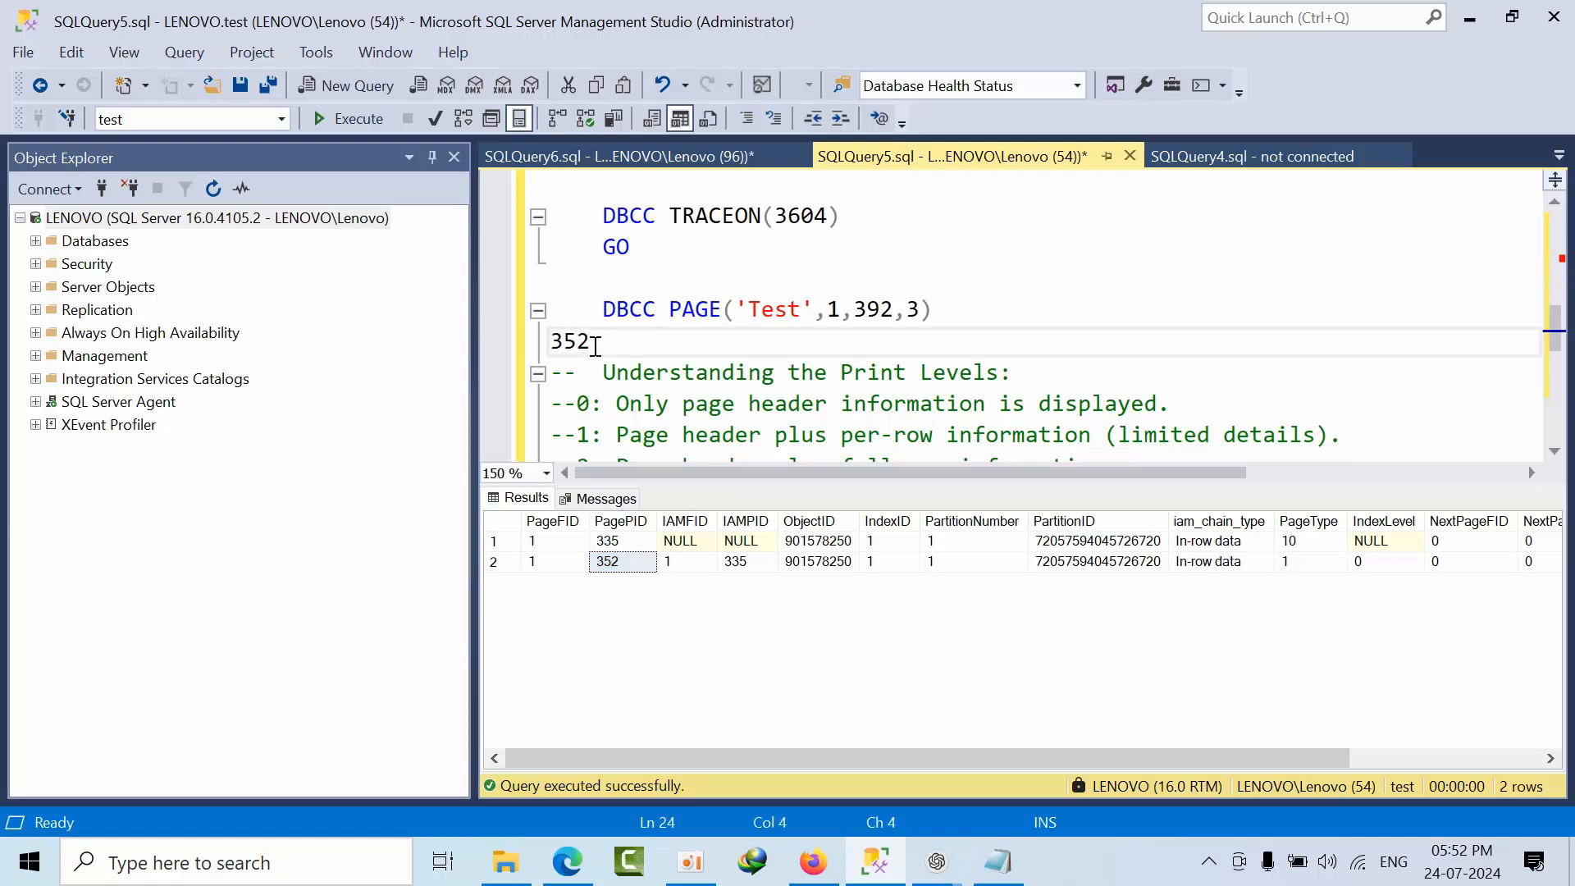
type("--")
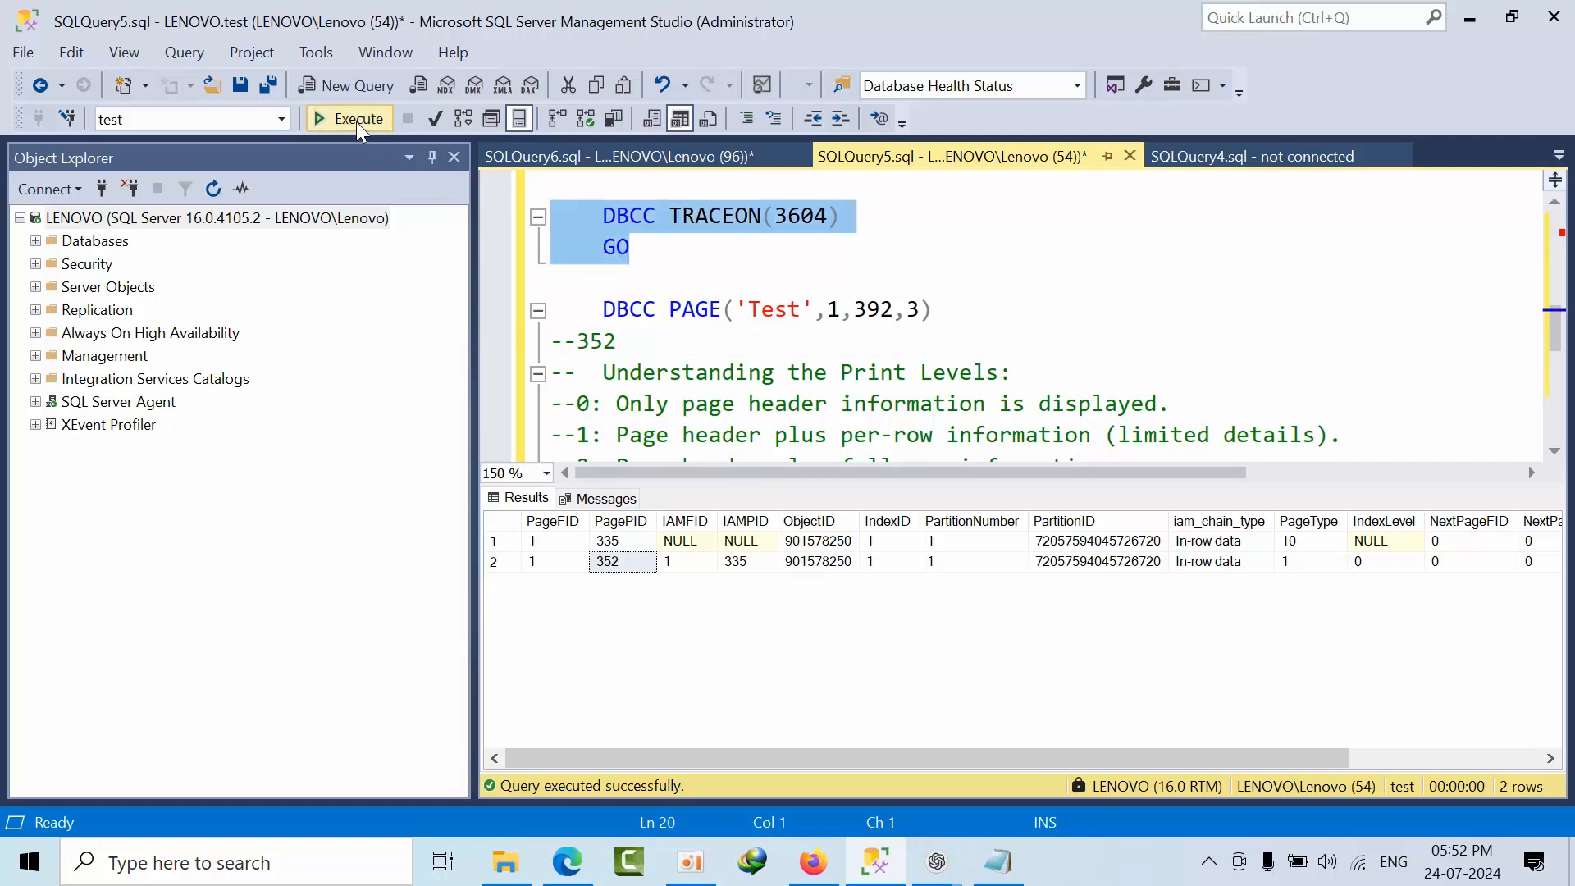
Step: Run DBCC TRACEON(3604) and change the DBCC PAGE page id from 392 to 352
left_click(348, 119)
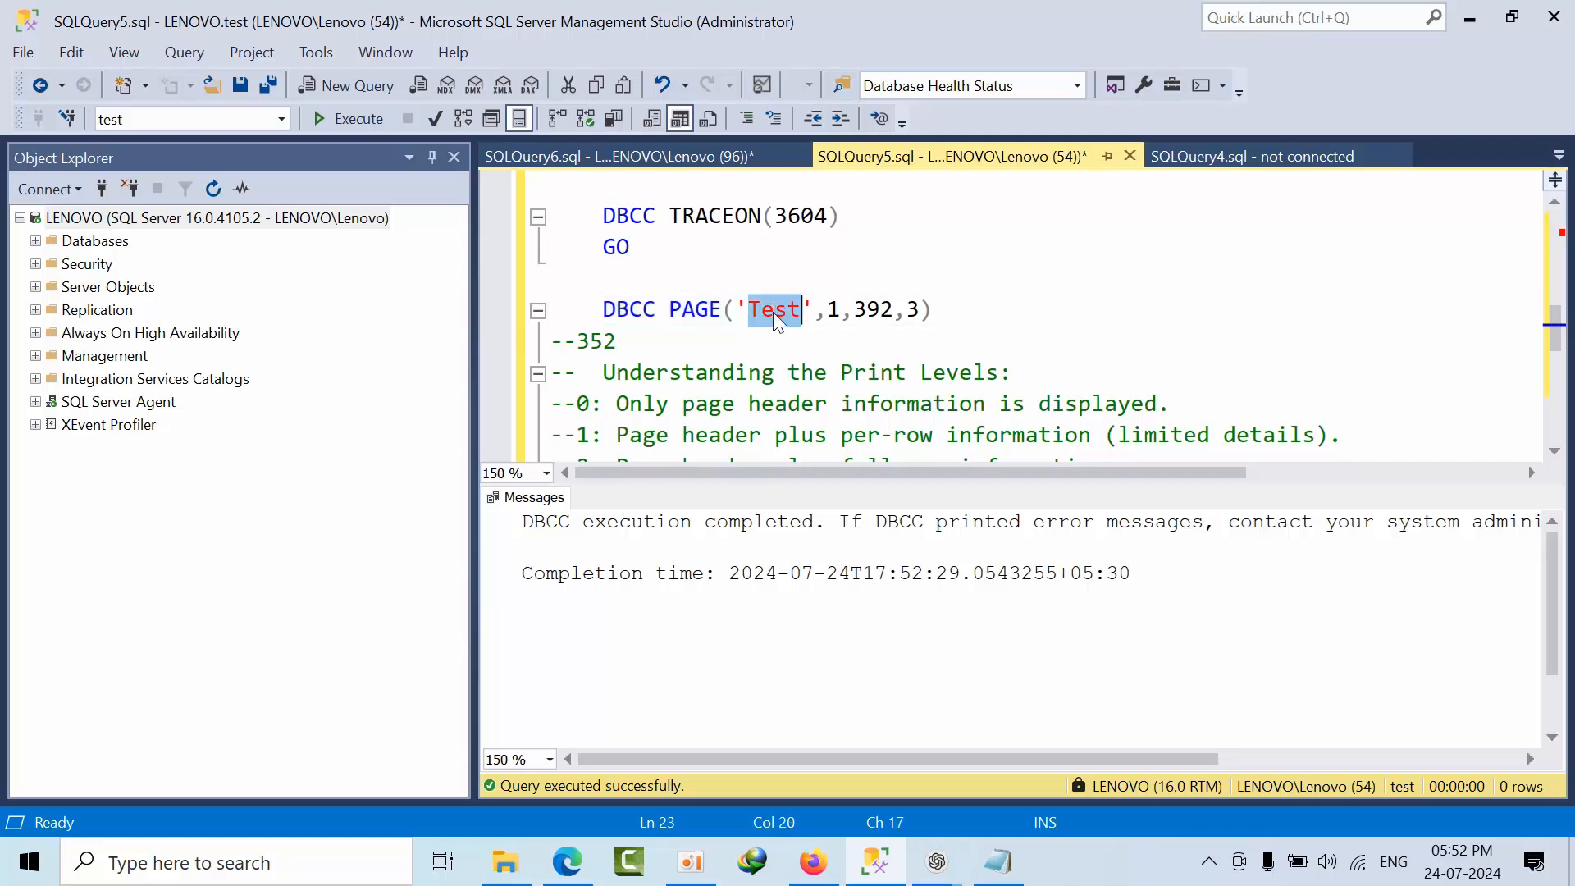
left_click(830, 309)
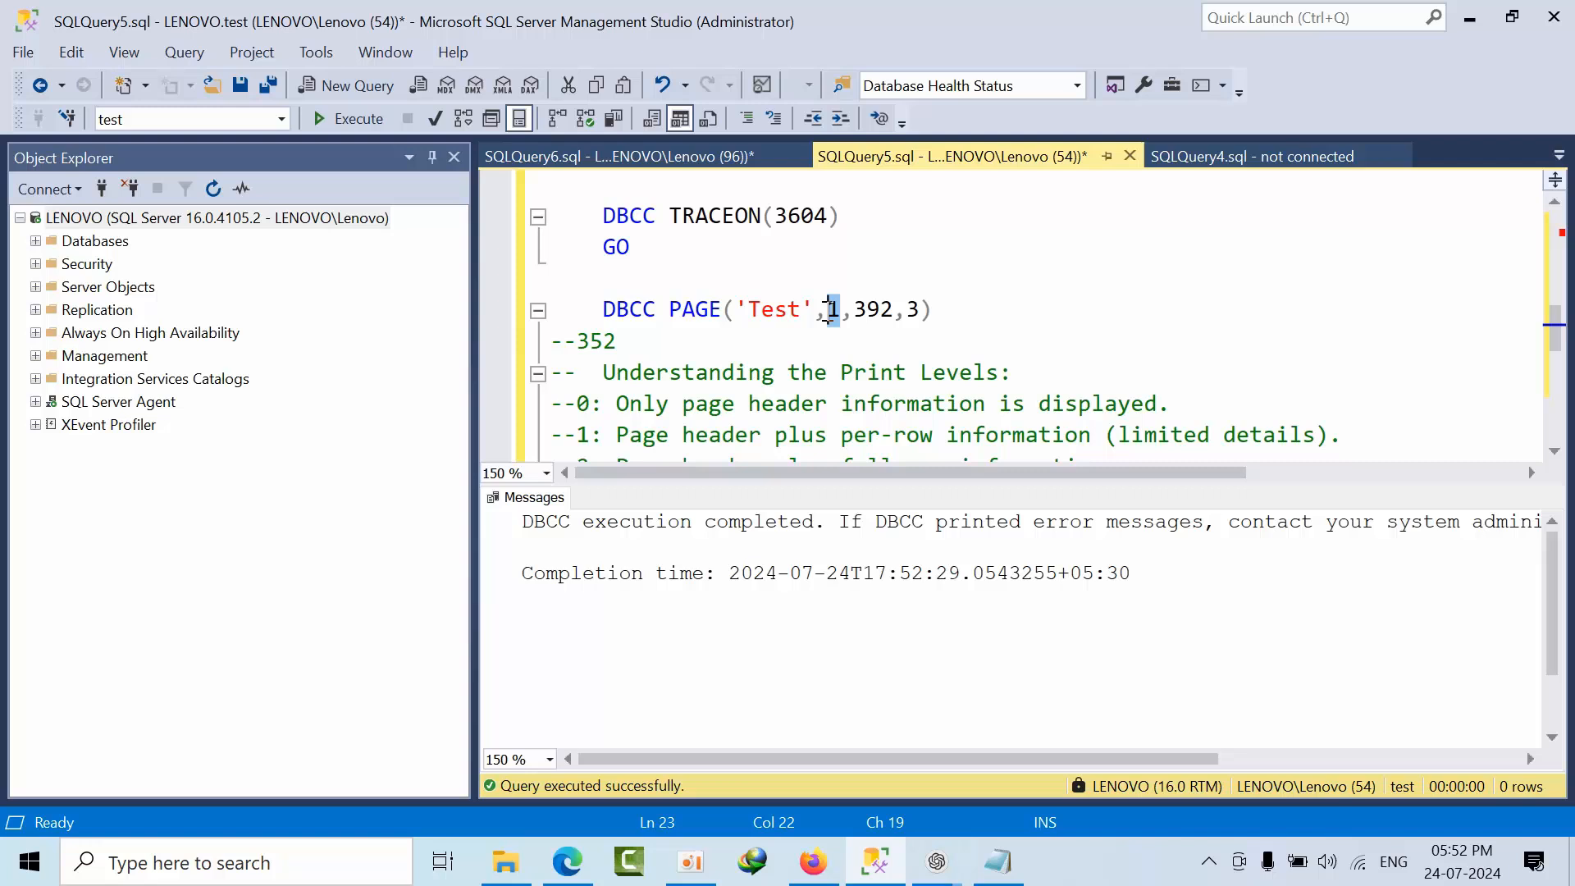
double_click(871, 310)
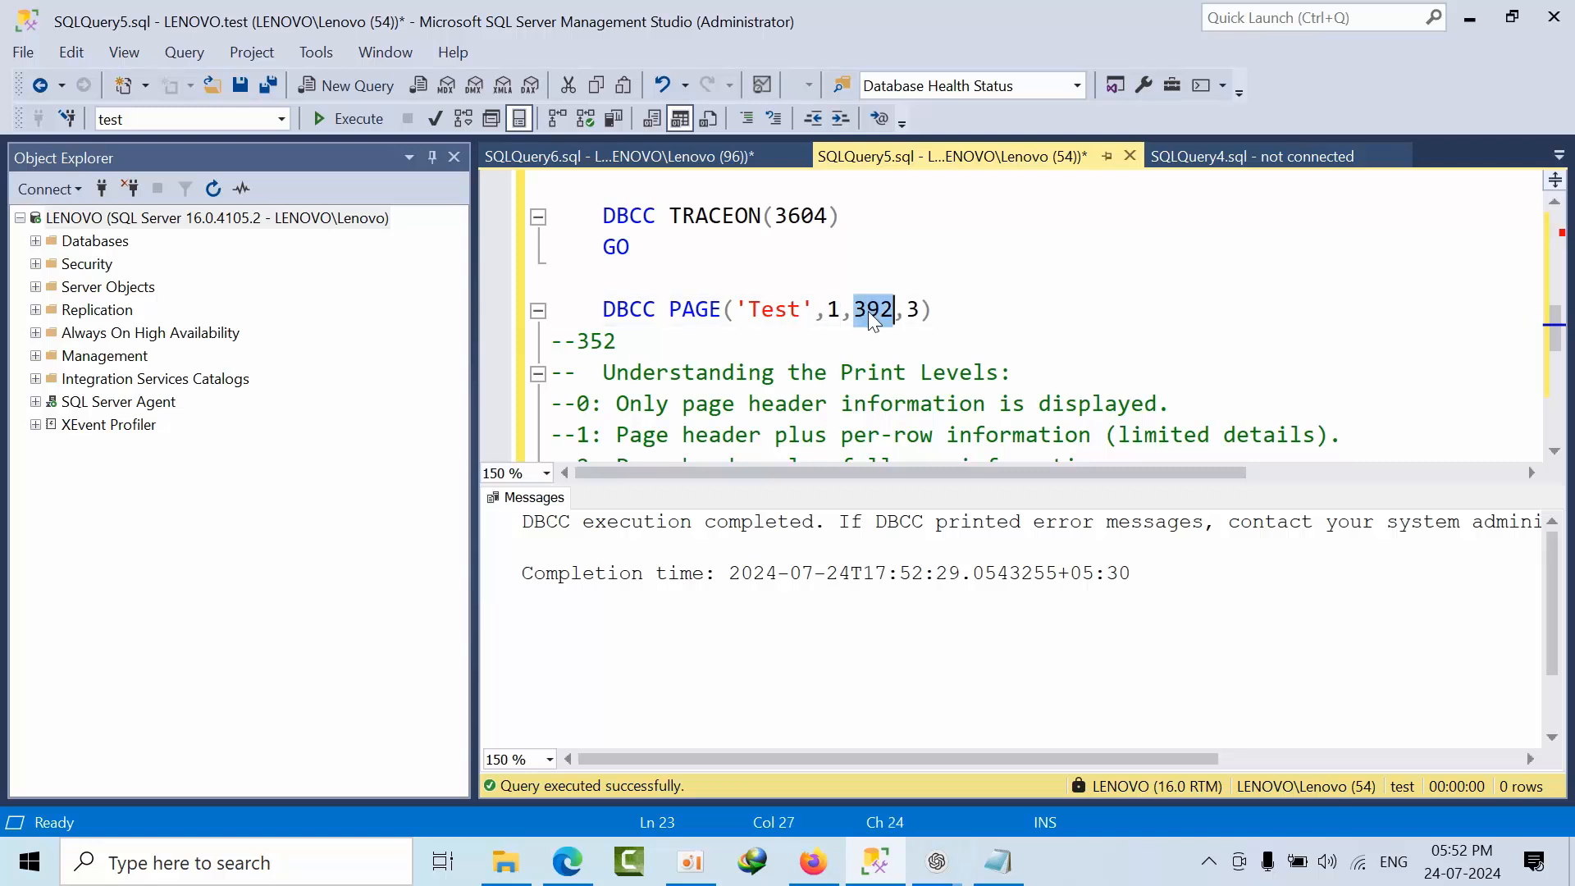
type("352")
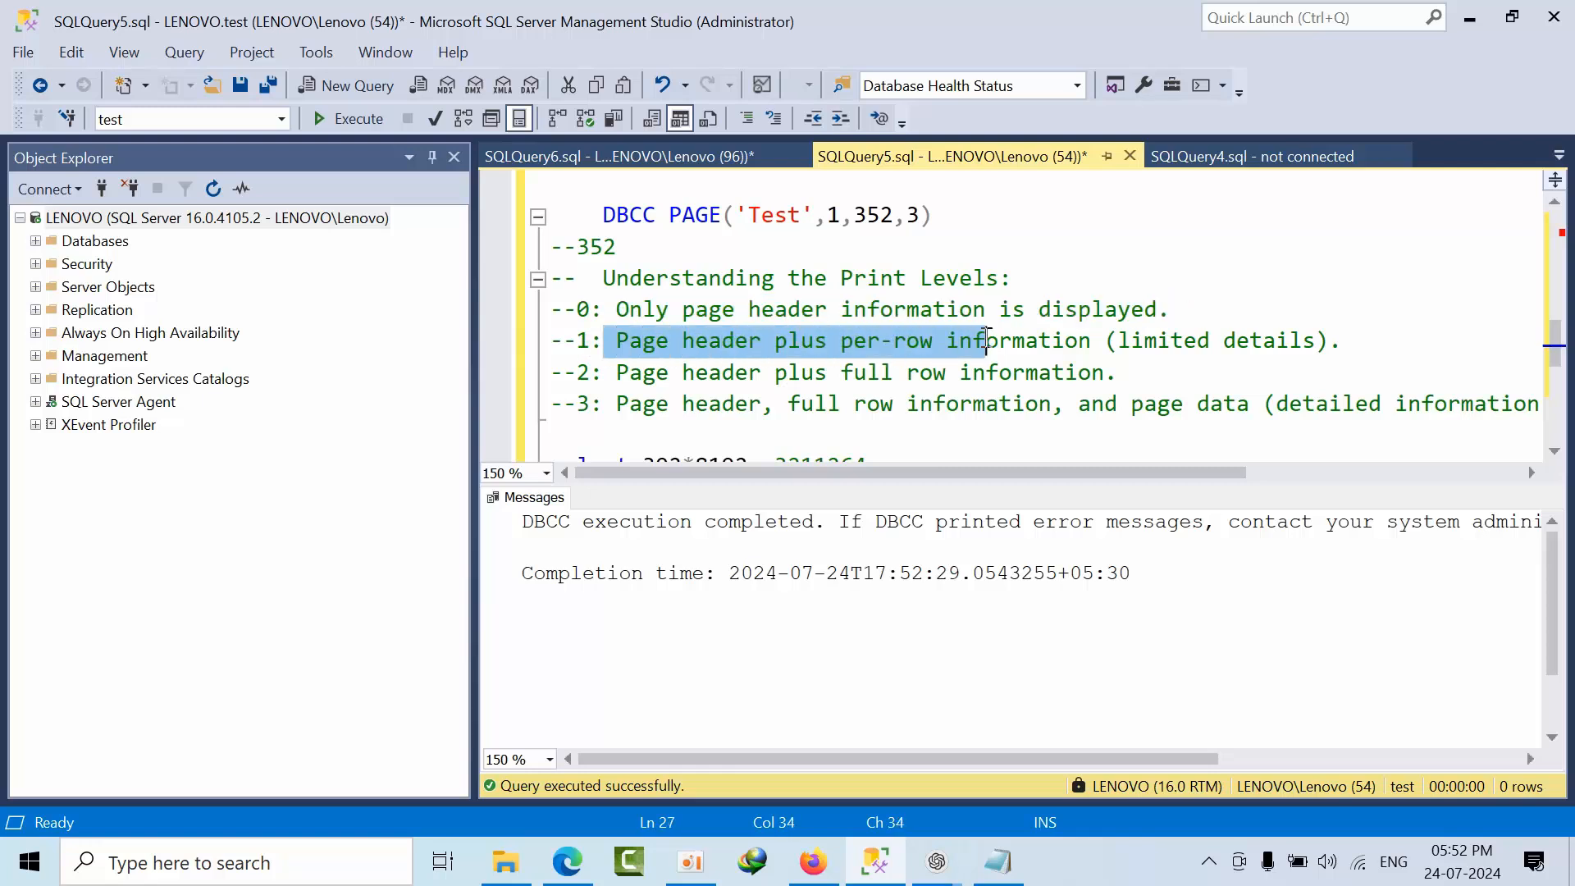
left_click_drag(989, 341, 1341, 341)
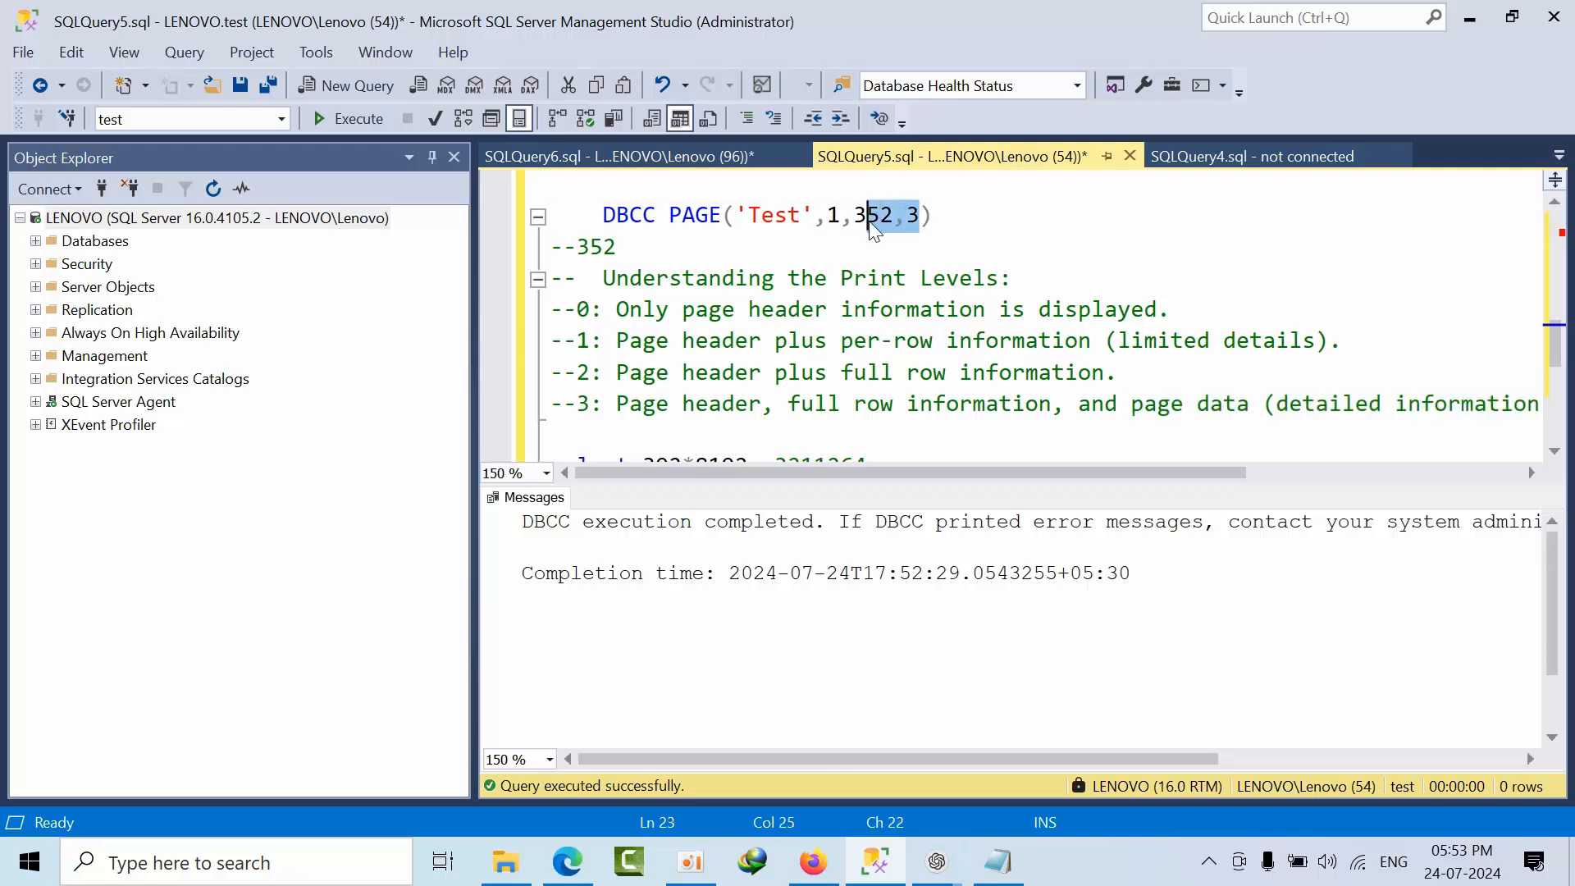
triple_click(763, 215)
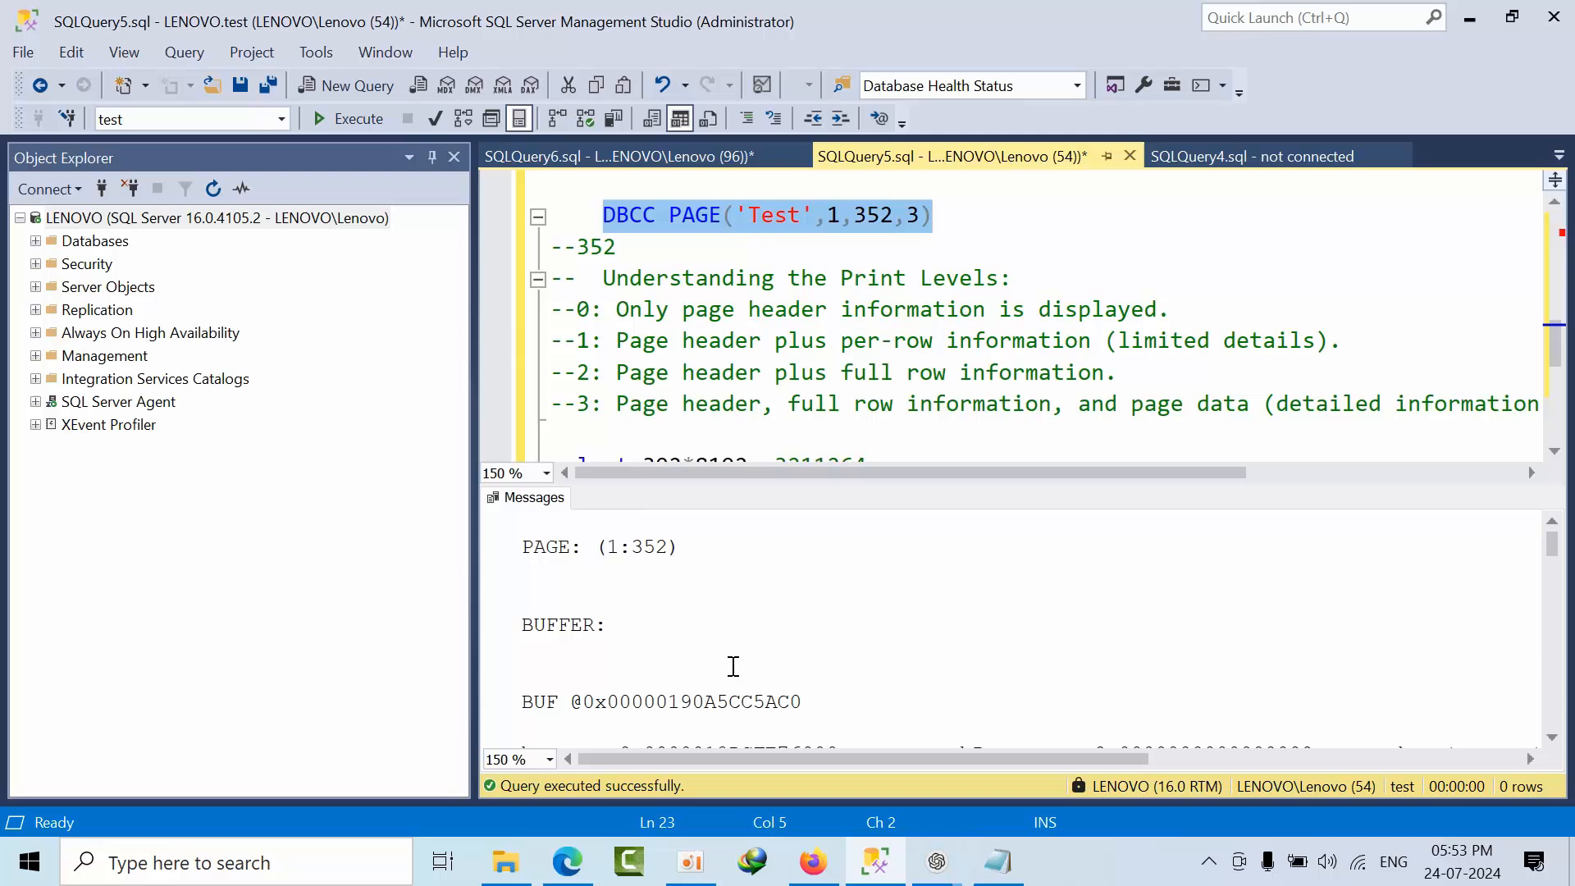
scroll("down", 3)
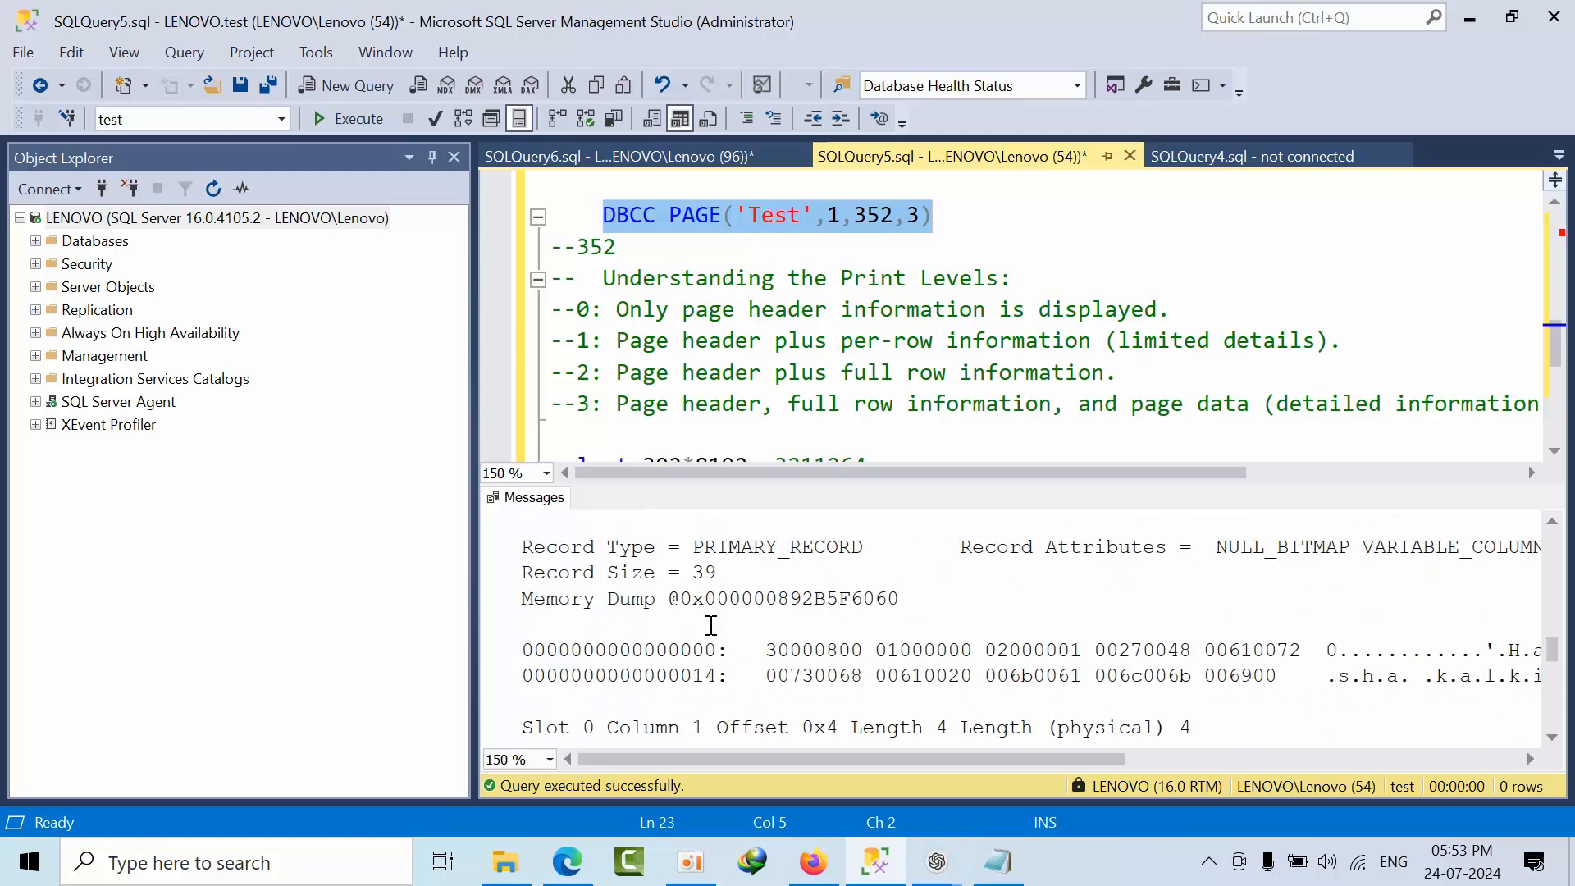
scroll("down", 3)
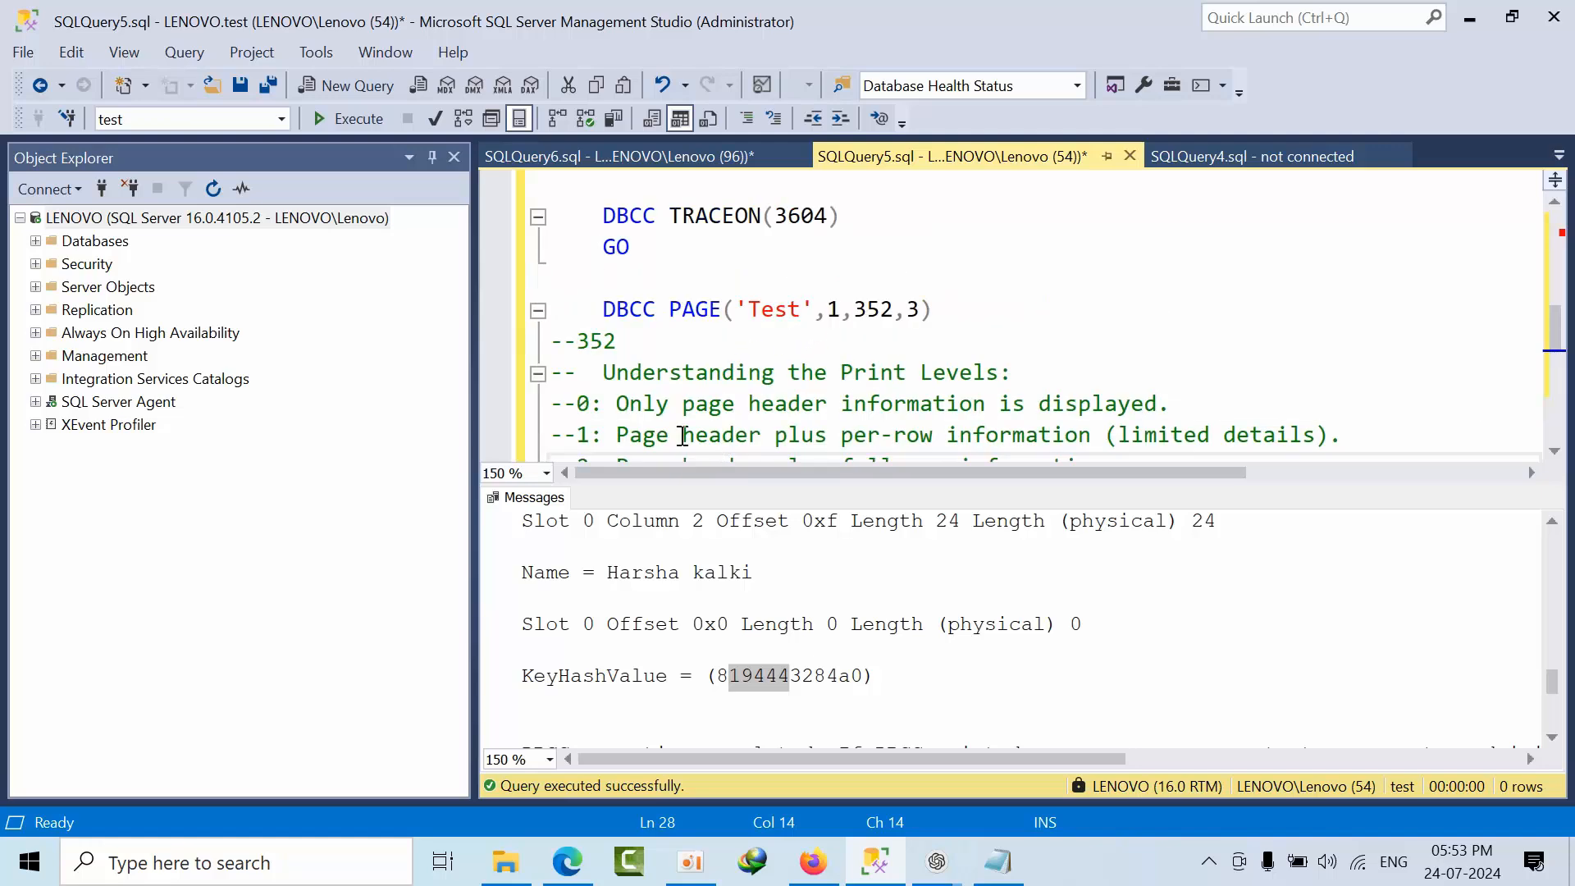
Step: Execute 'select 352*8192' to get page 352's byte offset, 2883584
double_click(873, 310)
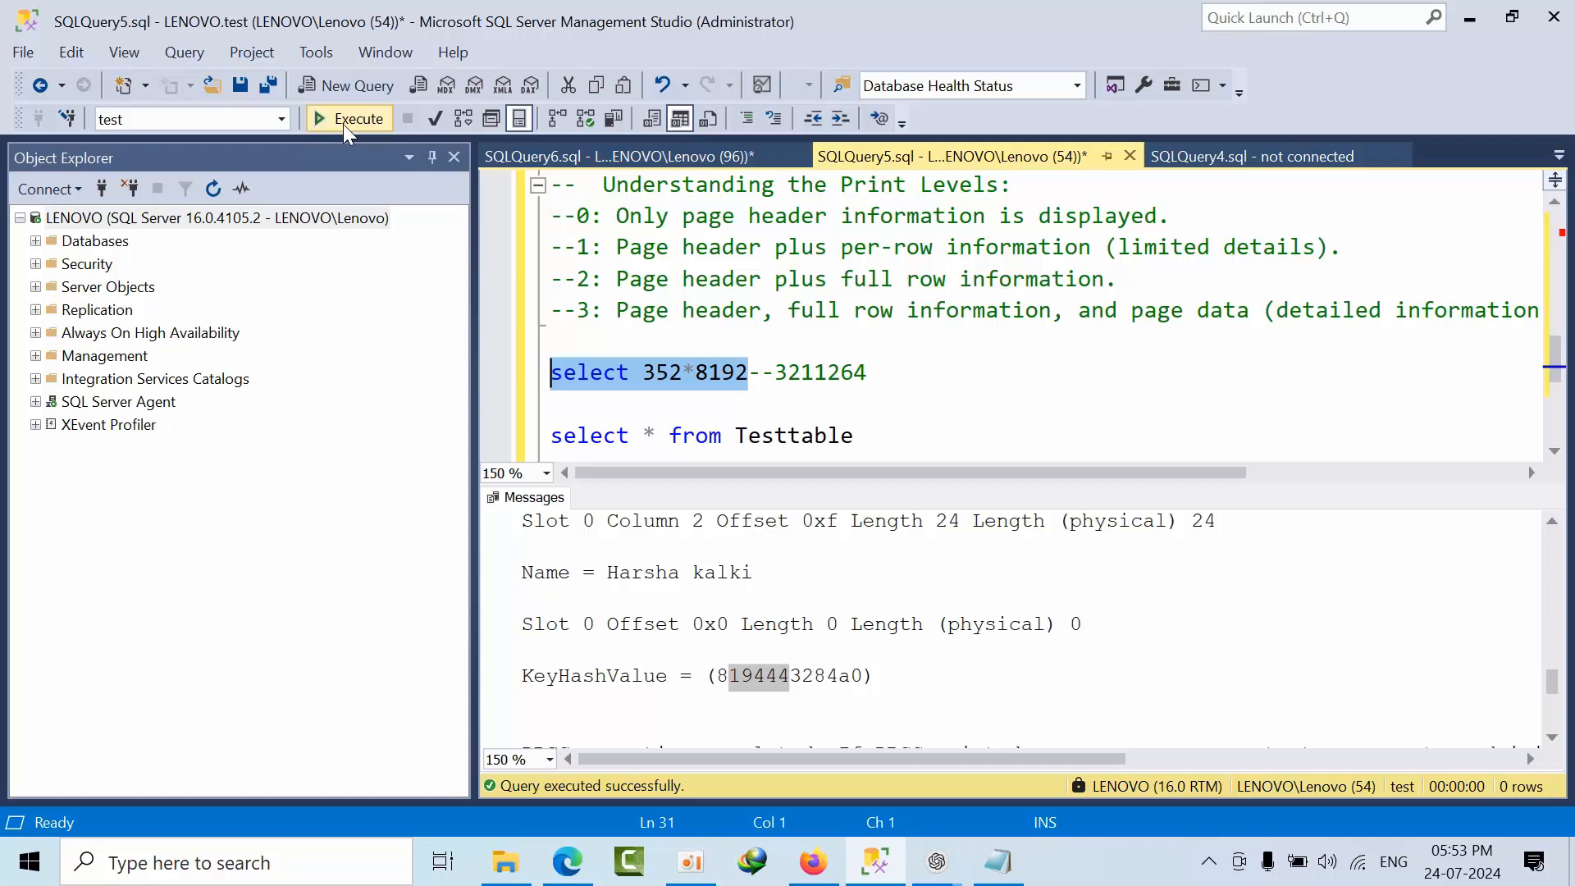
right_click(566, 539)
type("288358")
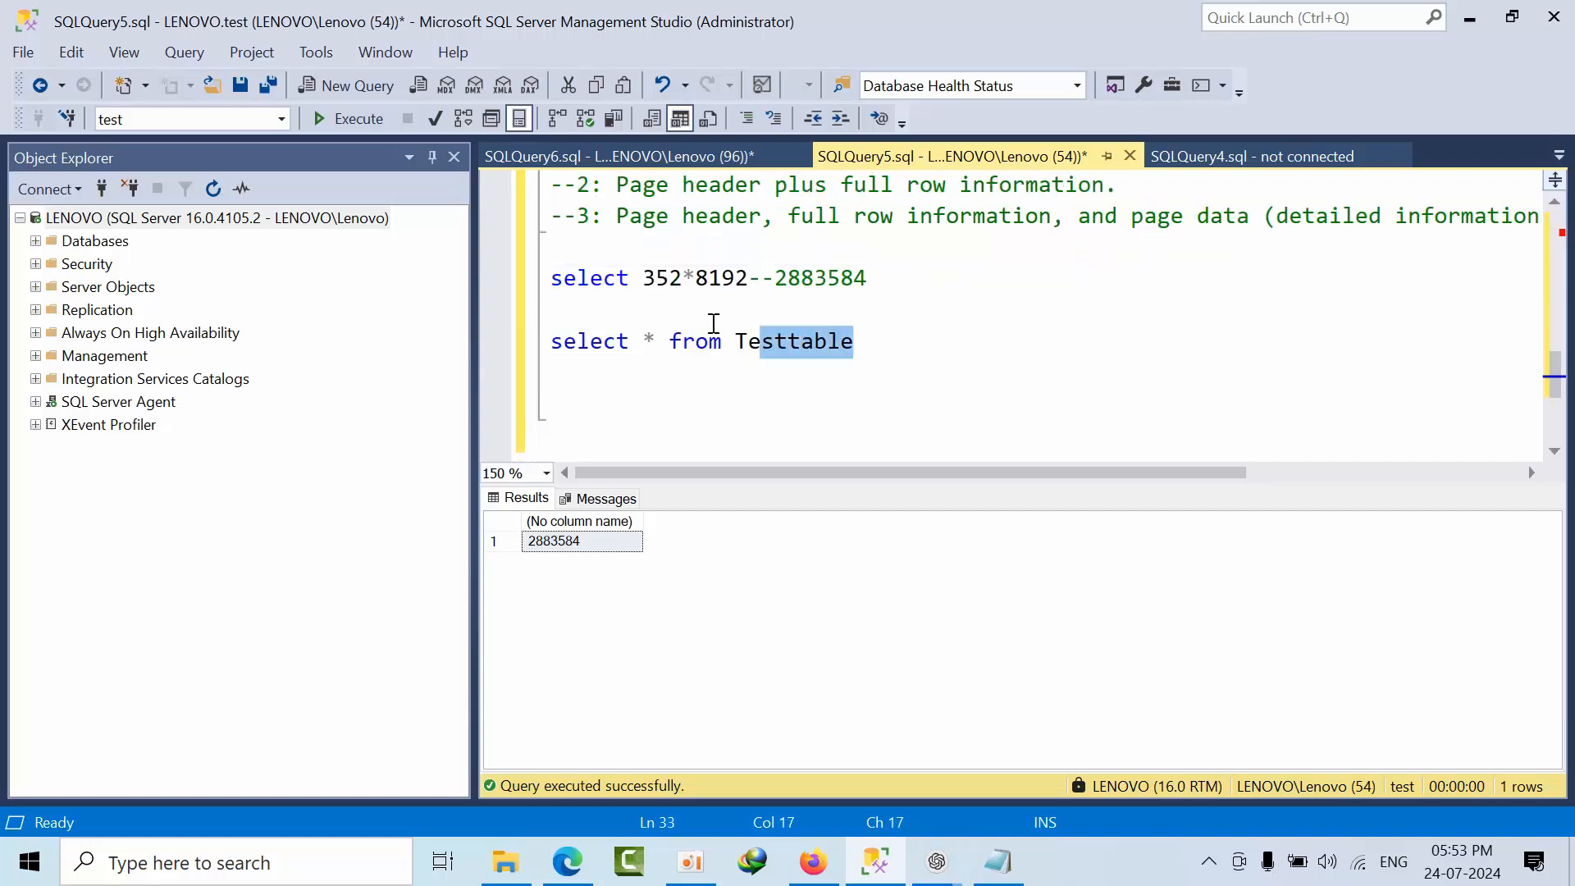
left_click(356, 118)
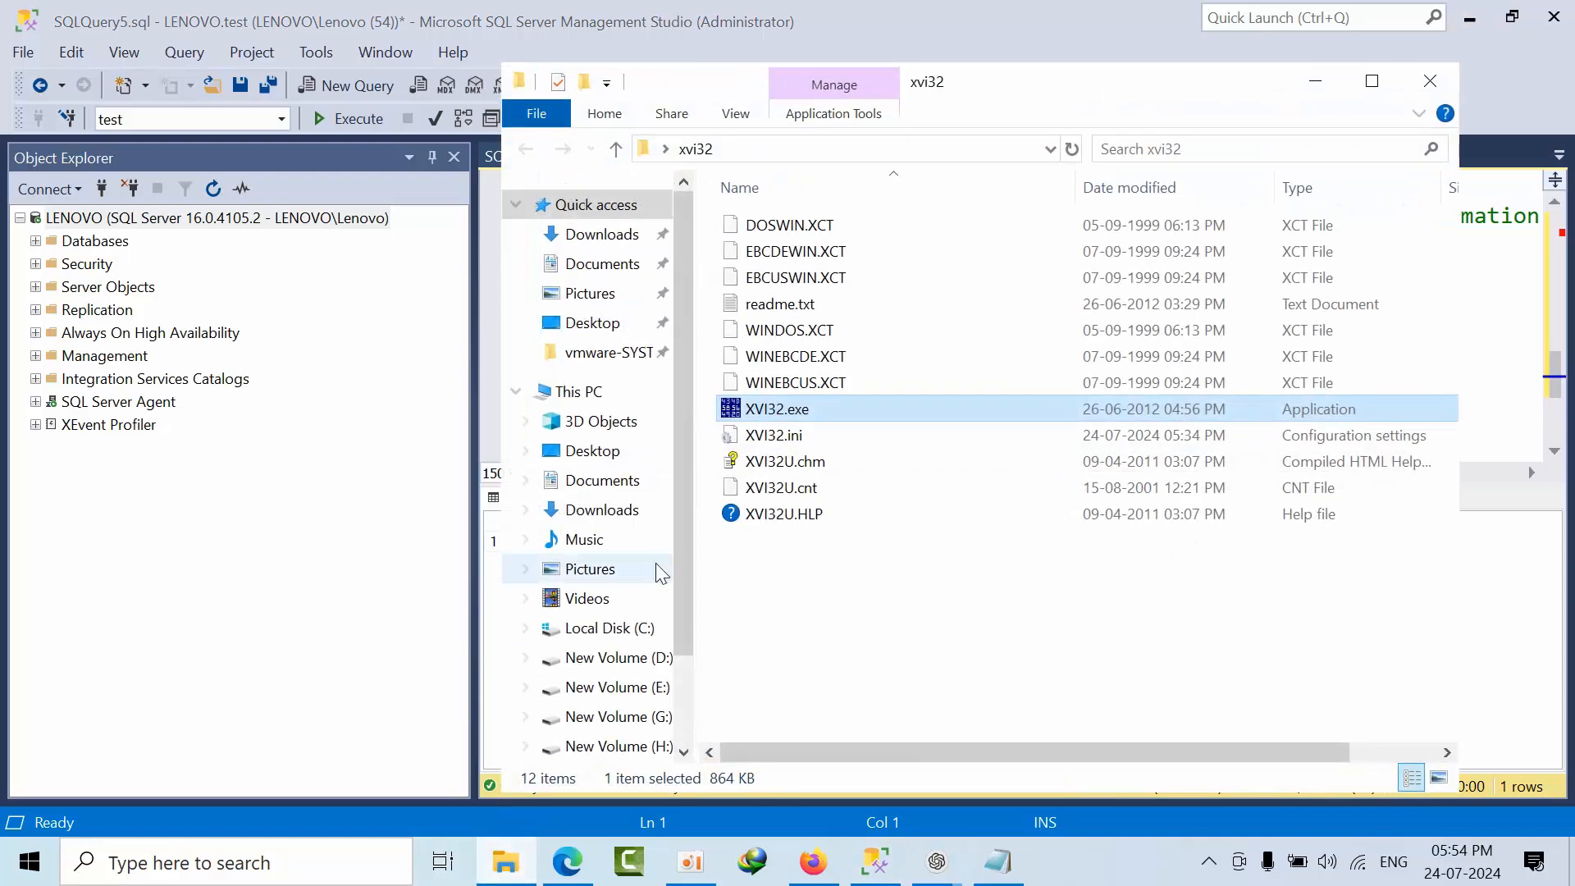
mouse_move(794, 417)
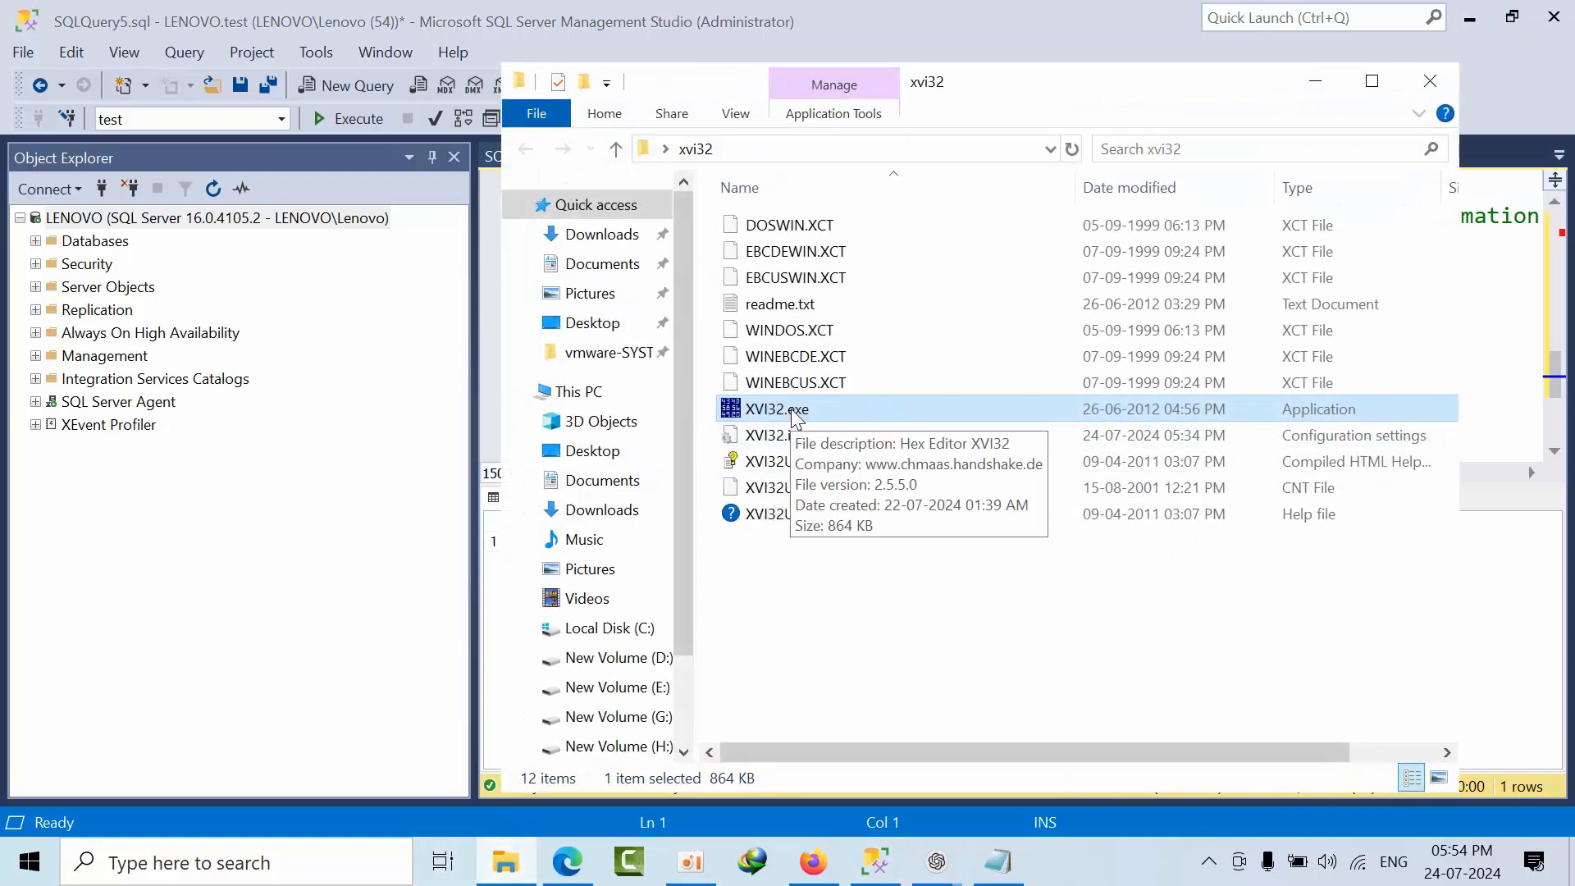
Step: Launch XVI32.exe from the xvi32 folder as administrator
right_click(776, 408)
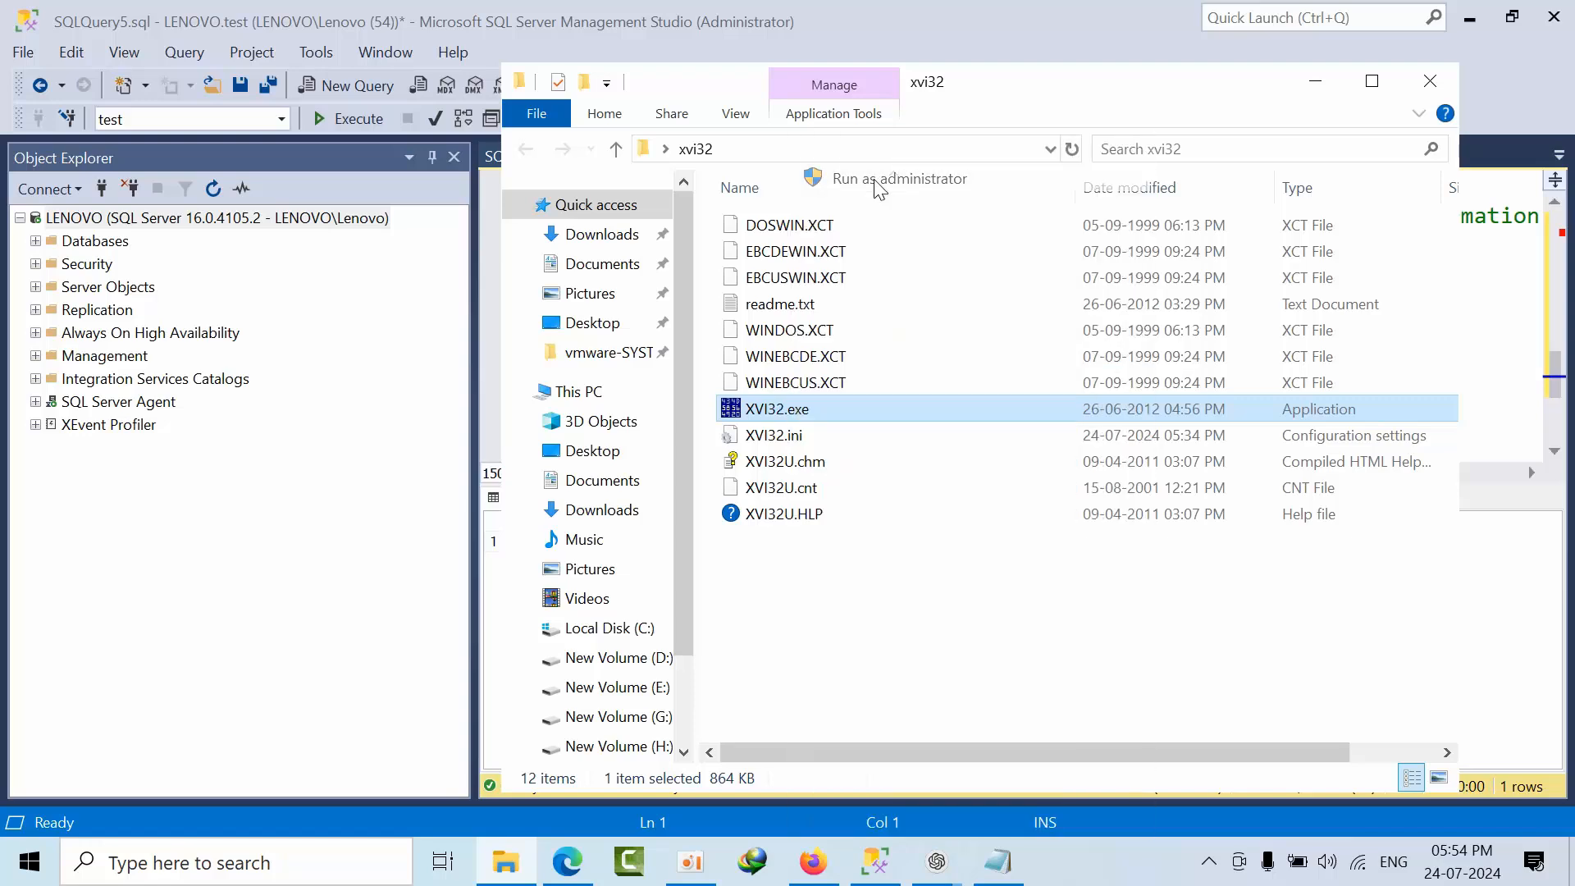
double_click(776, 408)
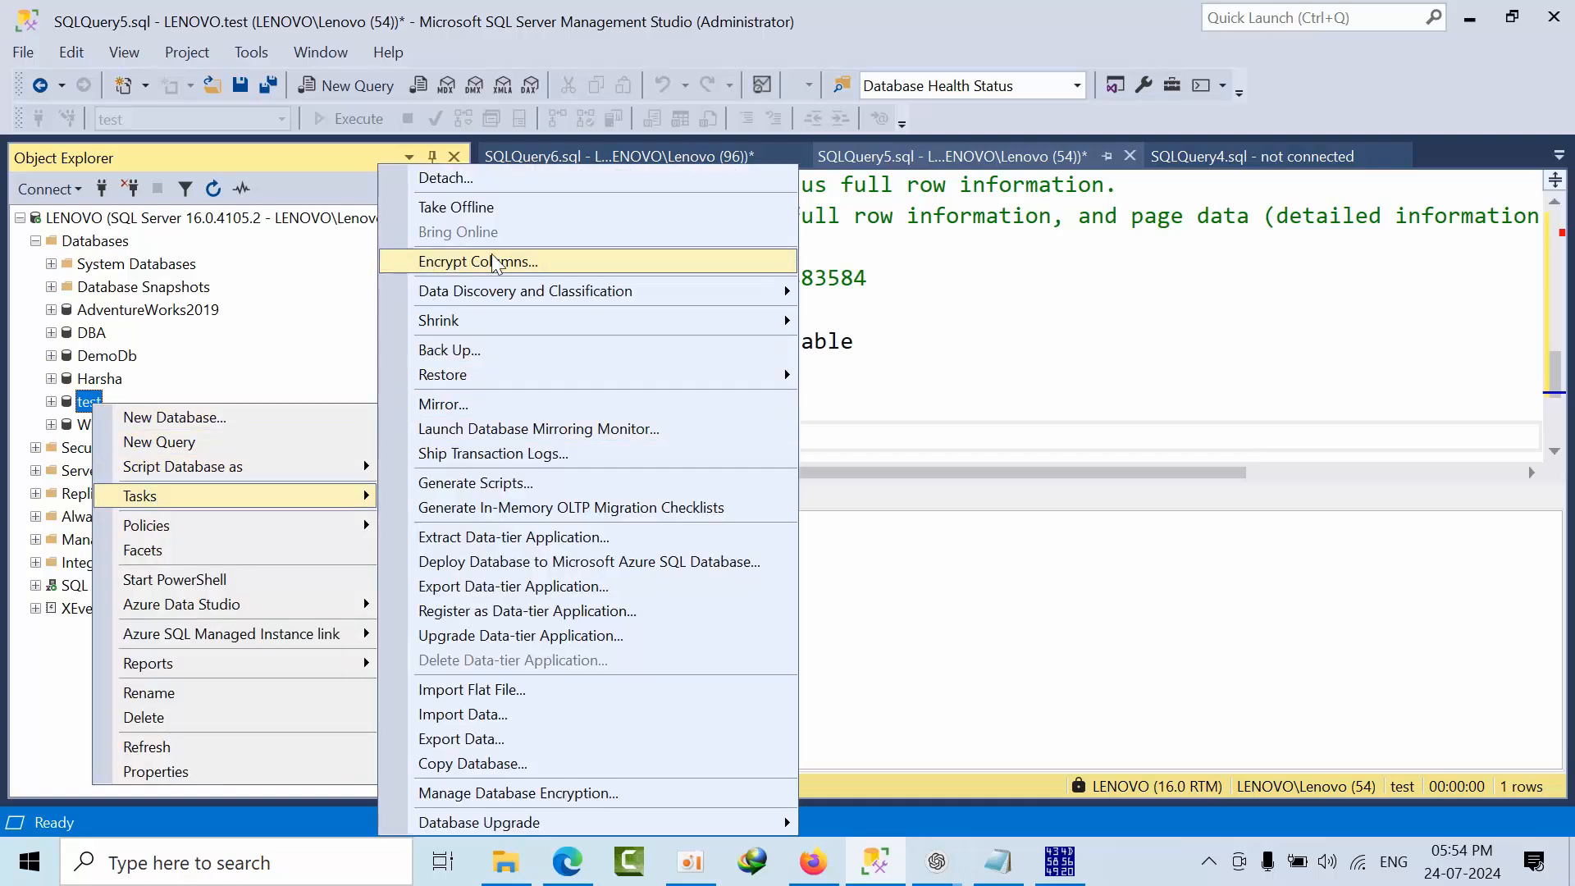
Step: Take the test database offline, running 'use master' and retrying until test shows (Offline)
left_click(454, 207)
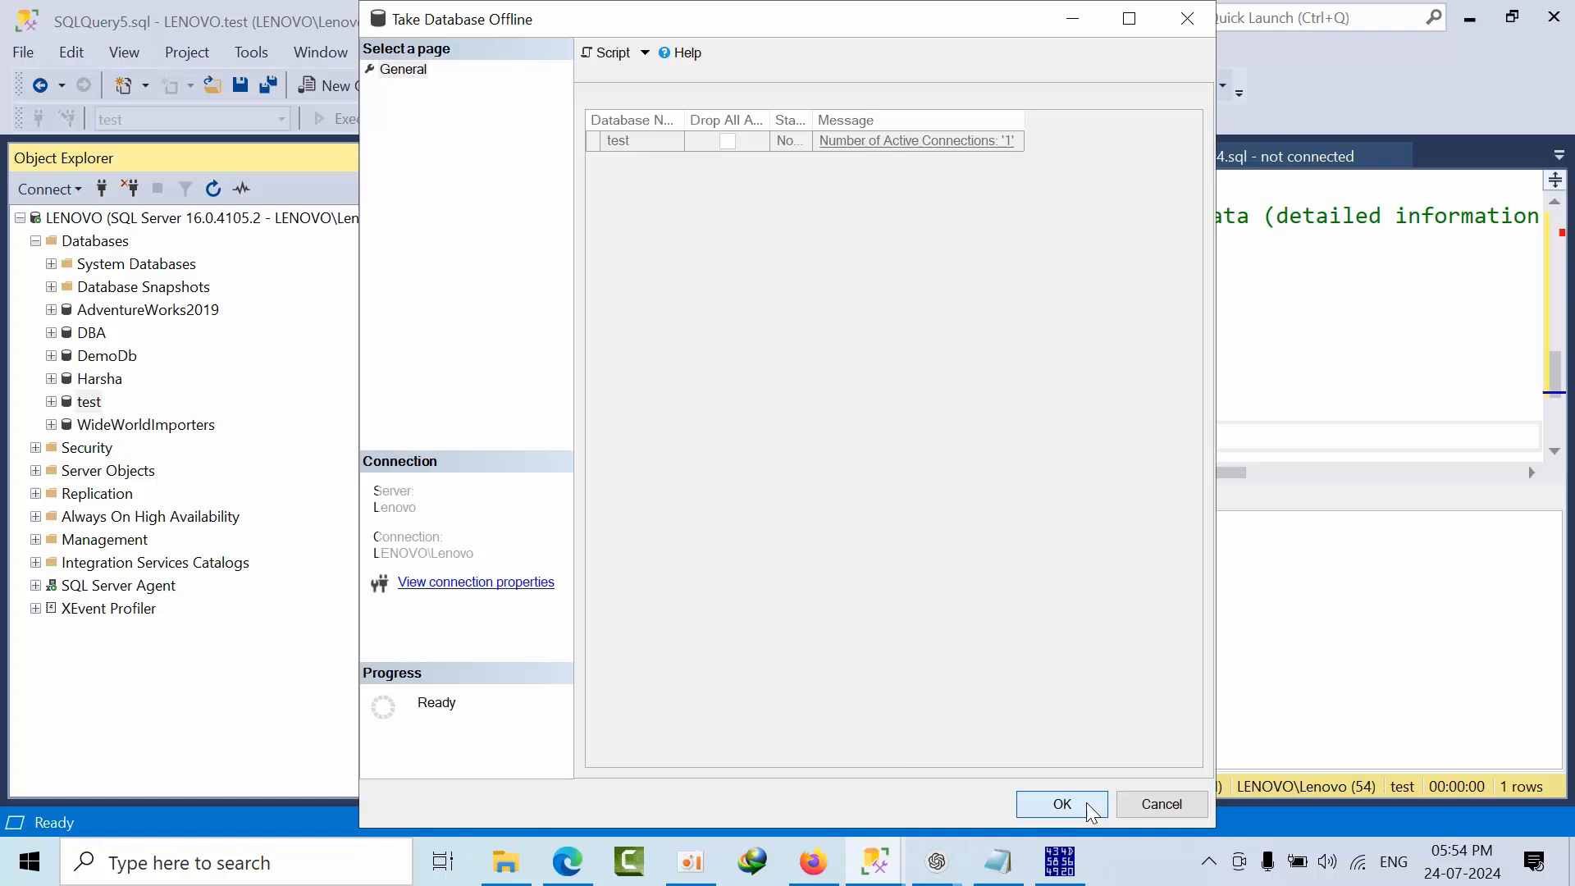
left_click(1061, 804)
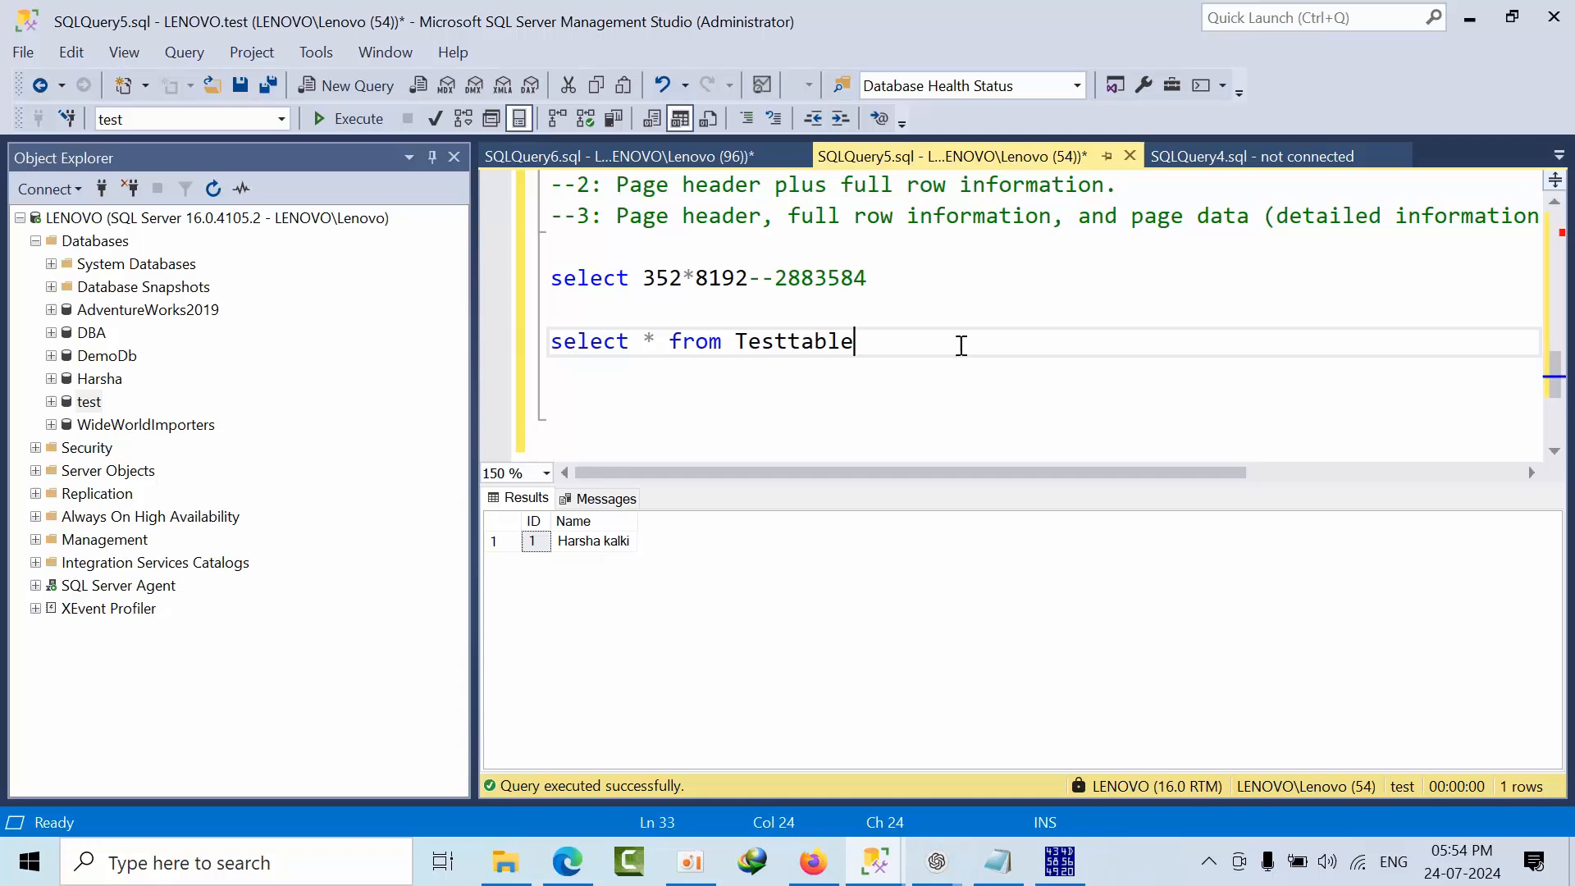
type("use")
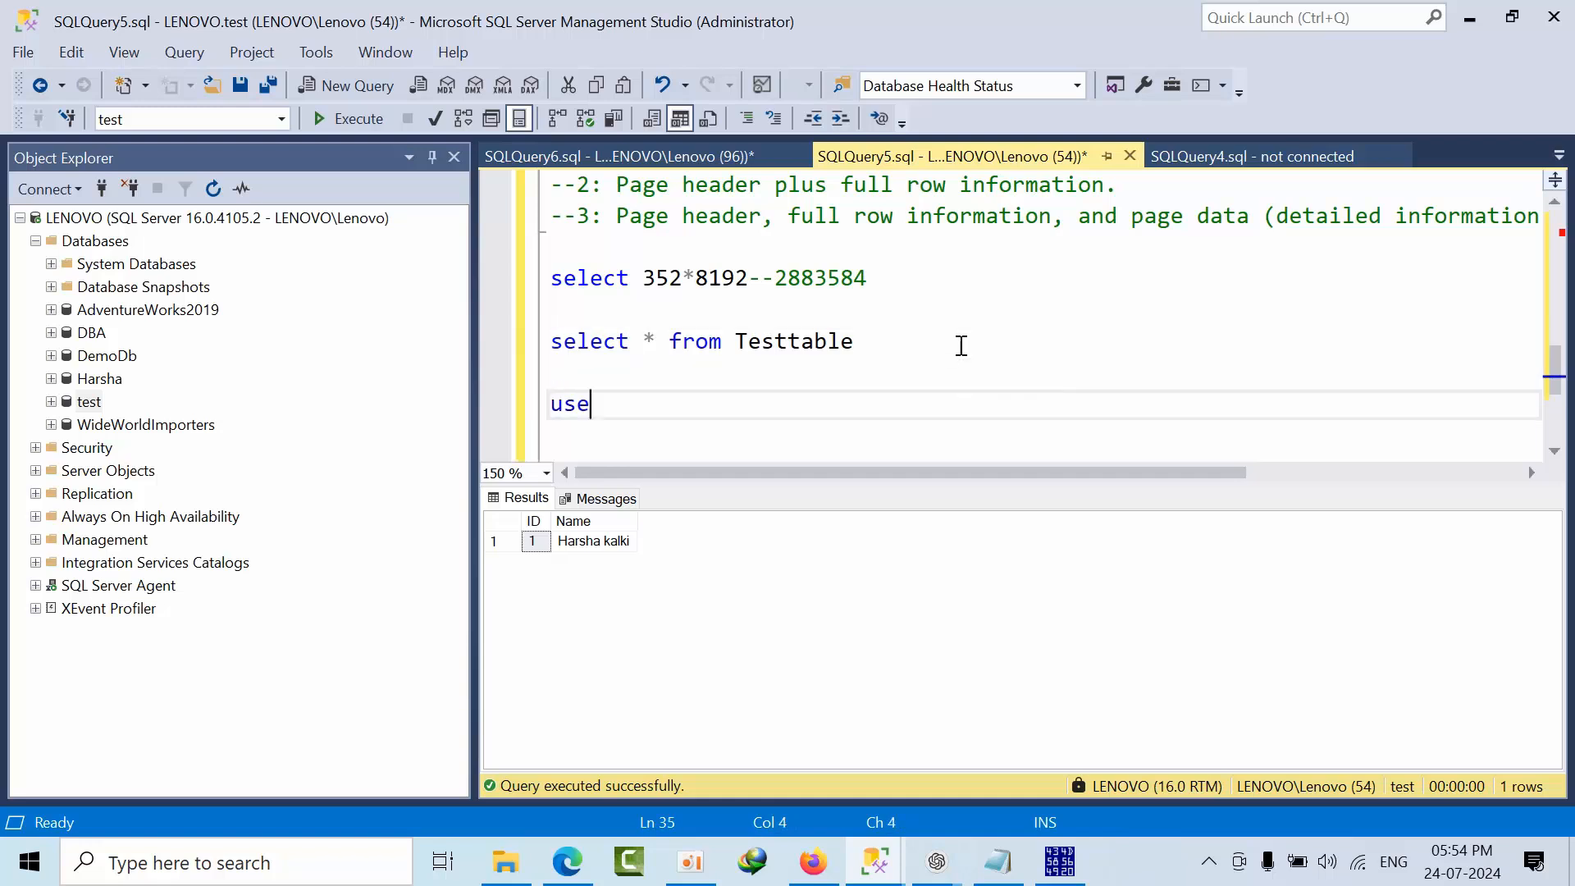
type("master")
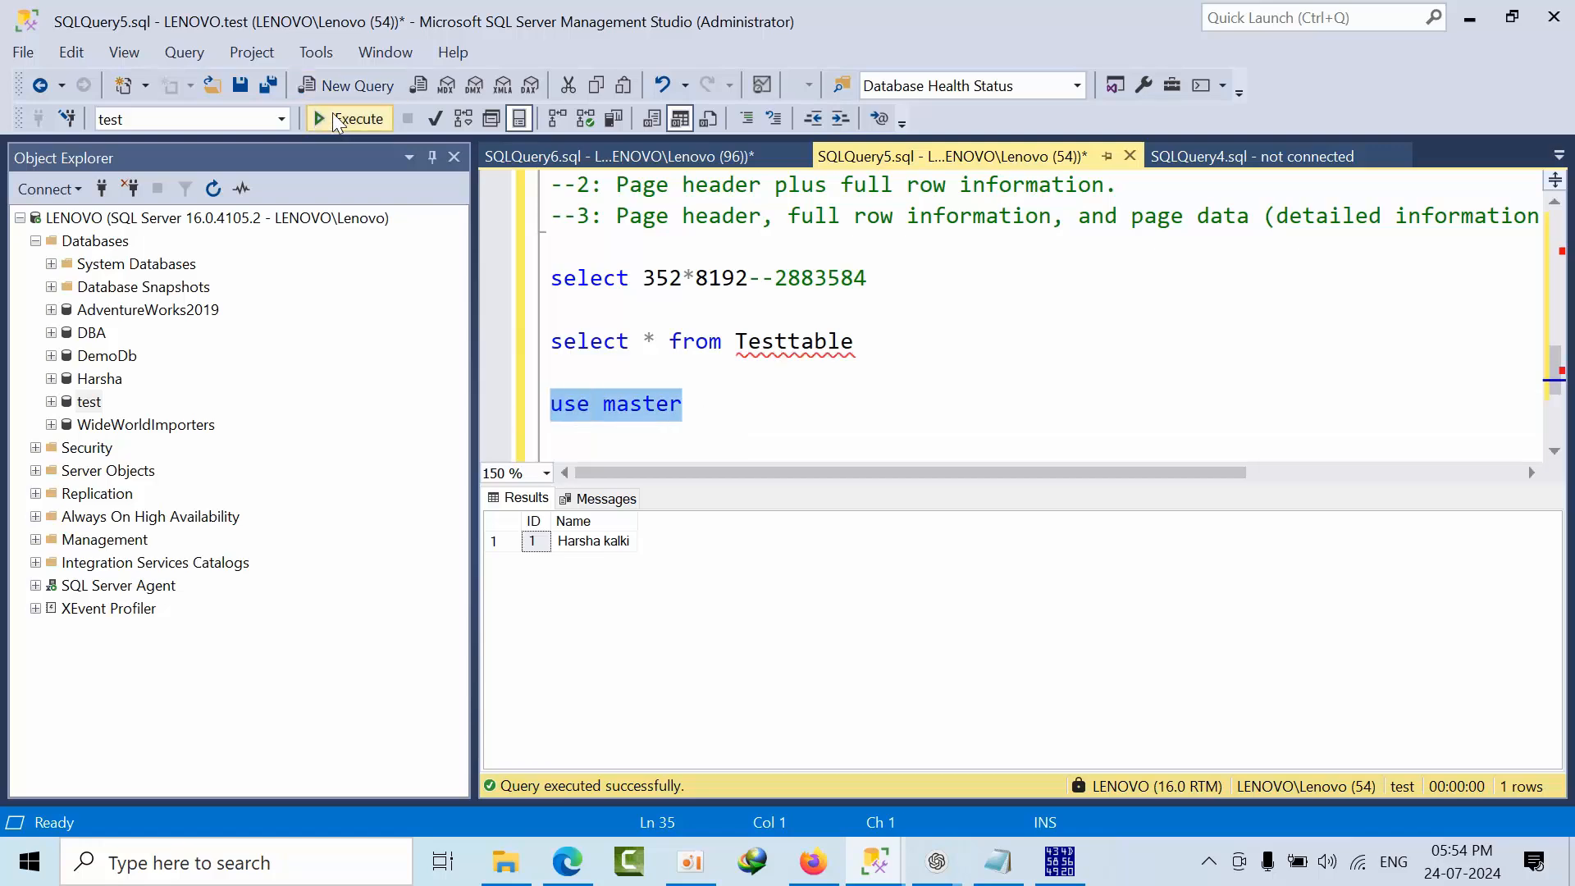
left_click(347, 118)
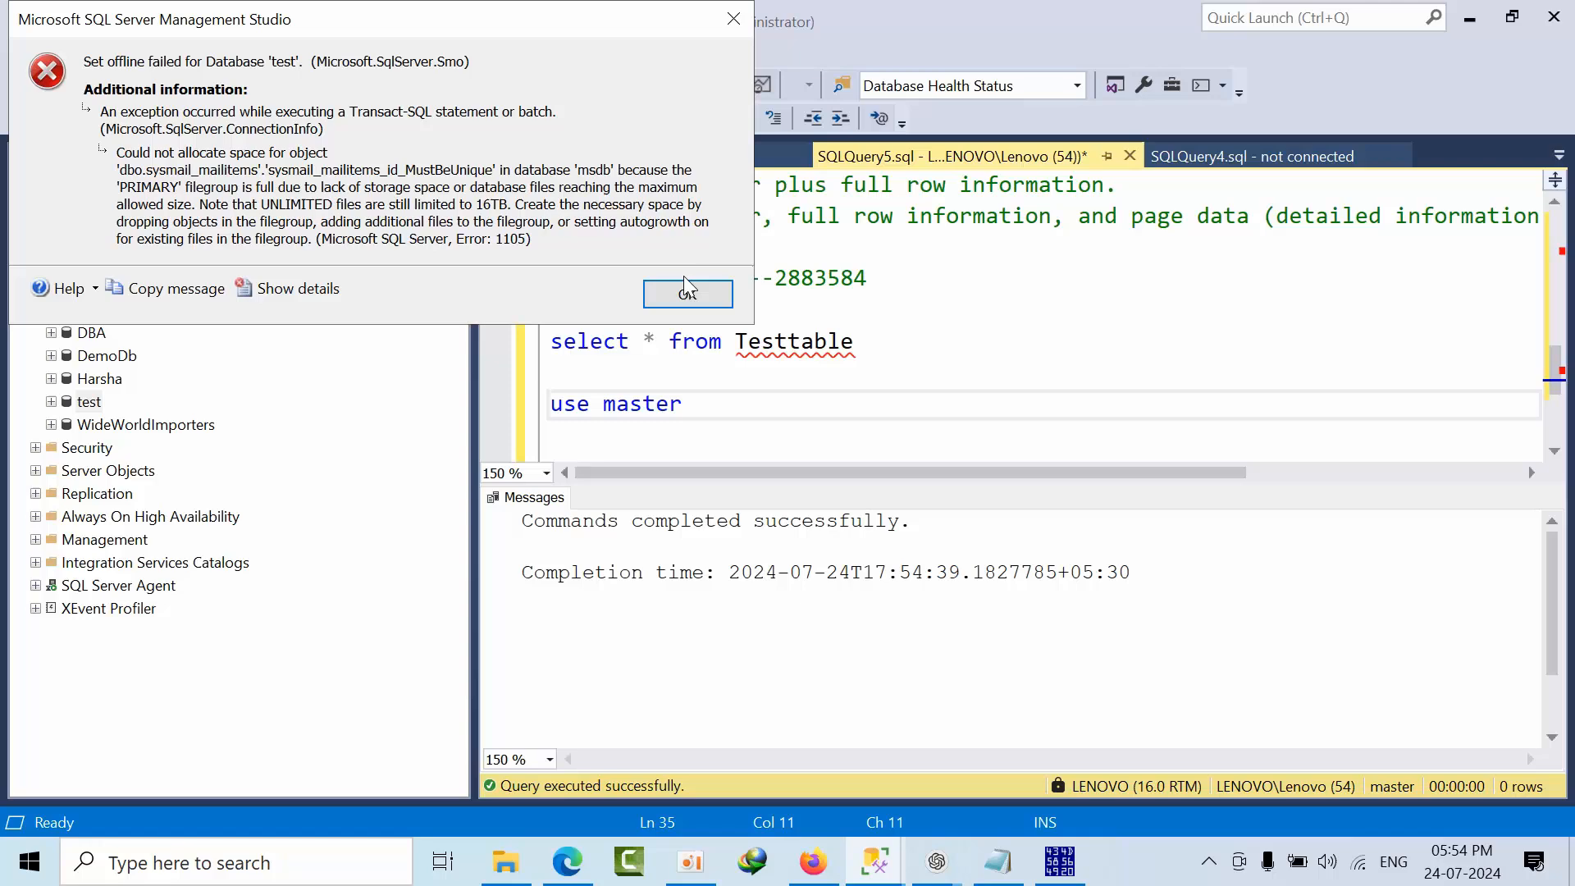
left_click(687, 292)
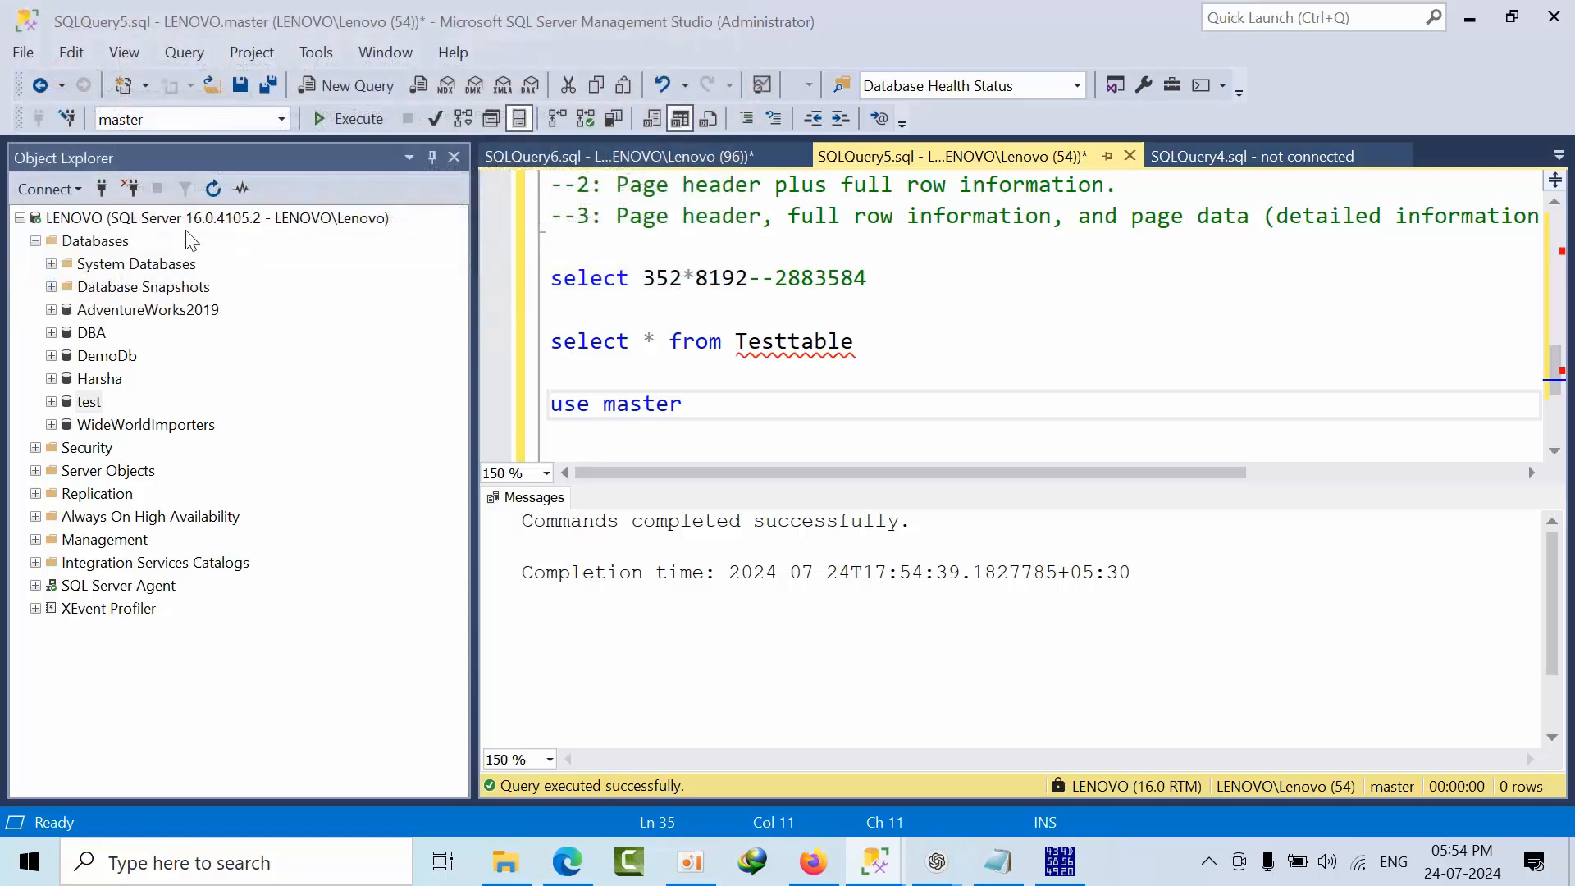
left_click(89, 400)
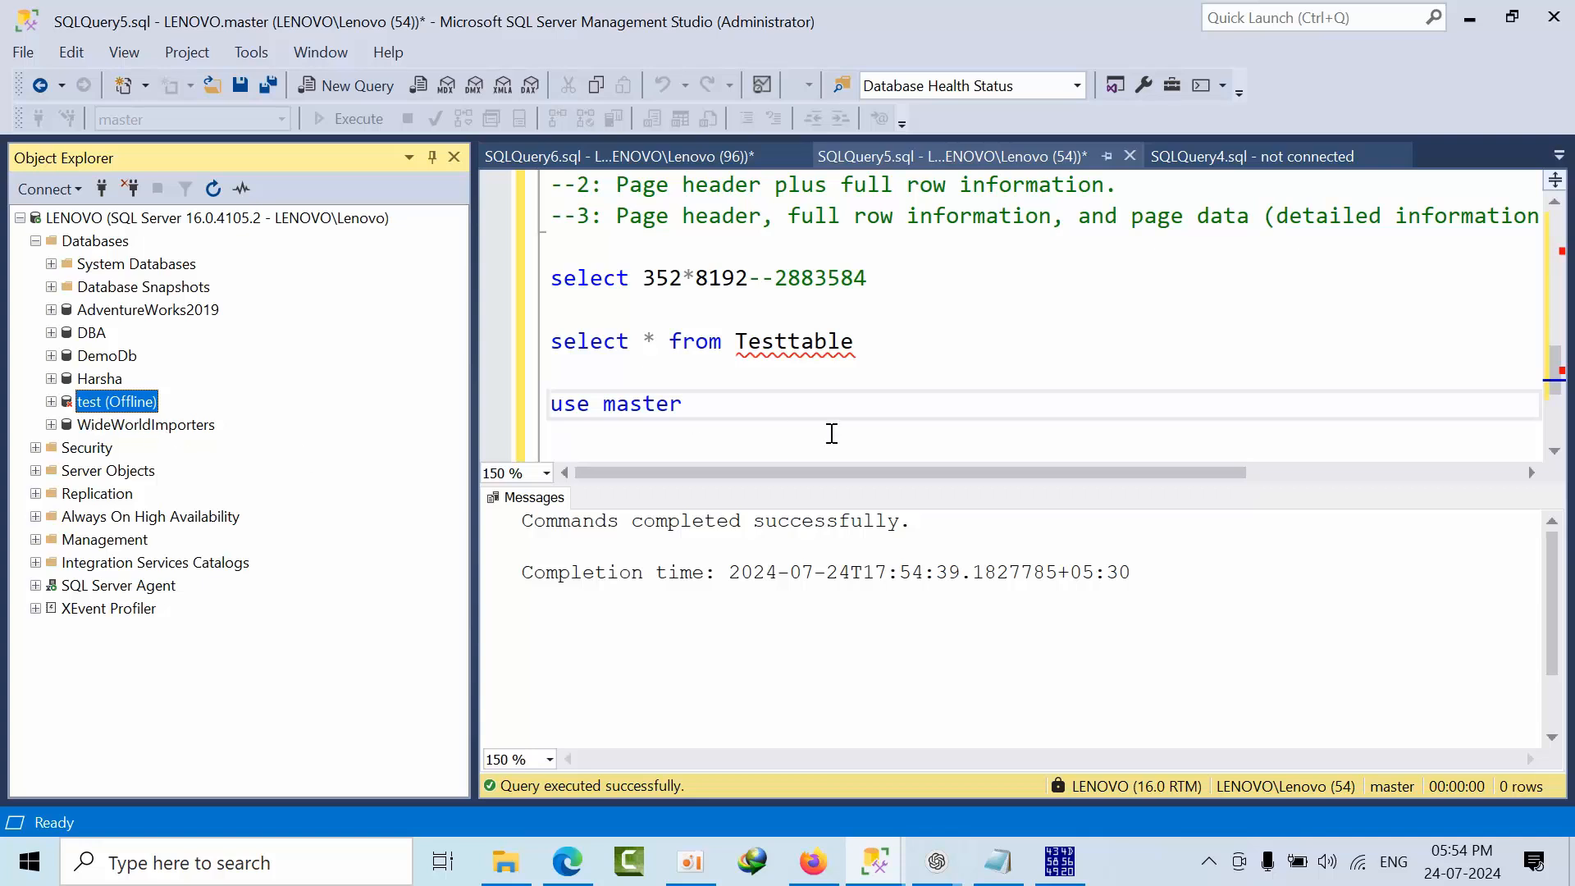
mouse_move(938, 520)
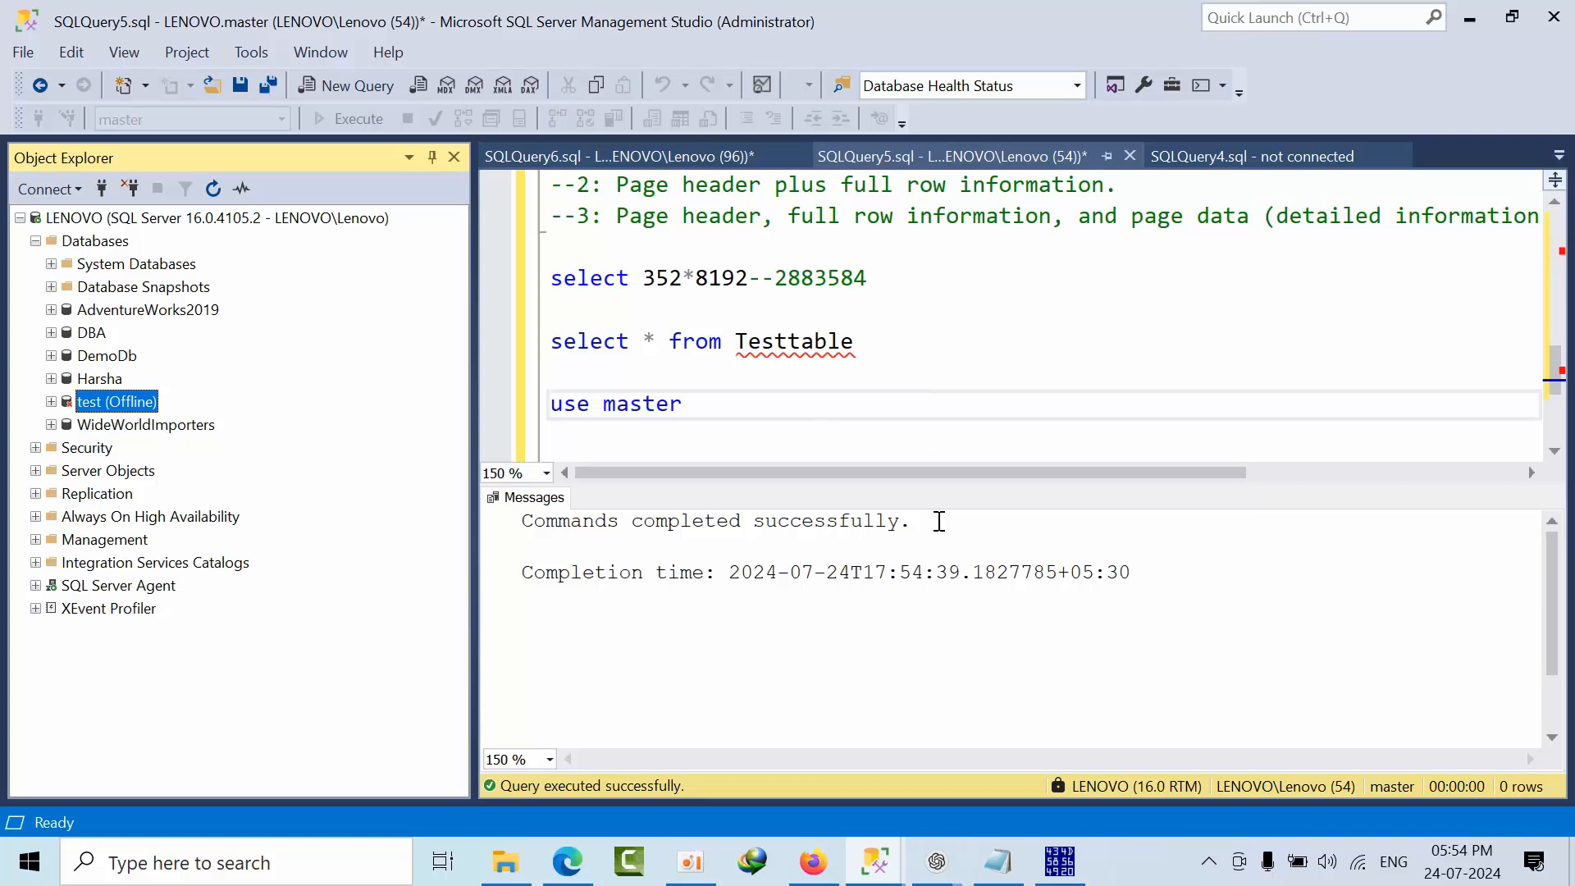
Step: Check the server's default data folder D:\Test\Data\ in Server Properties and close the dialog
right_click(141, 218)
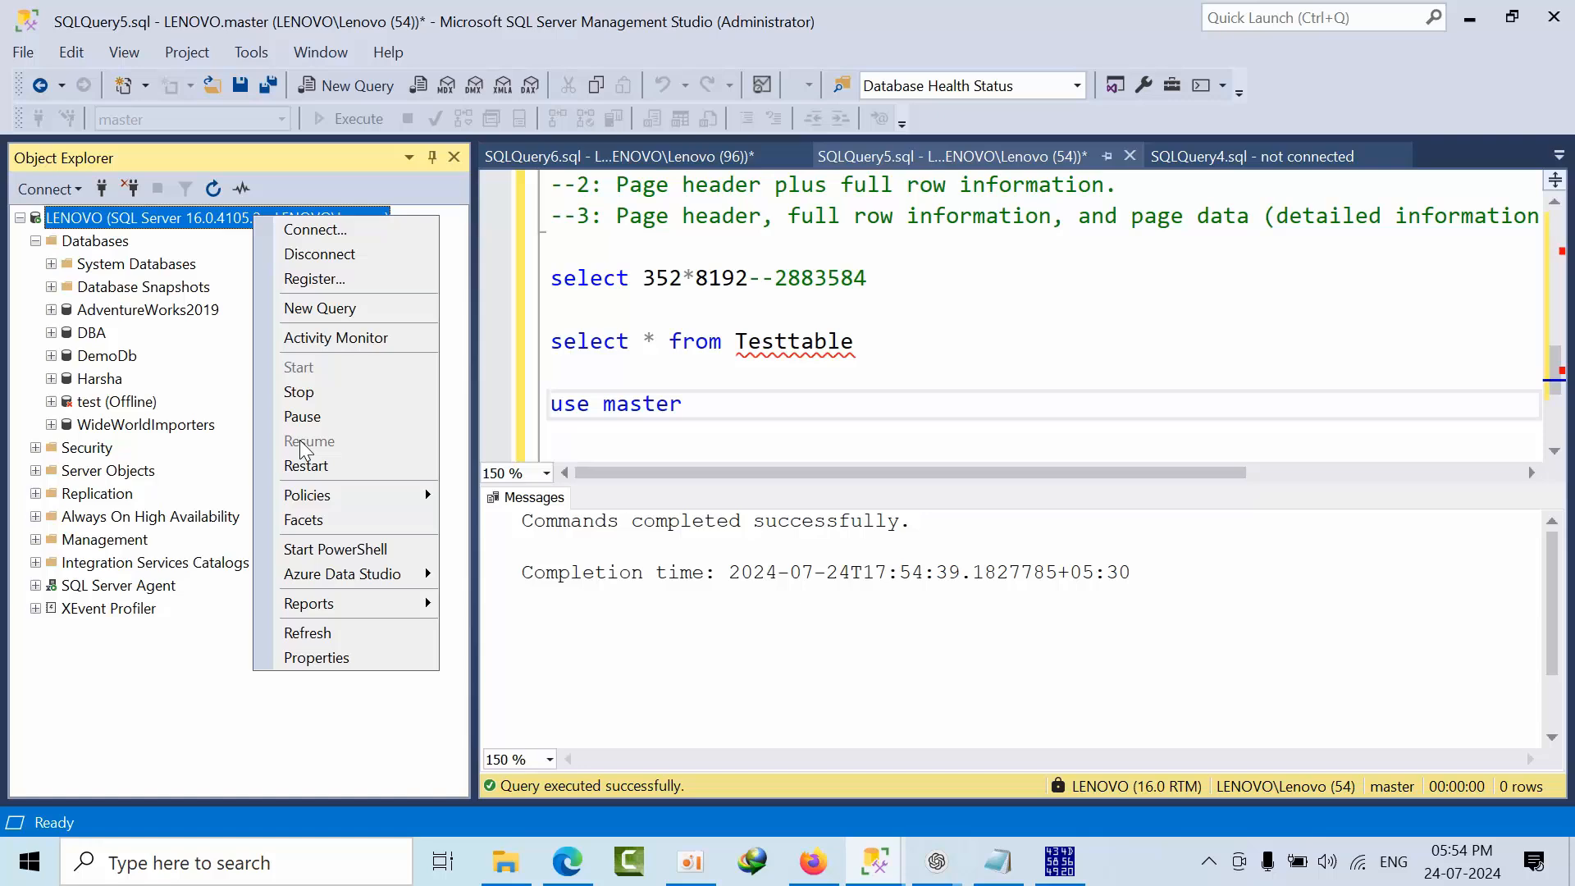
left_click(317, 658)
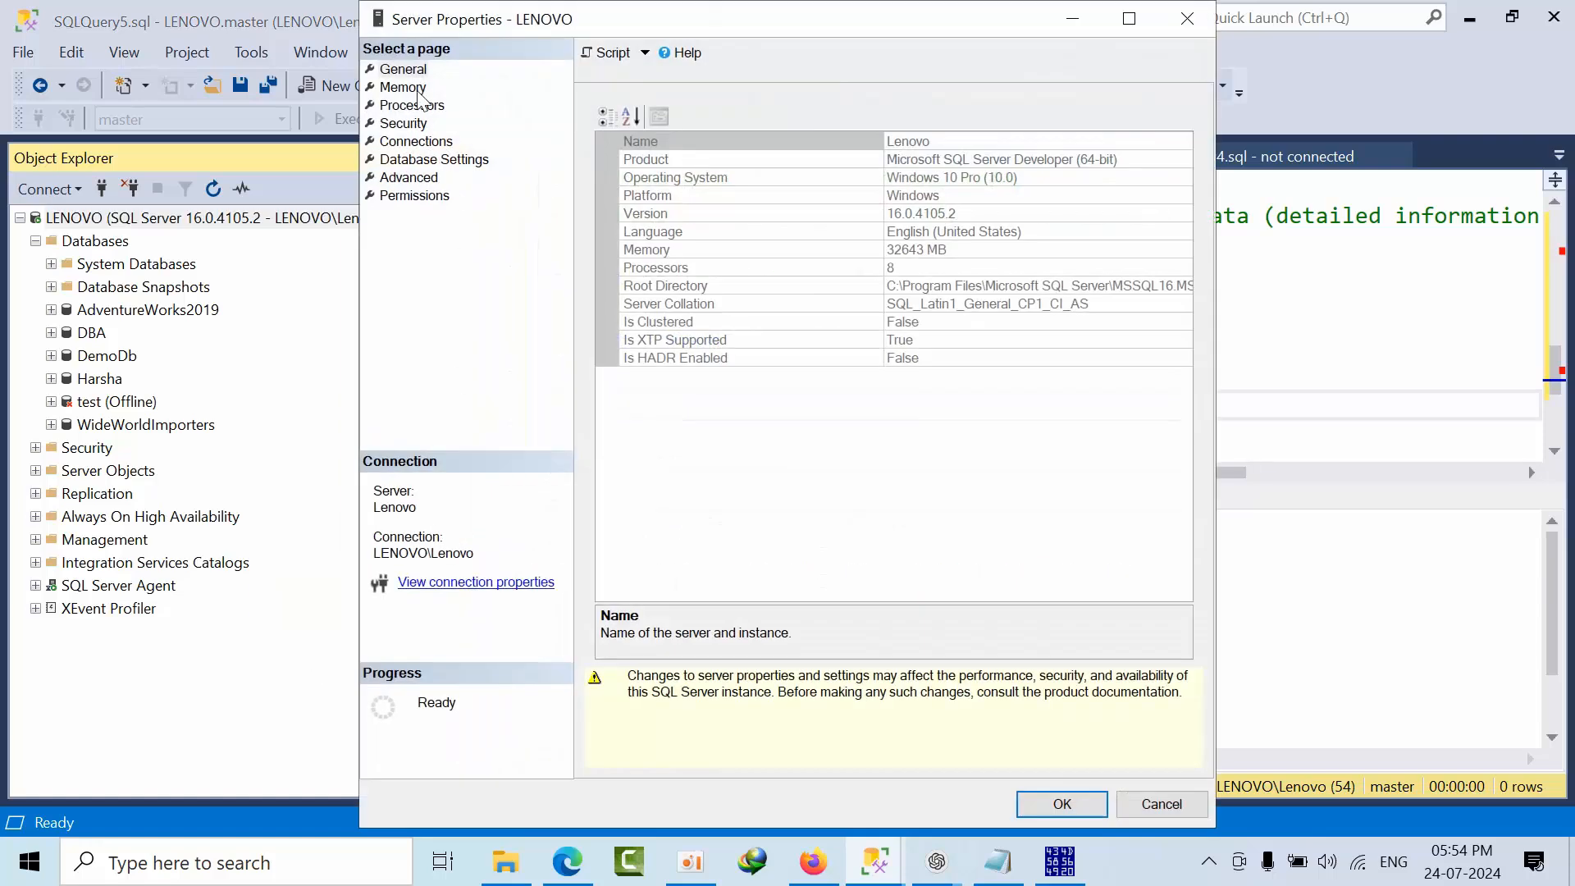
left_click(433, 160)
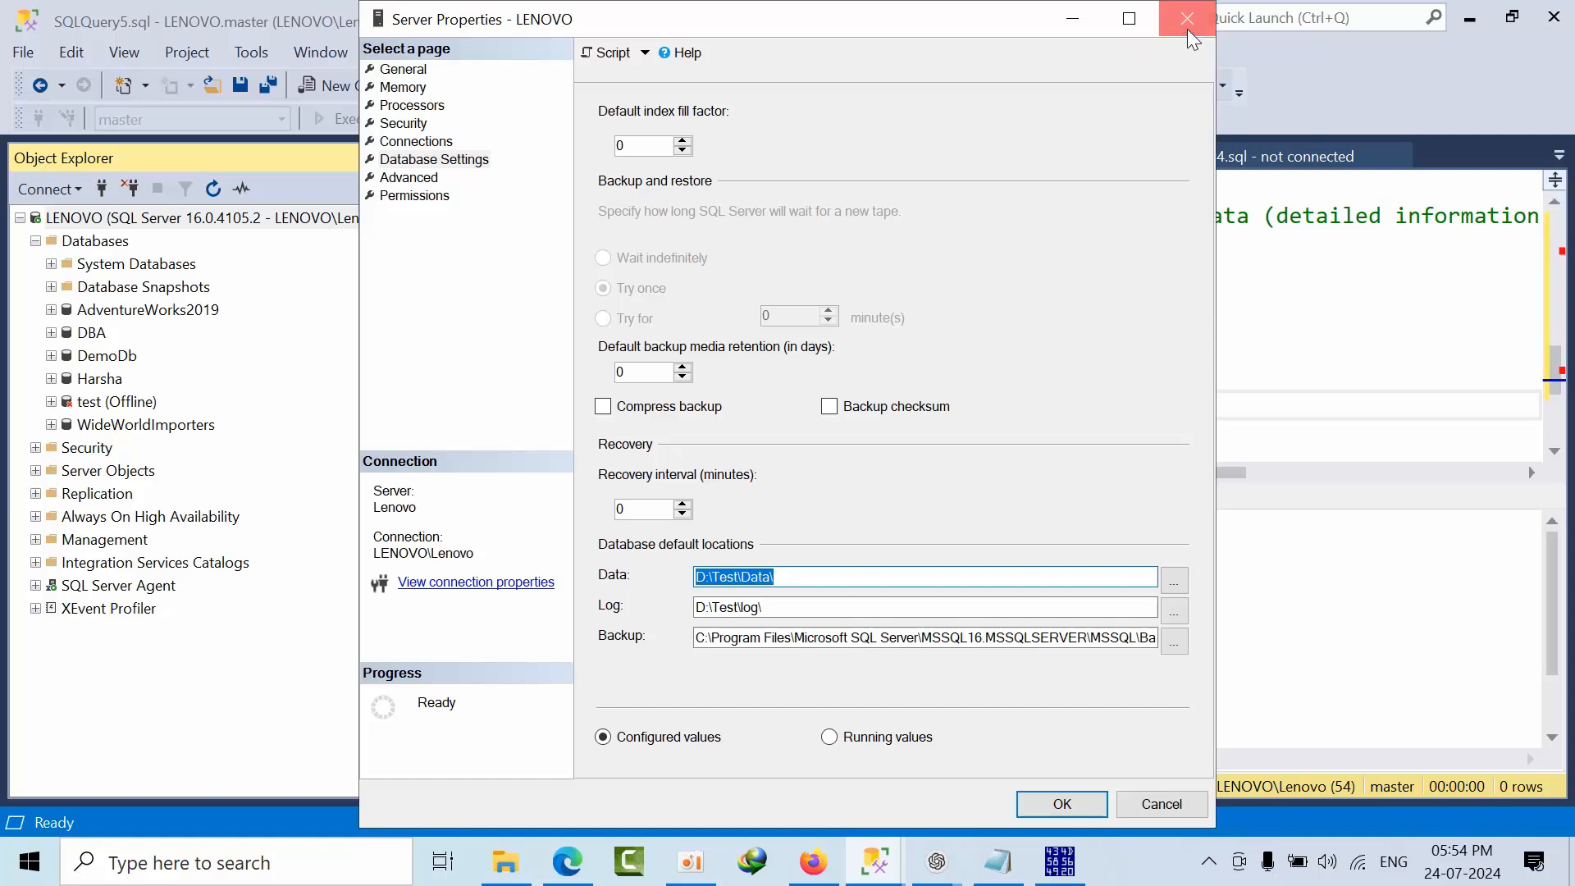
left_click(1186, 18)
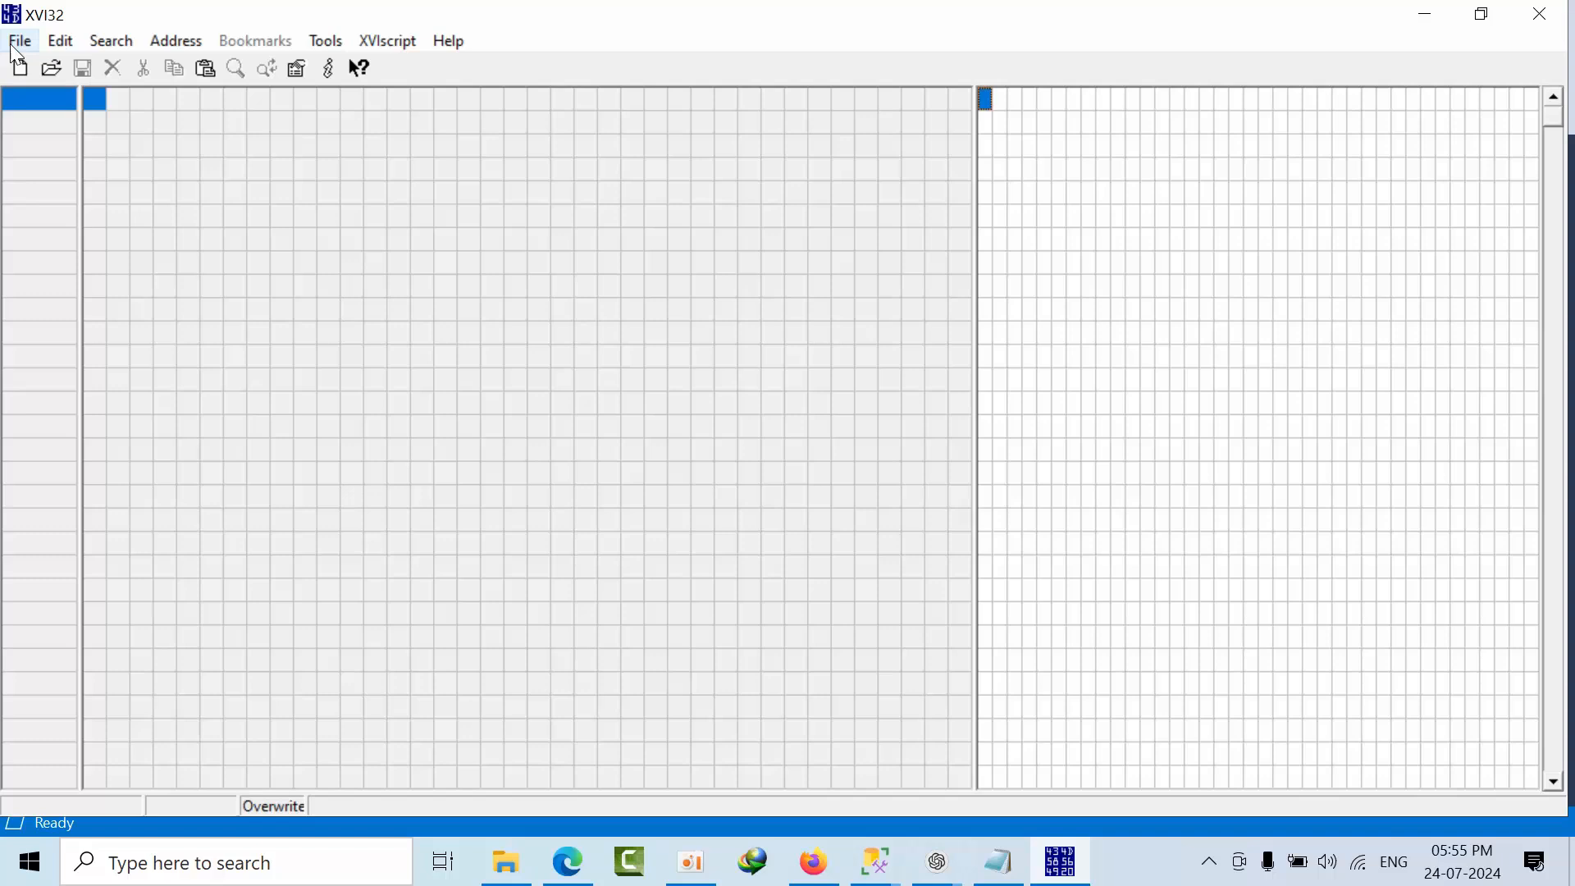
Step: Load test.mdf from D:\Test\Data\ into the hex editor
left_click(50, 67)
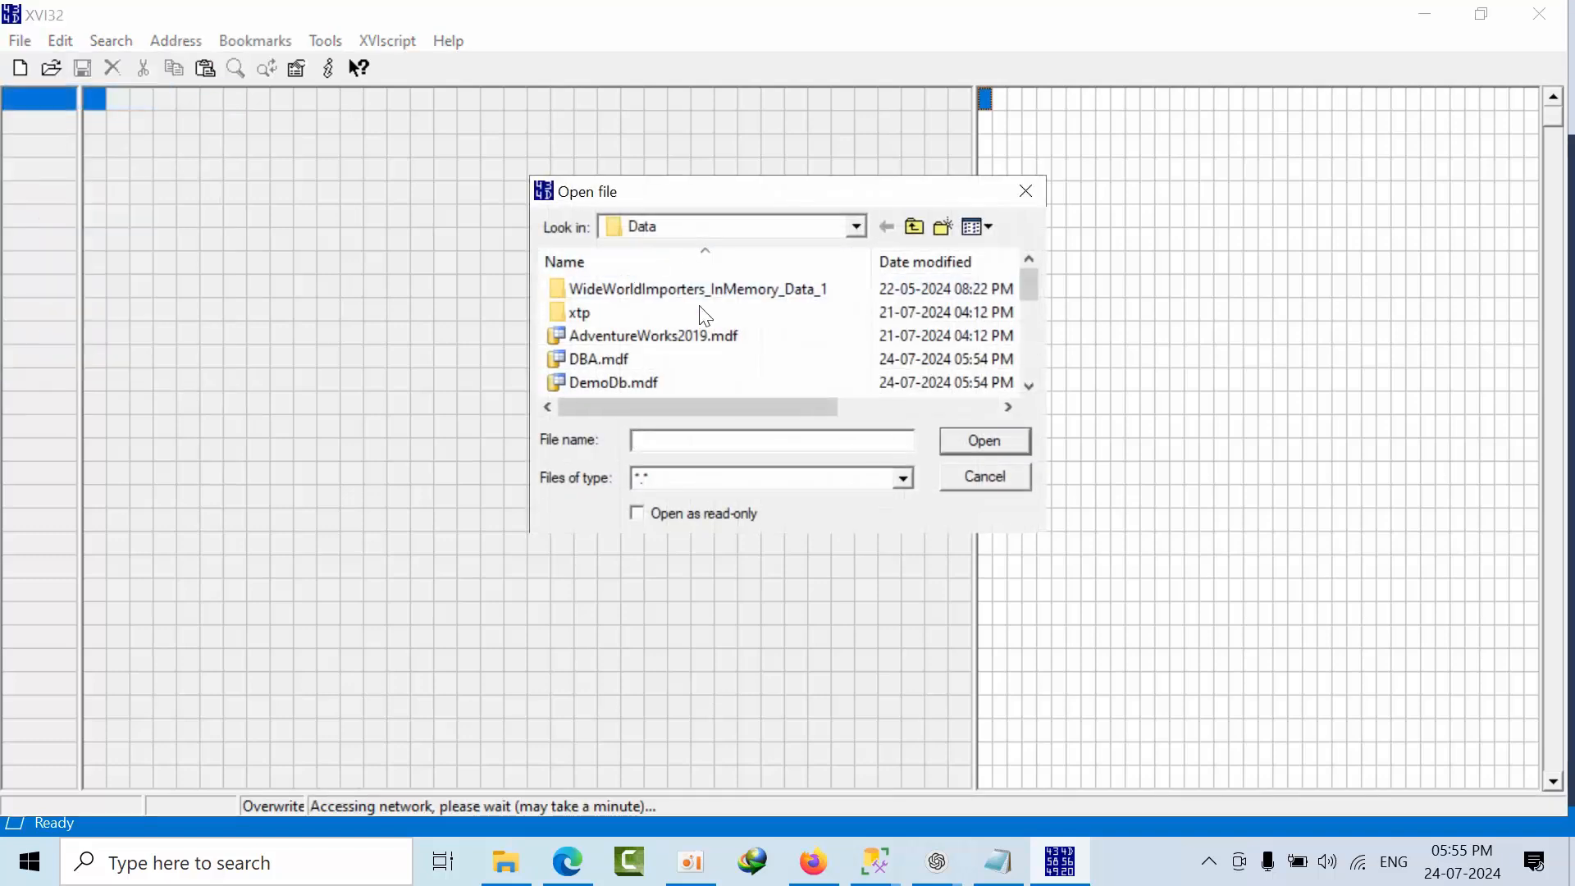
type("D:\\Test\\Data\\")
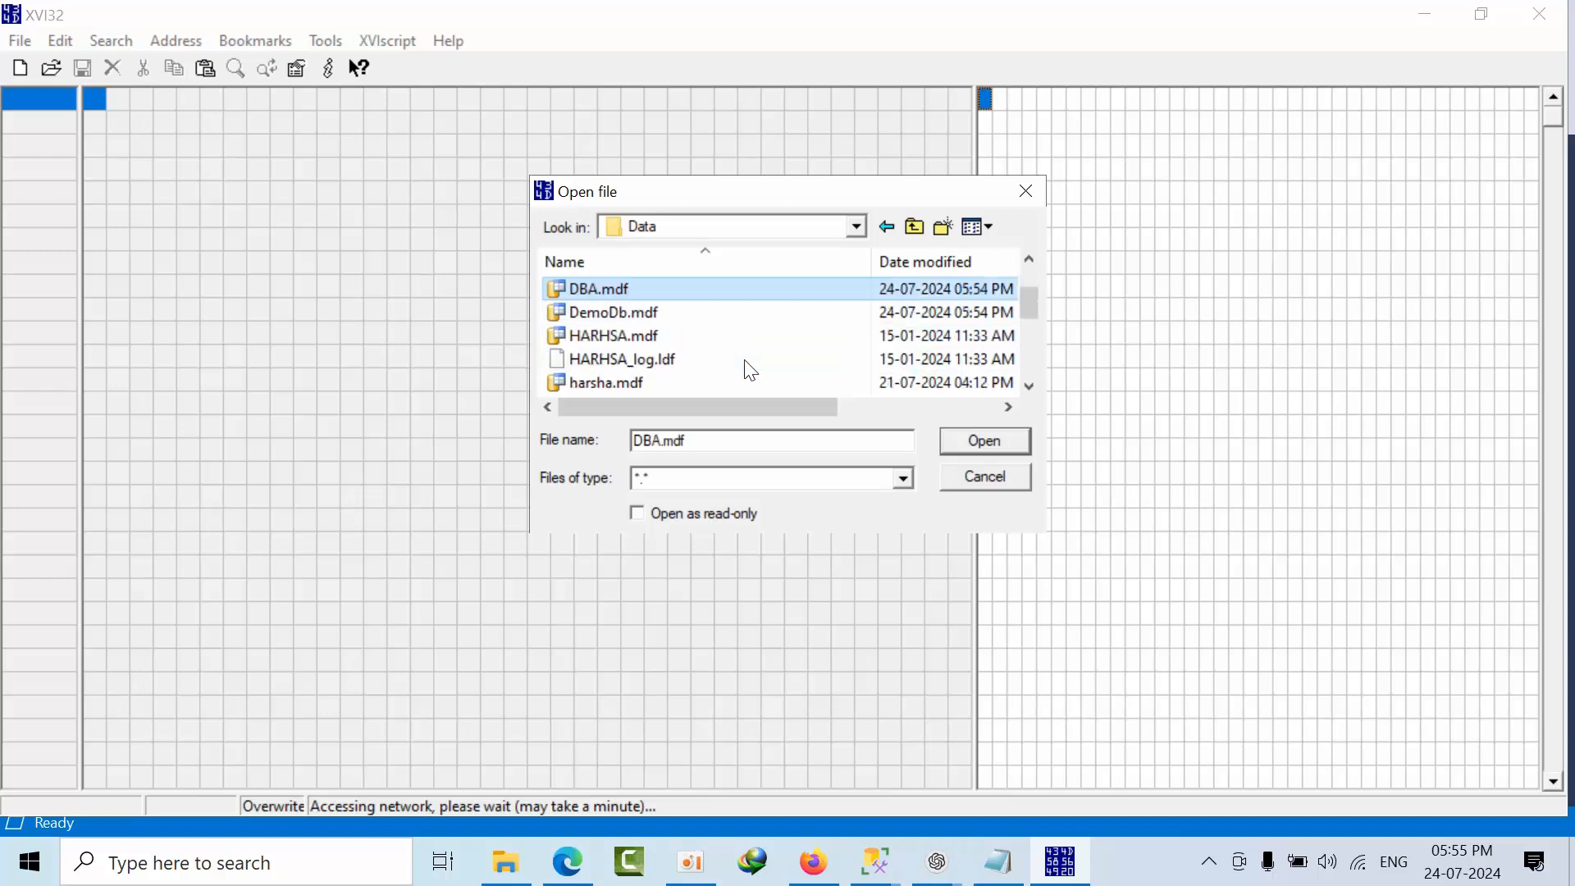
scroll("down", 3)
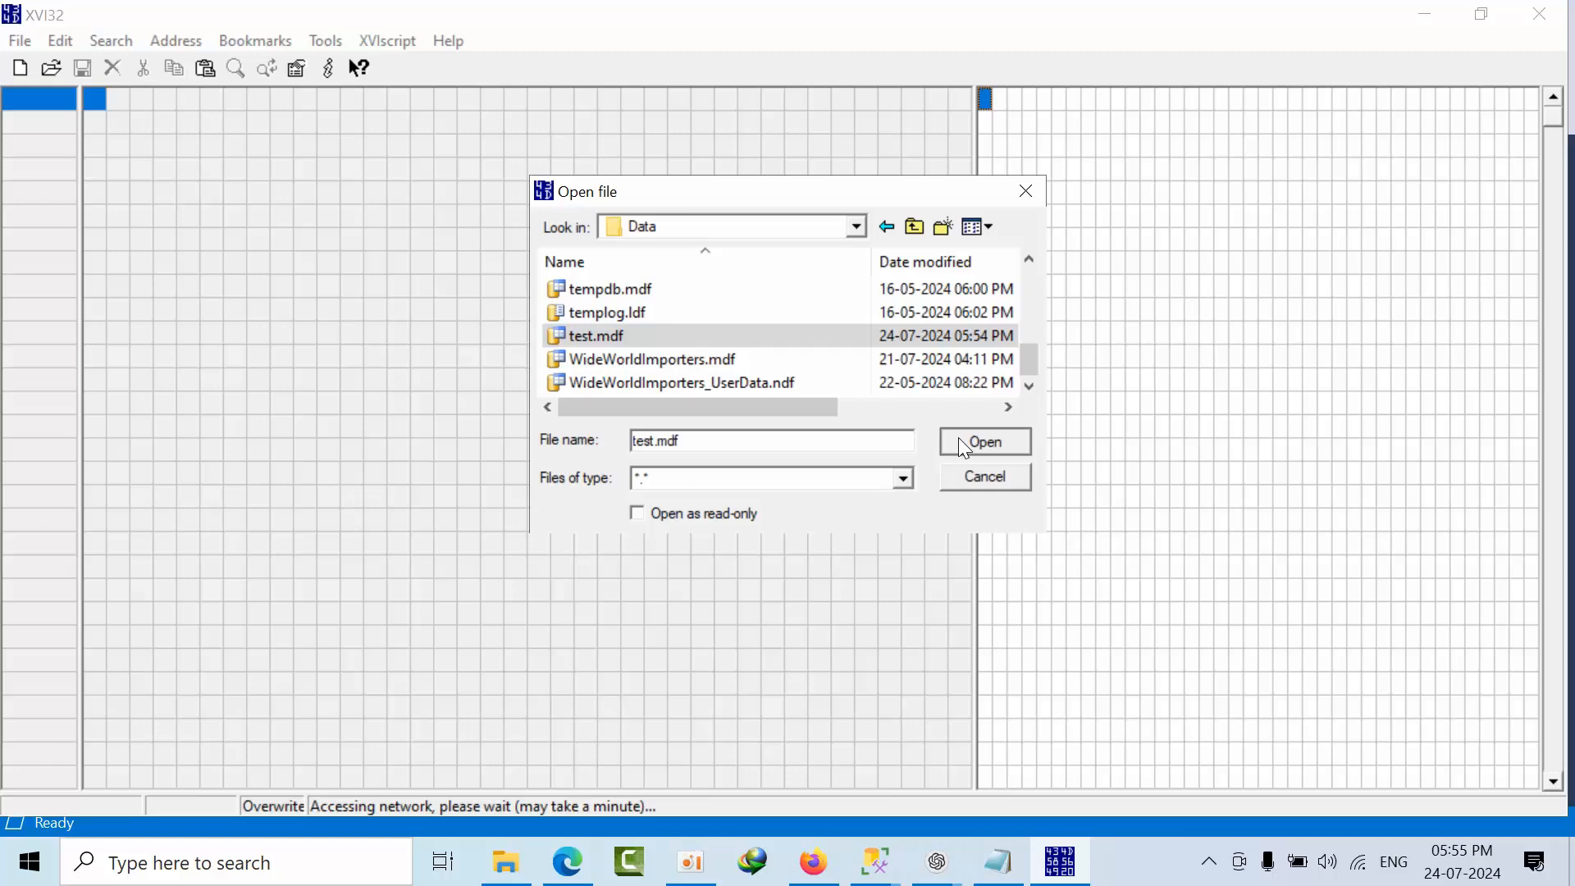
left_click(983, 441)
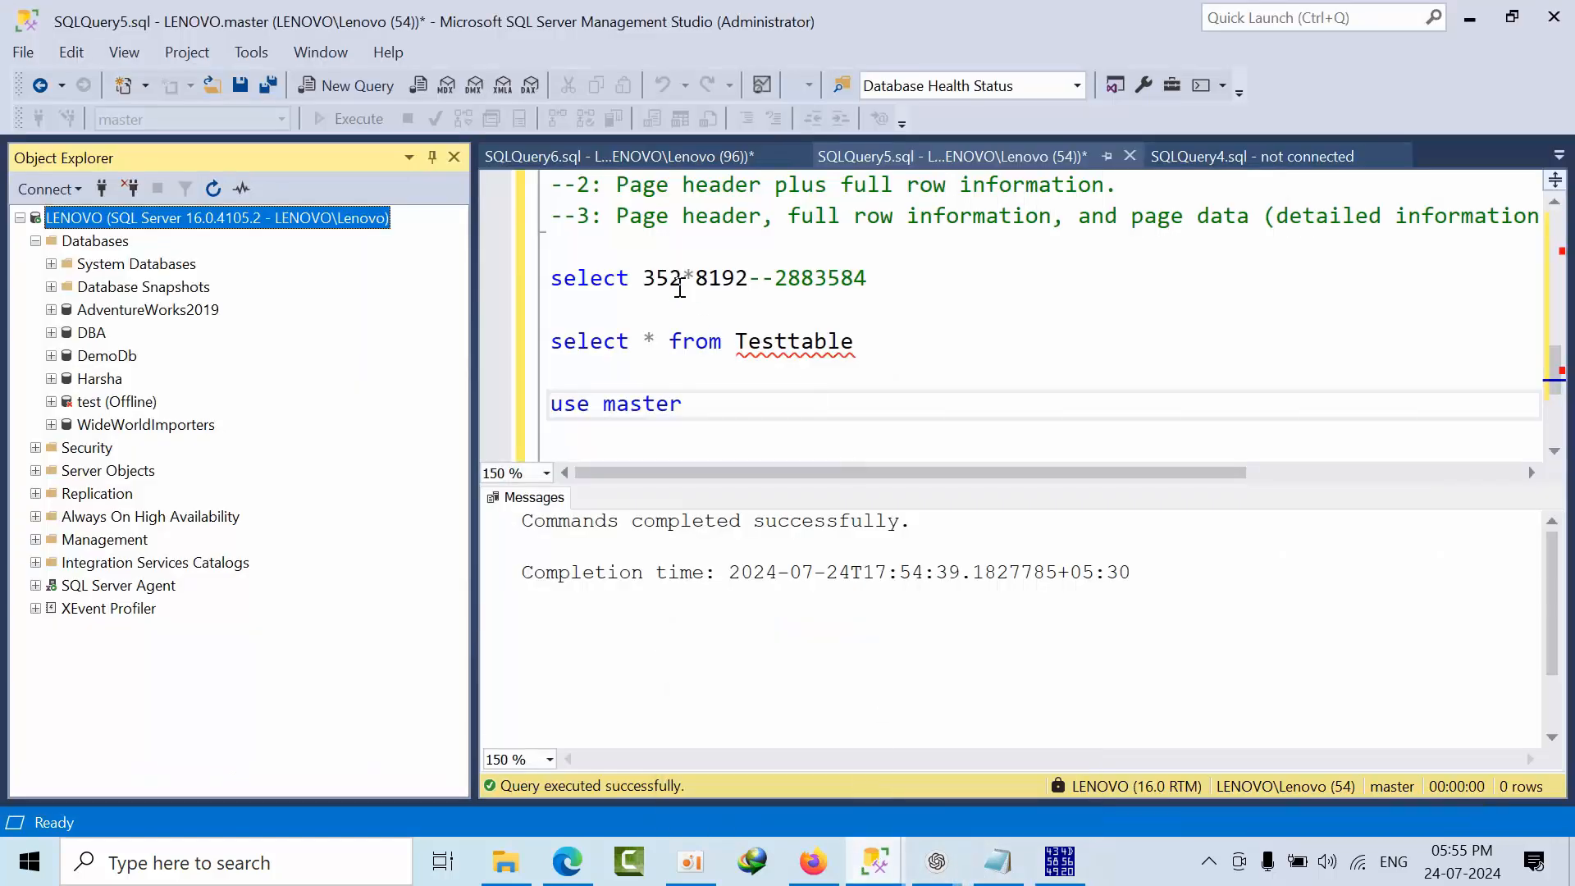
Step: Refocus the hex data and start the Address > Go to command
right_click(793, 279)
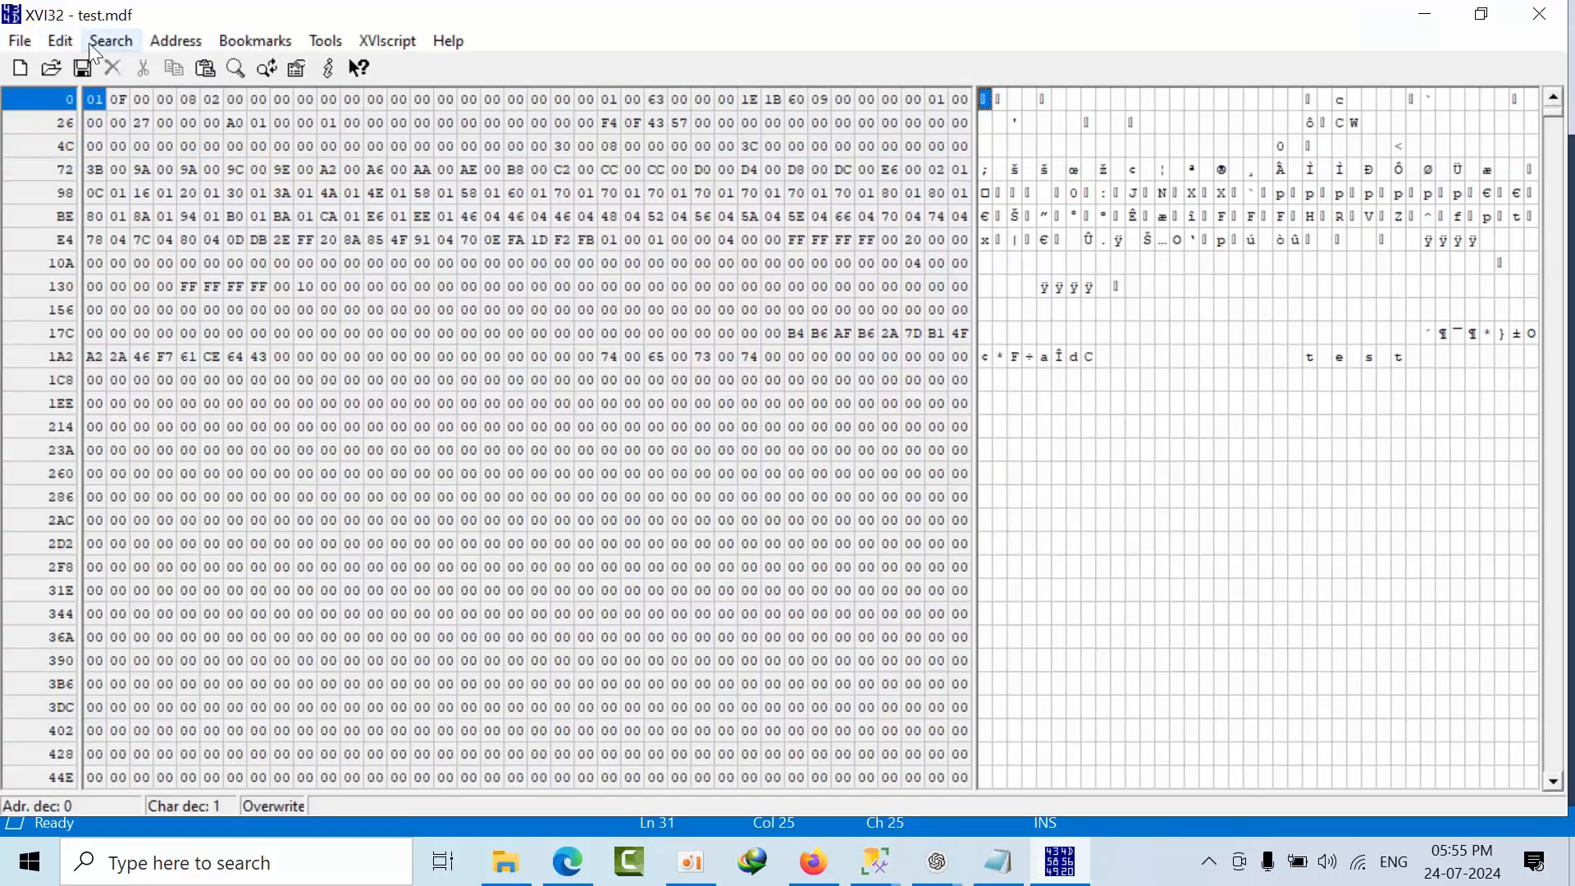
left_click(110, 39)
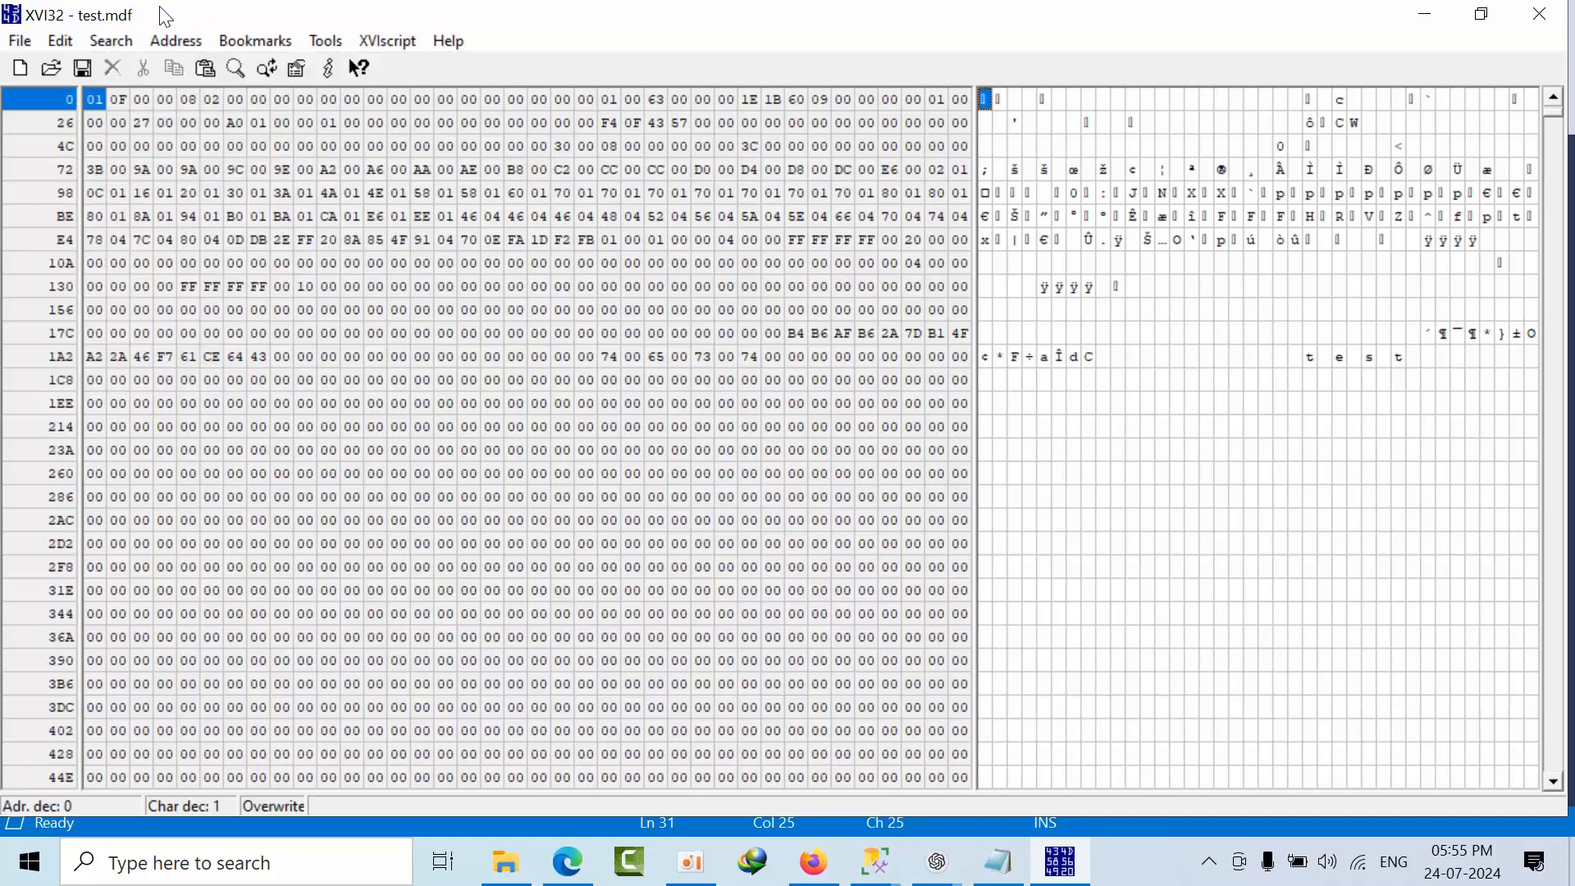
left_click(443, 310)
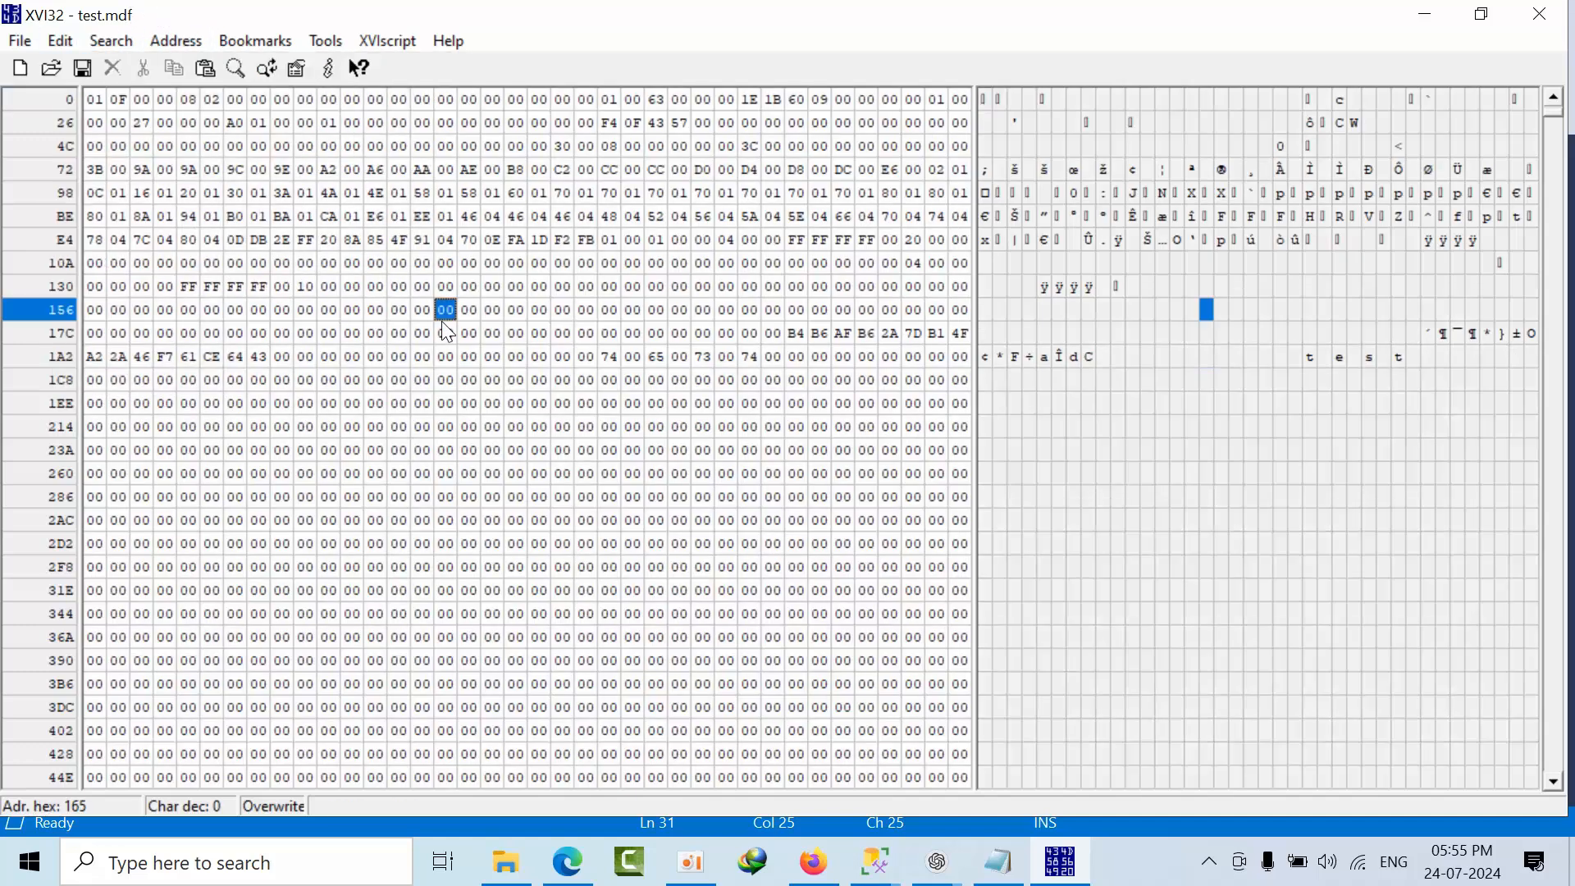
left_click(175, 40)
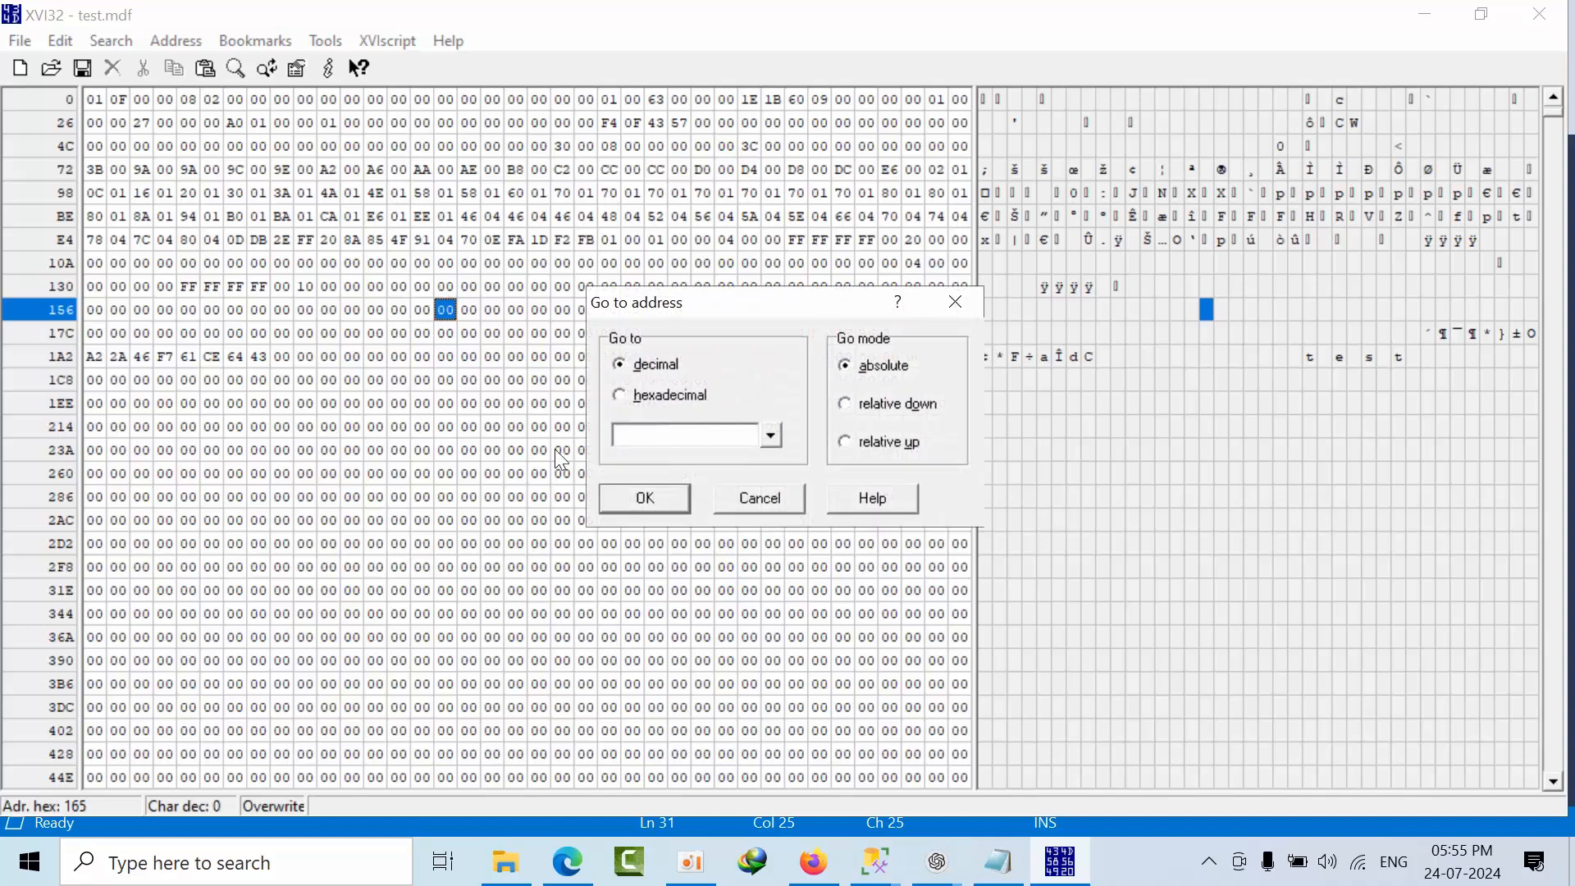
Step: Jump to decimal offset 2883584 (page 352) and overwrite name bytes to read karsha halhi
type("2883584")
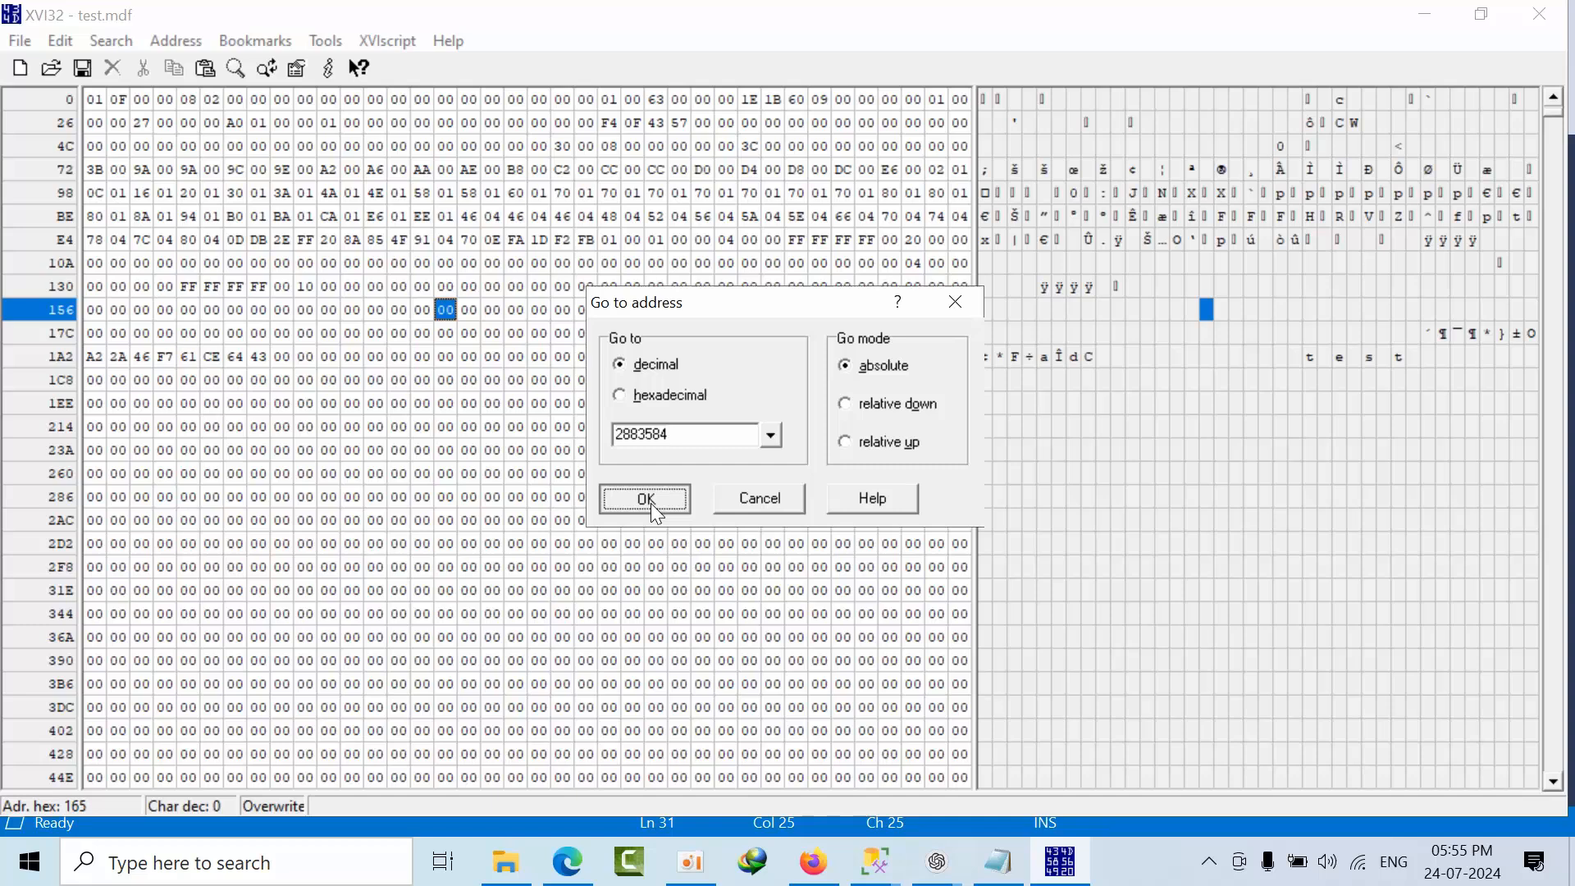
left_click(645, 499)
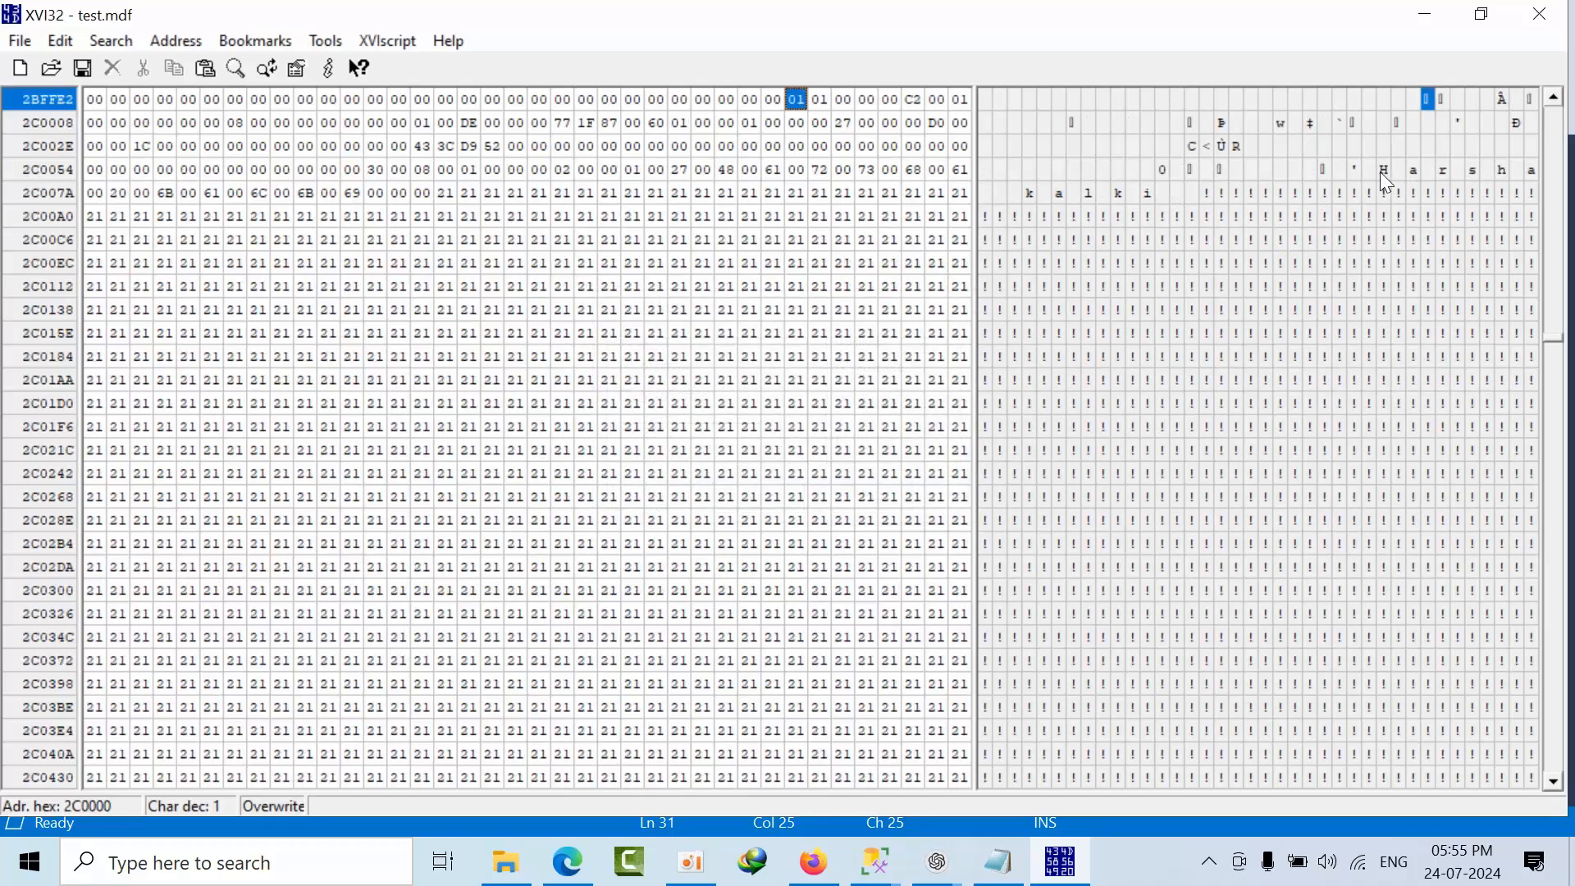
mouse_move(1395, 179)
type("k")
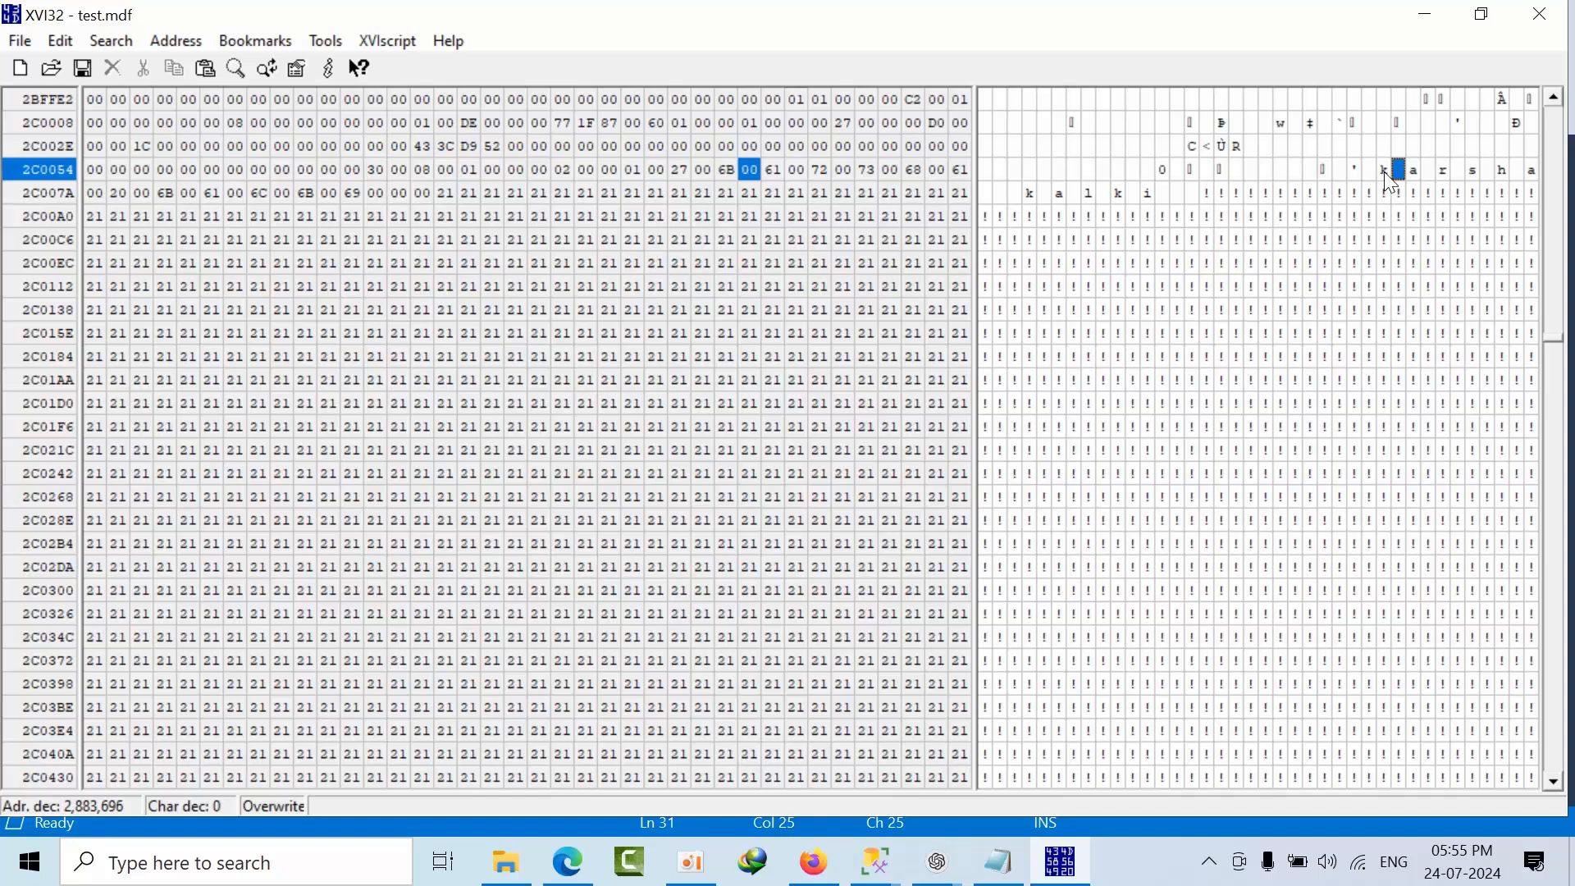
left_click(1027, 192)
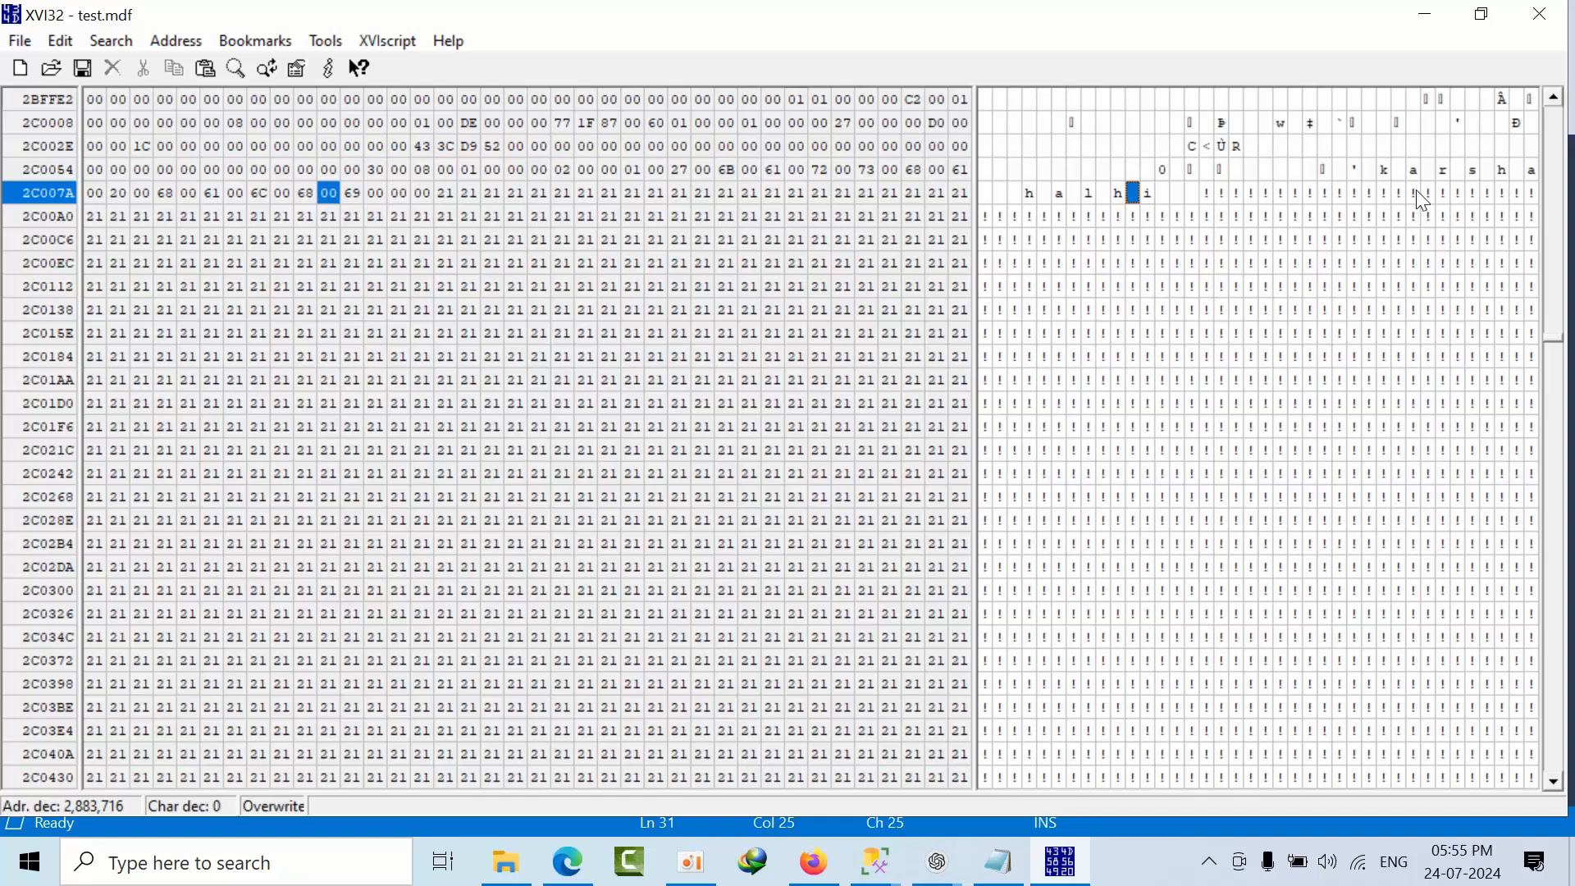
mouse_move(1441, 182)
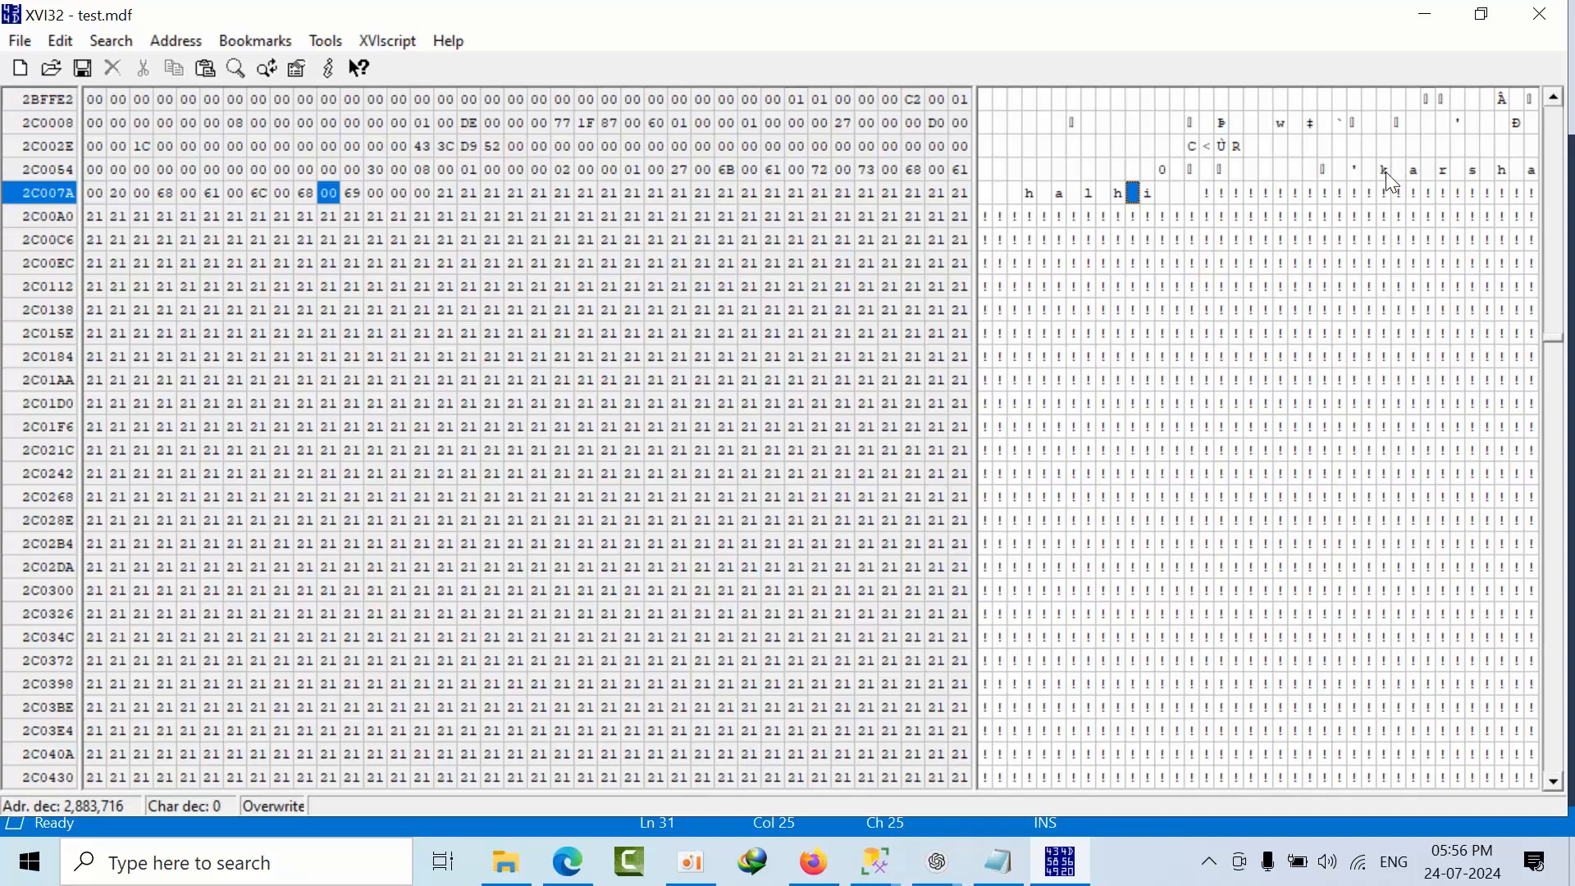
mouse_move(1002, 249)
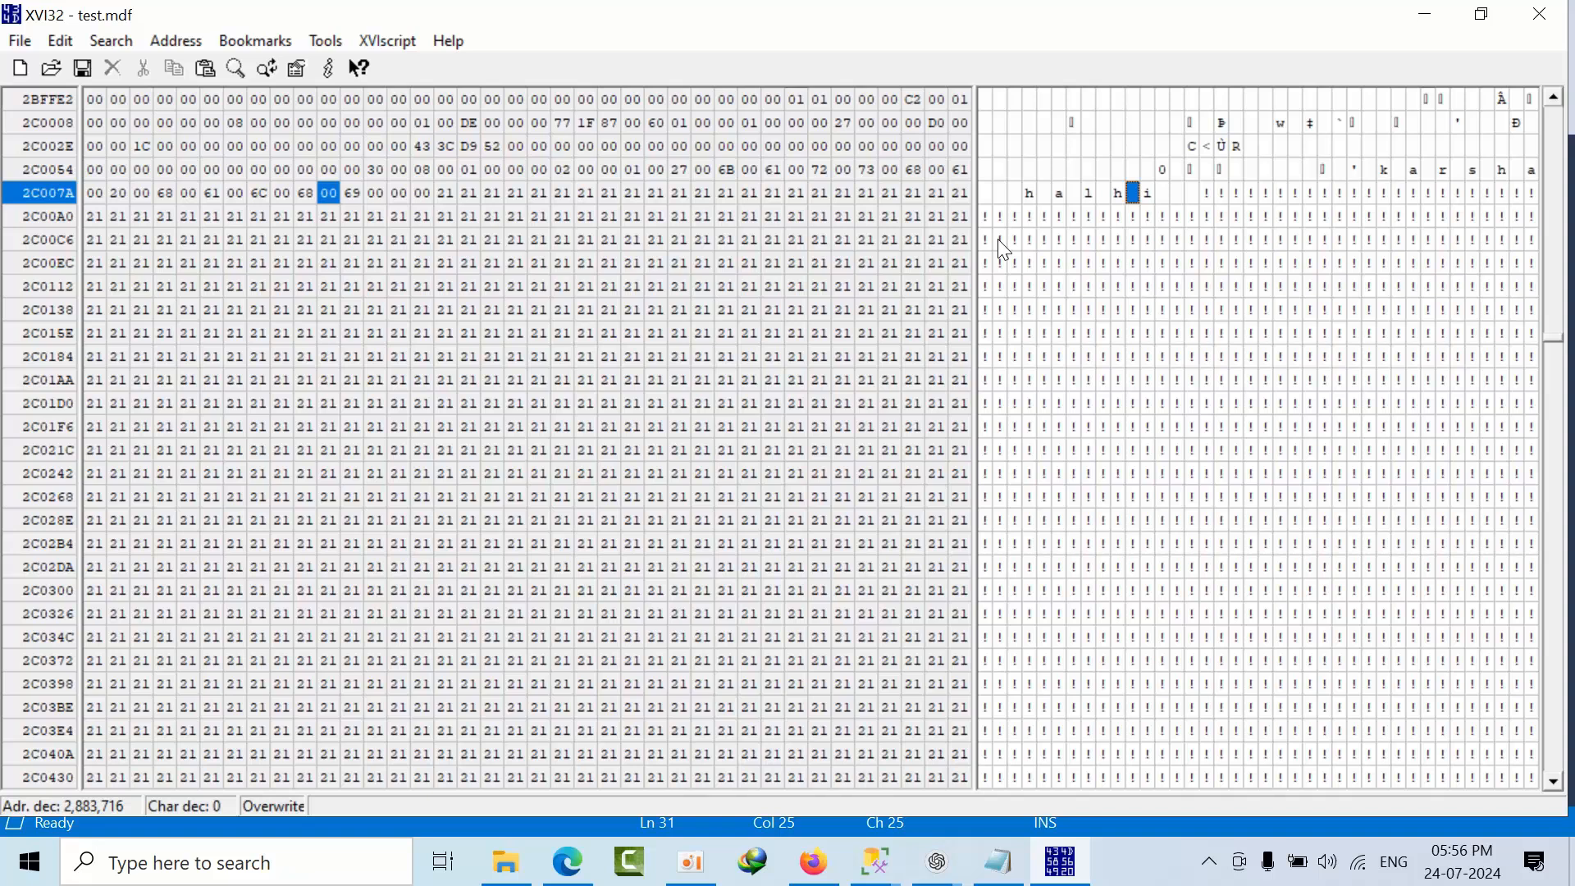
mouse_move(1115, 198)
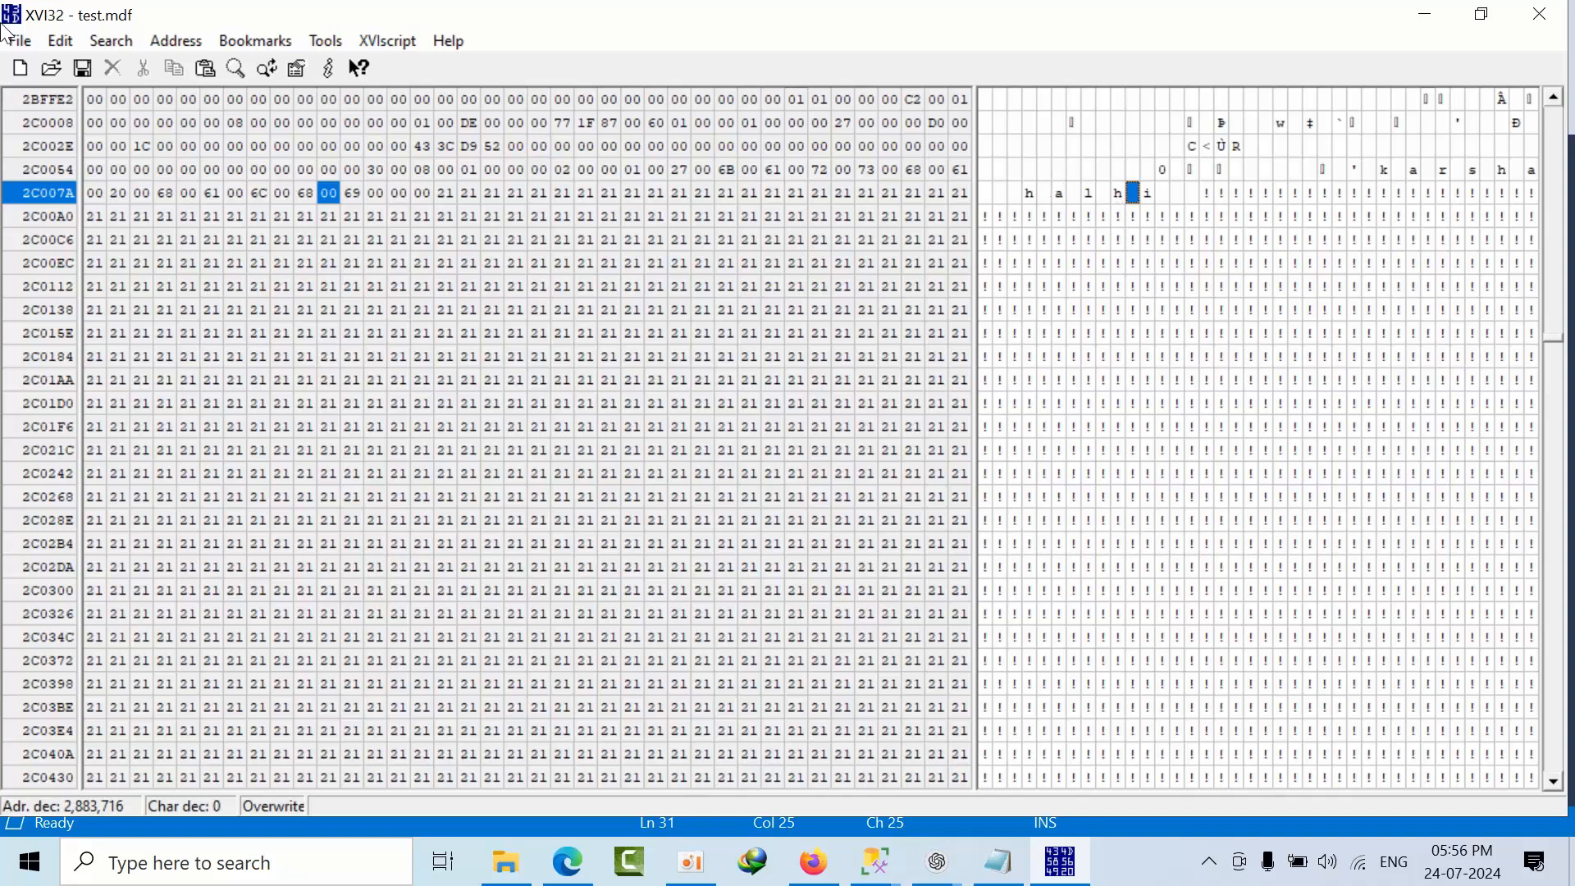
Step: Save the corrupted test.mdf data file
left_click(18, 39)
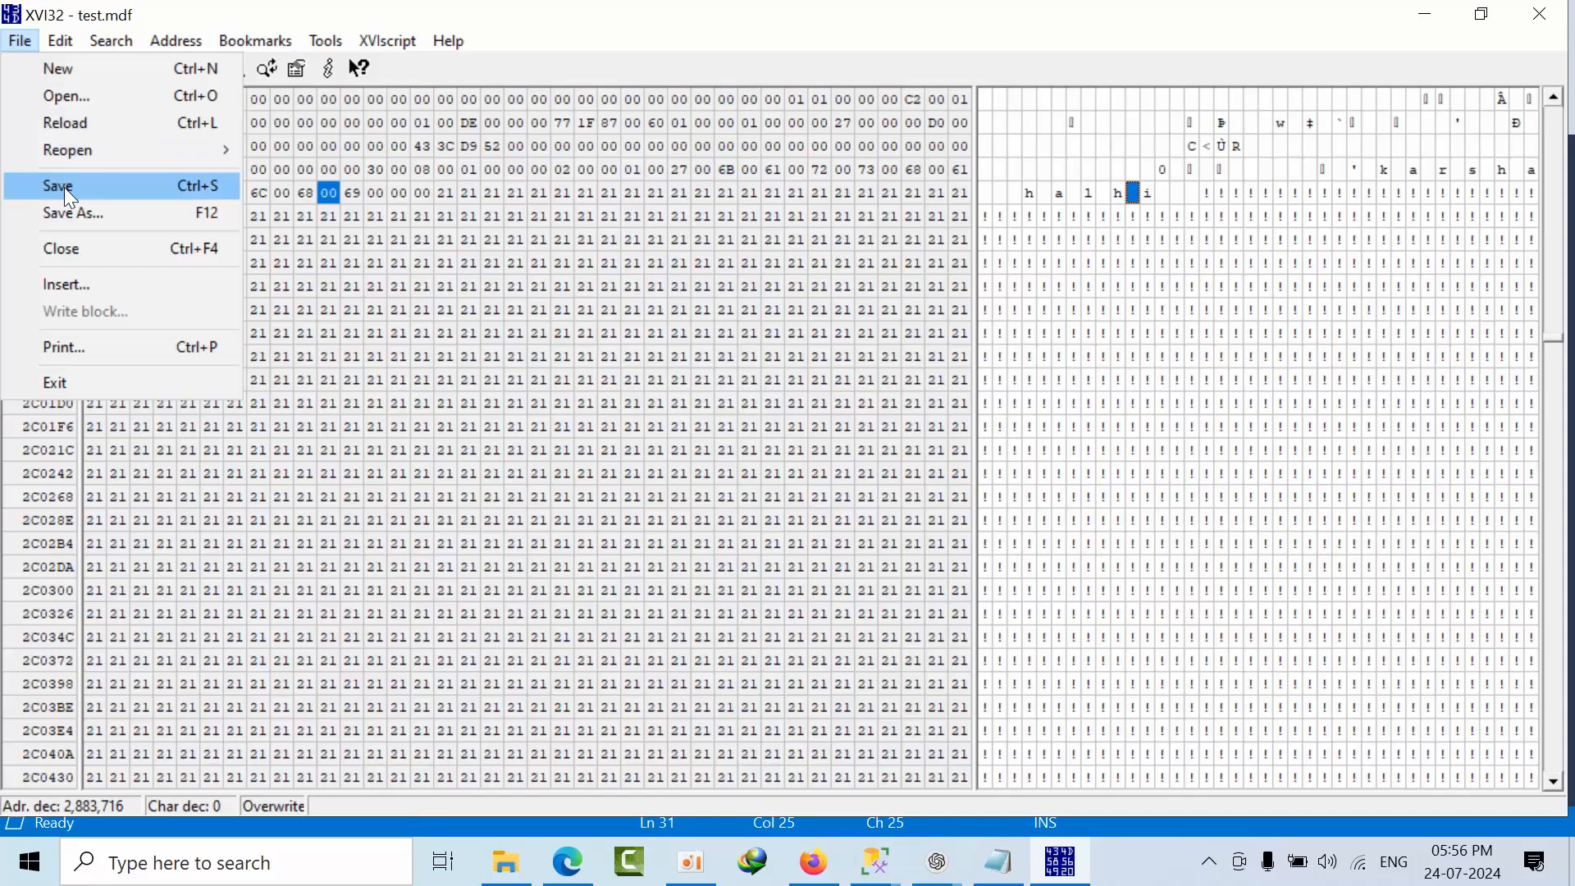
left_click(57, 185)
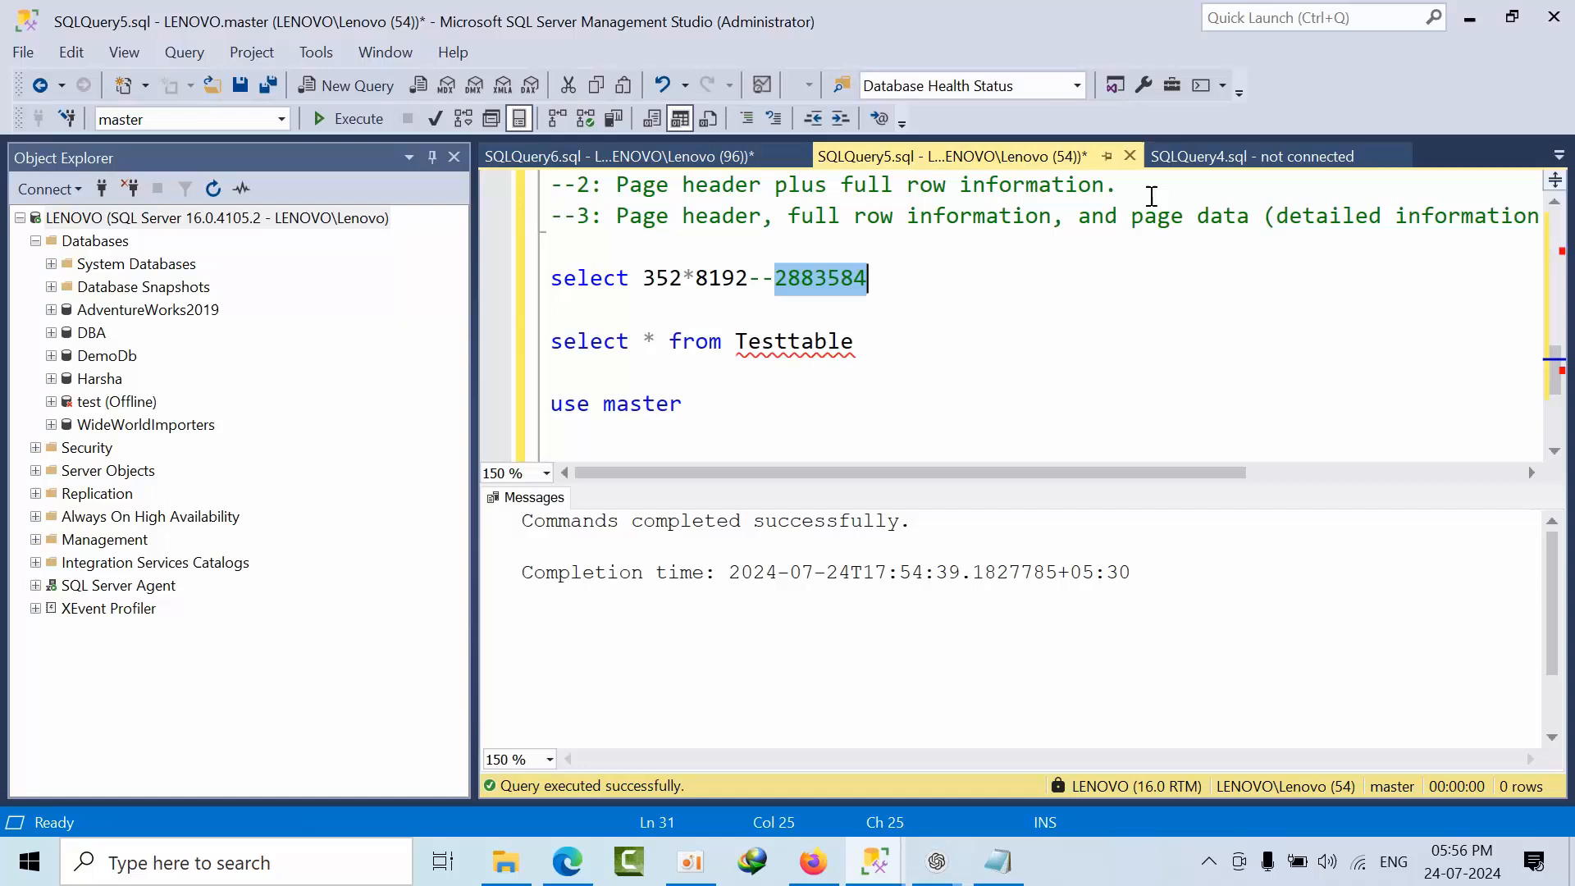
Step: Attempt Tasks > Bring Online on the offline test database and dismiss the error result
right_click(115, 400)
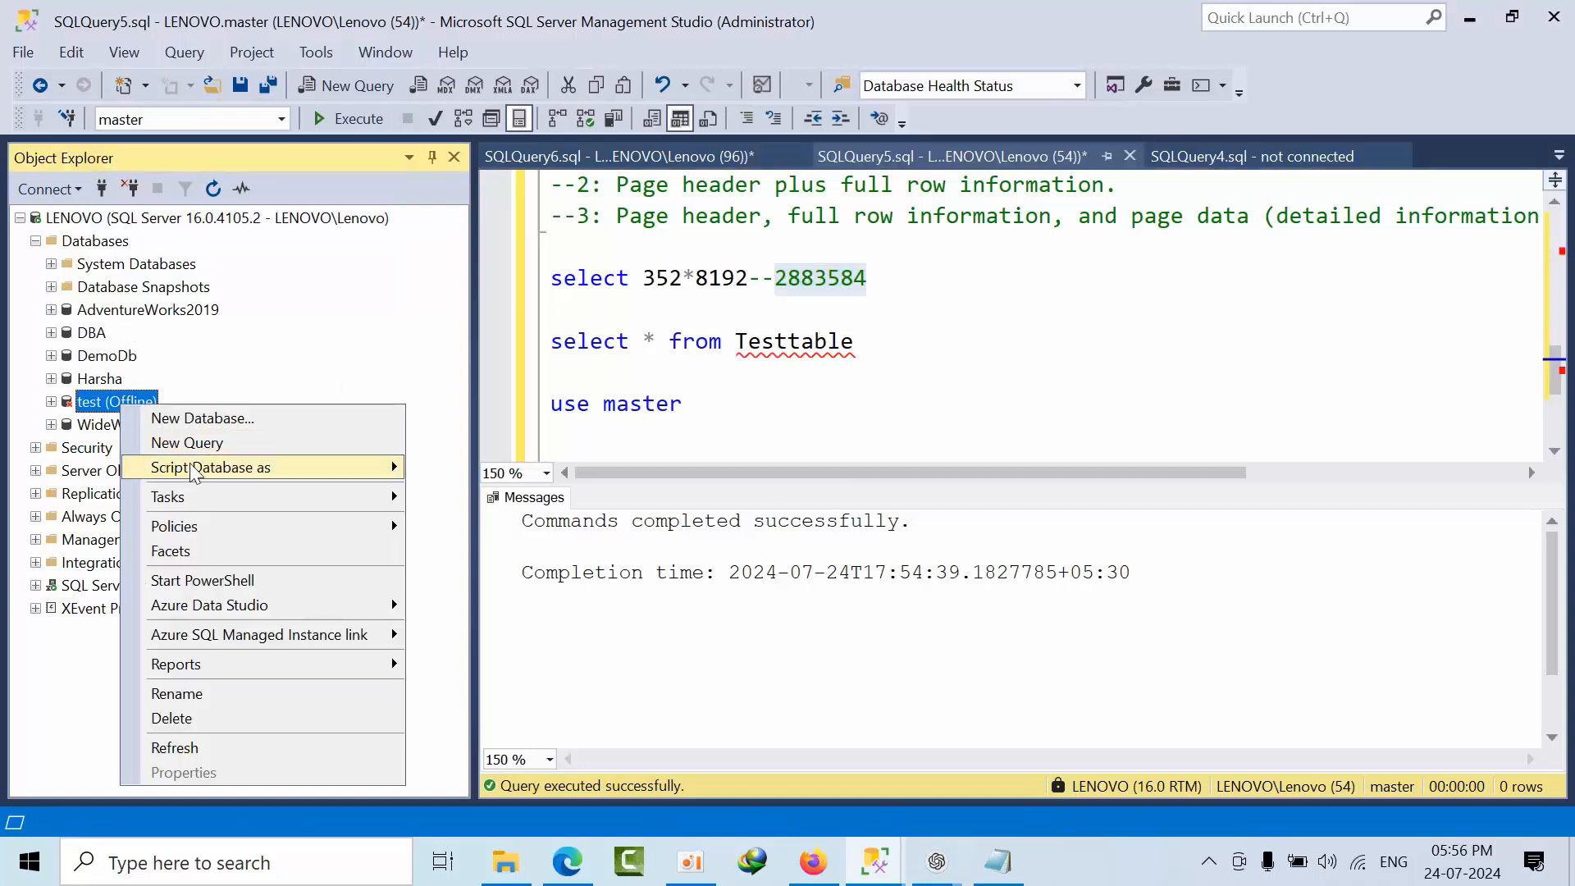
left_click(168, 495)
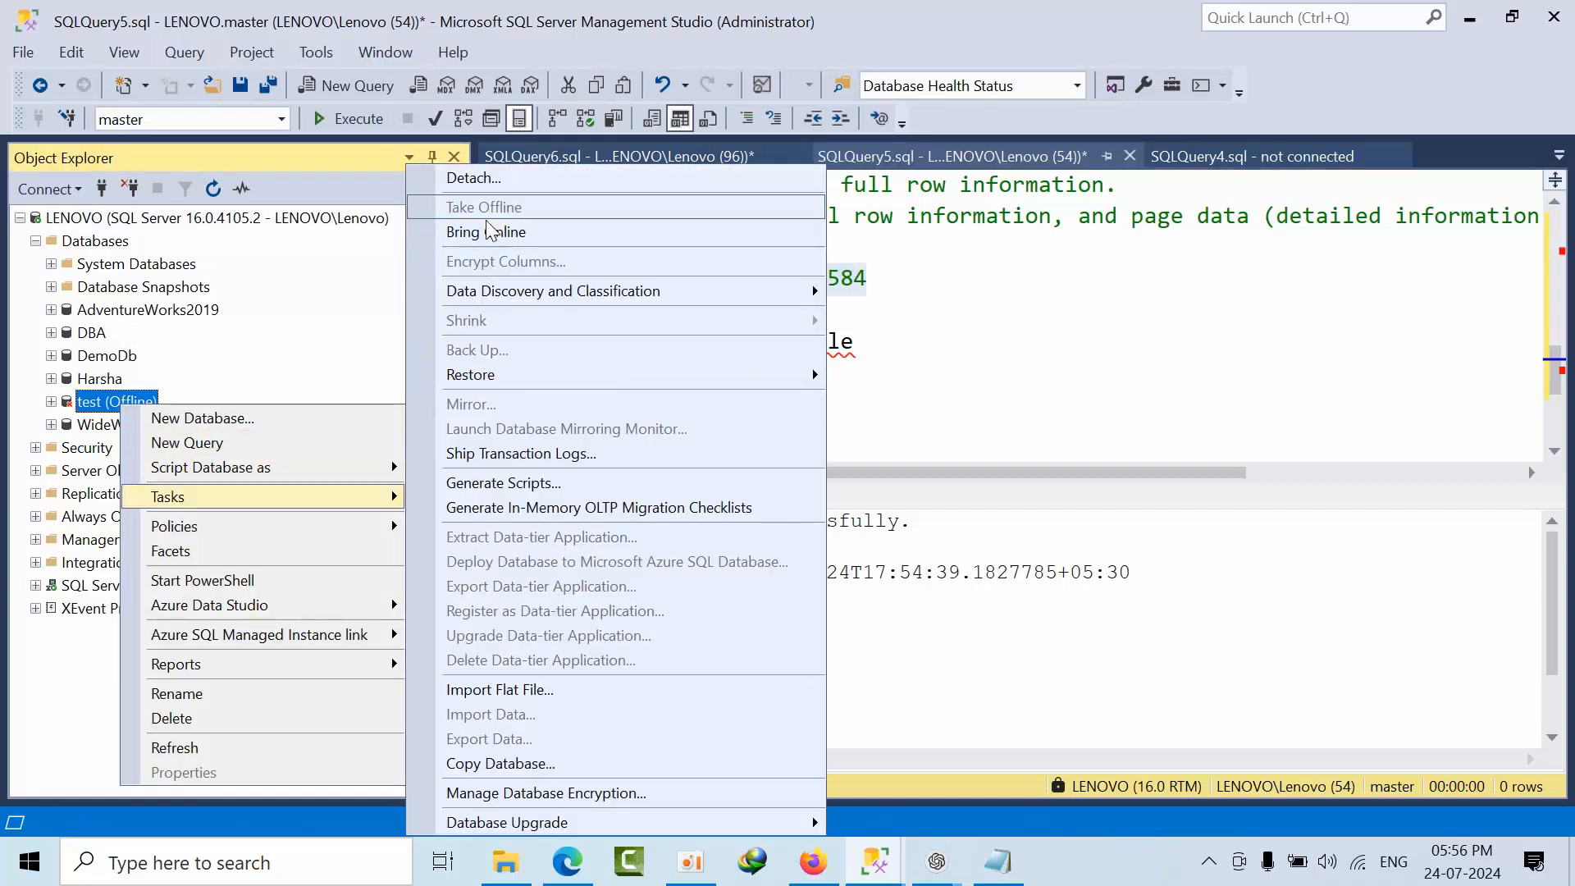
left_click(486, 232)
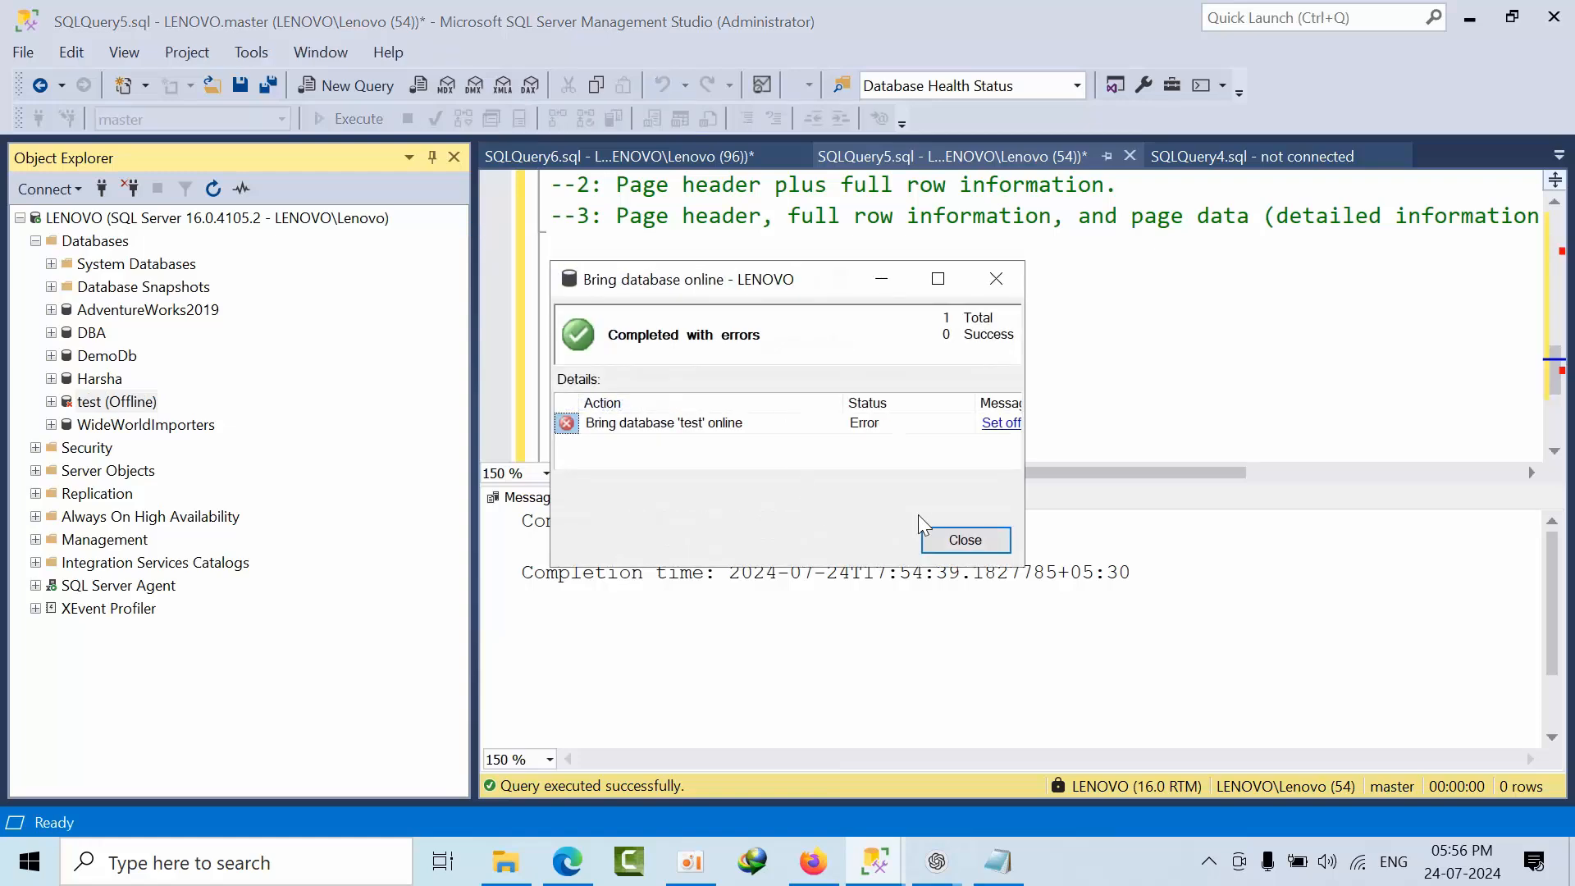
left_click(963, 540)
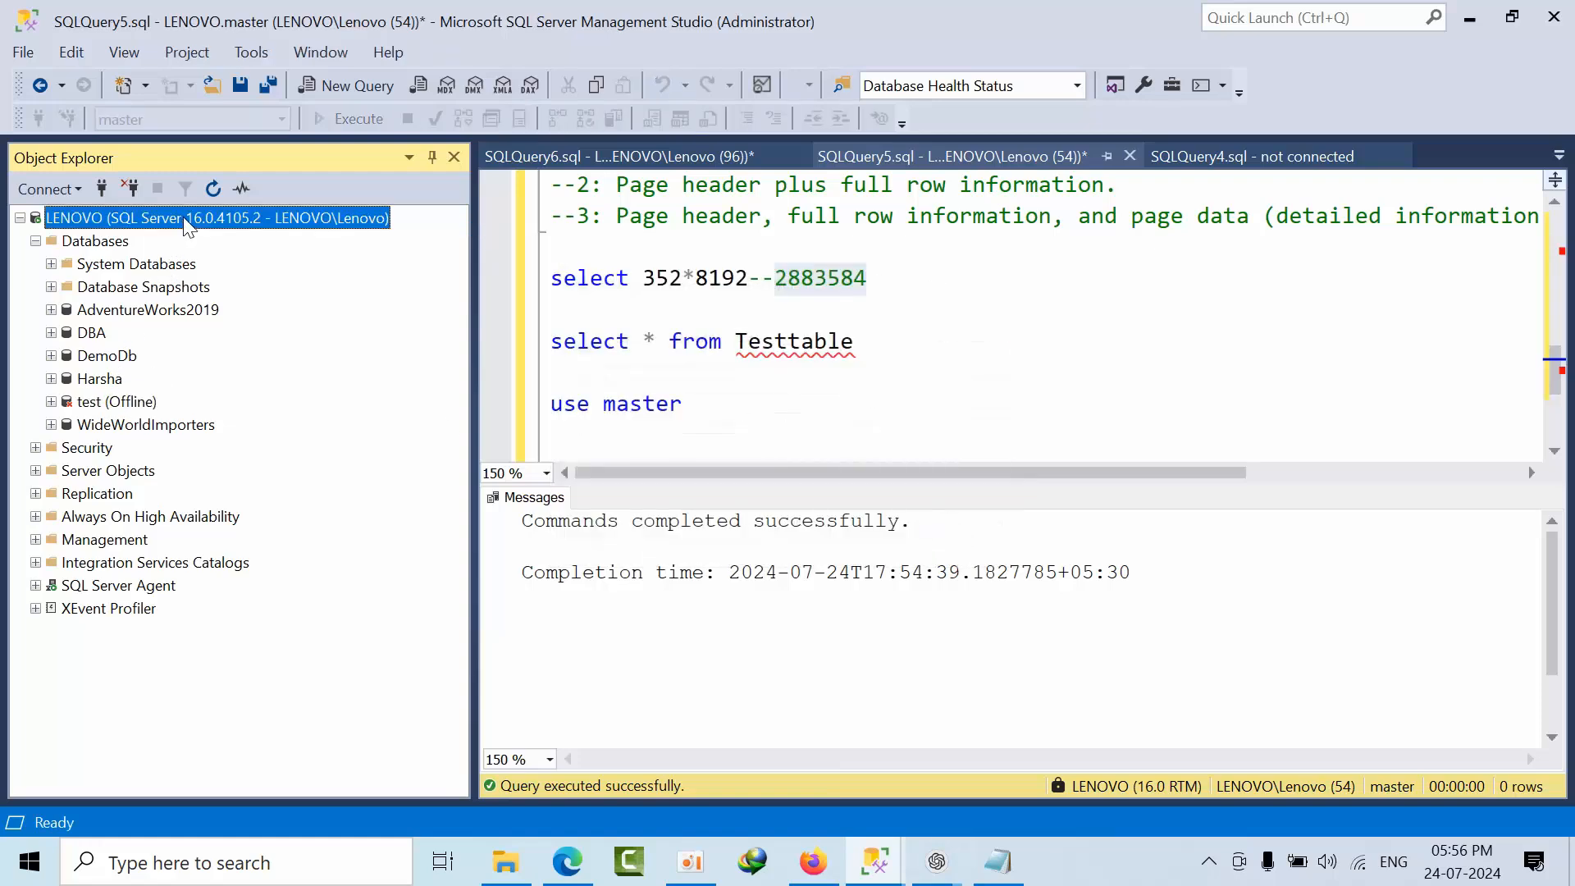
left_click(95, 239)
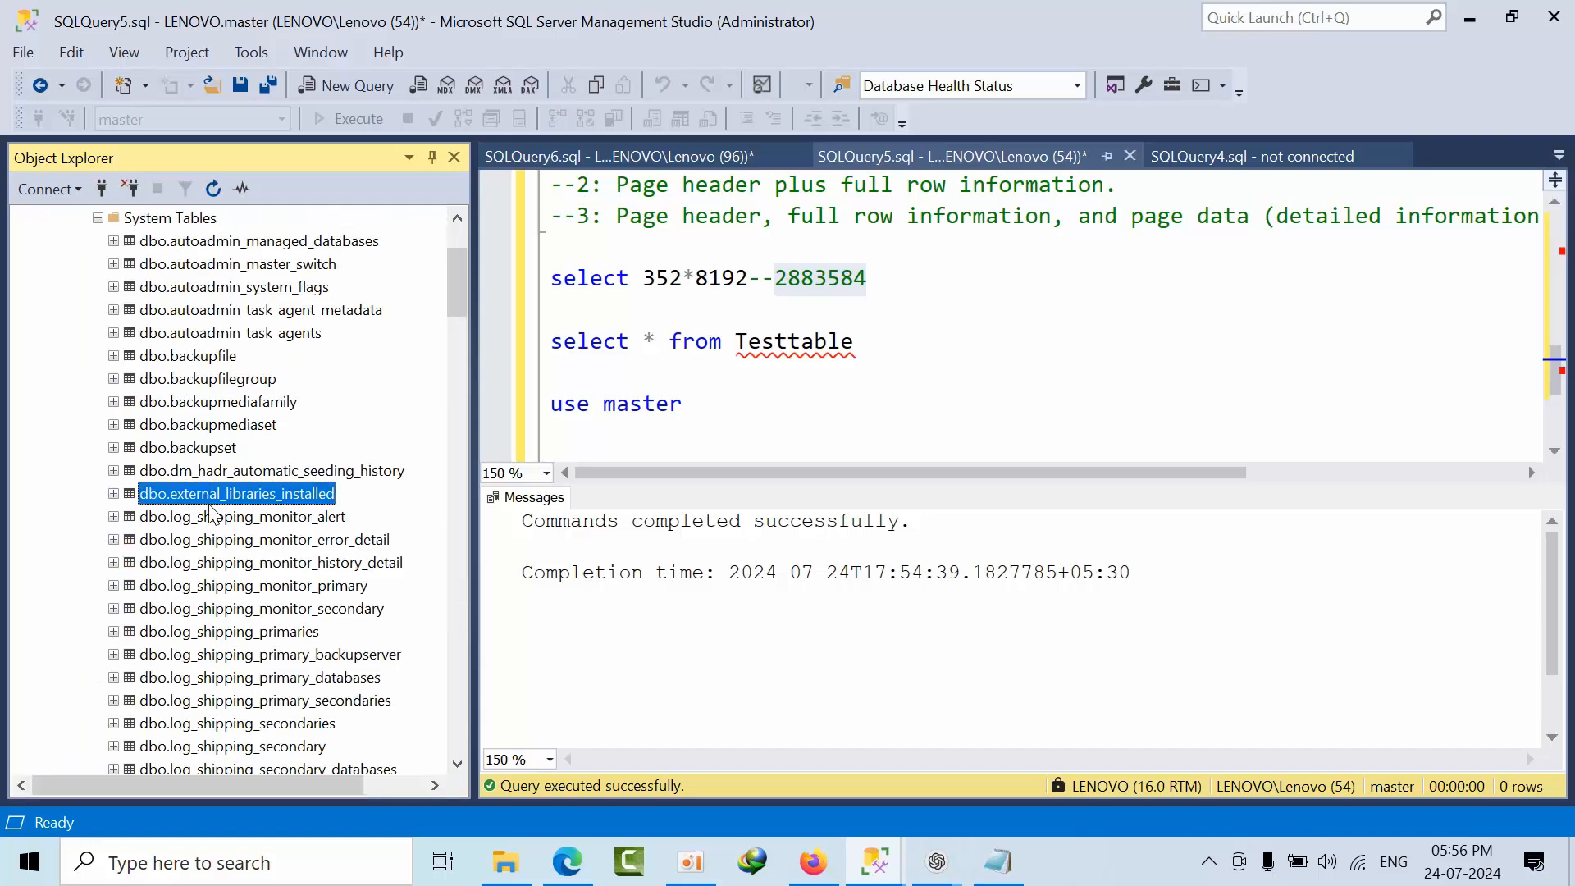
Step: Select the suspect_pages SELECT statement in SQLQuery7, then return to the Testtable query tab
scroll("down", 3)
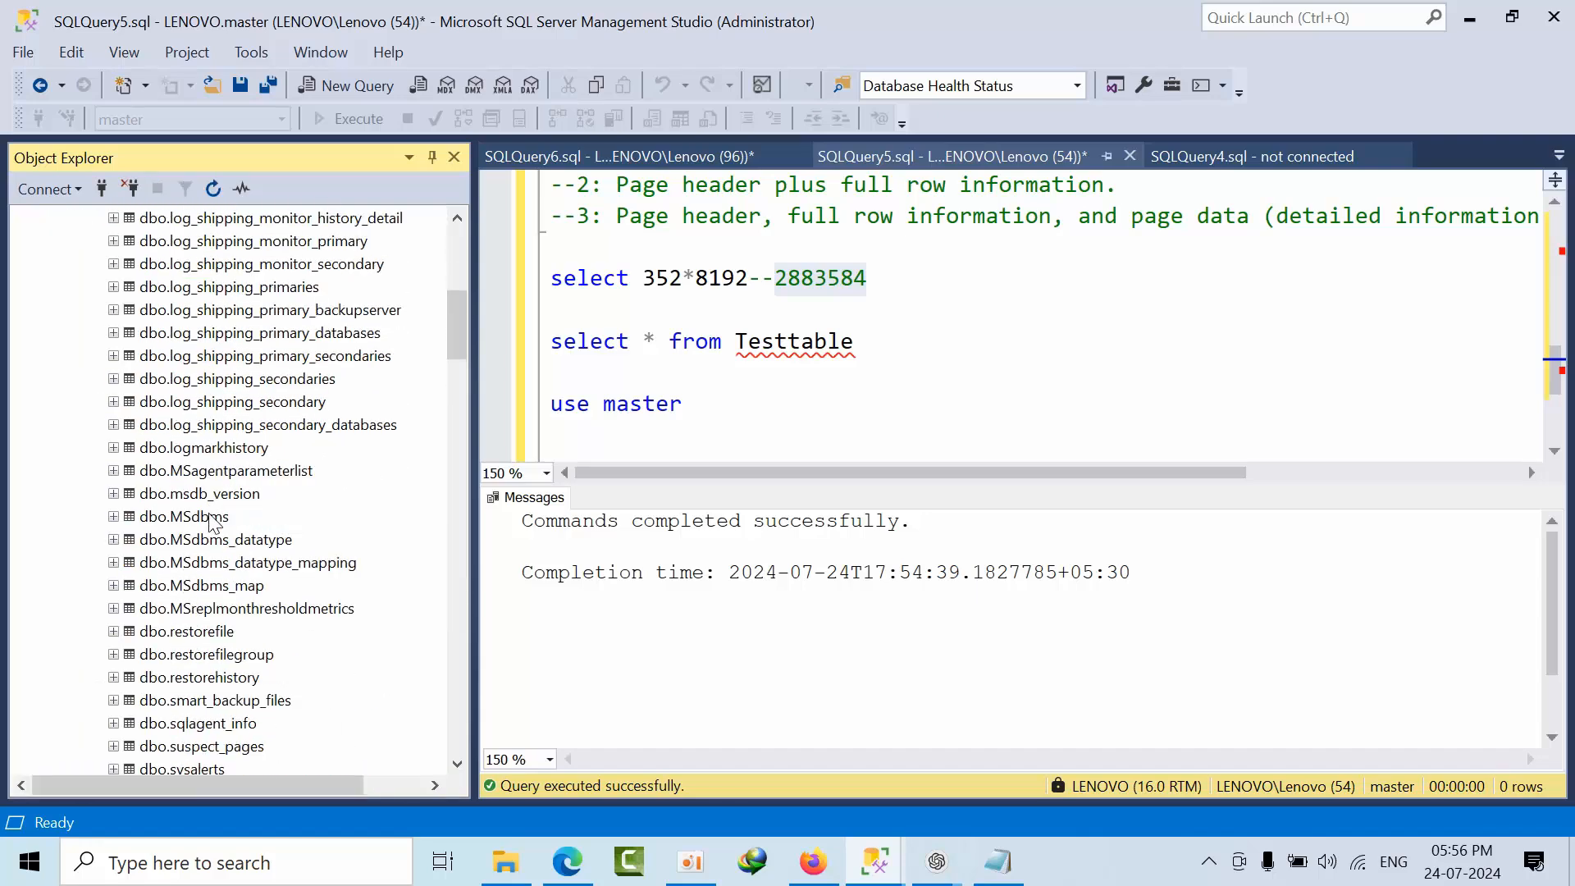
scroll("down", 3)
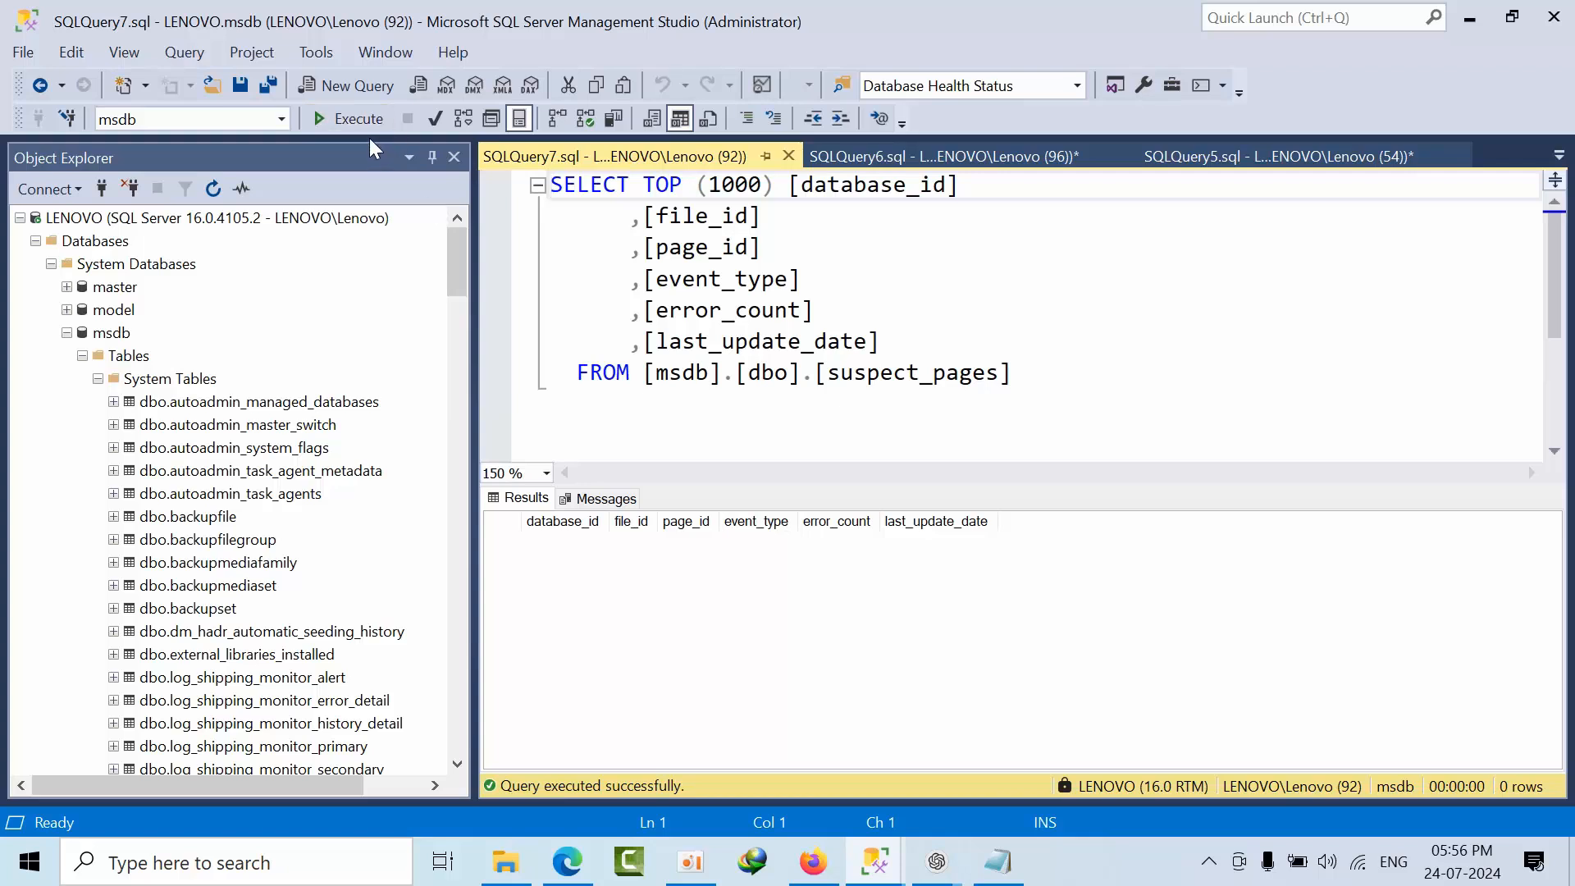
left_click(884, 341)
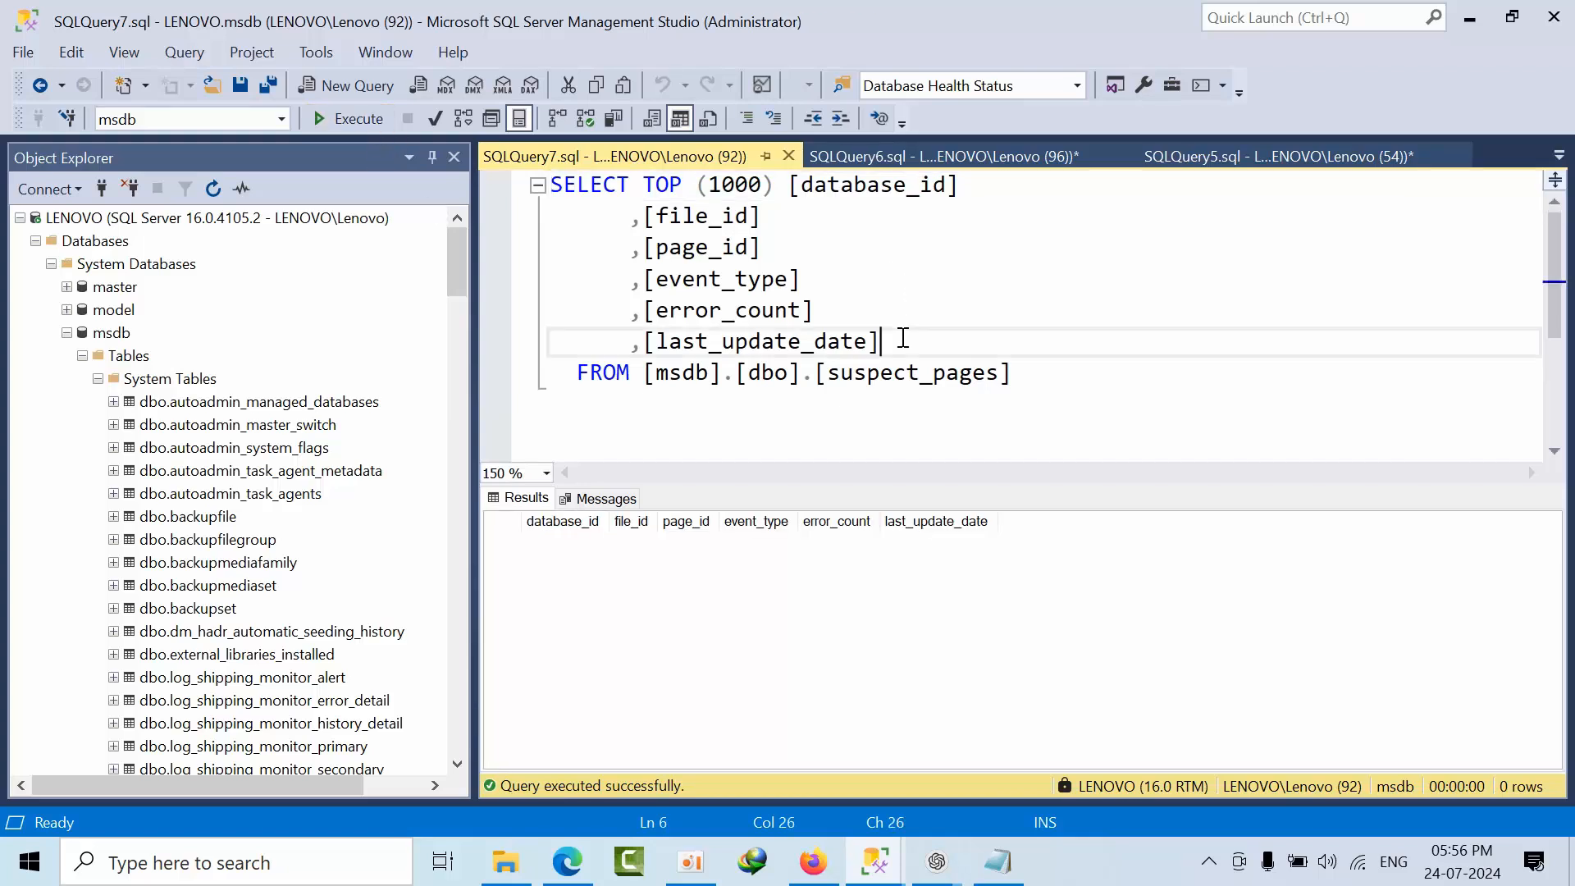
left_click_drag(881, 341, 647, 186)
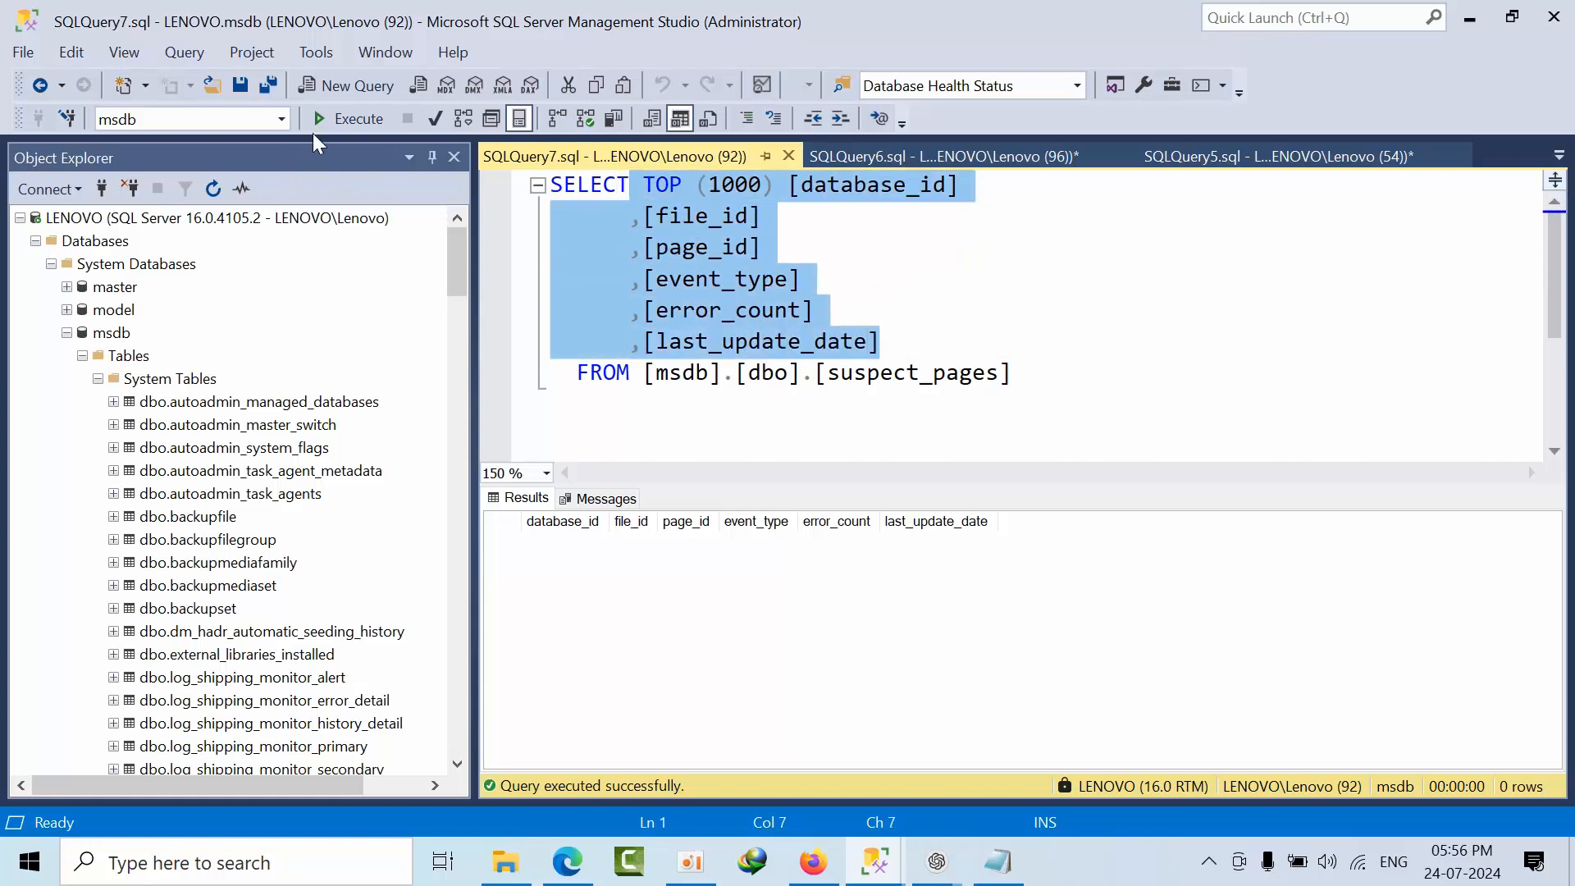
left_click(938, 156)
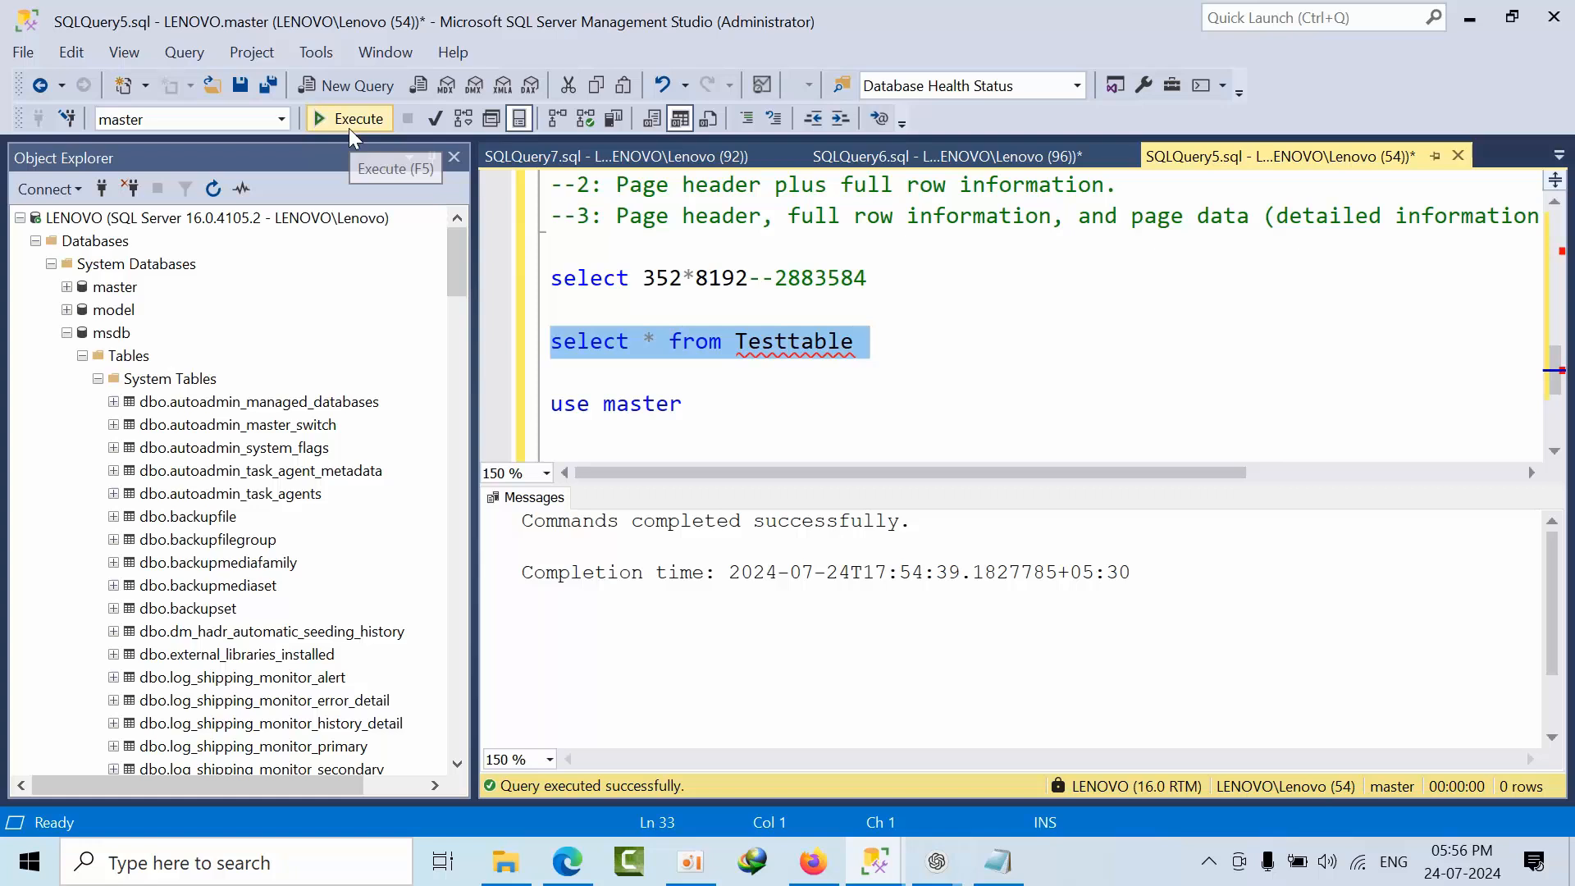
Step: Run the Testtable select and inspect the returned Name value
left_click(348, 119)
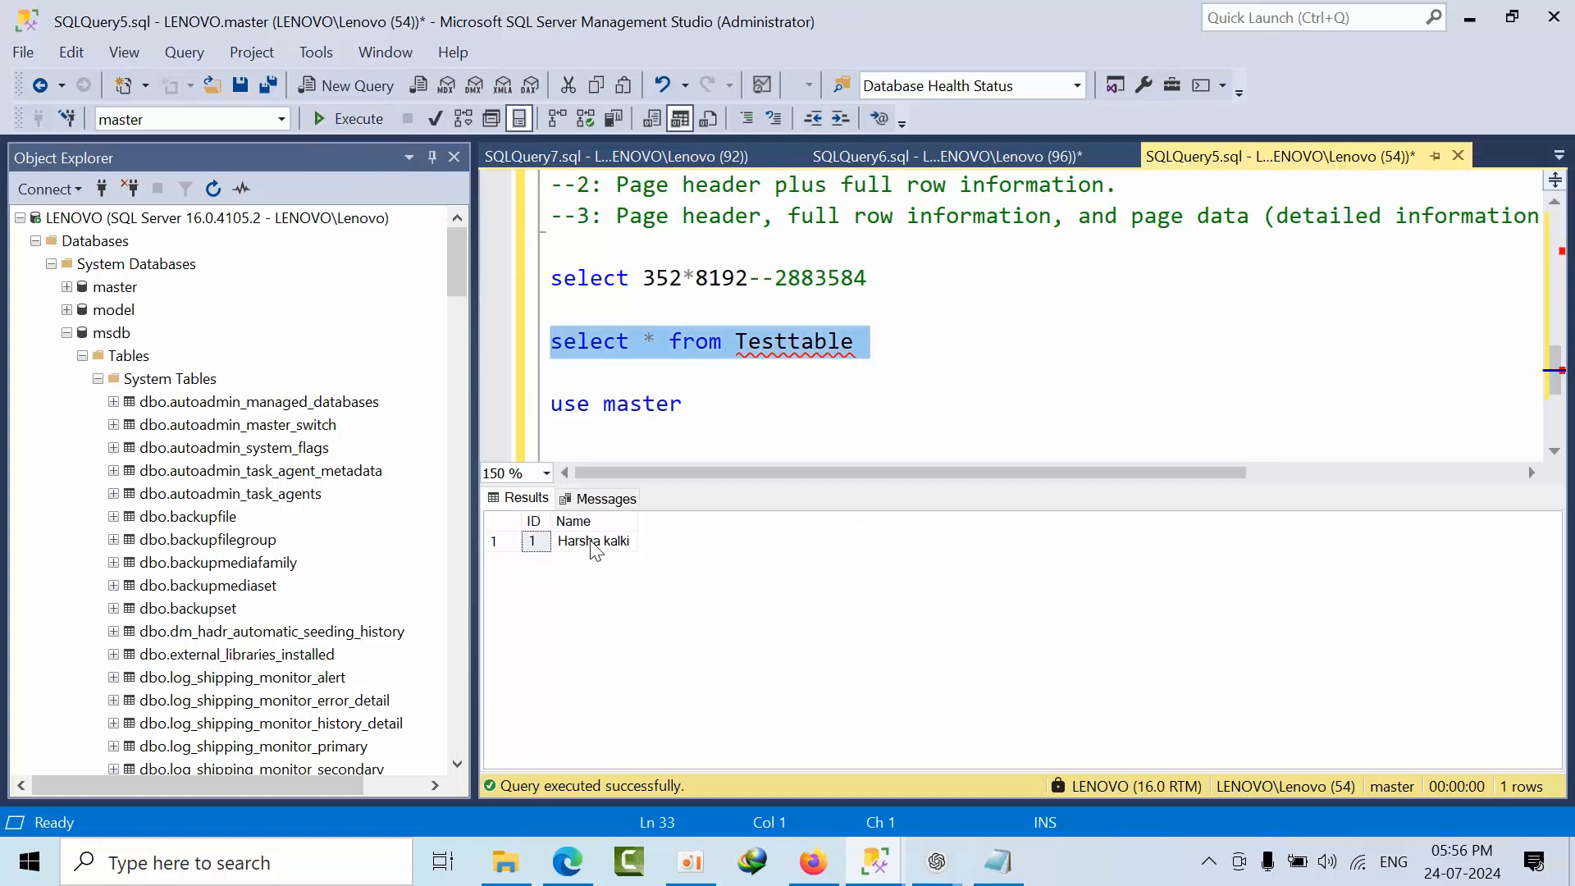
left_click(593, 540)
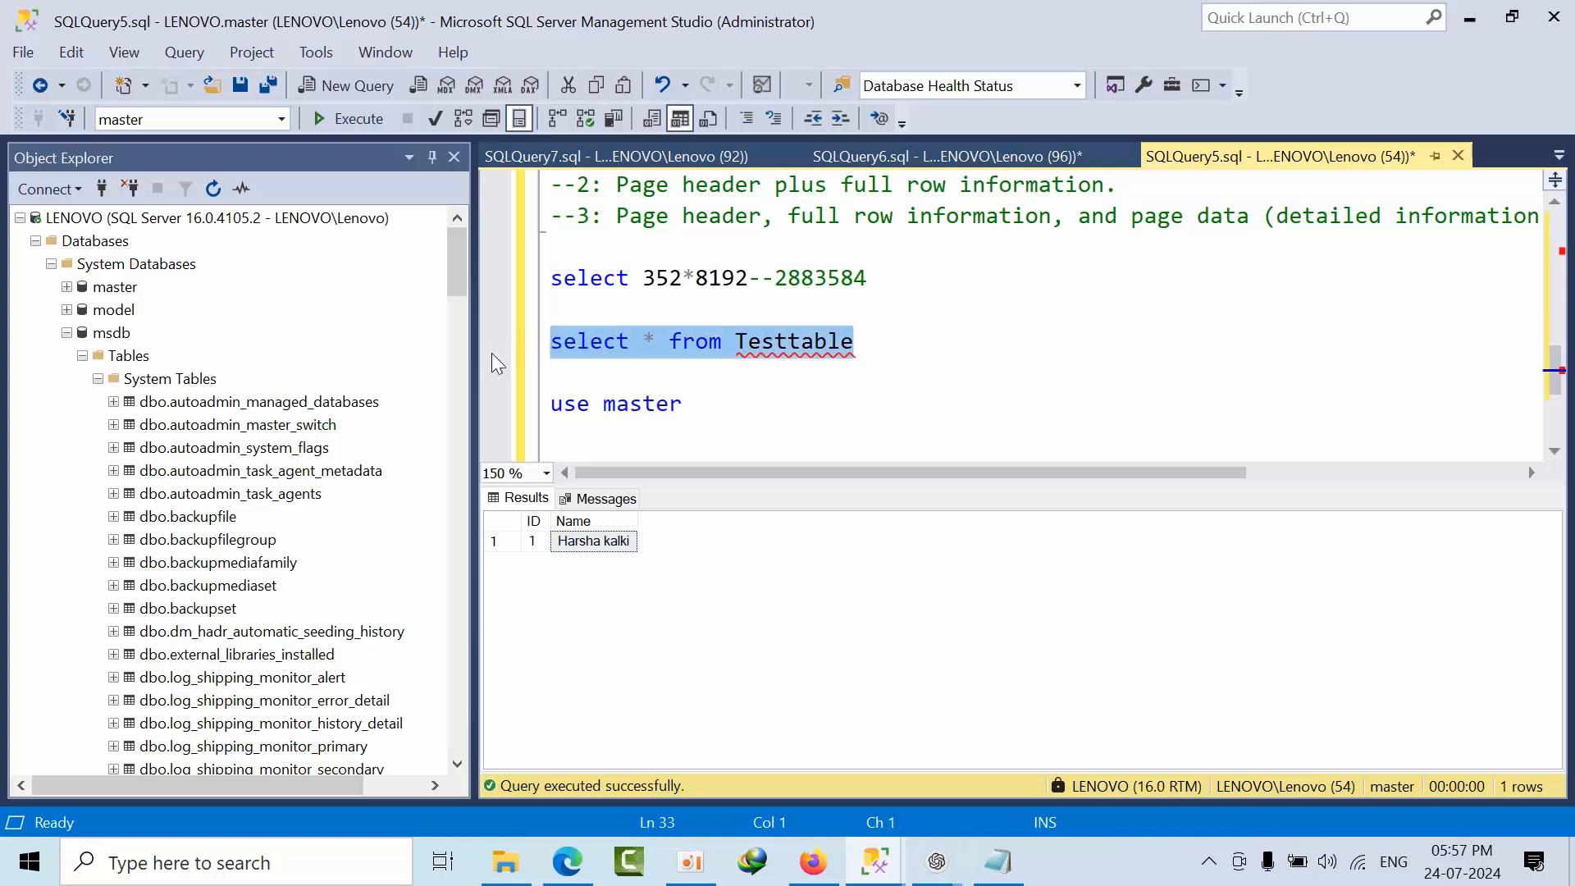
left_click(535, 540)
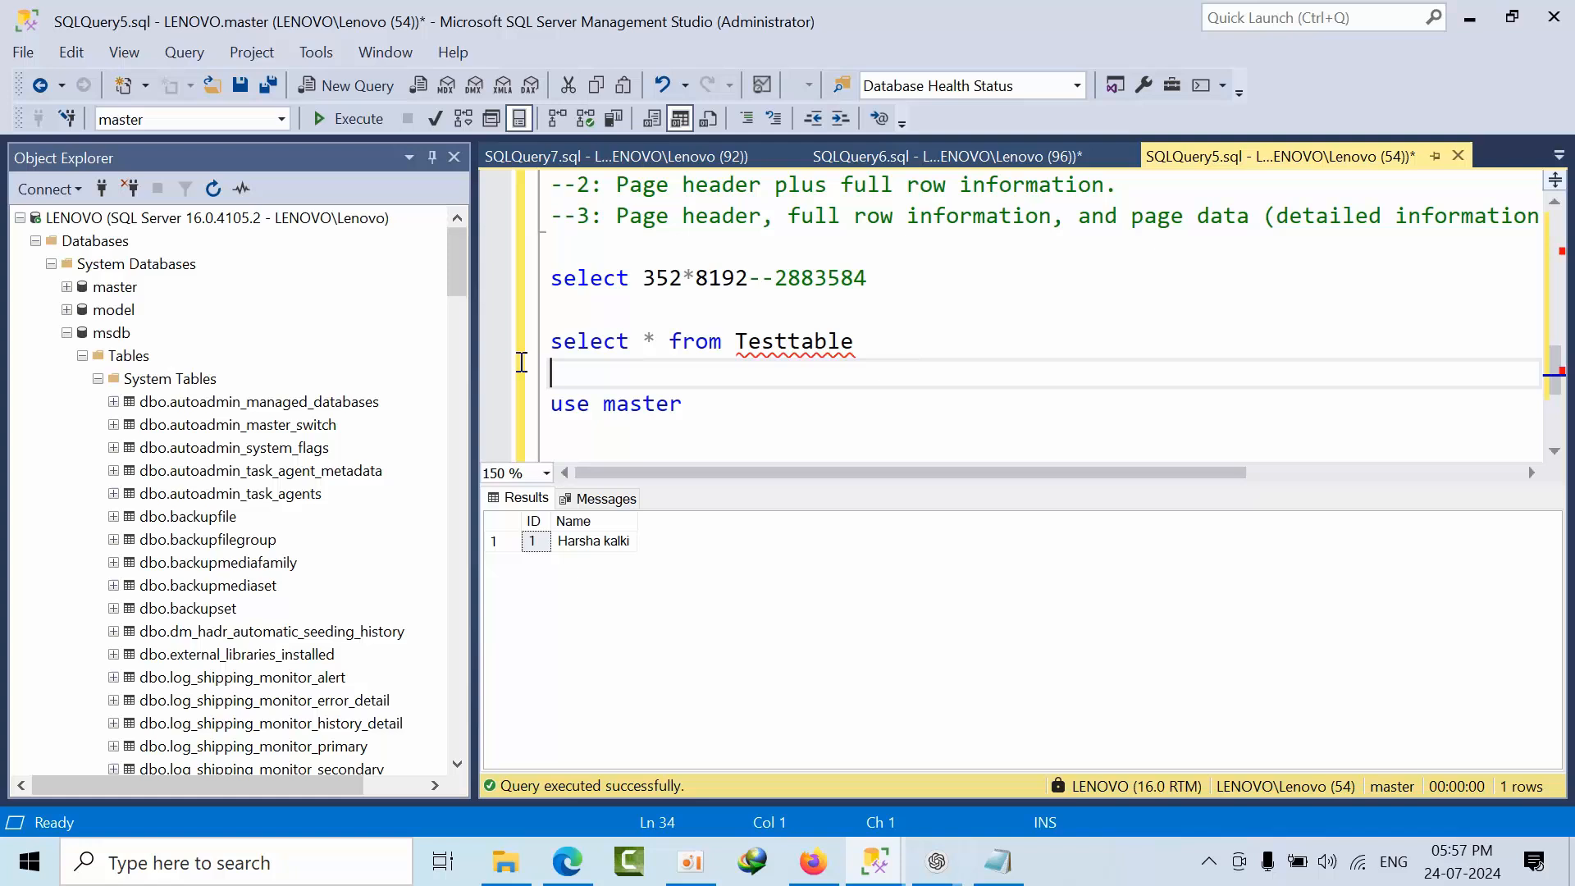
triple_click(703, 341)
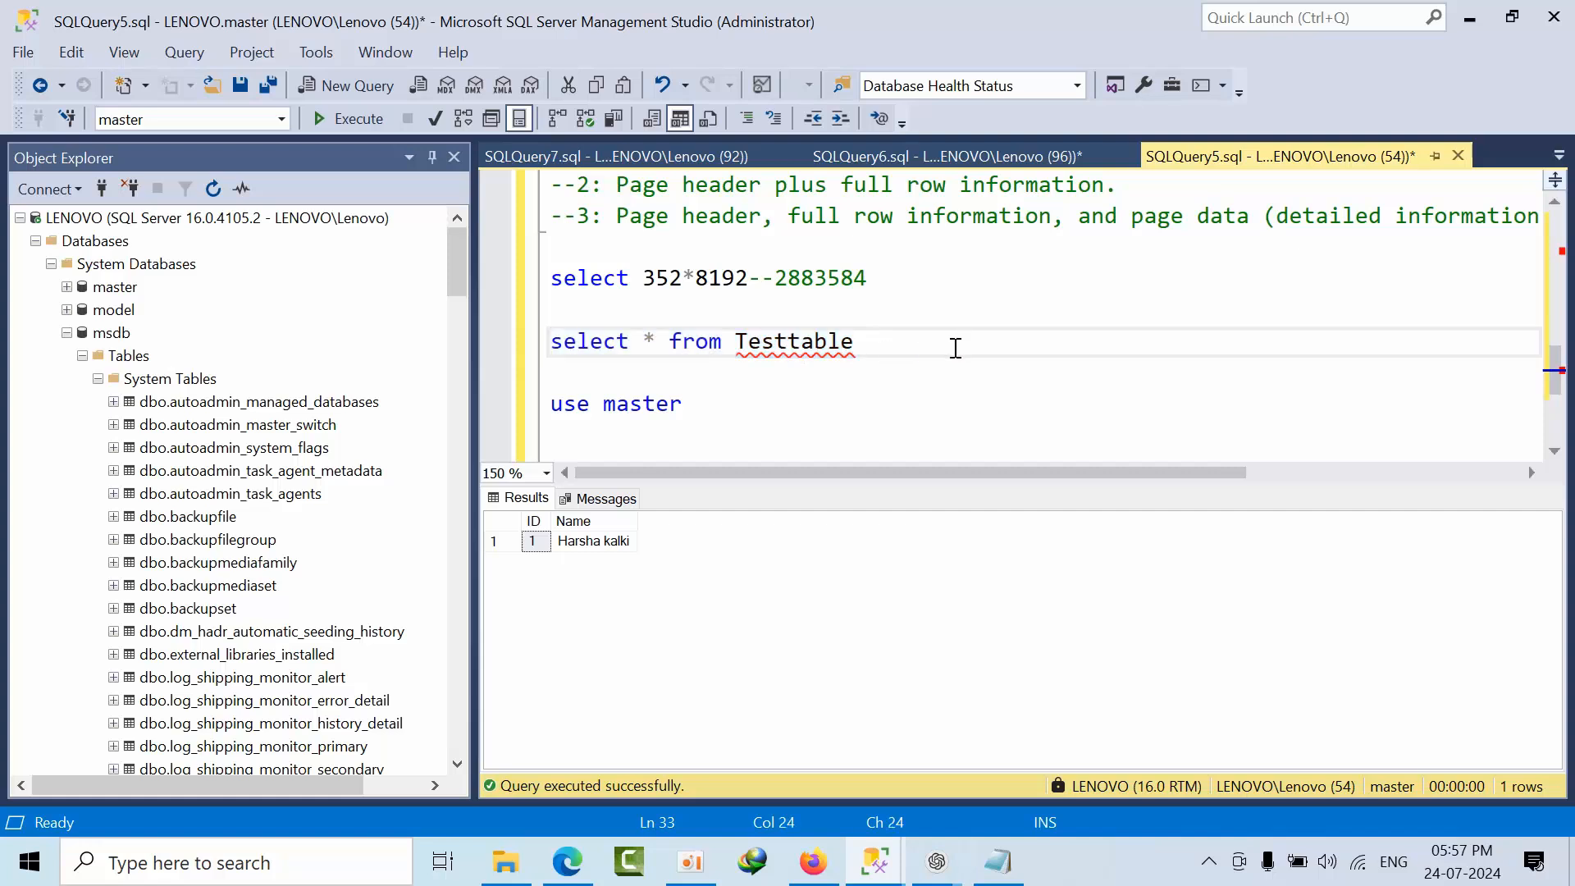
left_click(358, 118)
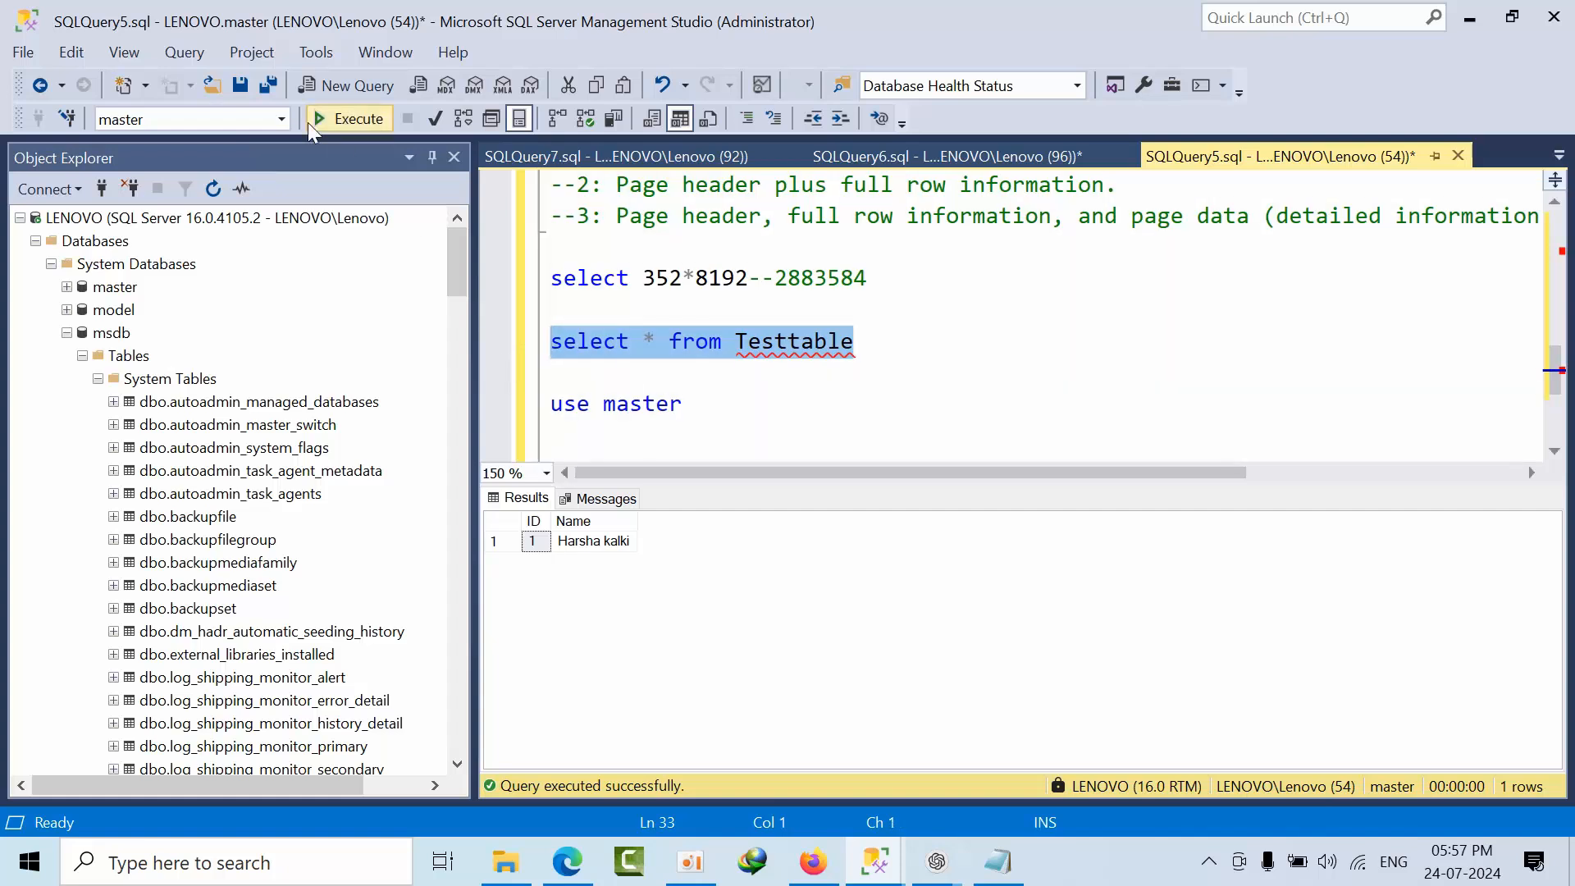
Step: Target the test database and rerun Testtable, hitting the Msg 824 checksum error
left_click(281, 118)
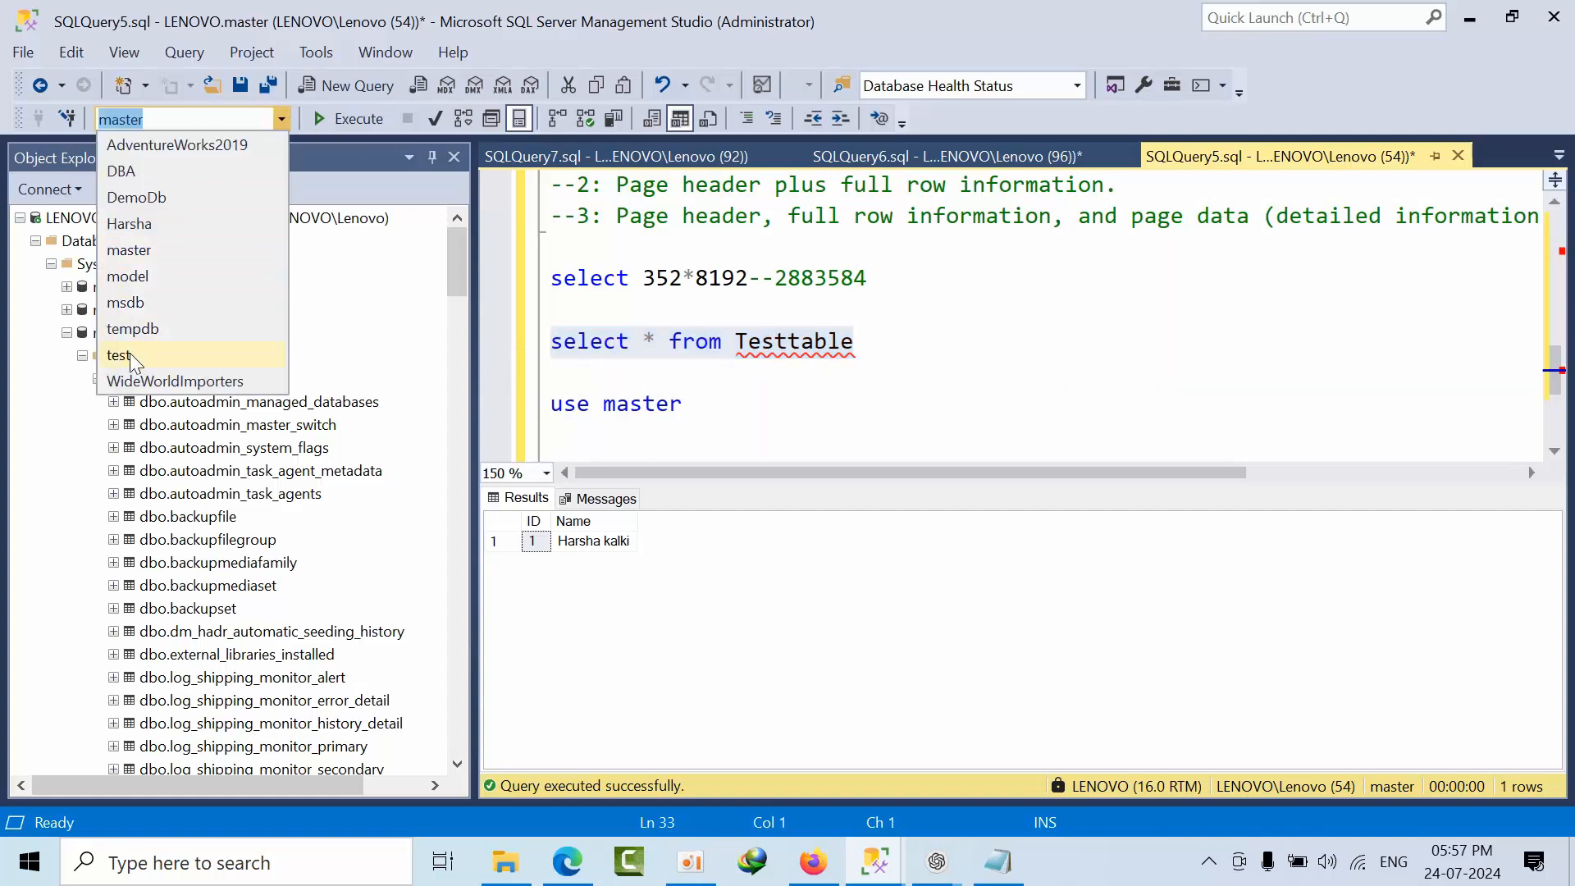
left_click(119, 356)
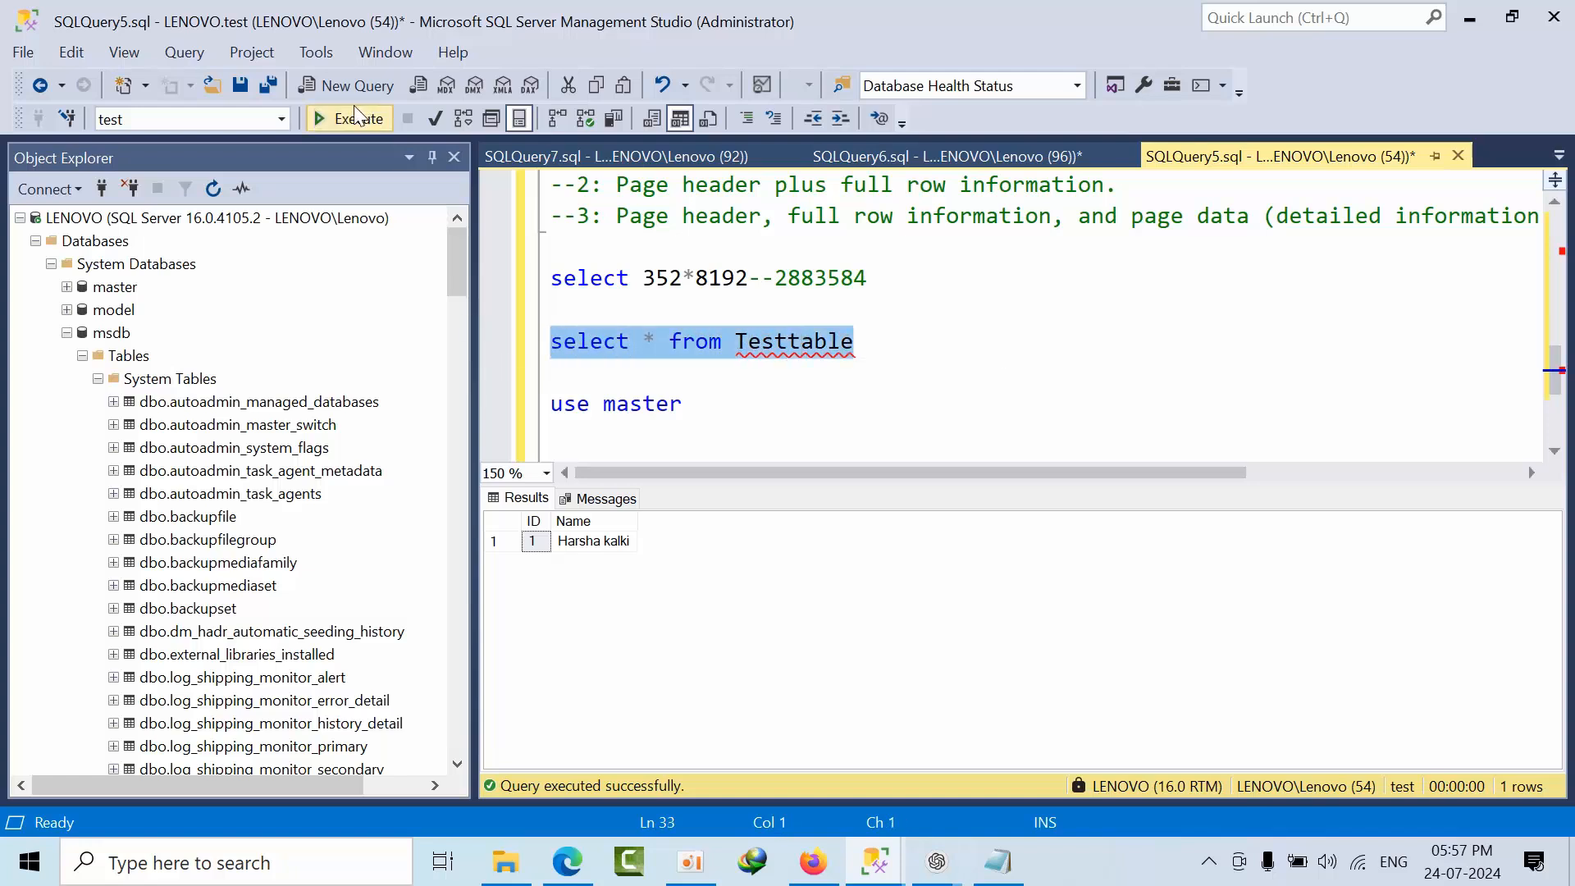
left_click(348, 118)
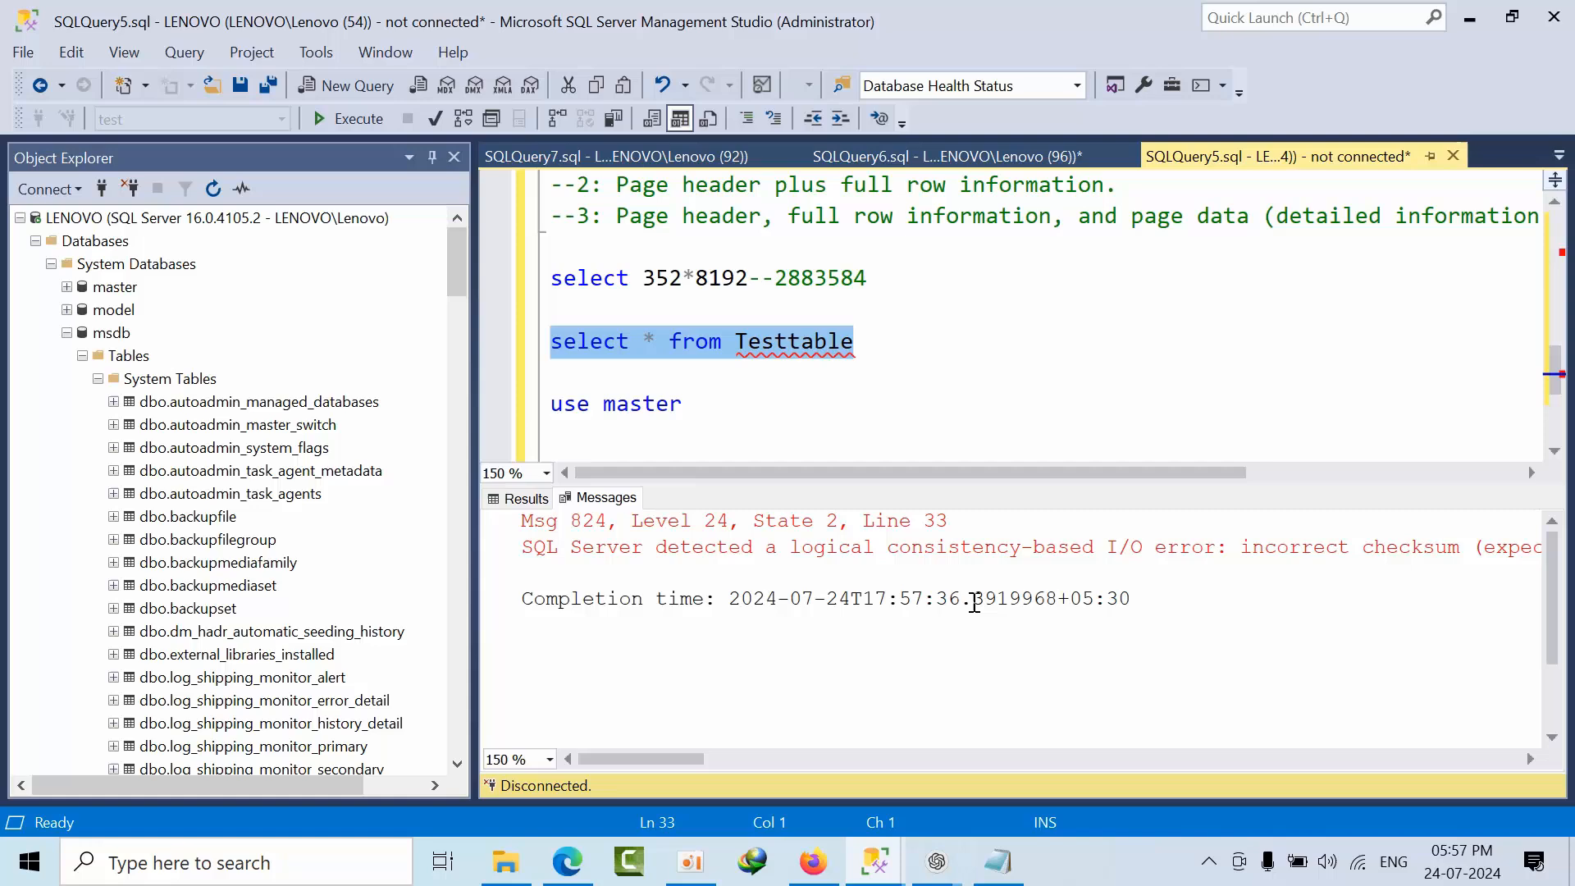
Step: Rerun the suspect_pages query, now listing database_id 7 page 352, and place the cursor before TOP
left_click(618, 156)
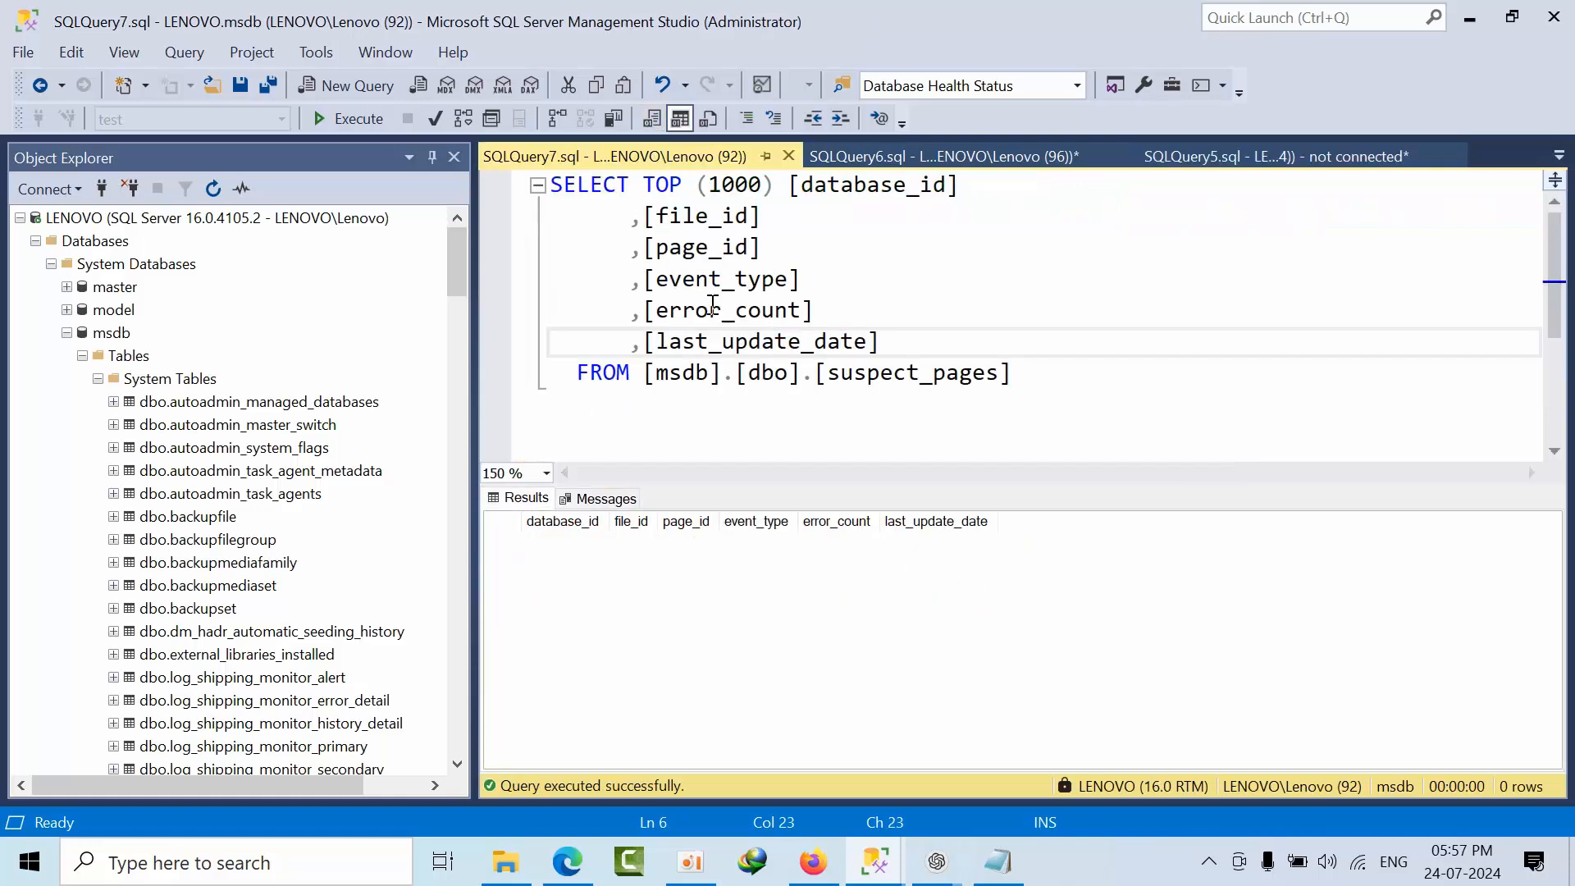
left_click(356, 118)
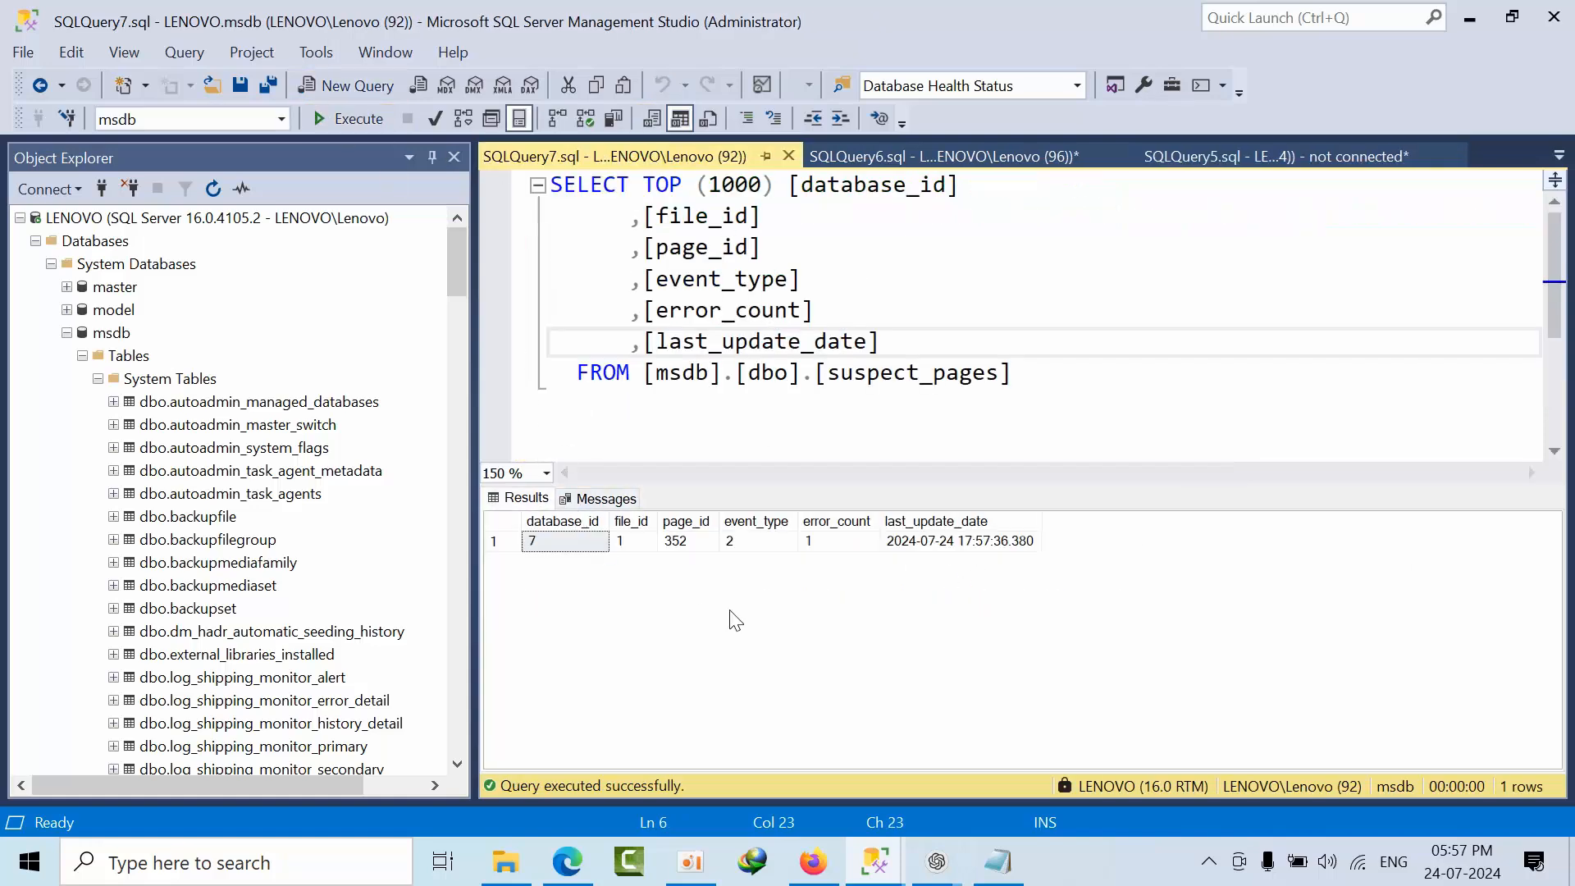
mouse_move(710, 566)
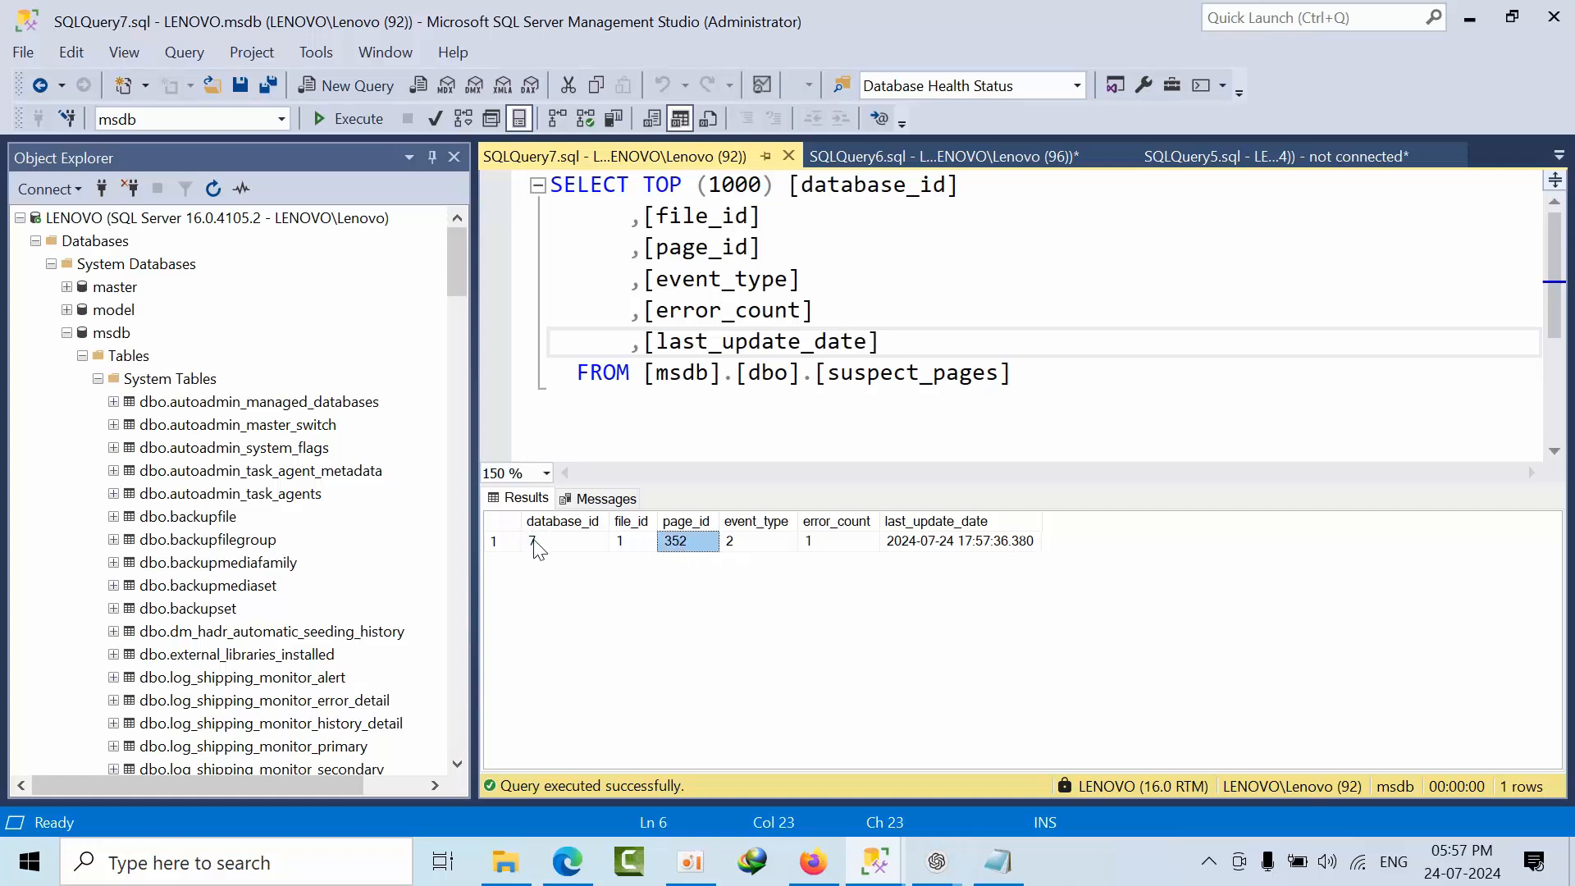
left_click(562, 540)
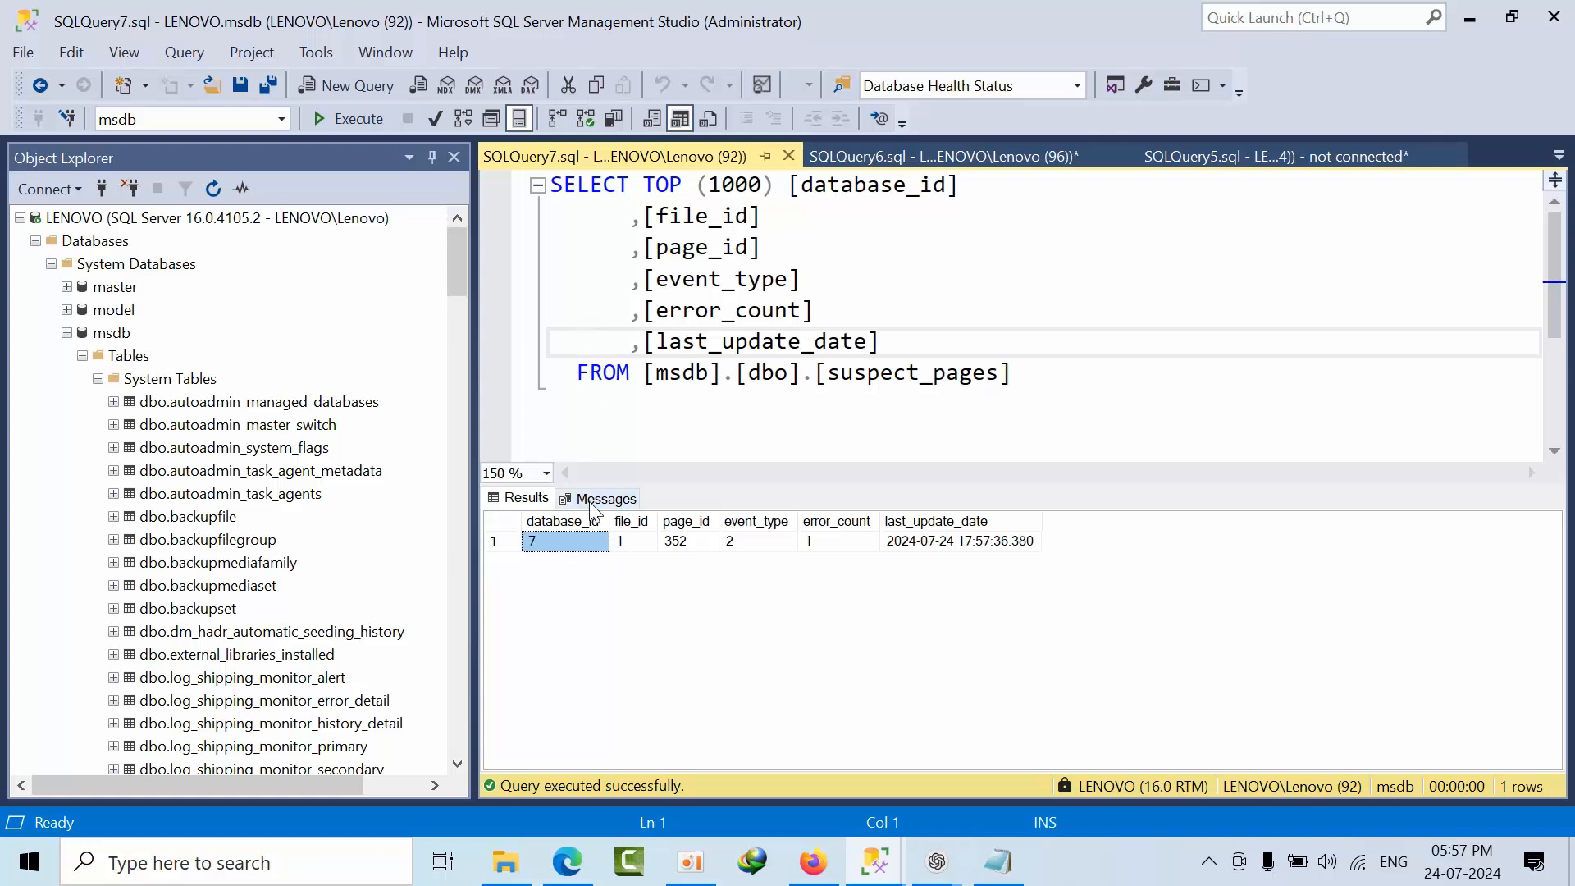
left_click(612, 405)
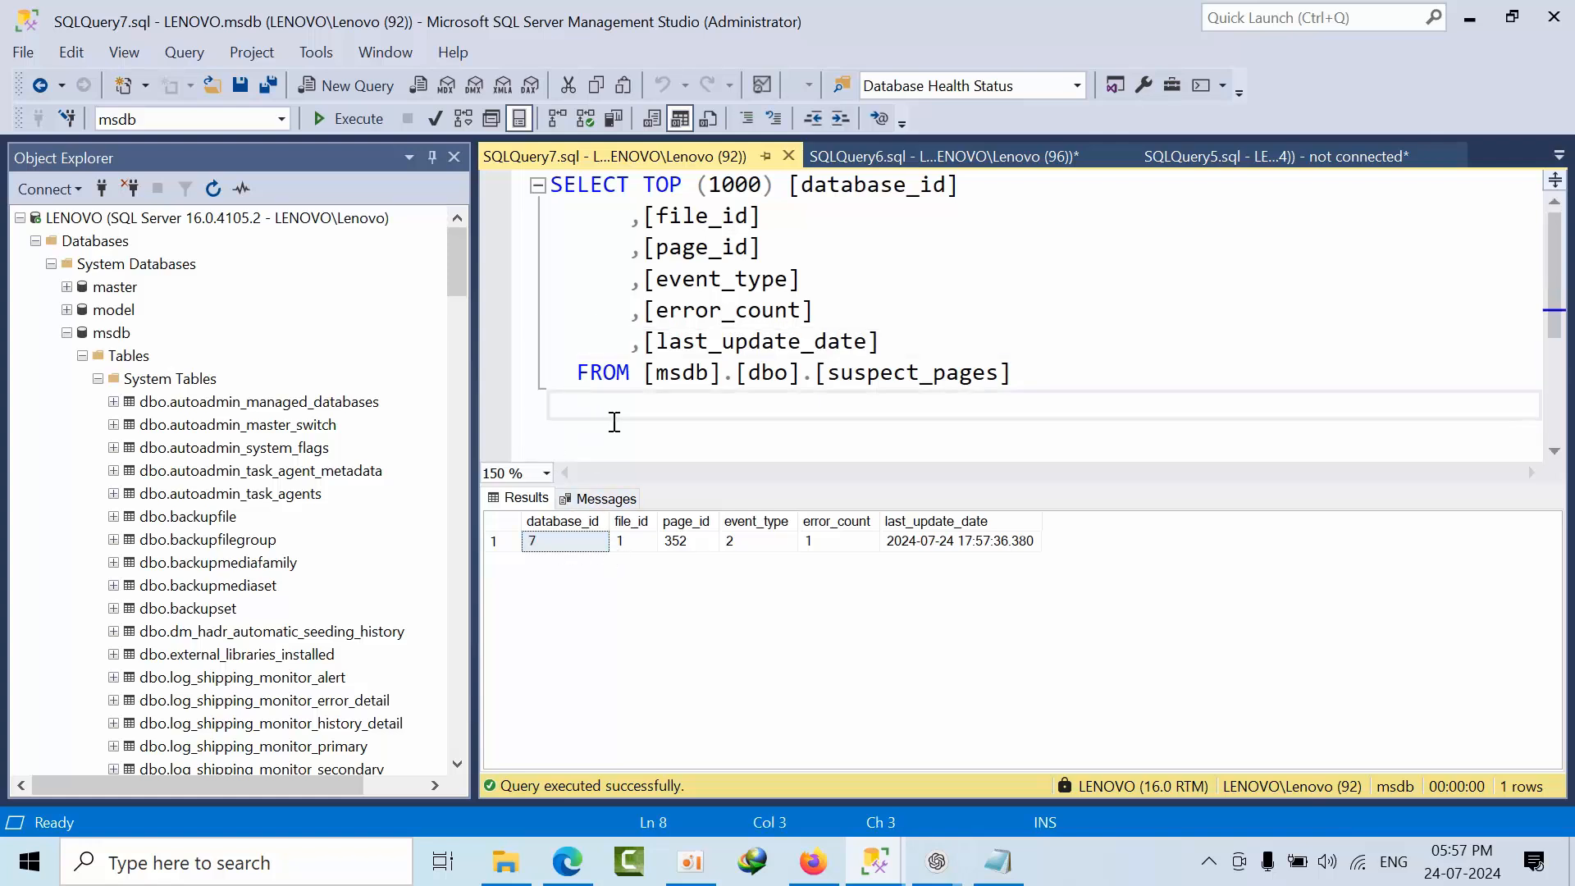
left_click(648, 185)
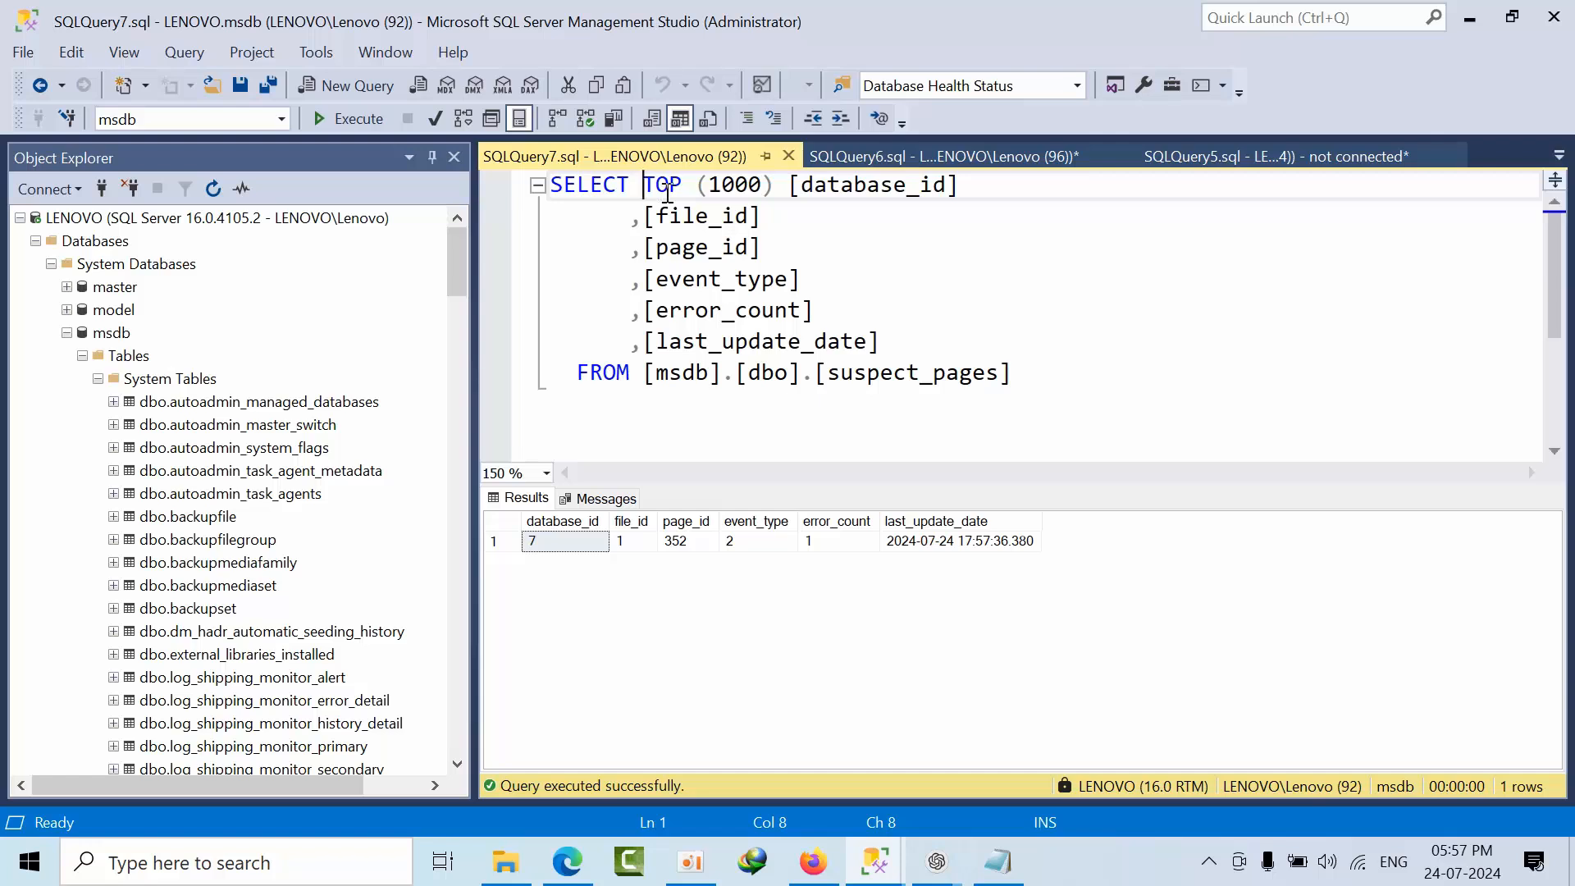
Step: Add db_name(database_id) to the suspect_pages SELECT list
type("db")
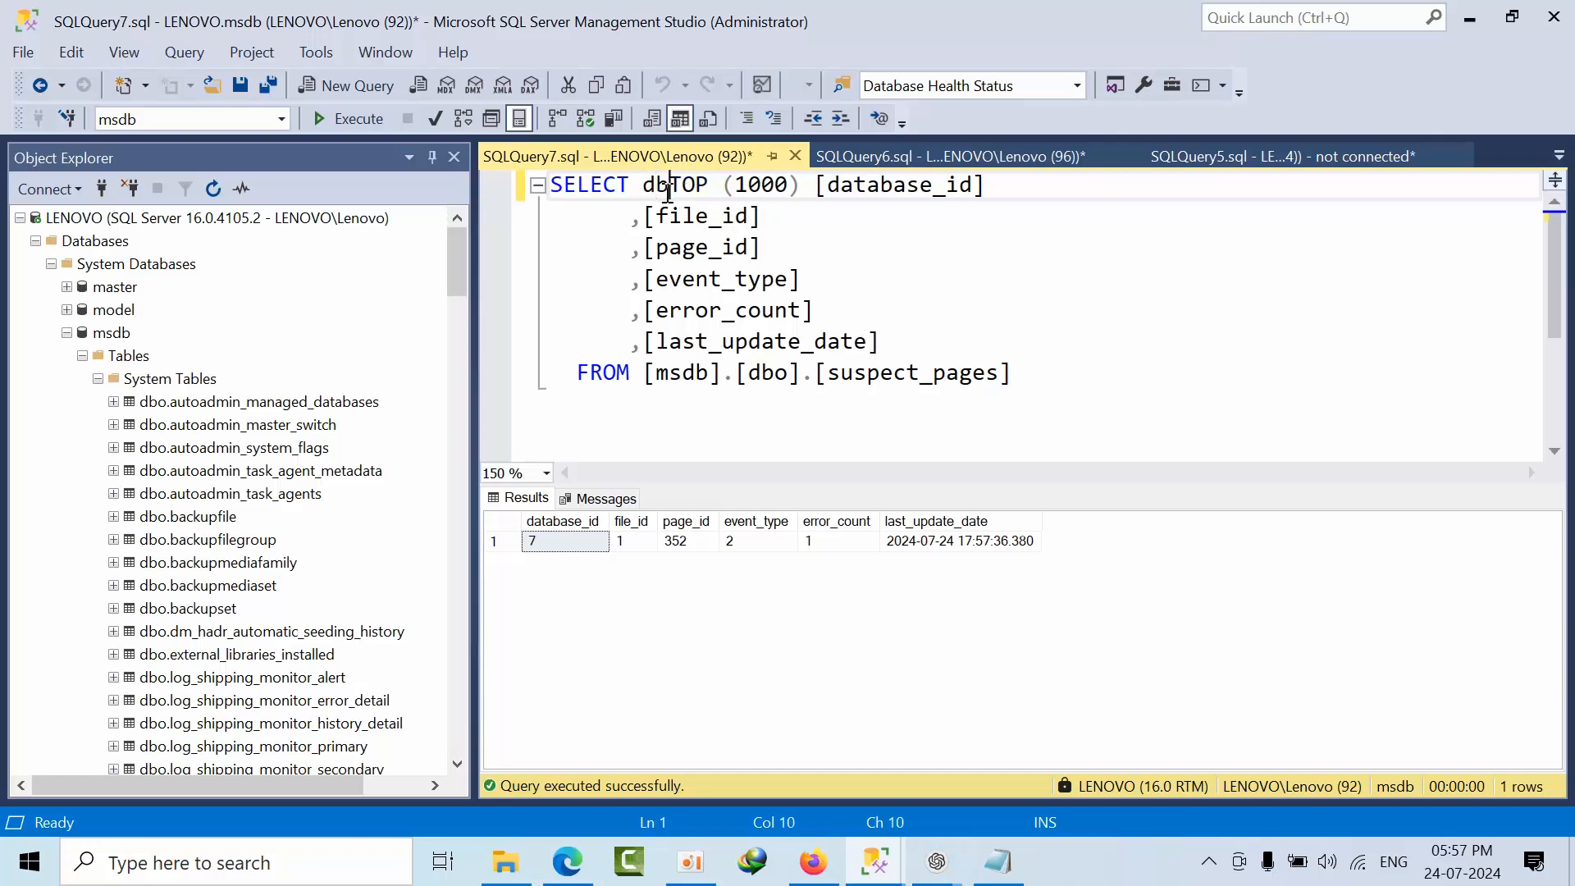
type("_nae")
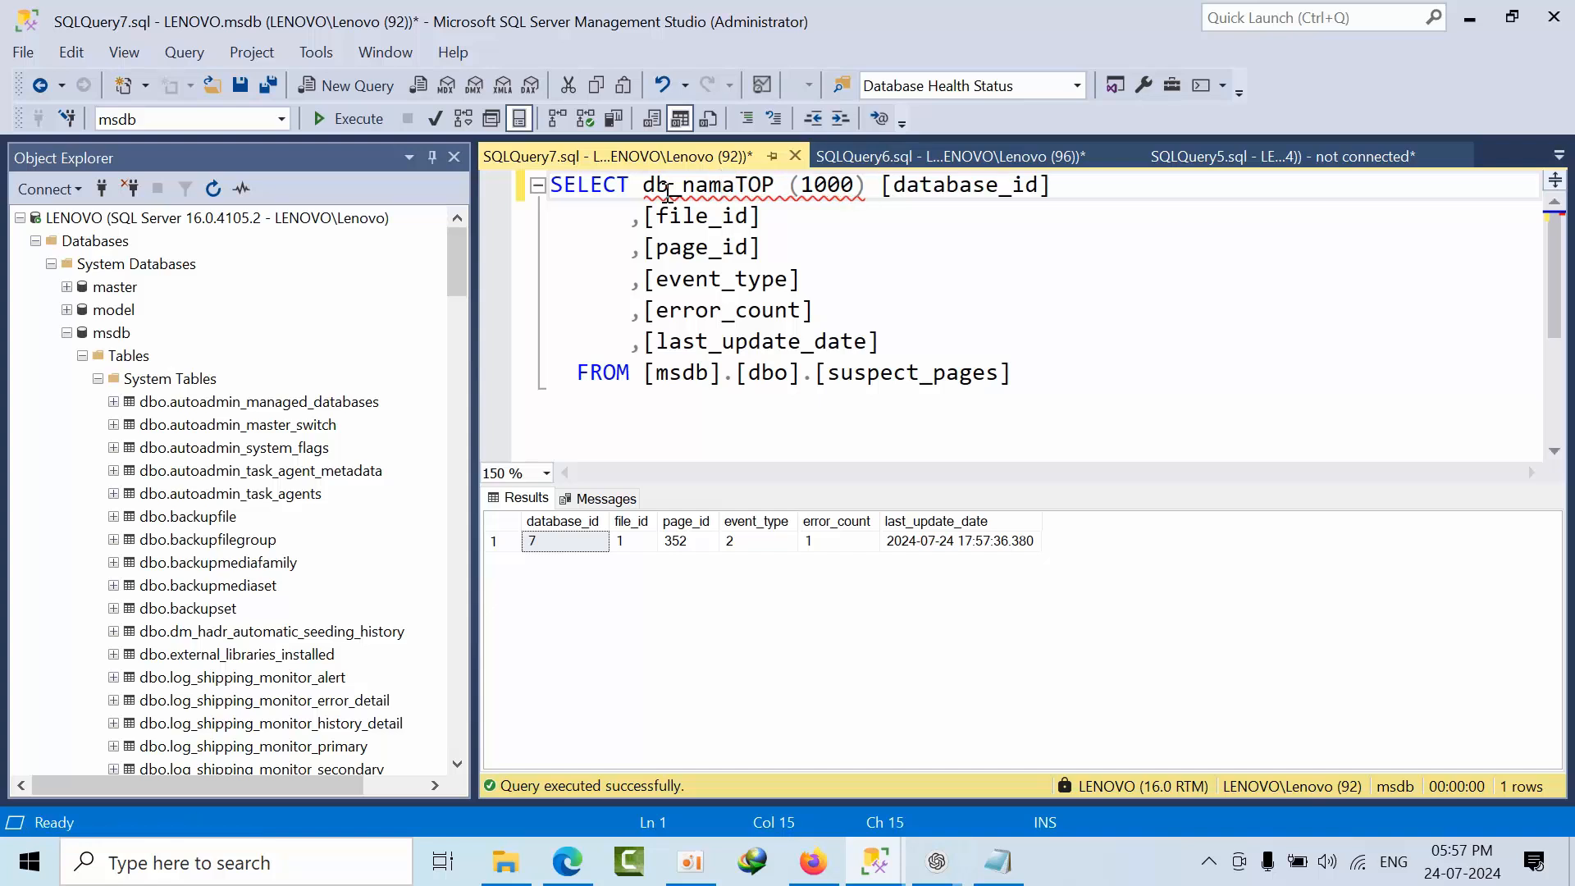
type("\" \"")
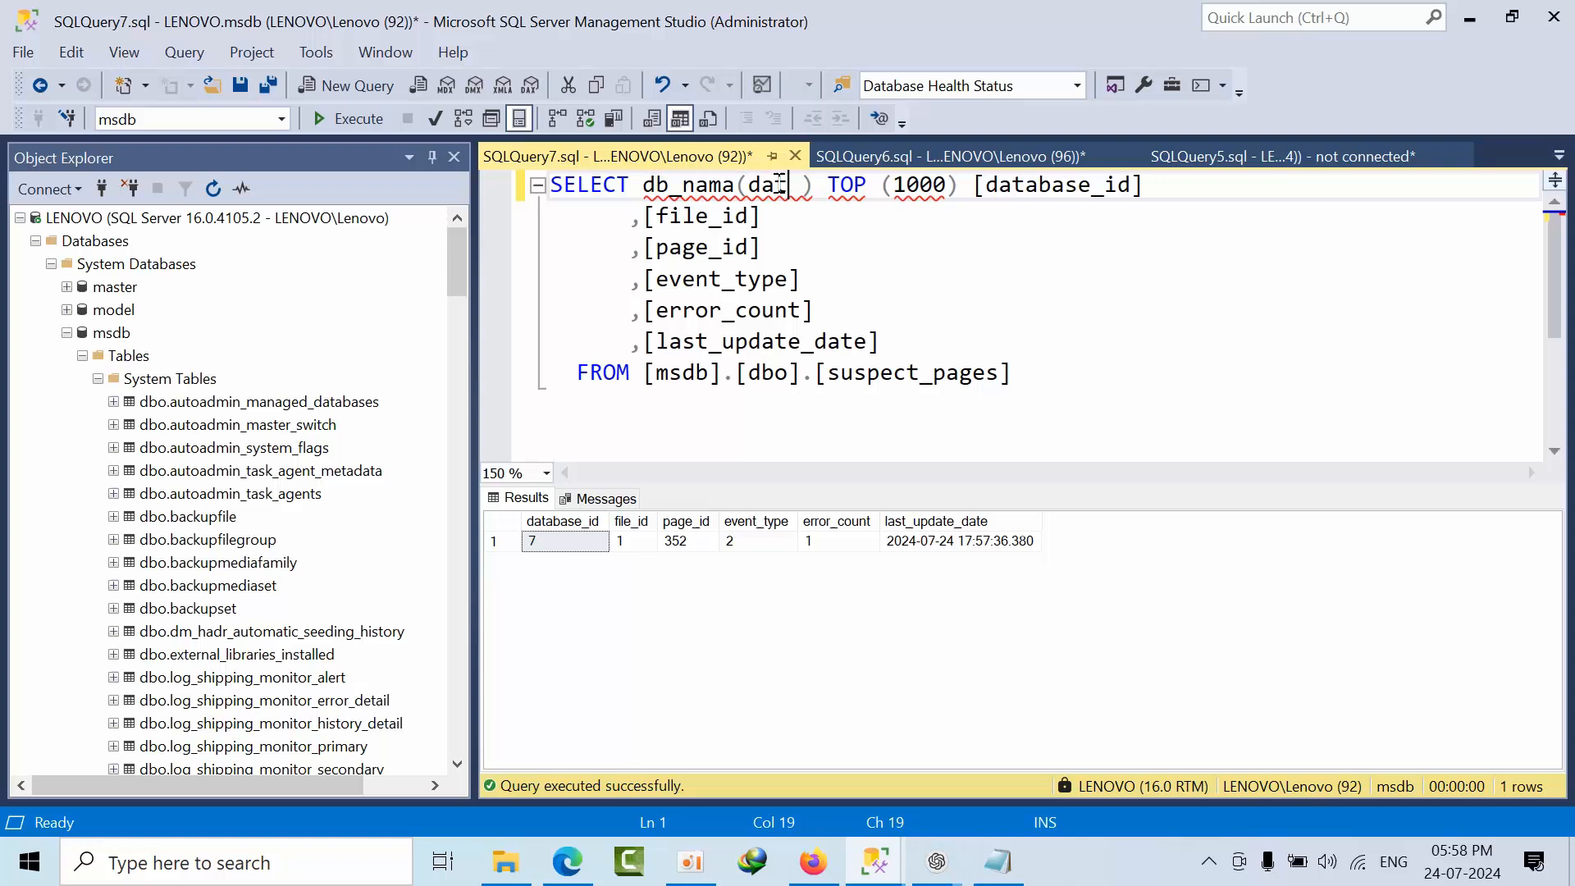
type("tabase")
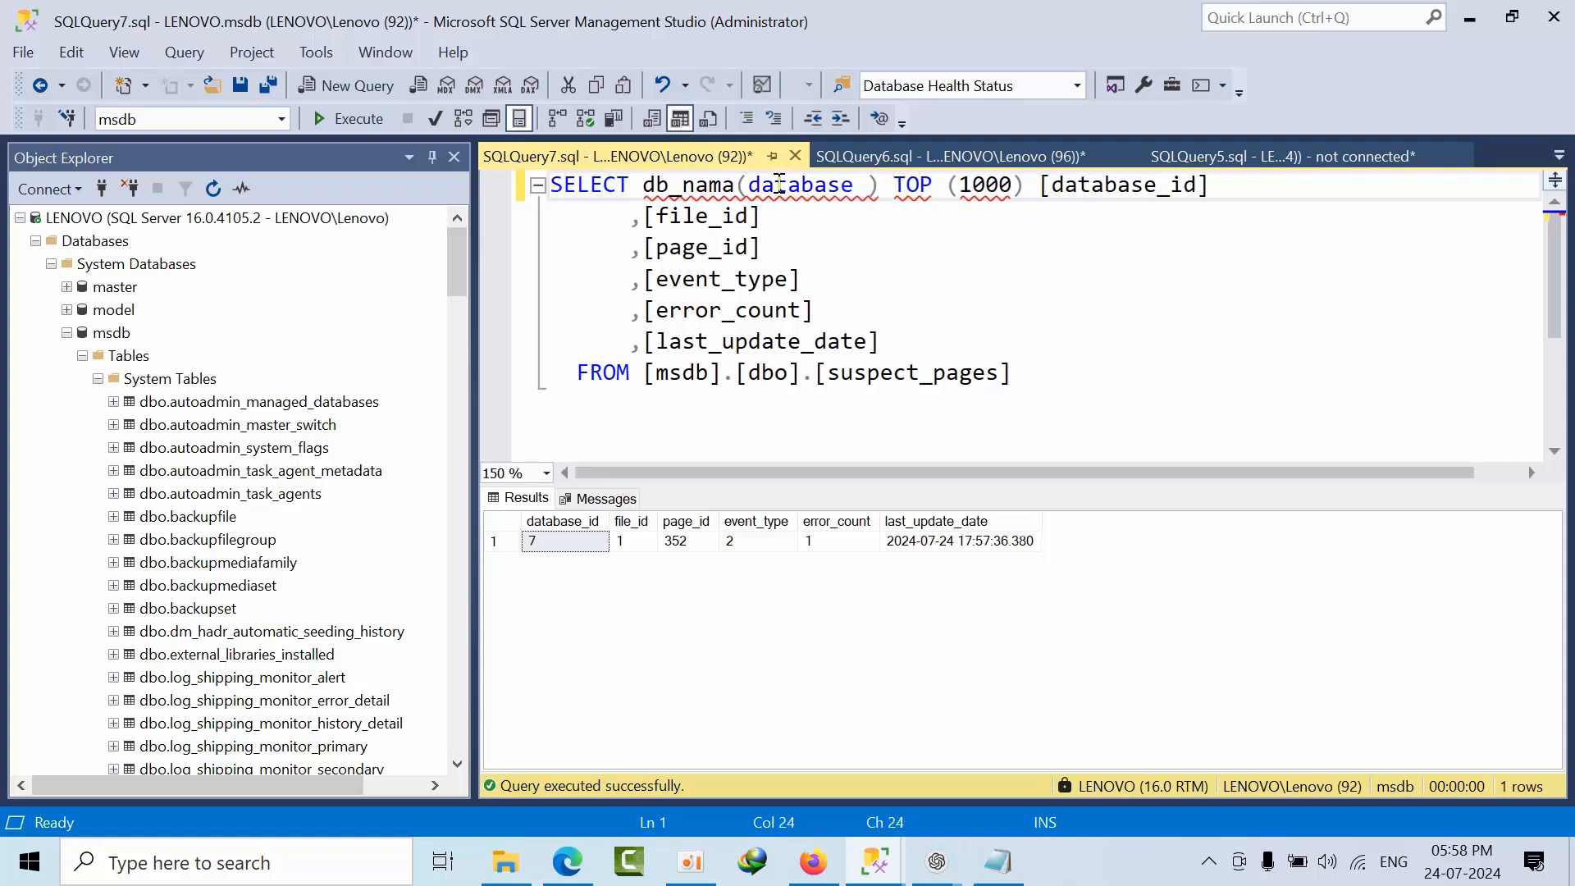
type("_id")
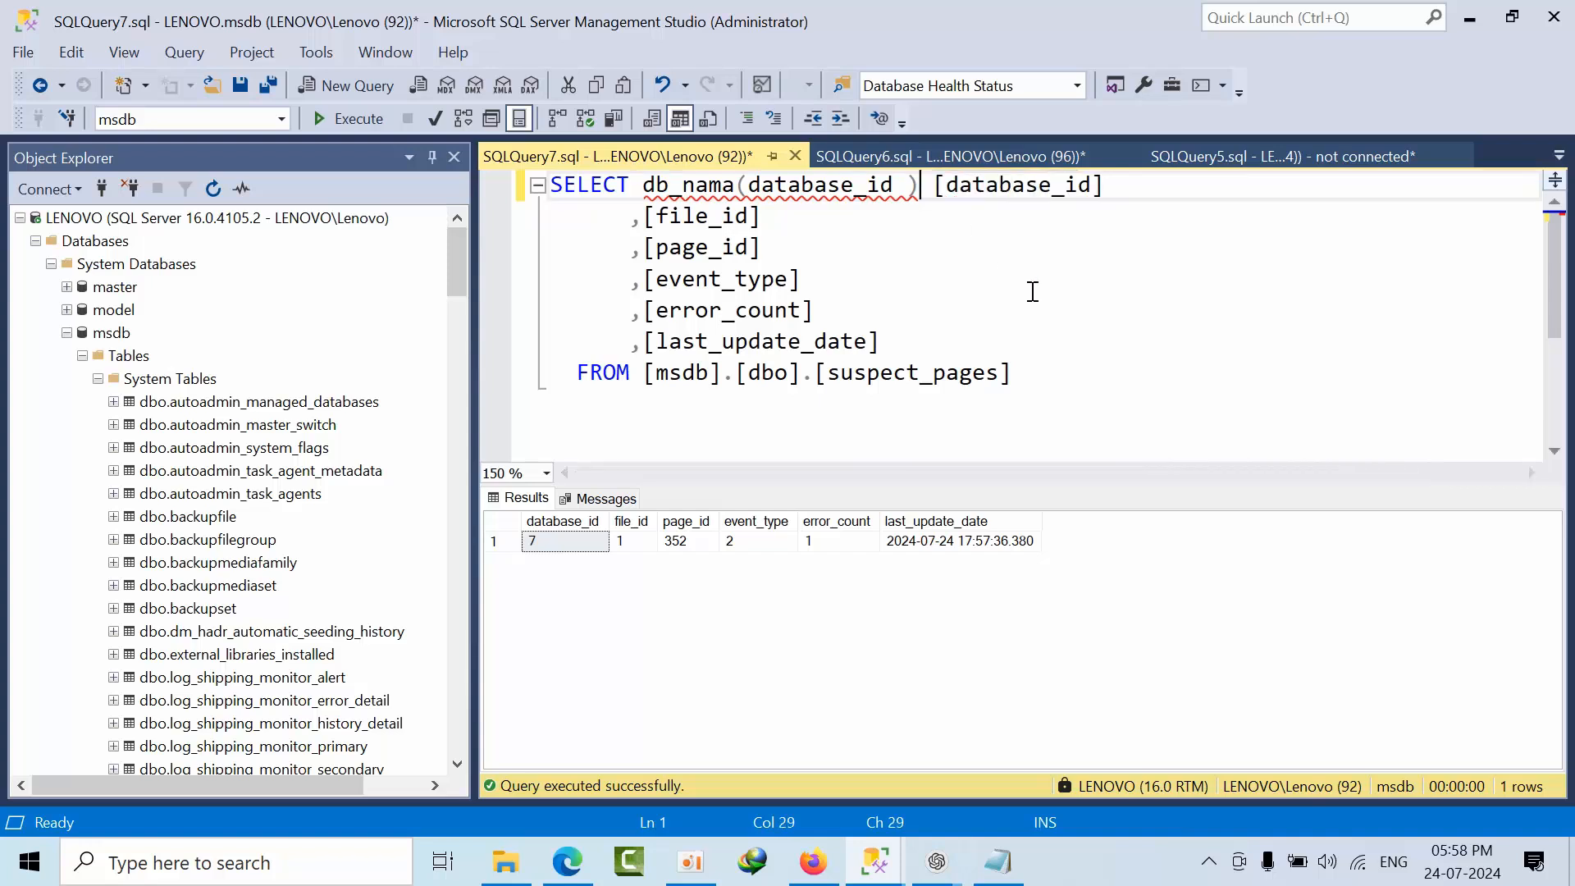
Step: Run it, correct the db_nama typo, and rerun so database 7 shows as test
left_click(349, 118)
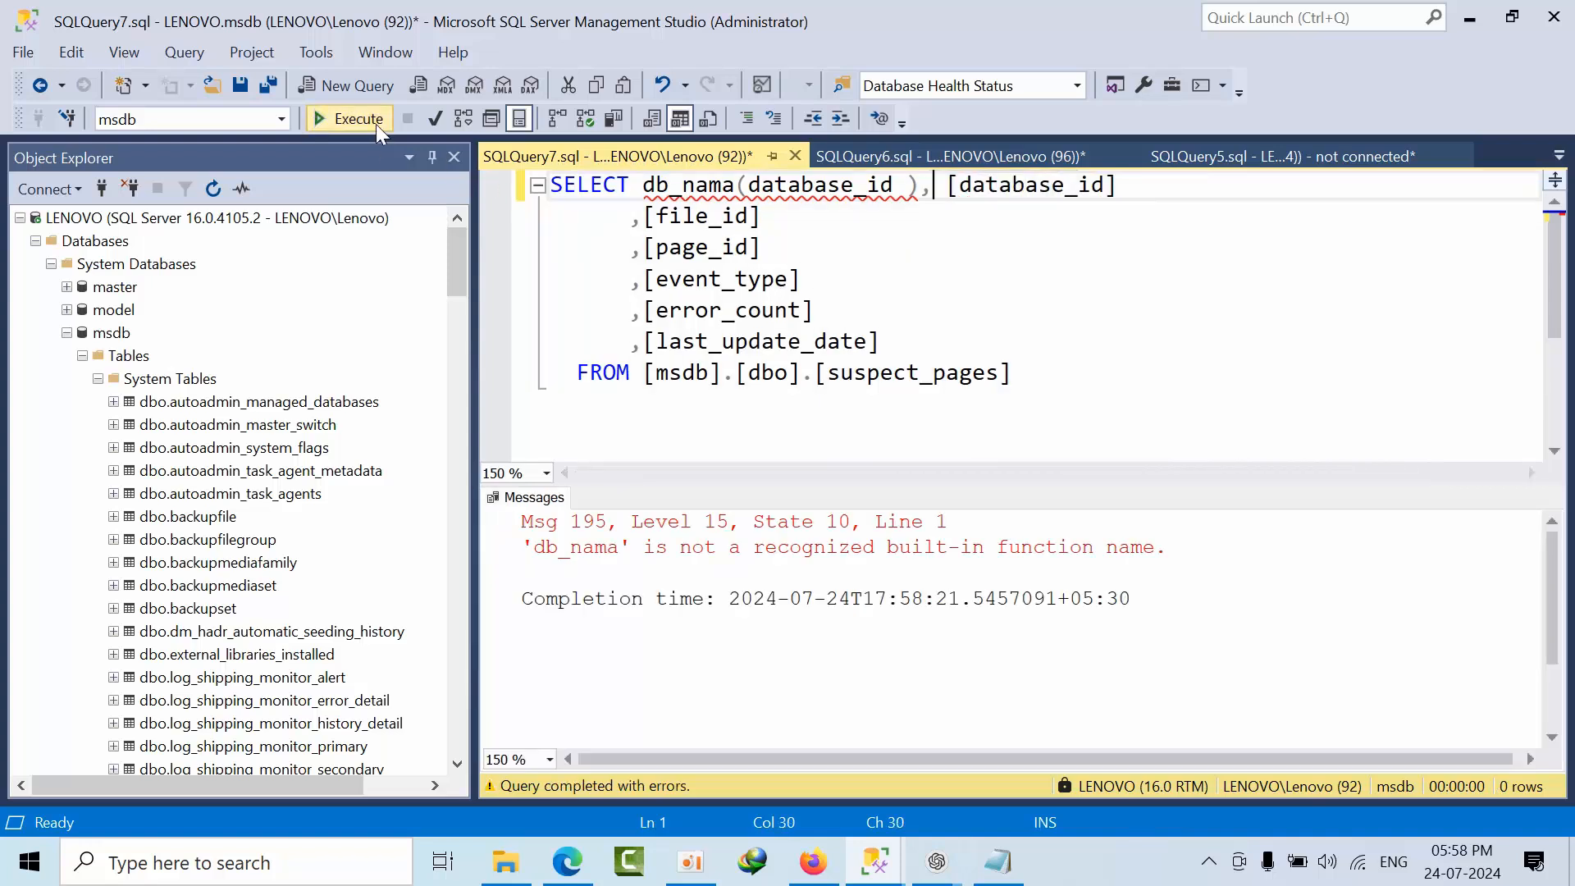
left_click(657, 248)
type("e")
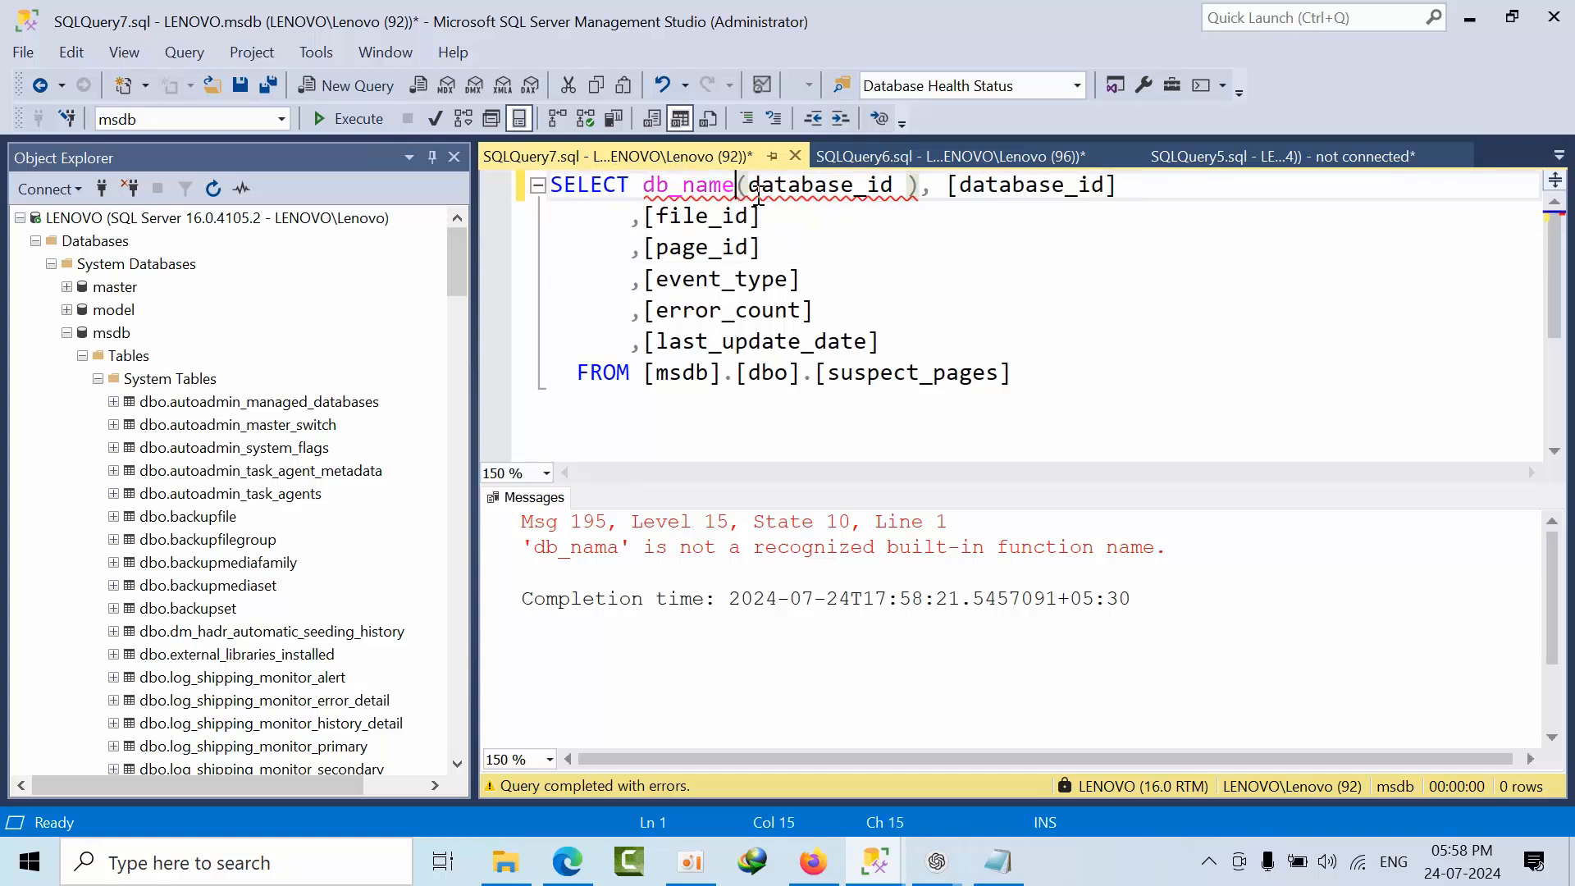
left_click(346, 118)
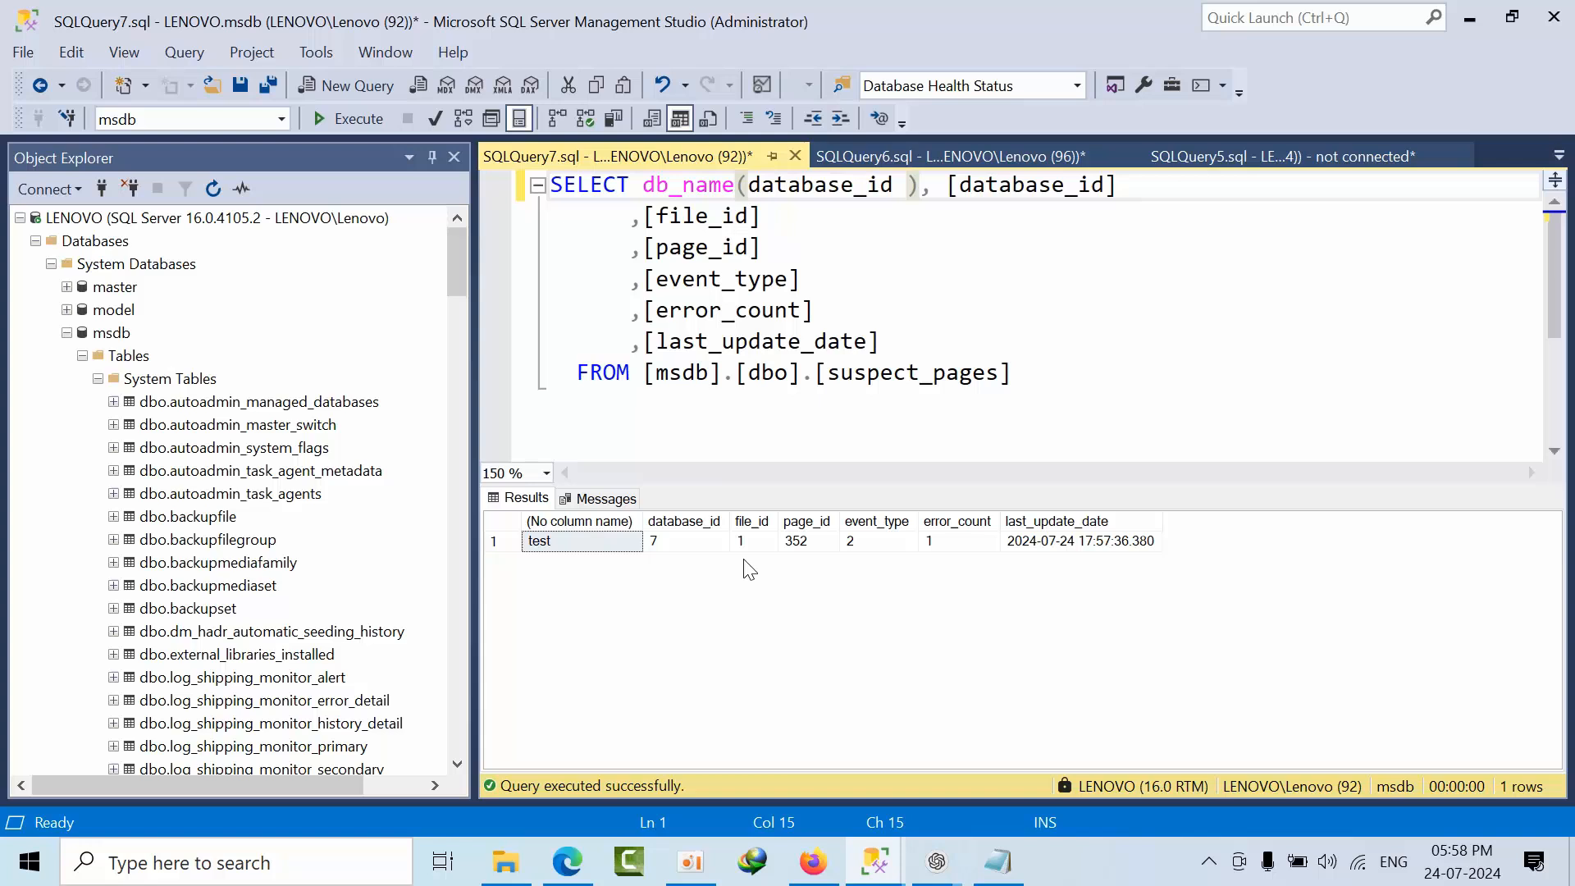
Step: Review the suspect page row: database test, file_id 1, event_type 2 and its last_update_date
left_click(581, 539)
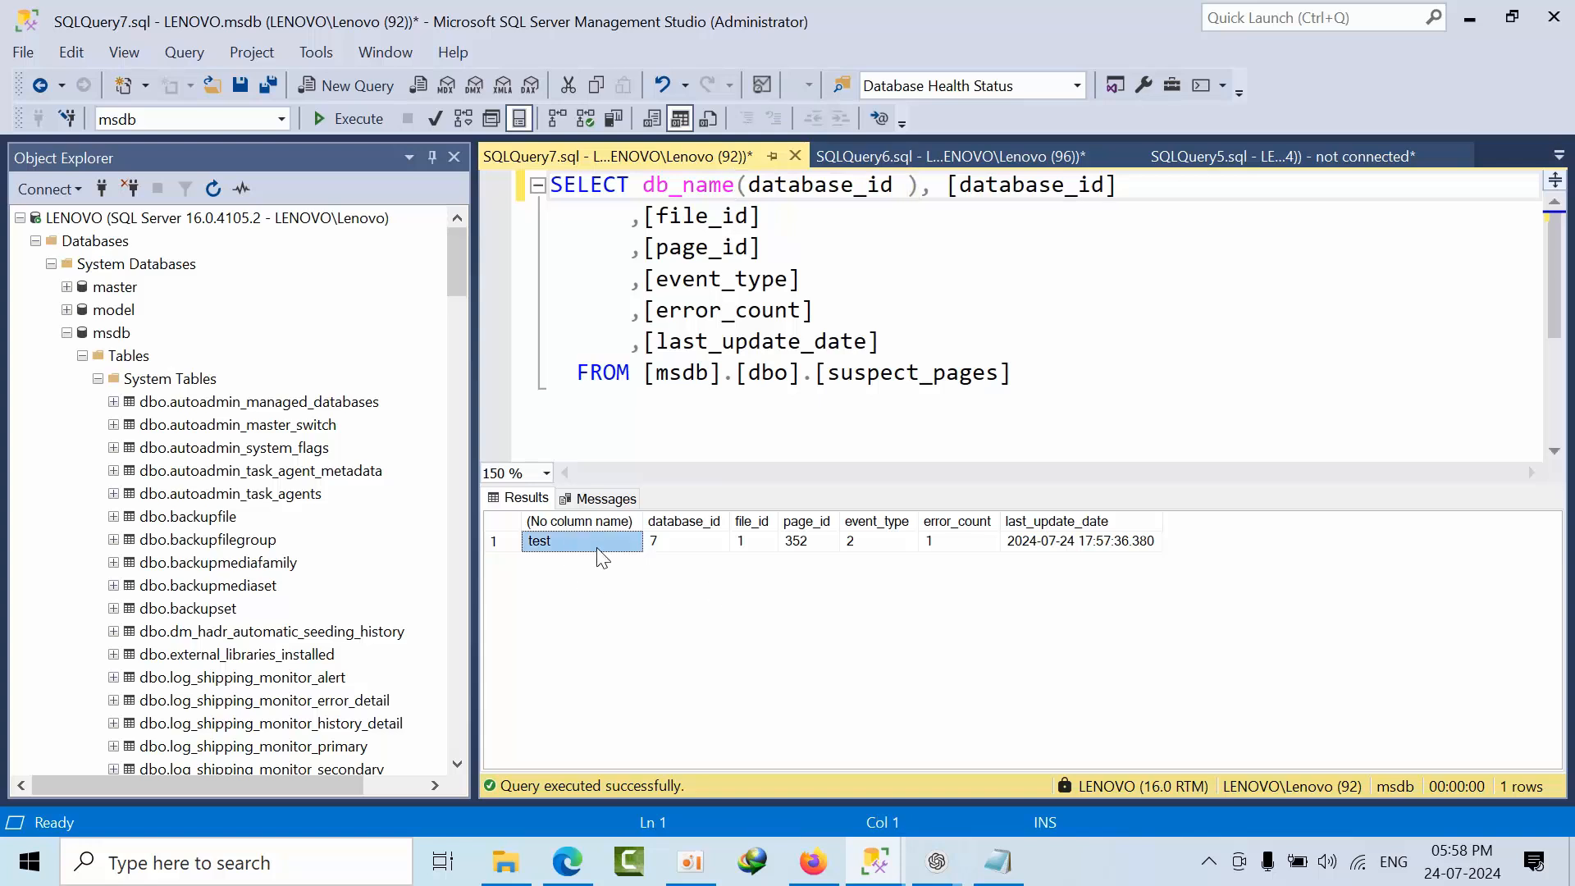
left_click(751, 540)
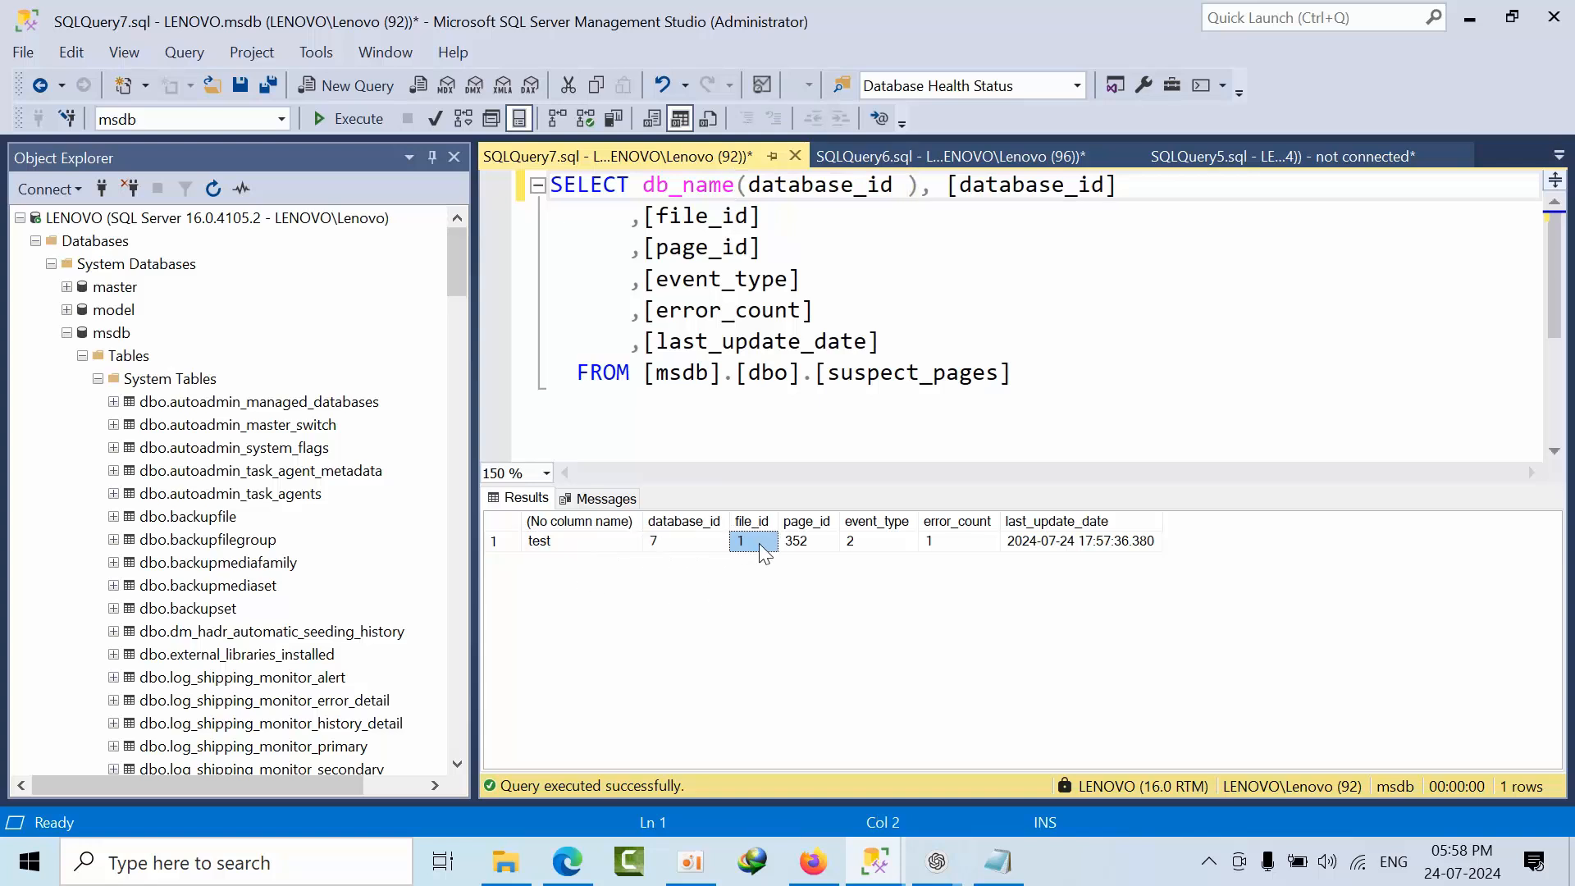
left_click(876, 540)
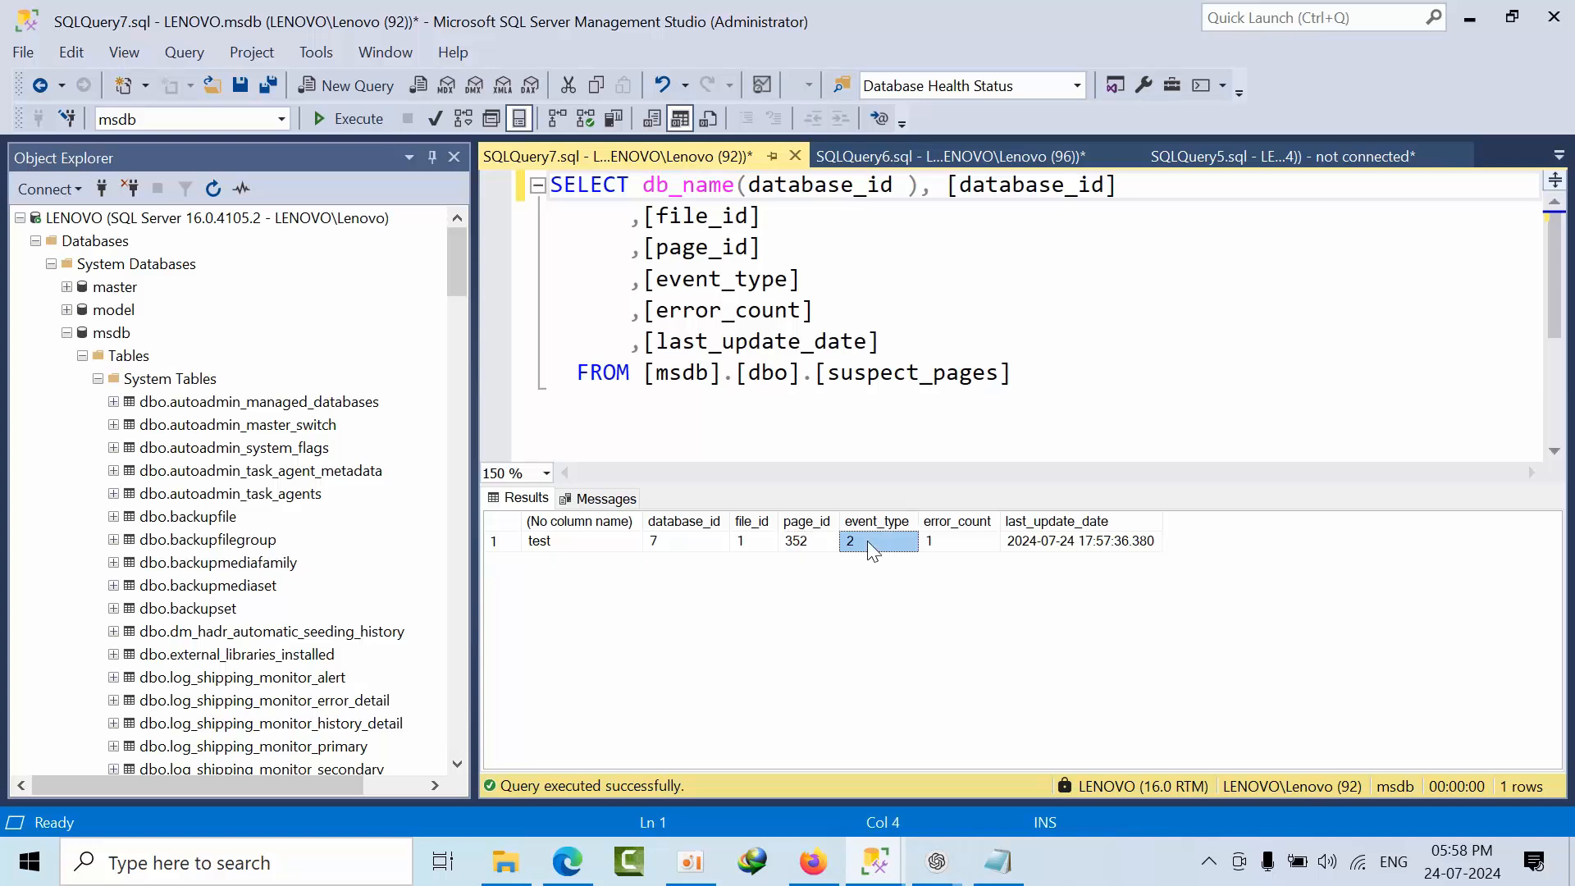
left_click(1079, 540)
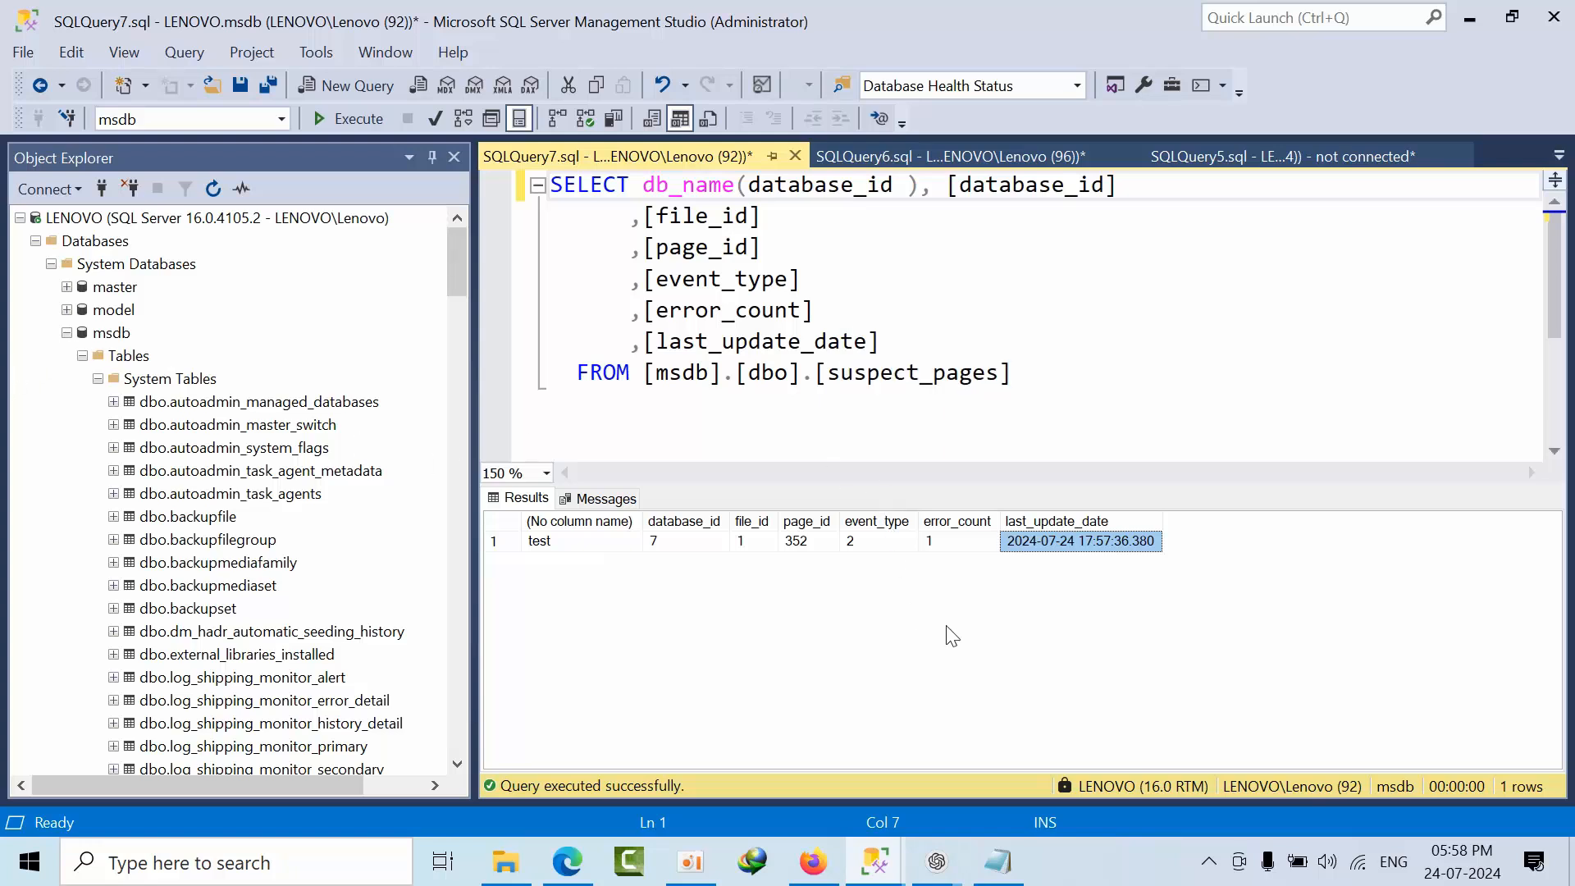
mouse_move(740, 625)
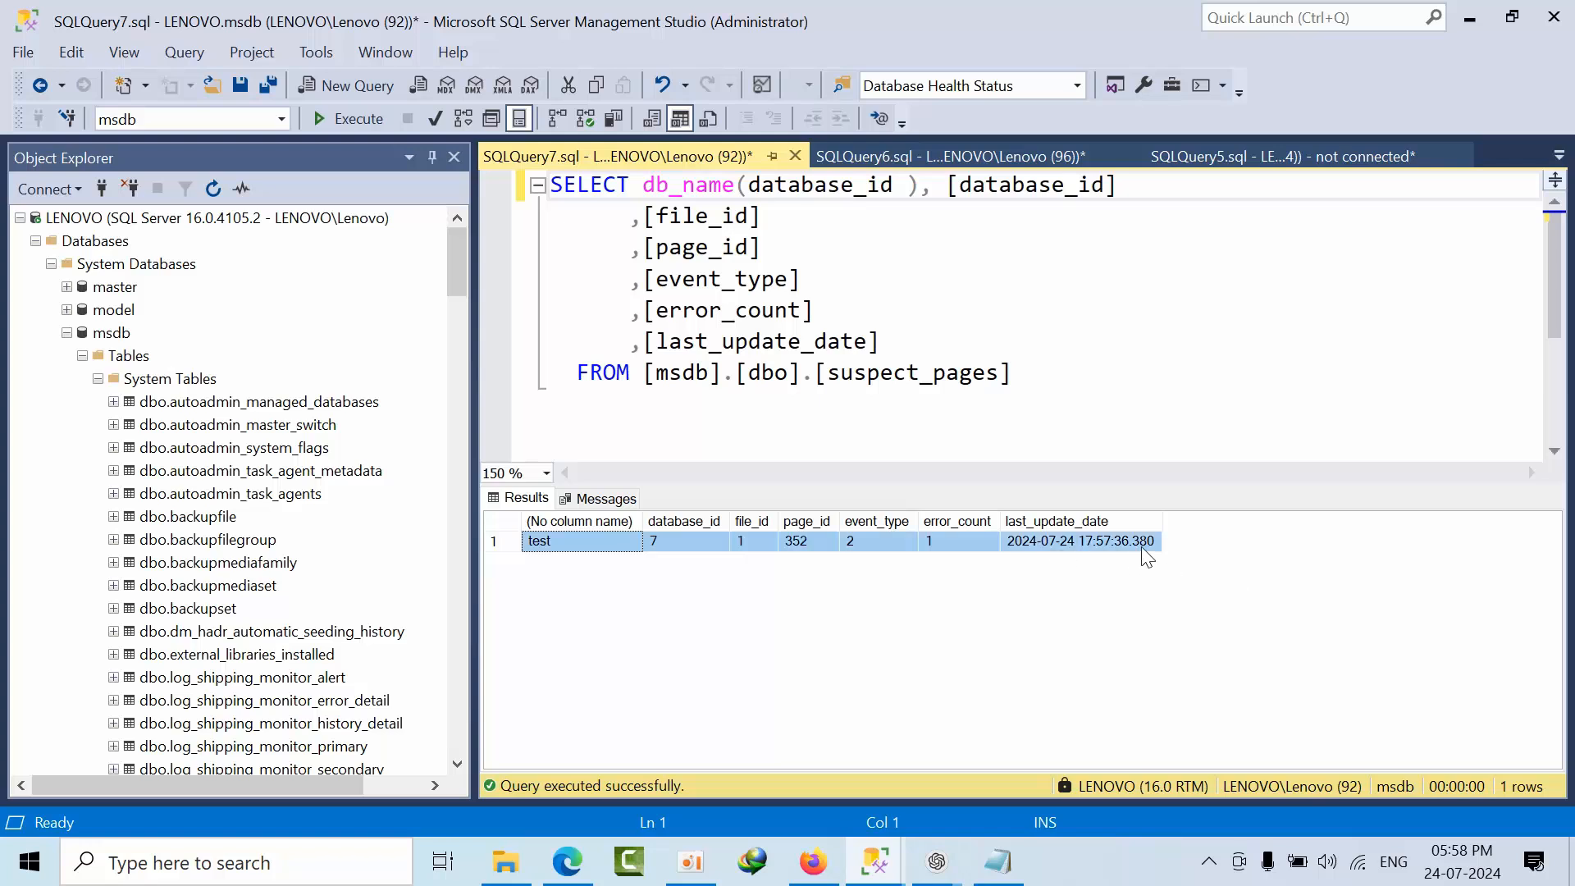
left_click(876, 540)
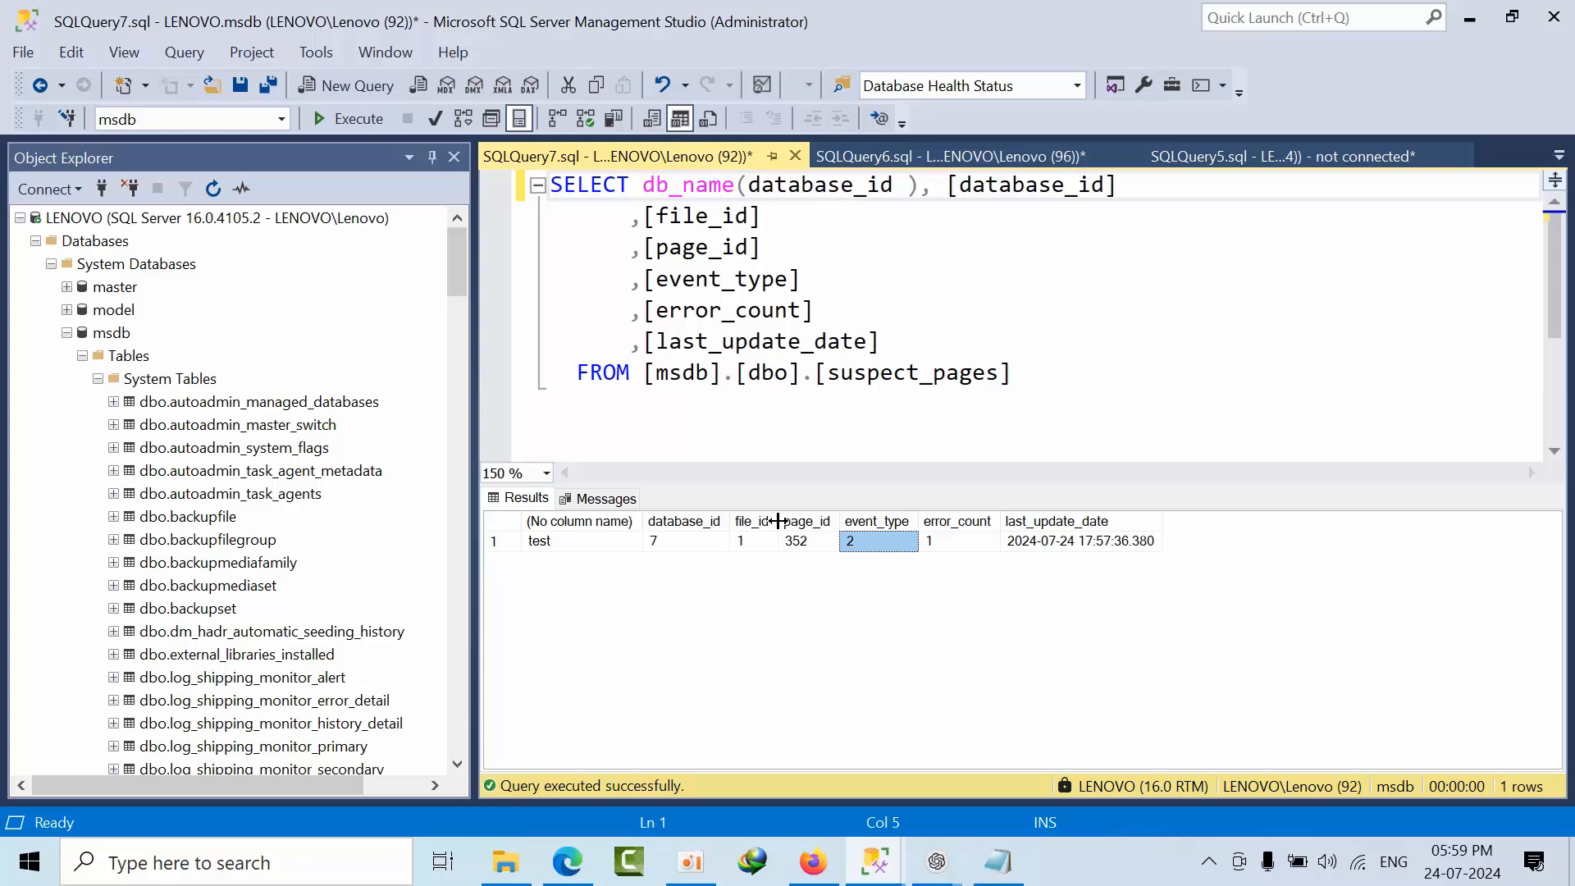
mouse_move(807, 520)
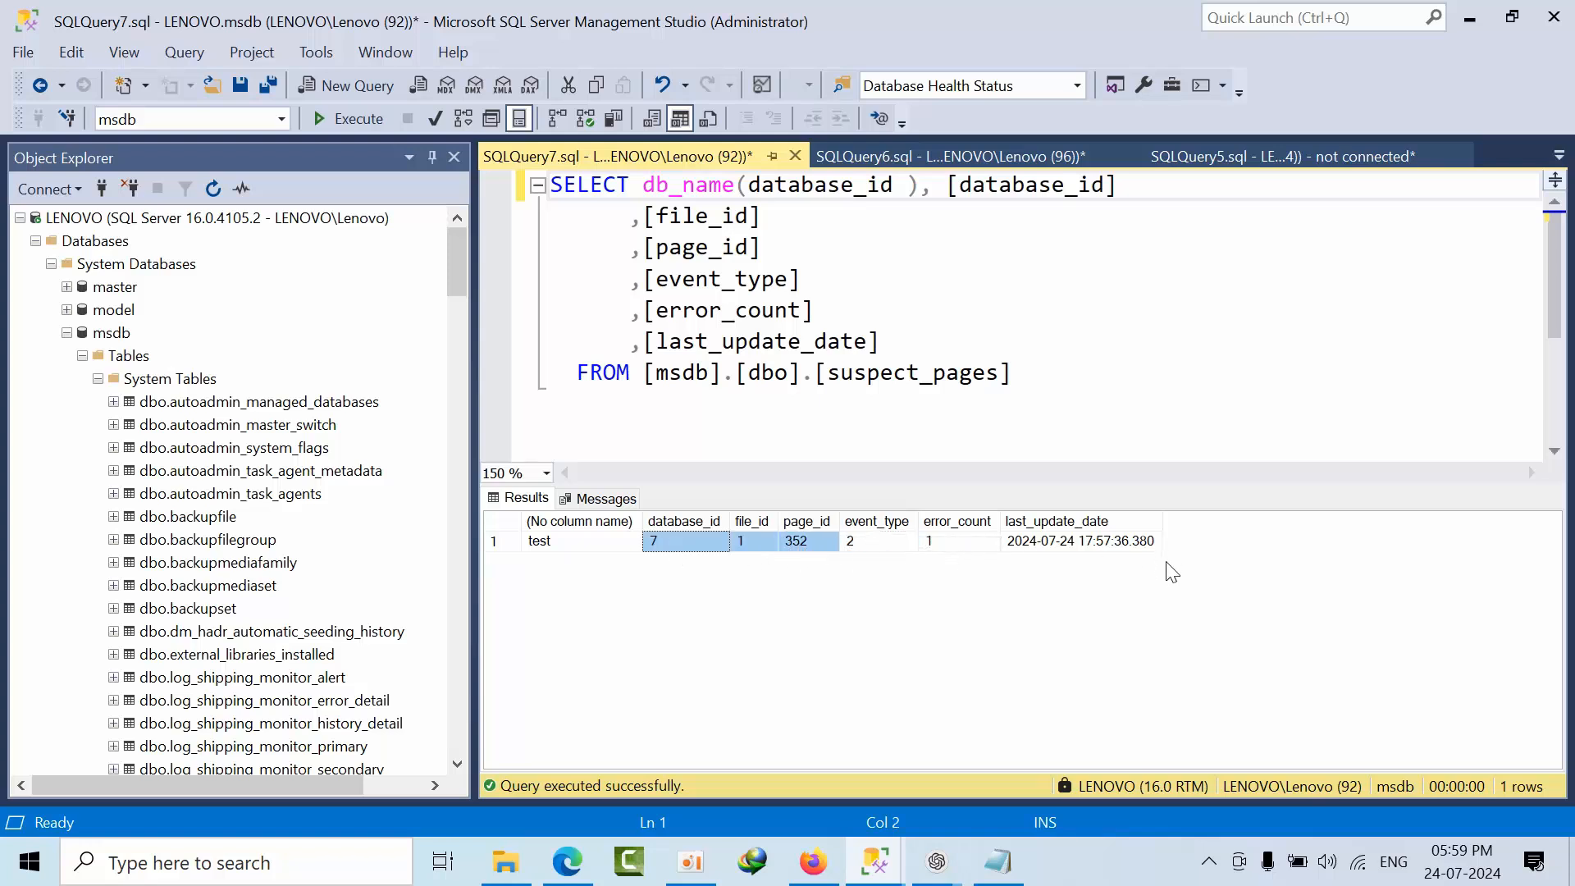
mouse_move(955, 690)
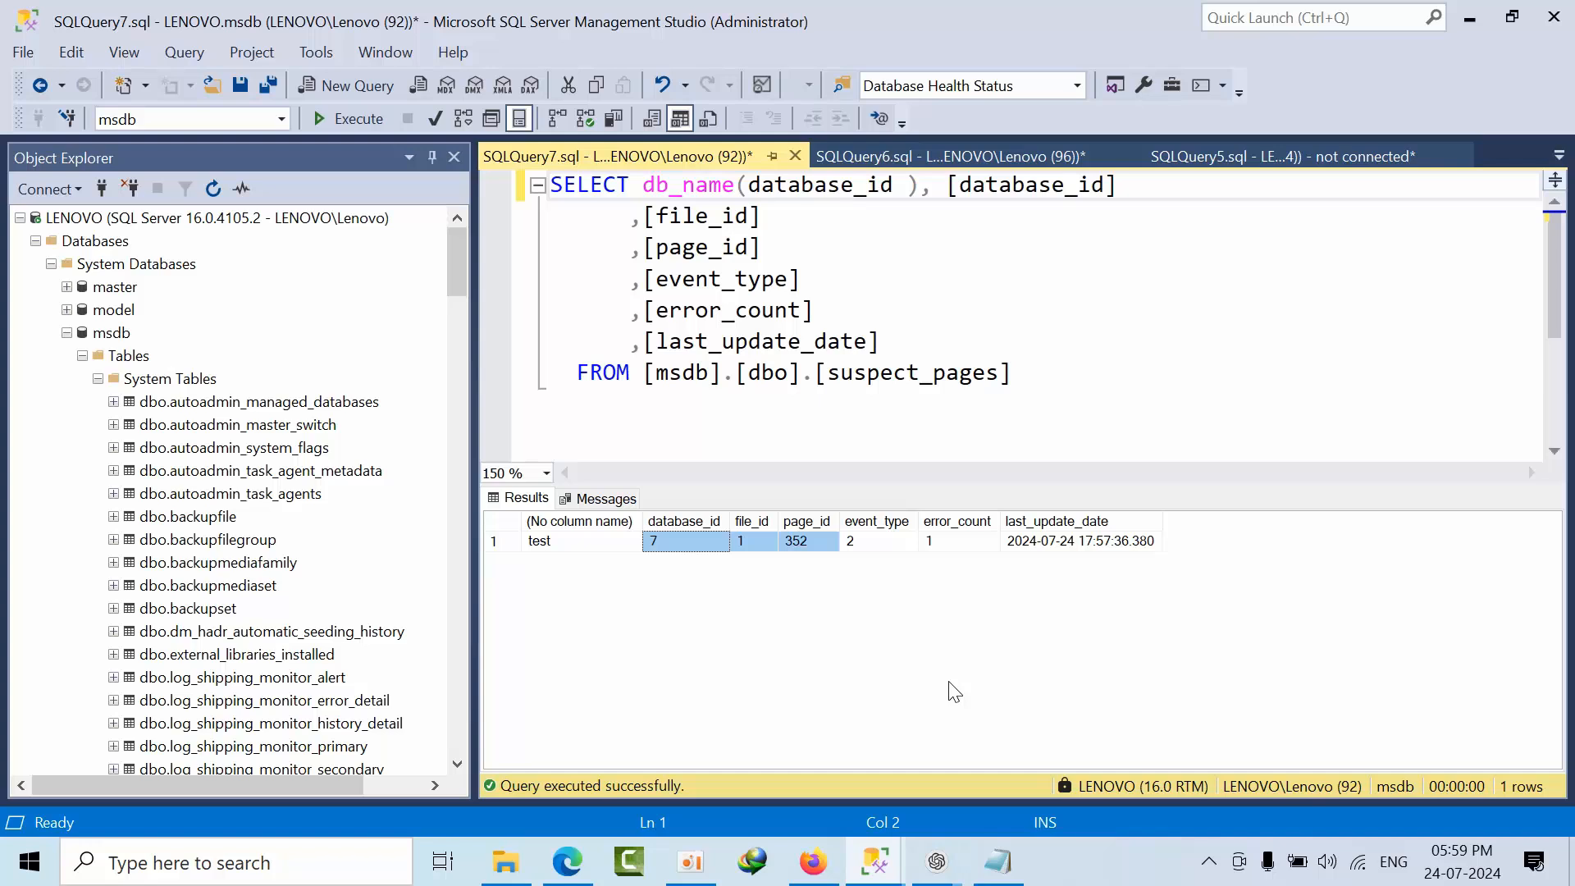
mouse_move(949, 692)
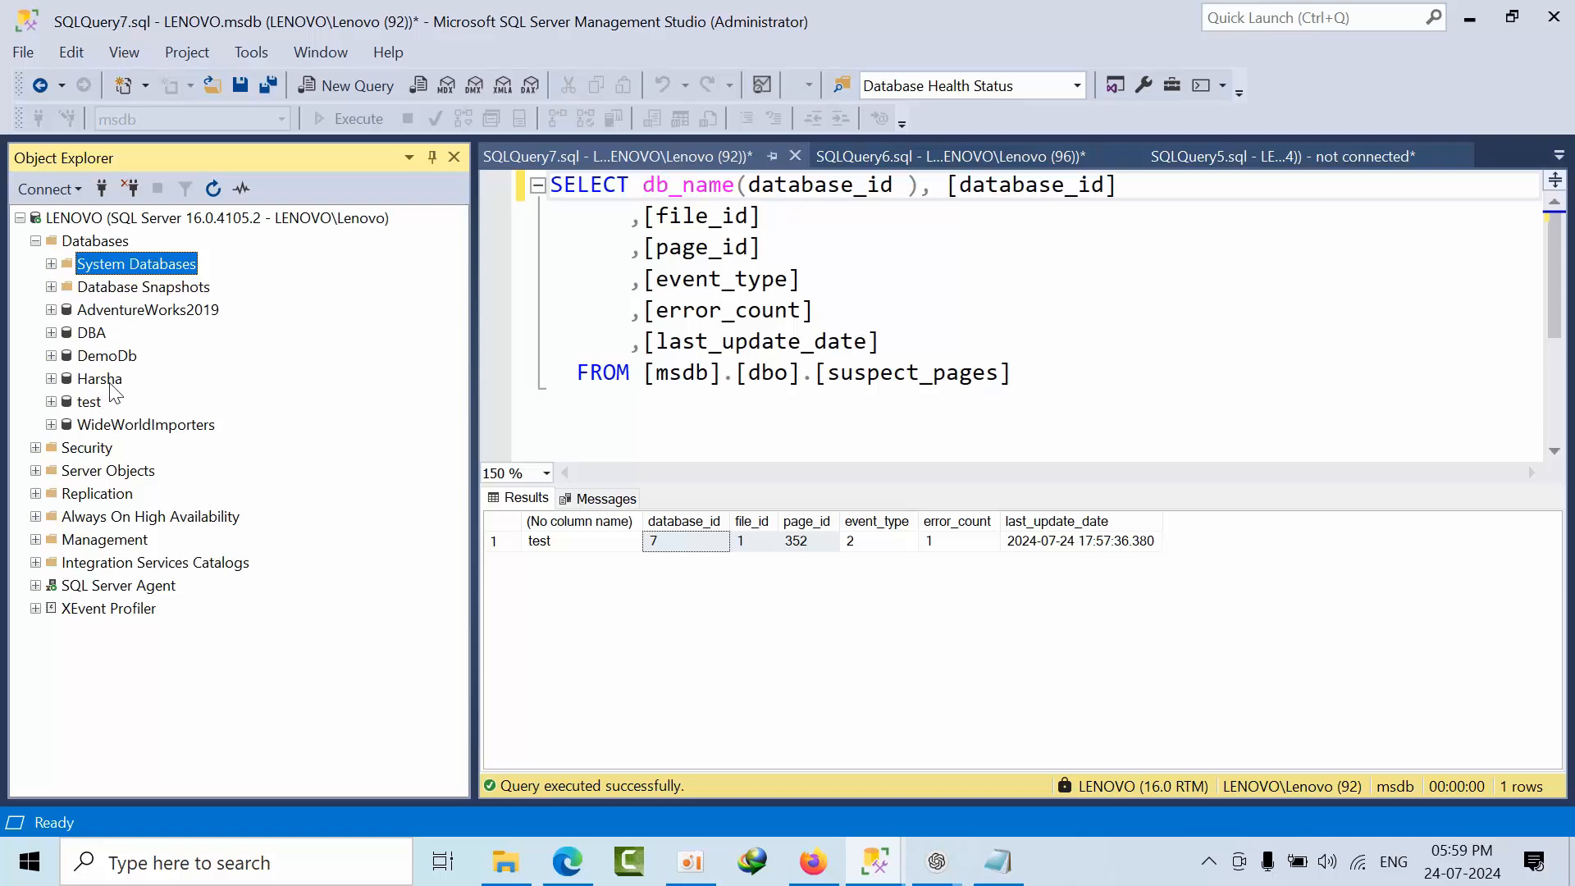
Step: Bring up the test database's actions to reach Tasks > Restore > Page
right_click(97, 379)
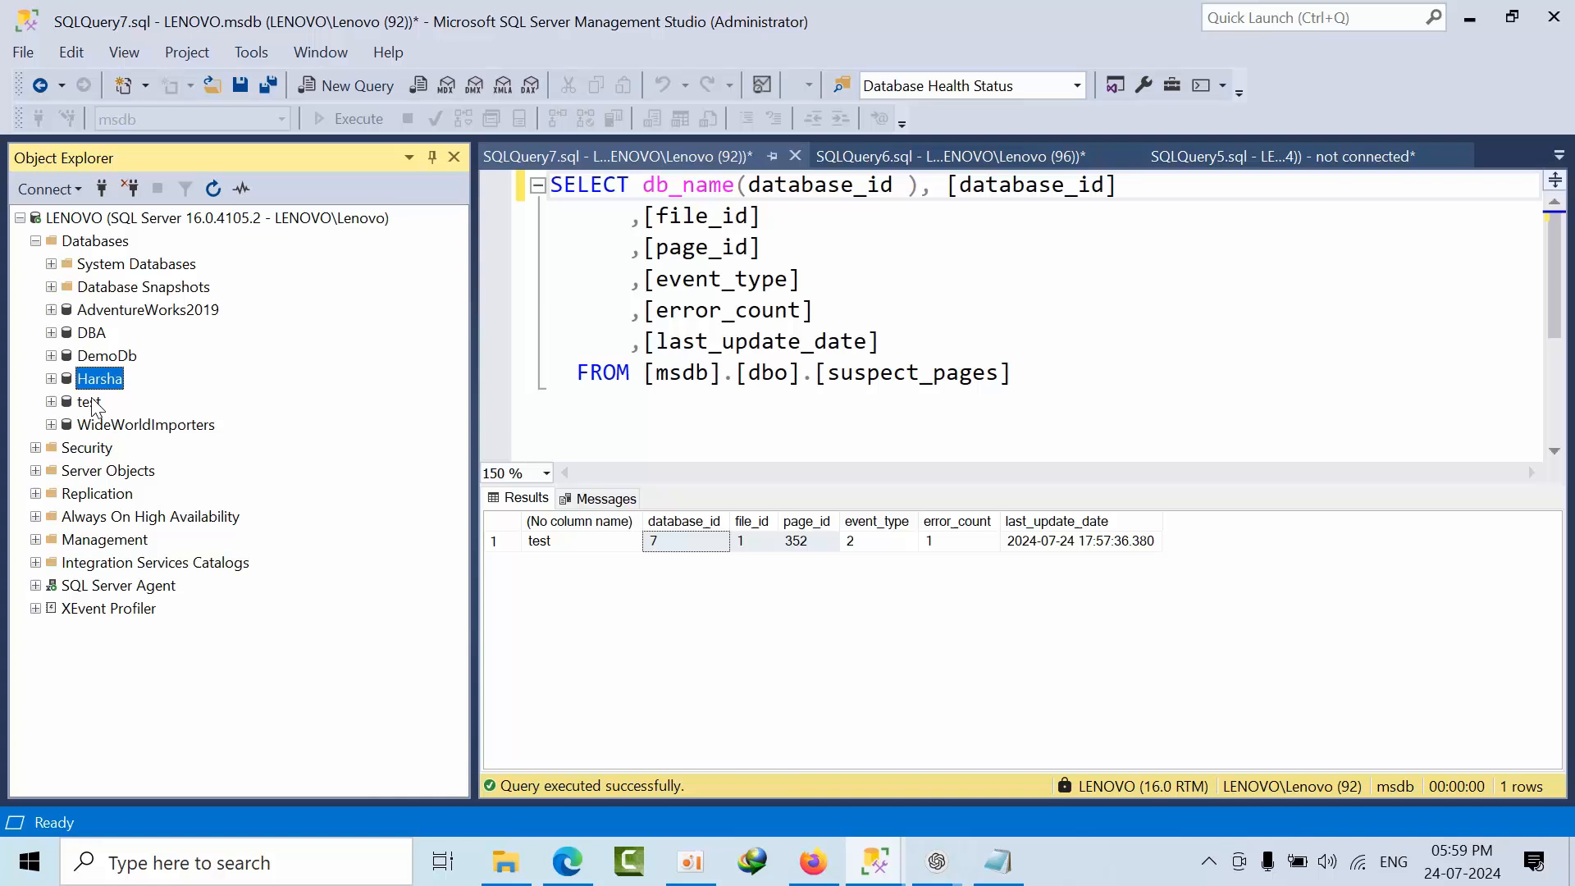
right_click(90, 400)
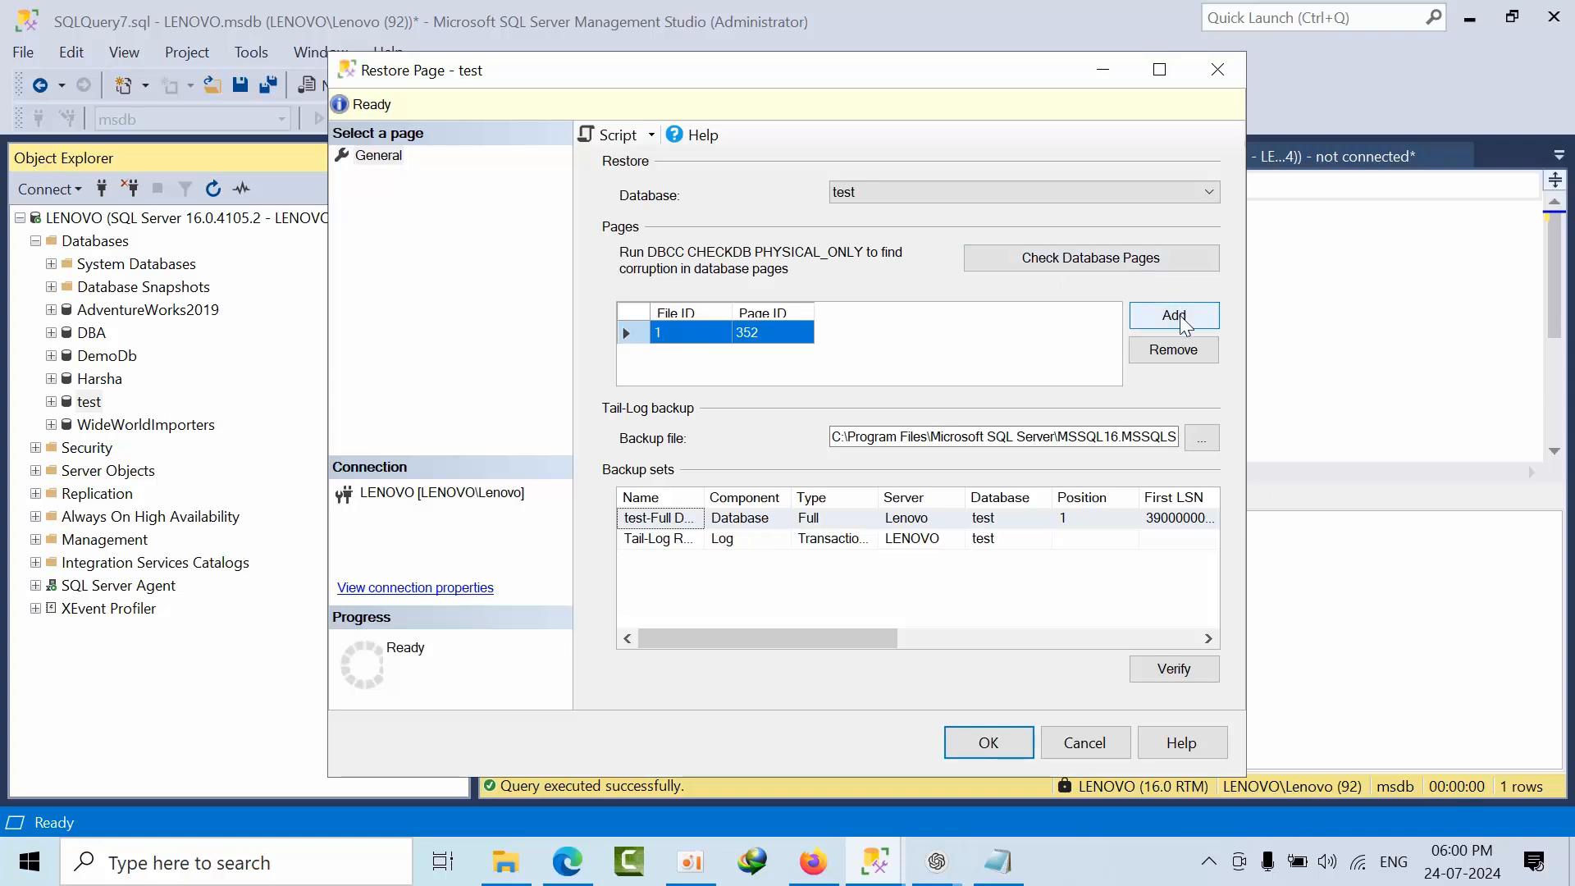
Step: Check the tail-log backup path, then add and remove an empty page entry
left_click(1171, 315)
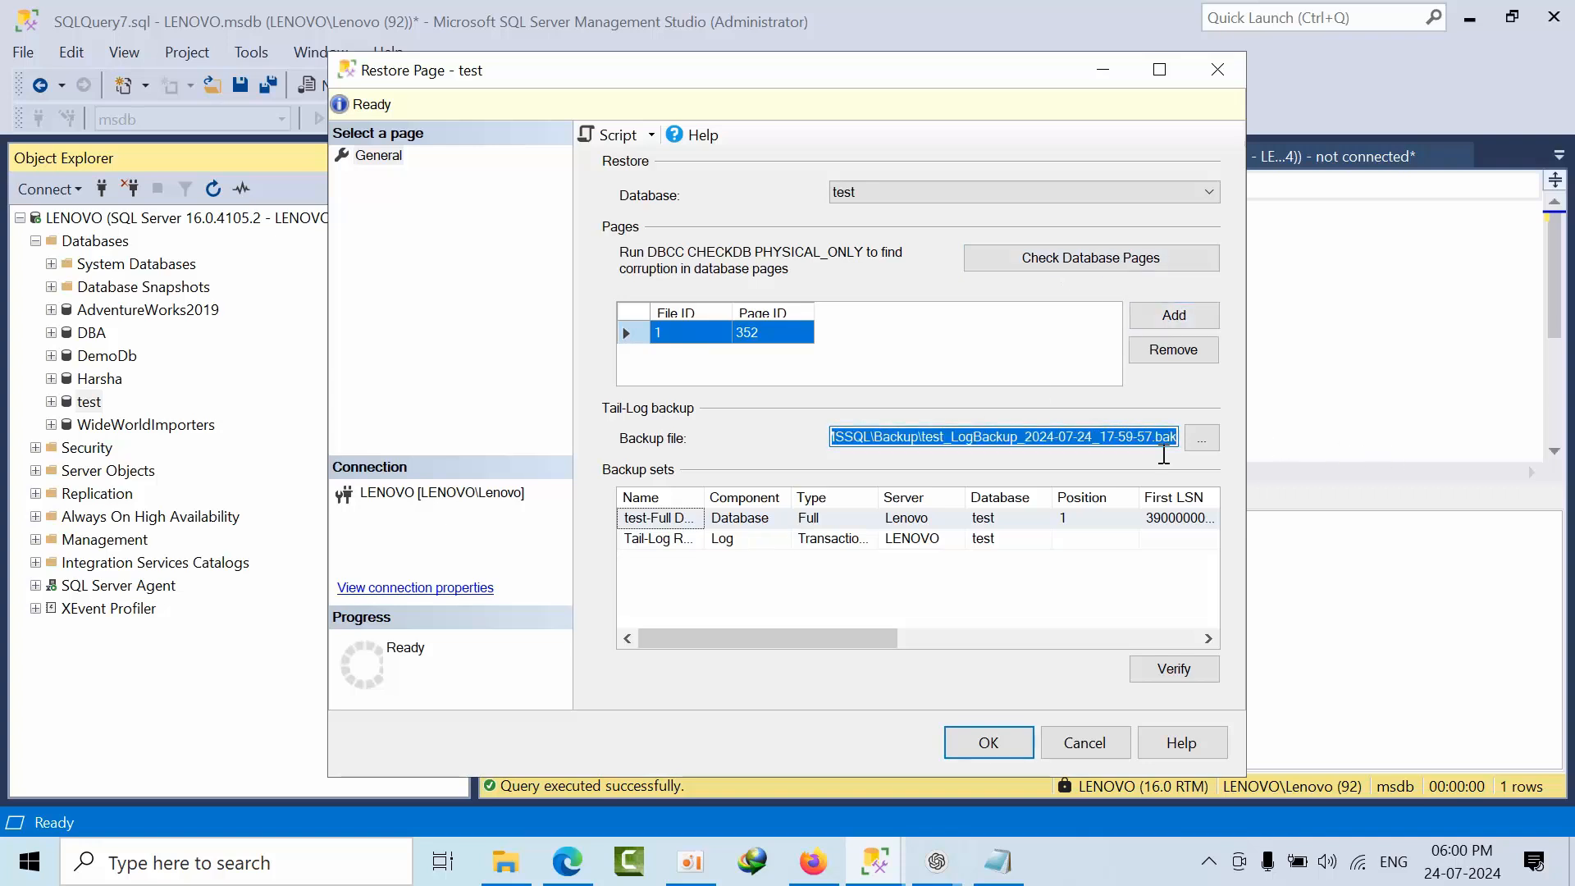
mouse_move(735, 476)
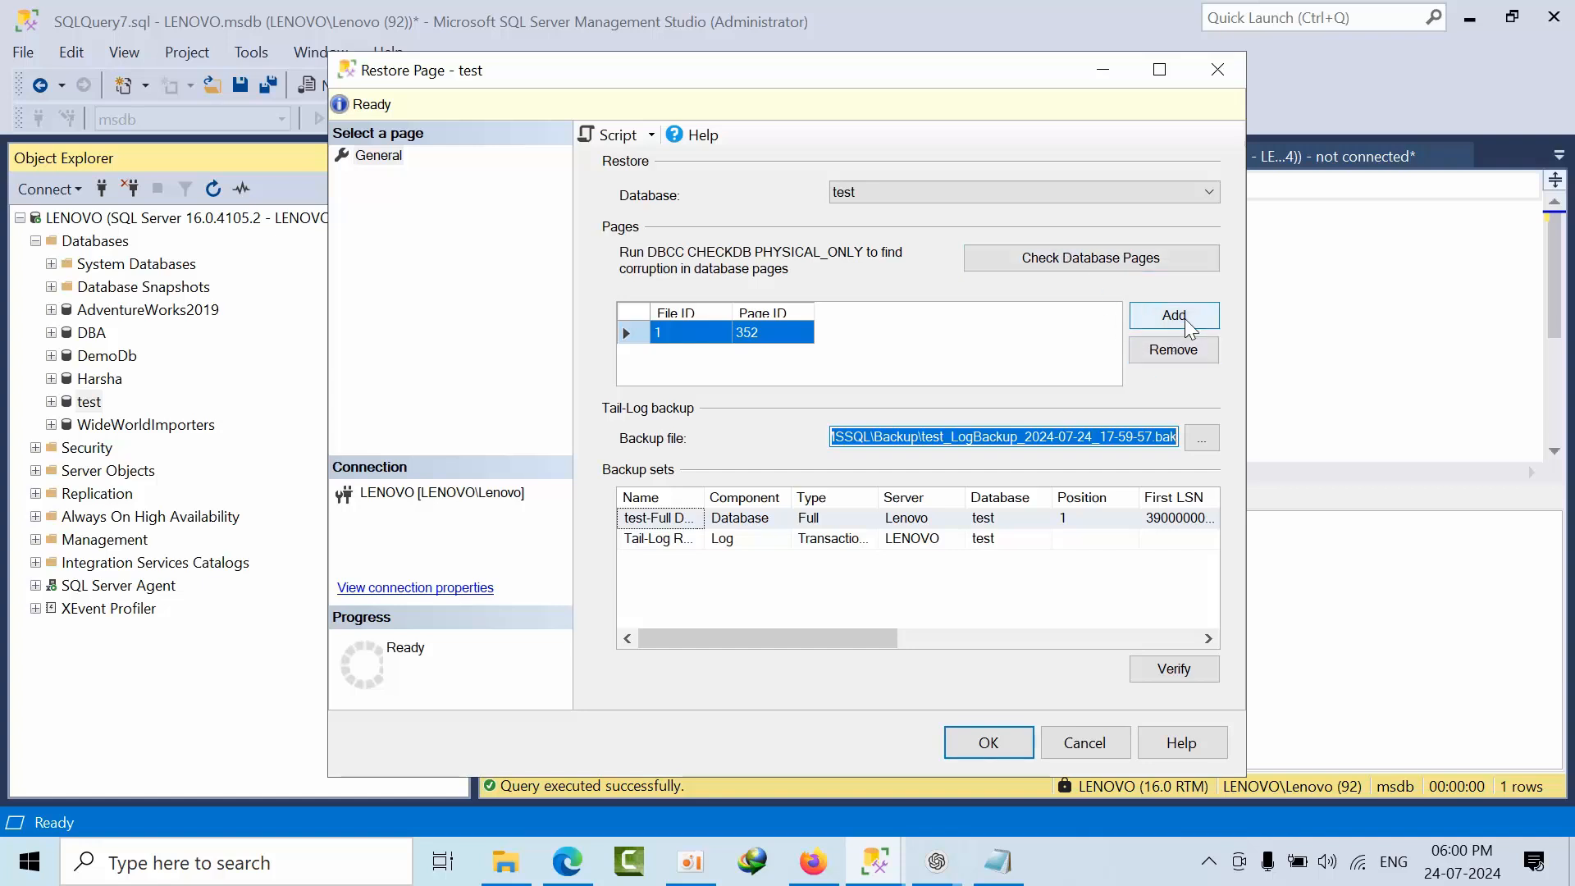
left_click(1171, 315)
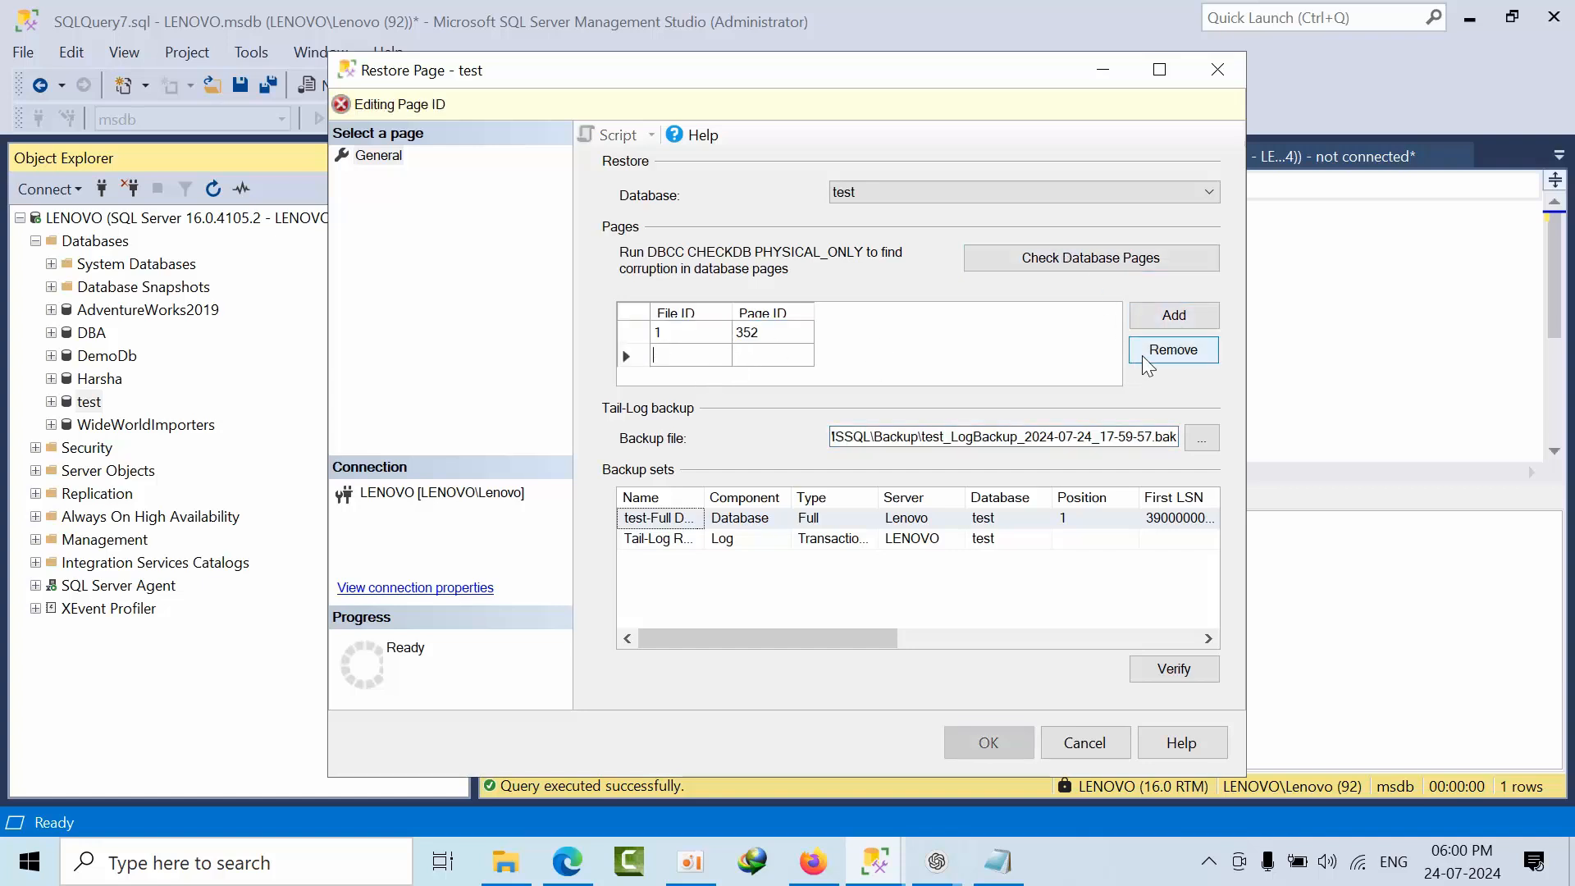
left_click(1171, 350)
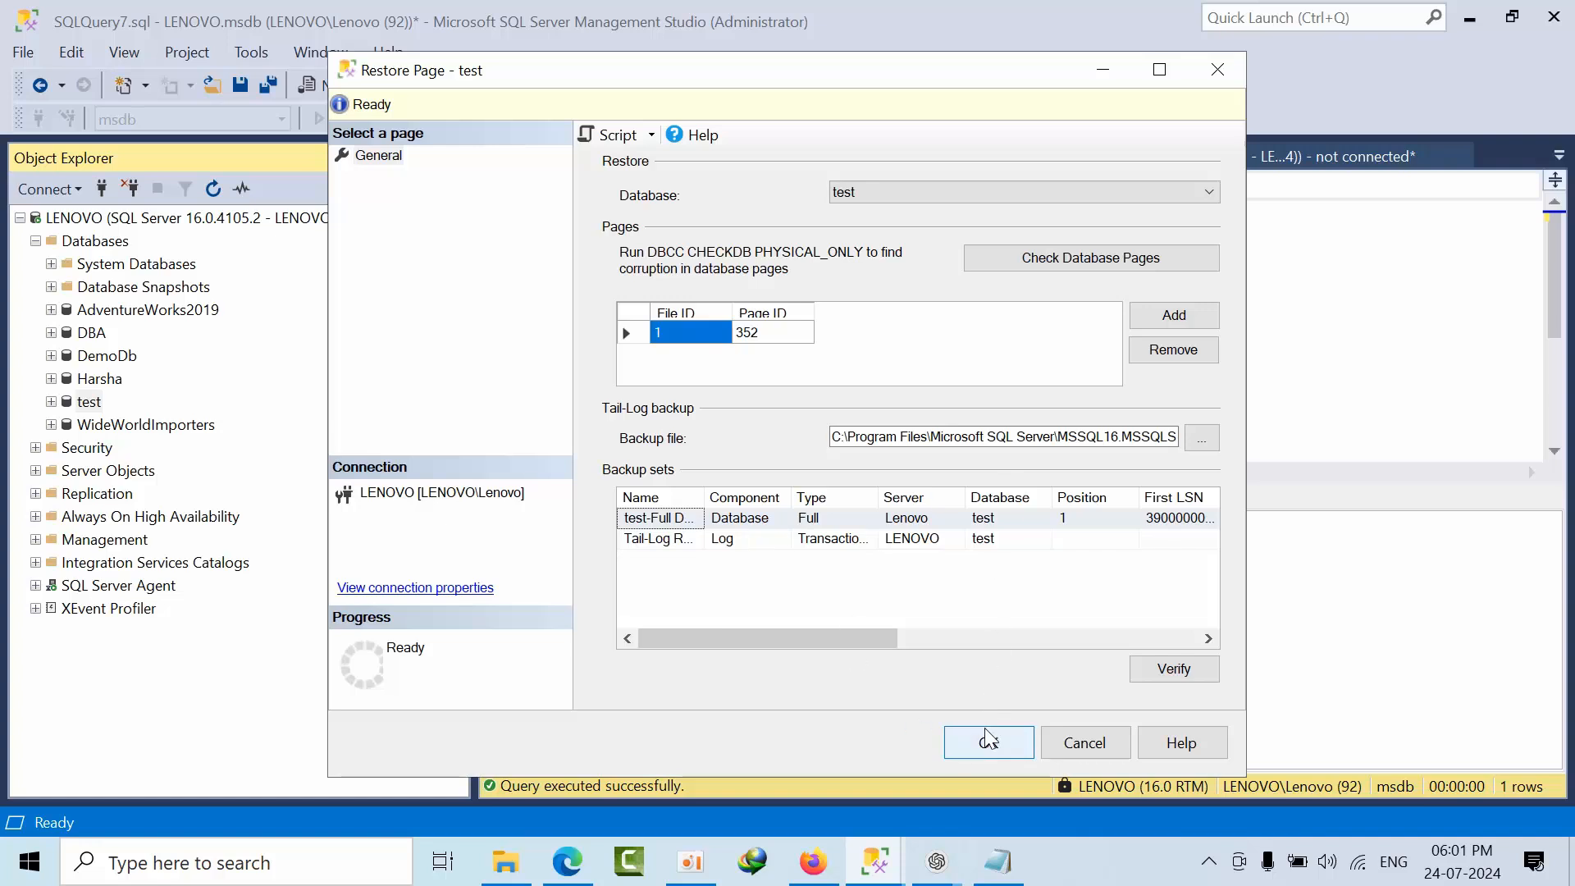
Step: Confirm the Restore Page dialog so page 352 of test restores successfully
left_click(988, 741)
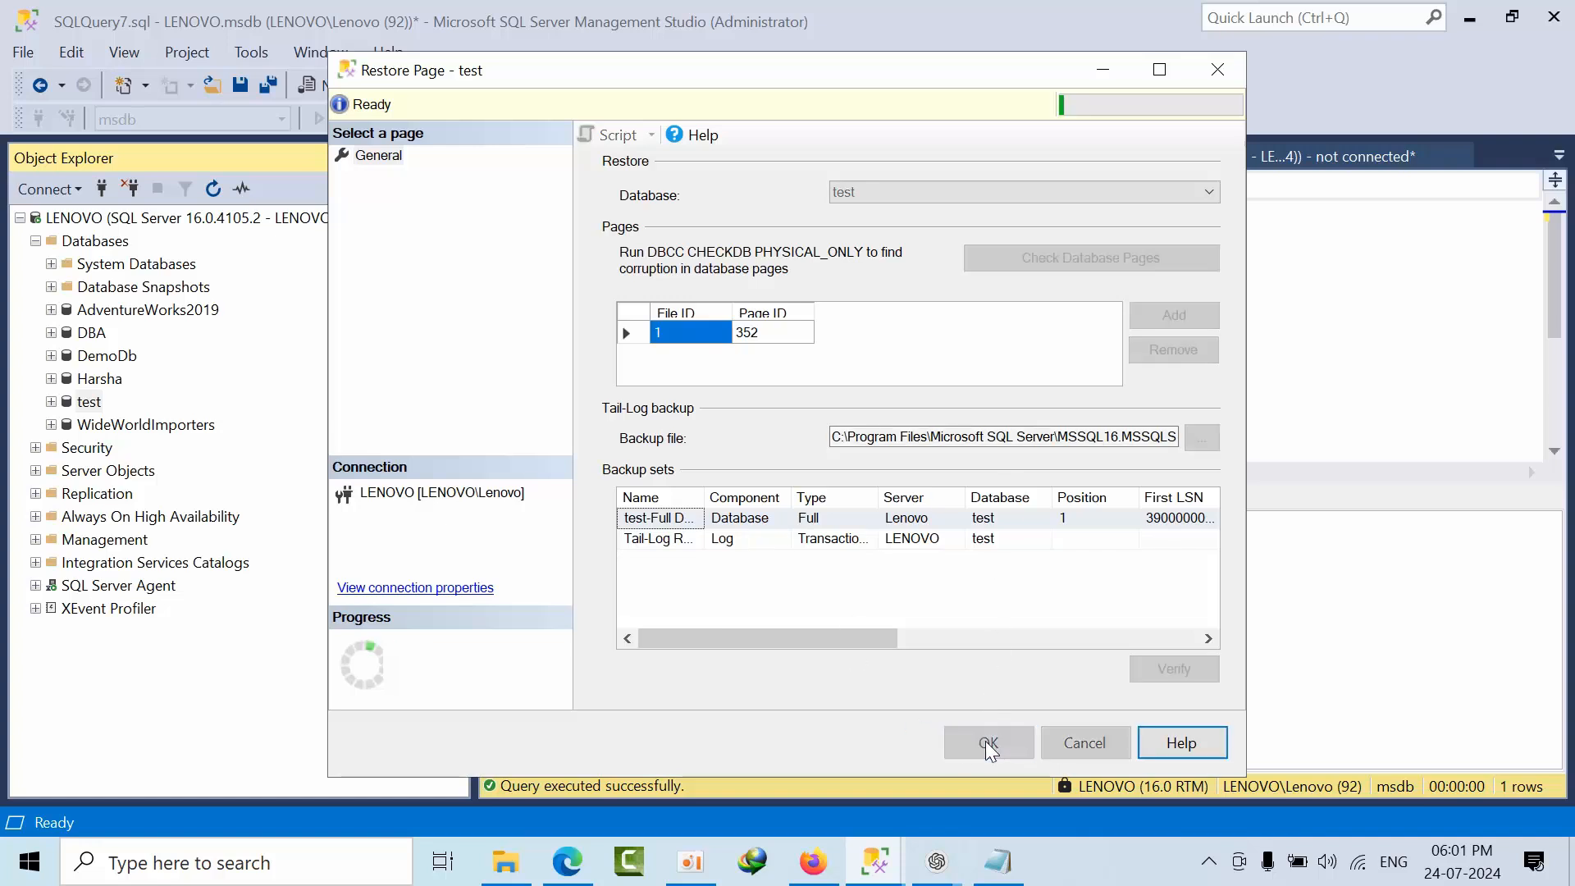
left_click(987, 742)
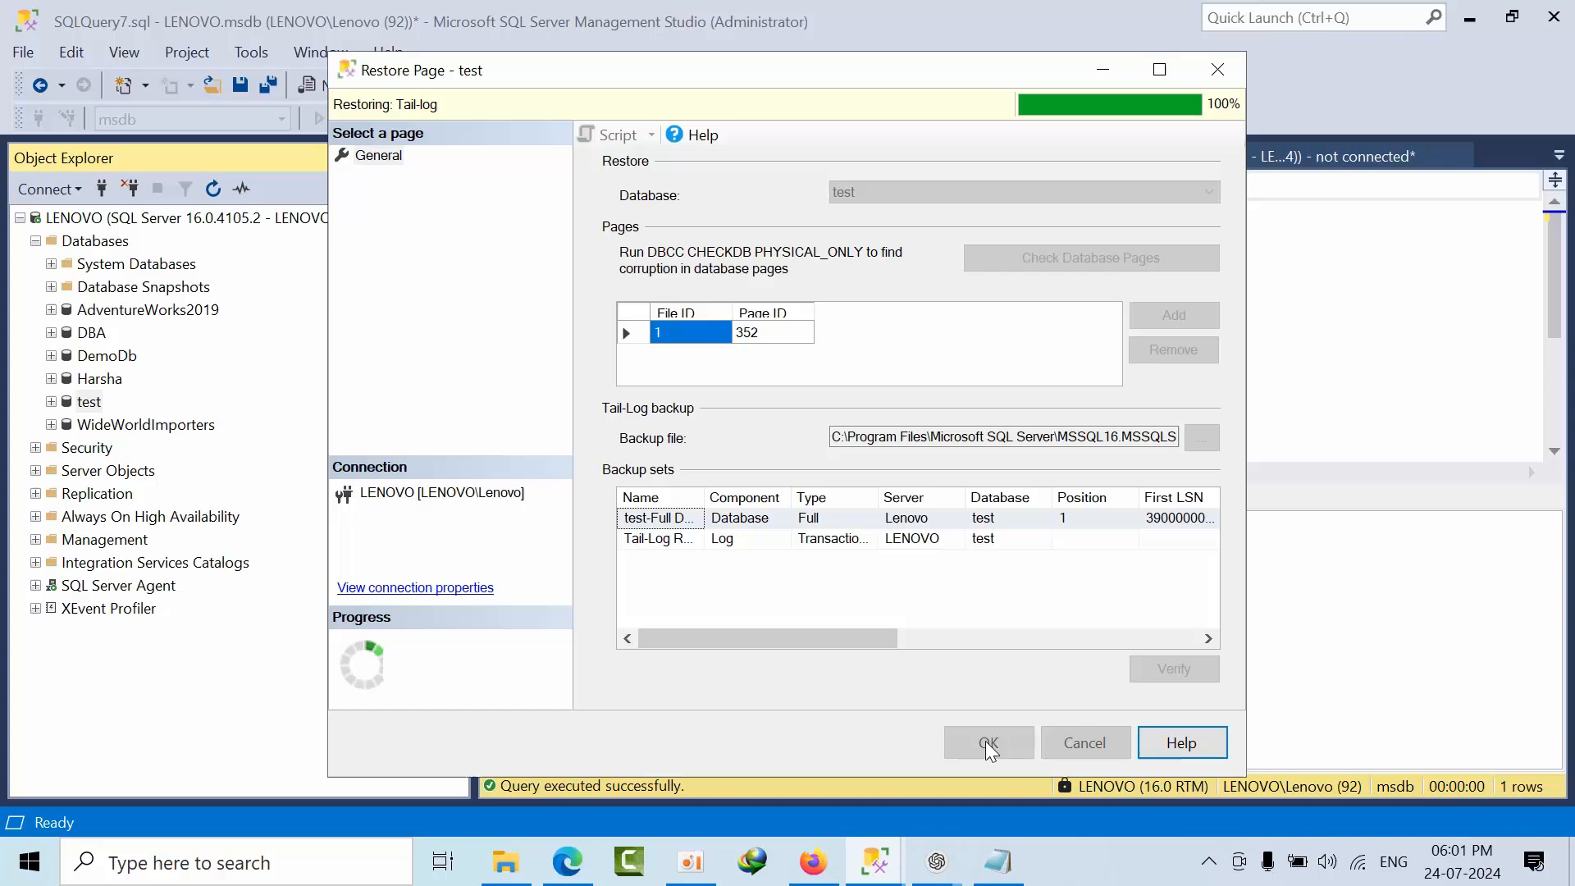
left_click(986, 741)
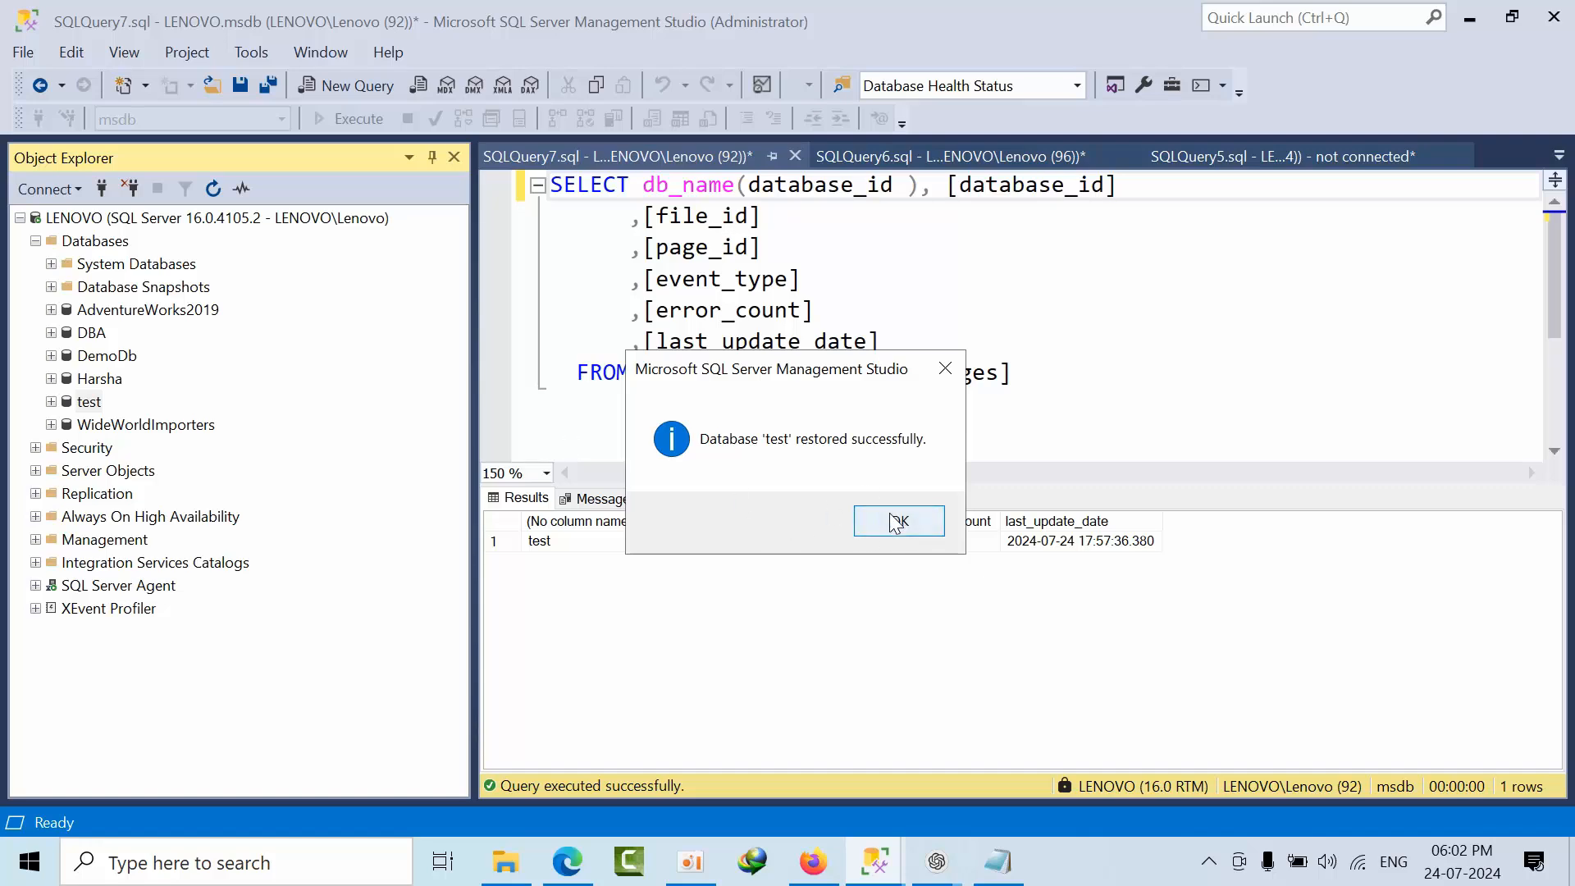
Step: Dismiss the restore success message to get back to the Testtable select script
left_click(897, 520)
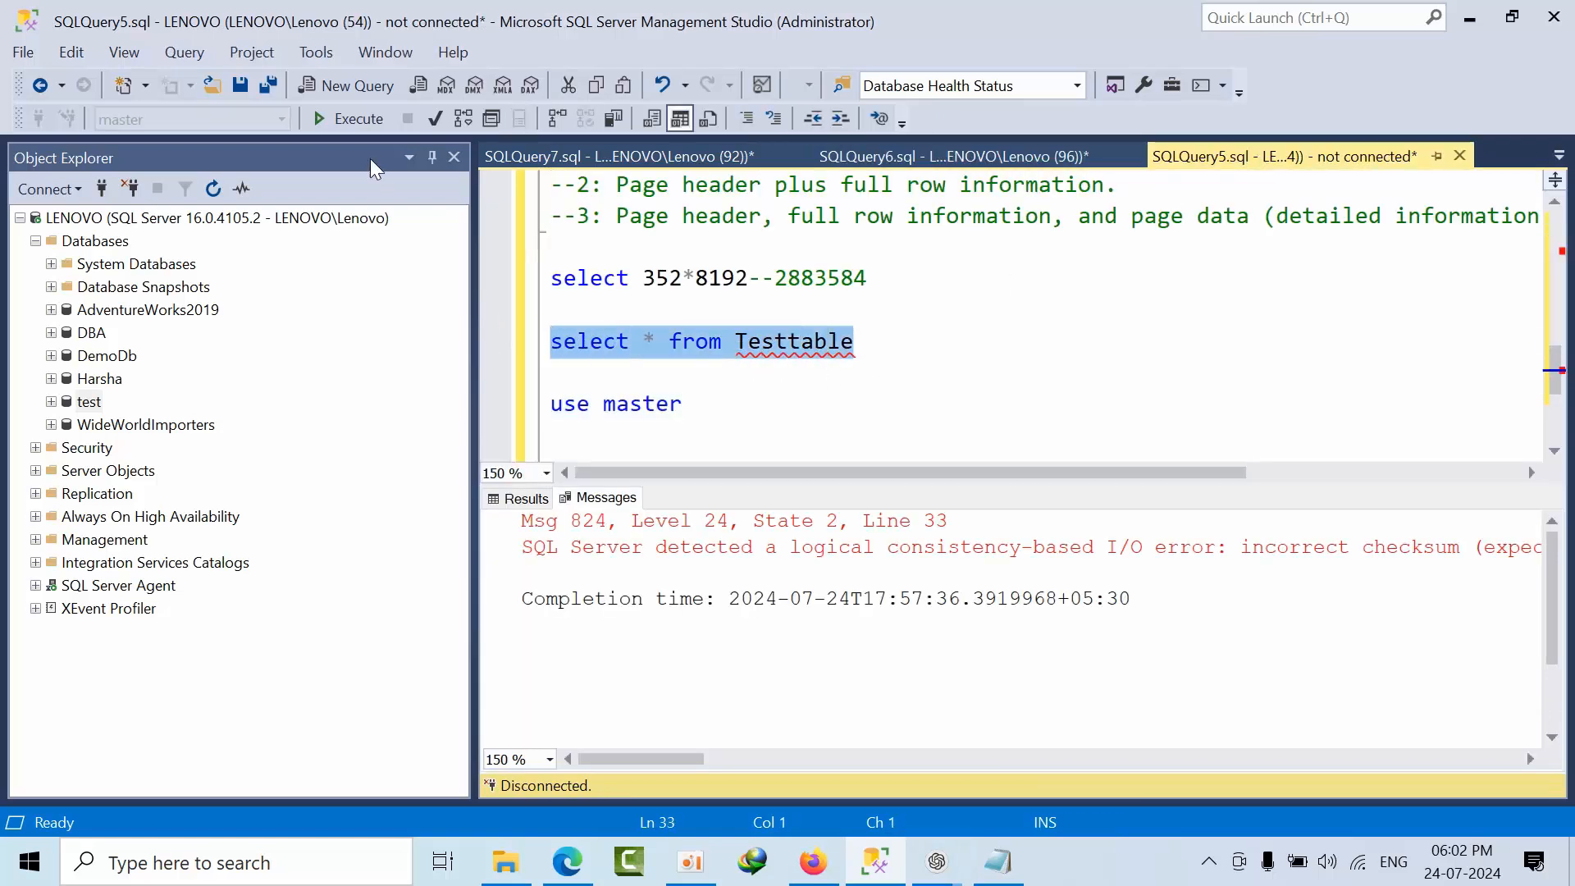
left_click(359, 118)
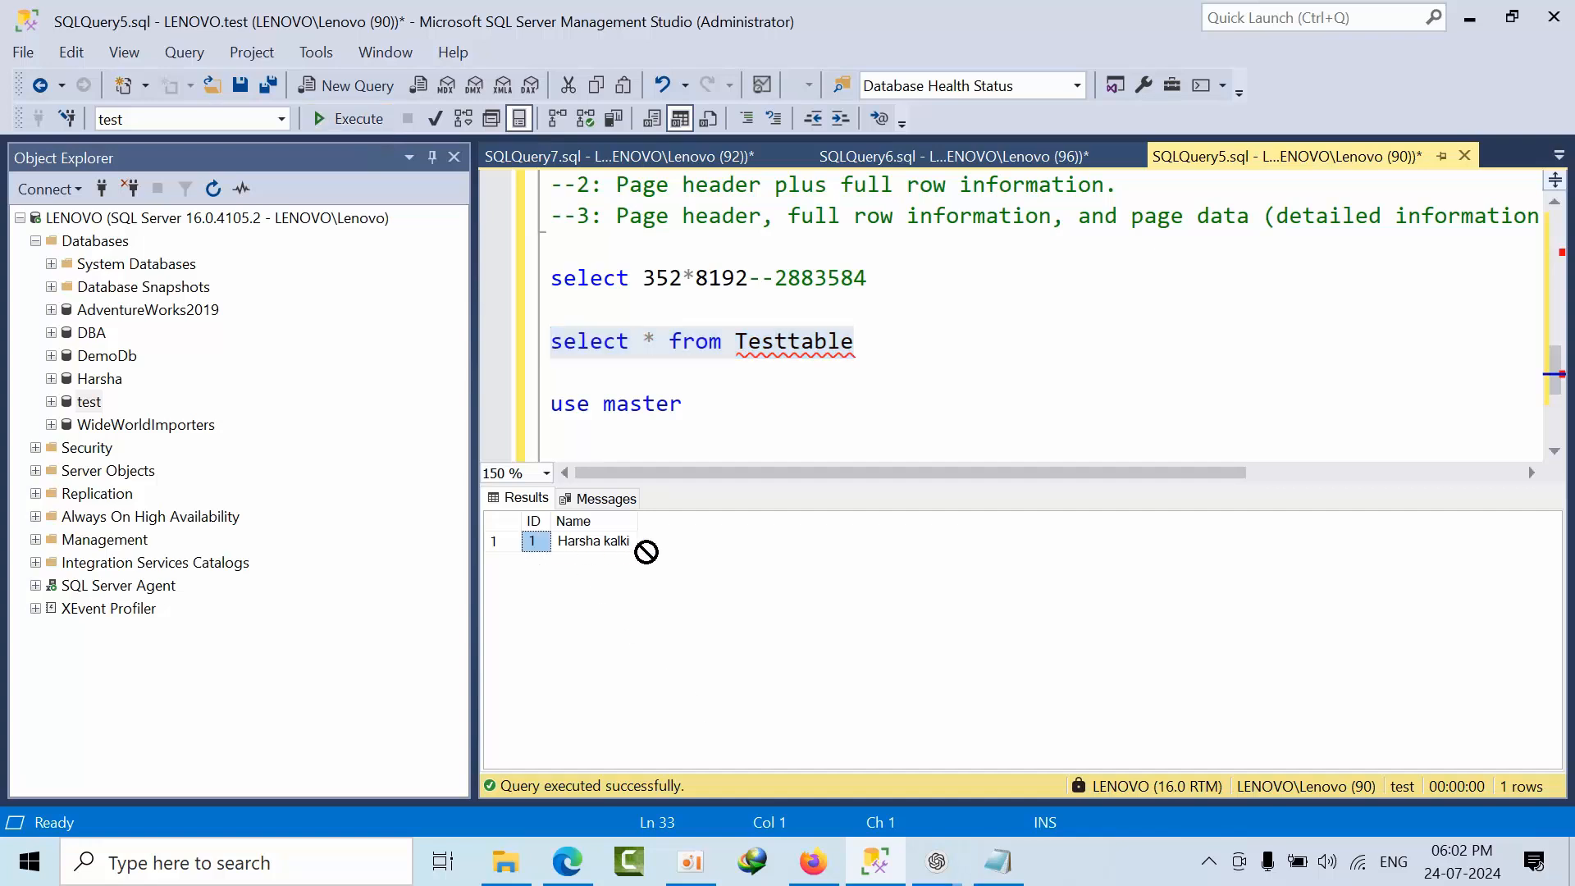
left_click(592, 540)
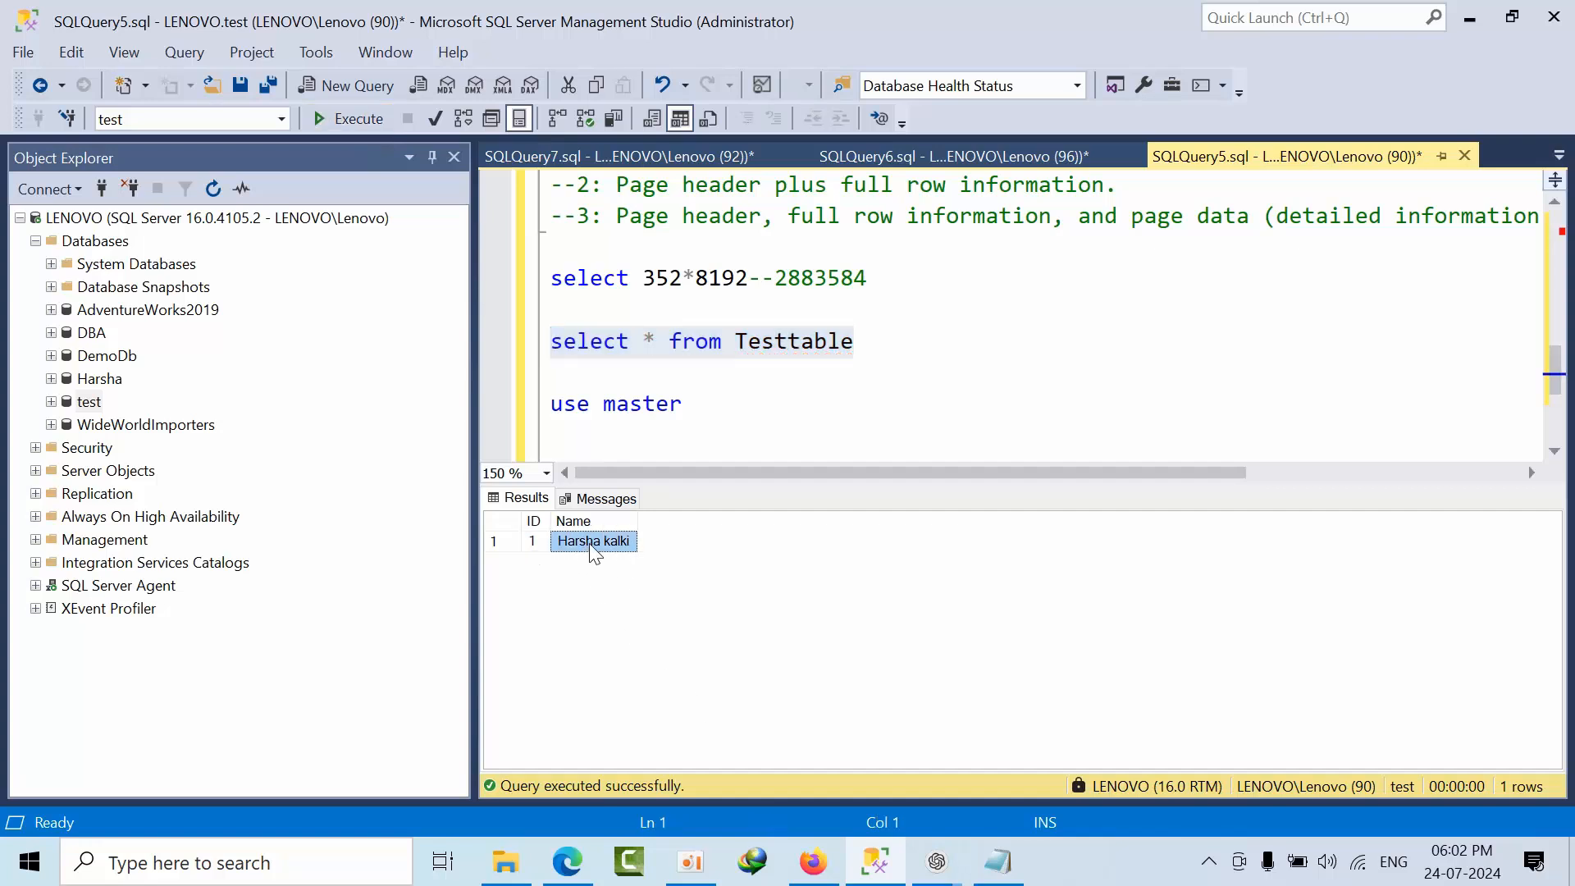
left_click(532, 541)
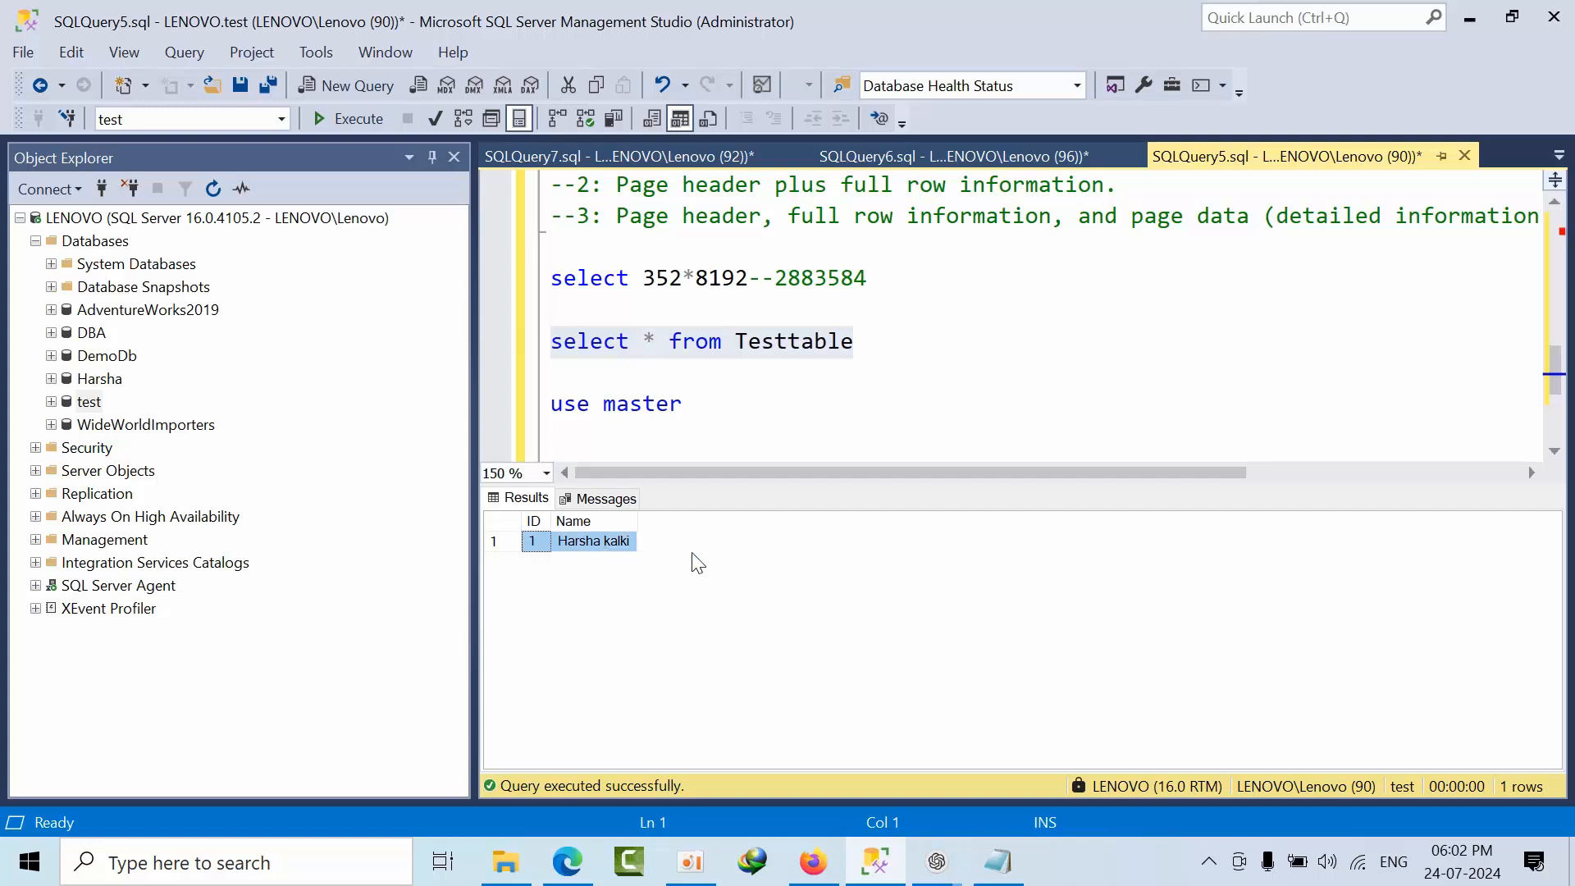
mouse_move(583, 558)
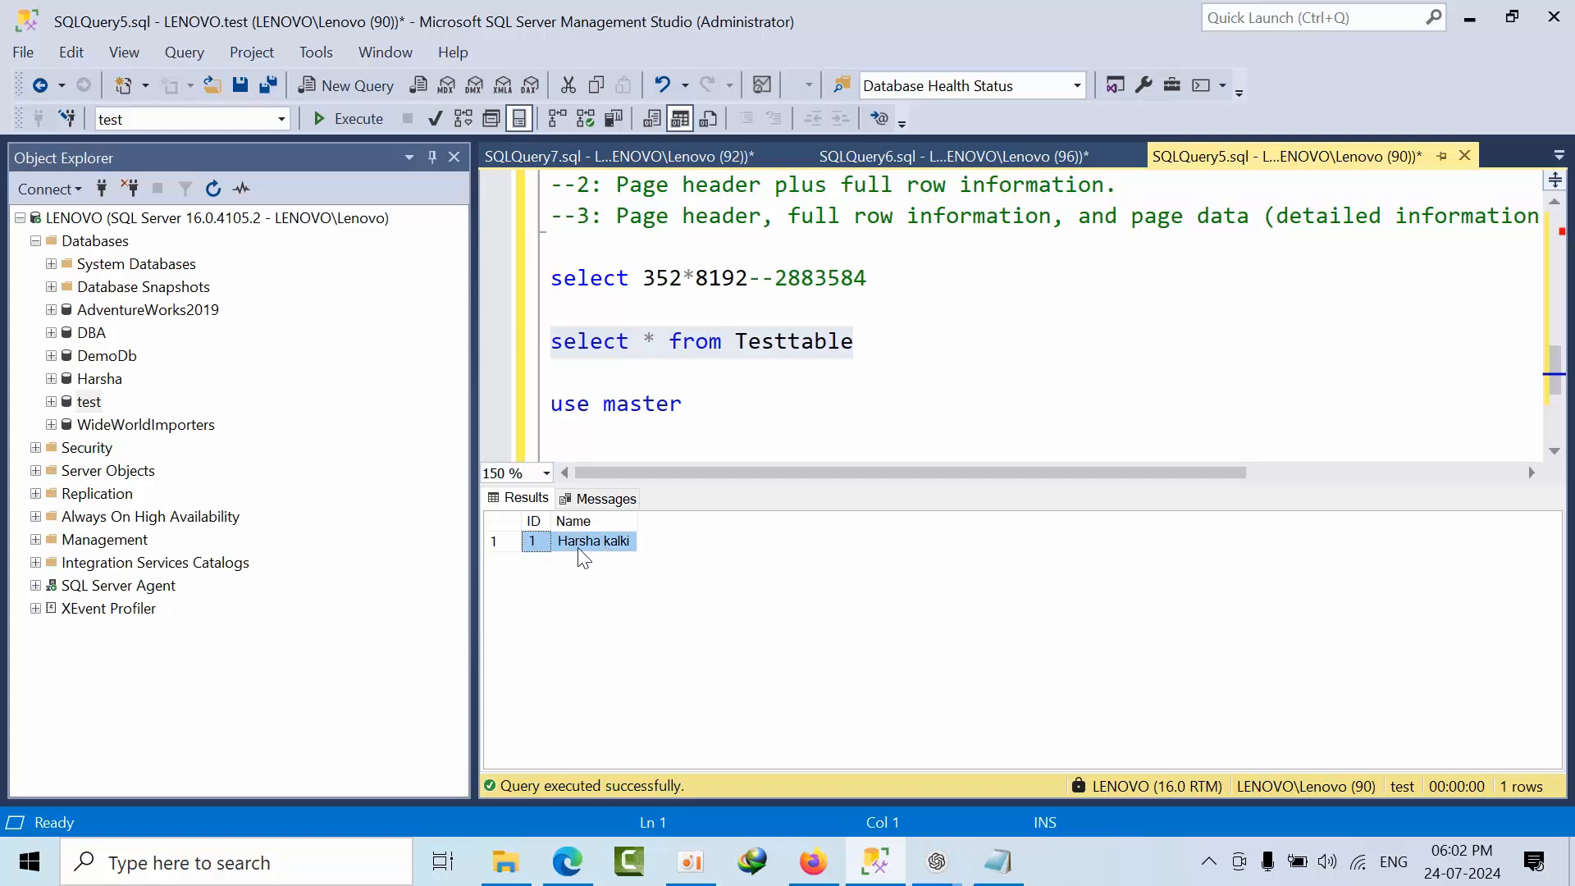
double_click(792, 342)
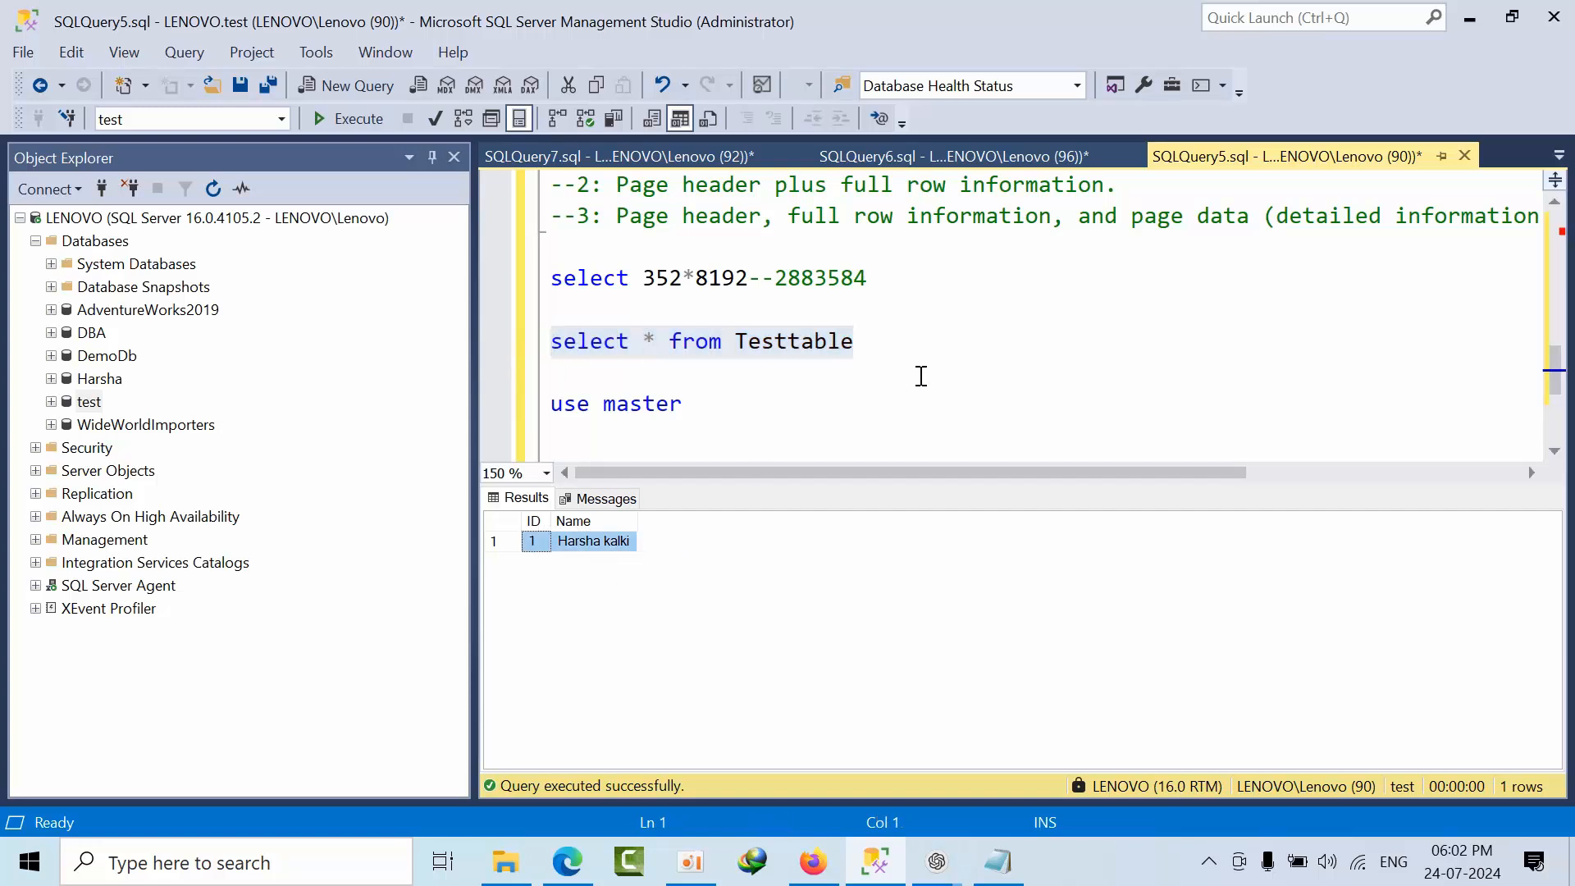
mouse_move(100, 415)
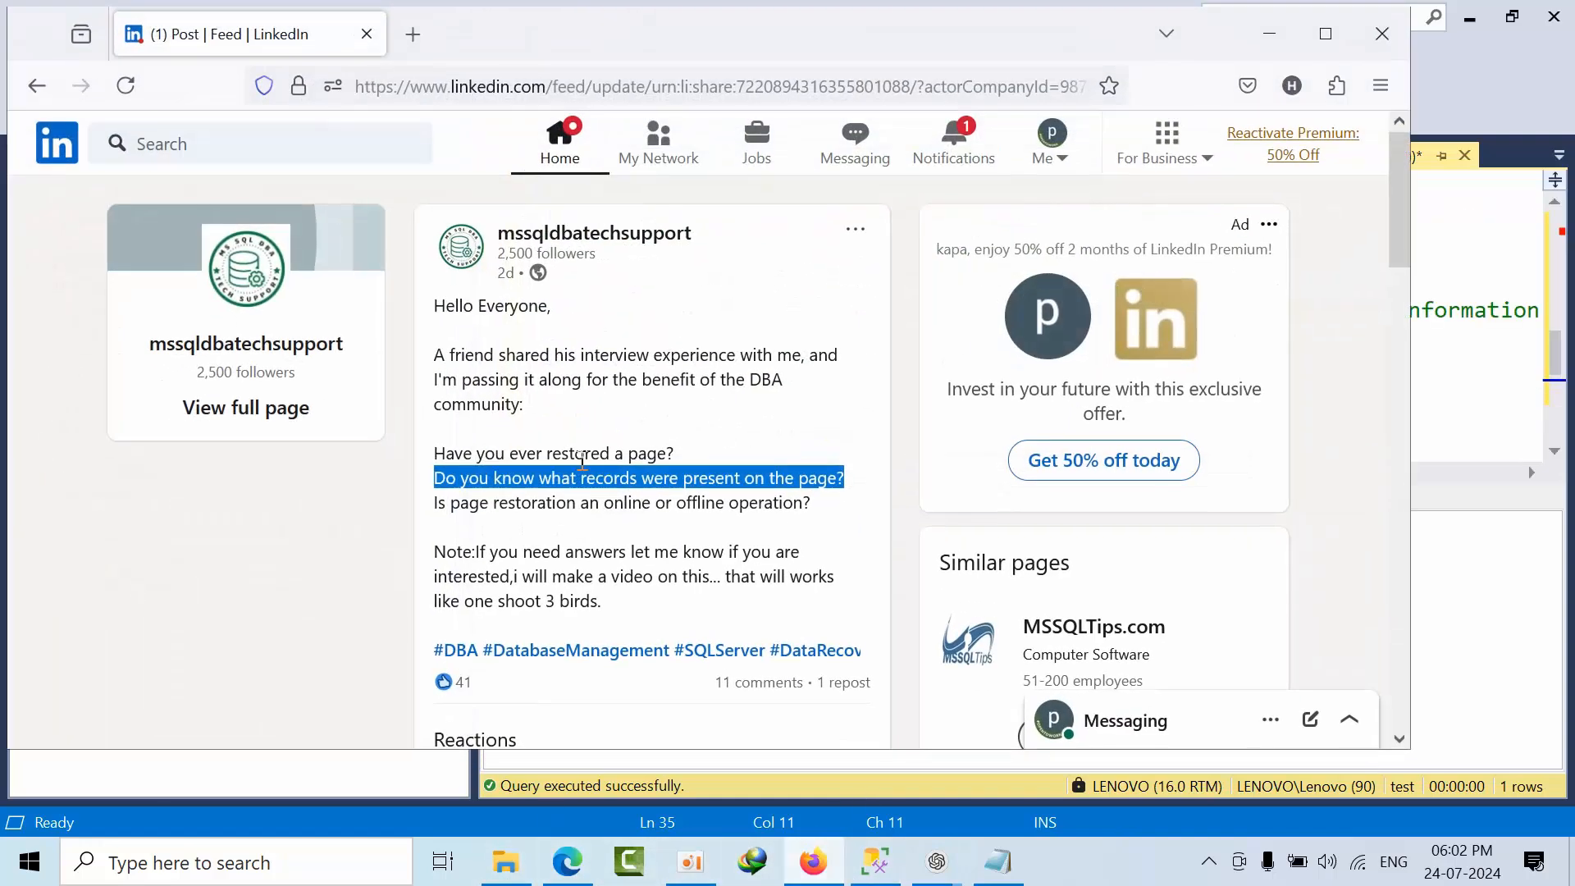
Step: Highlight the three page-restoration interview questions in the LinkedIn post
left_click_drag(577, 464, 822, 502)
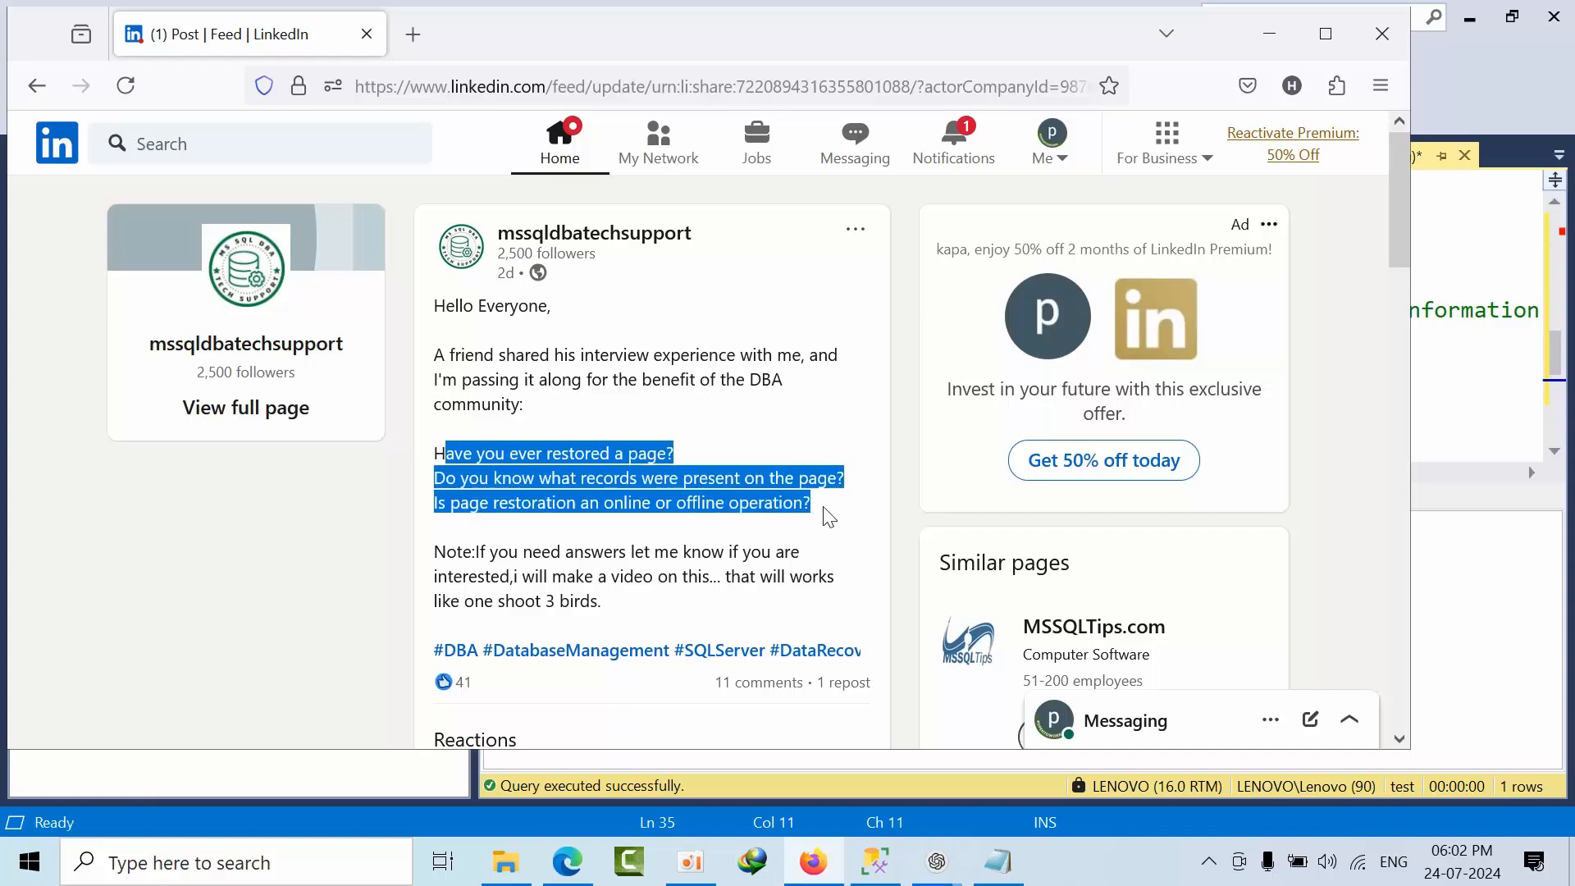